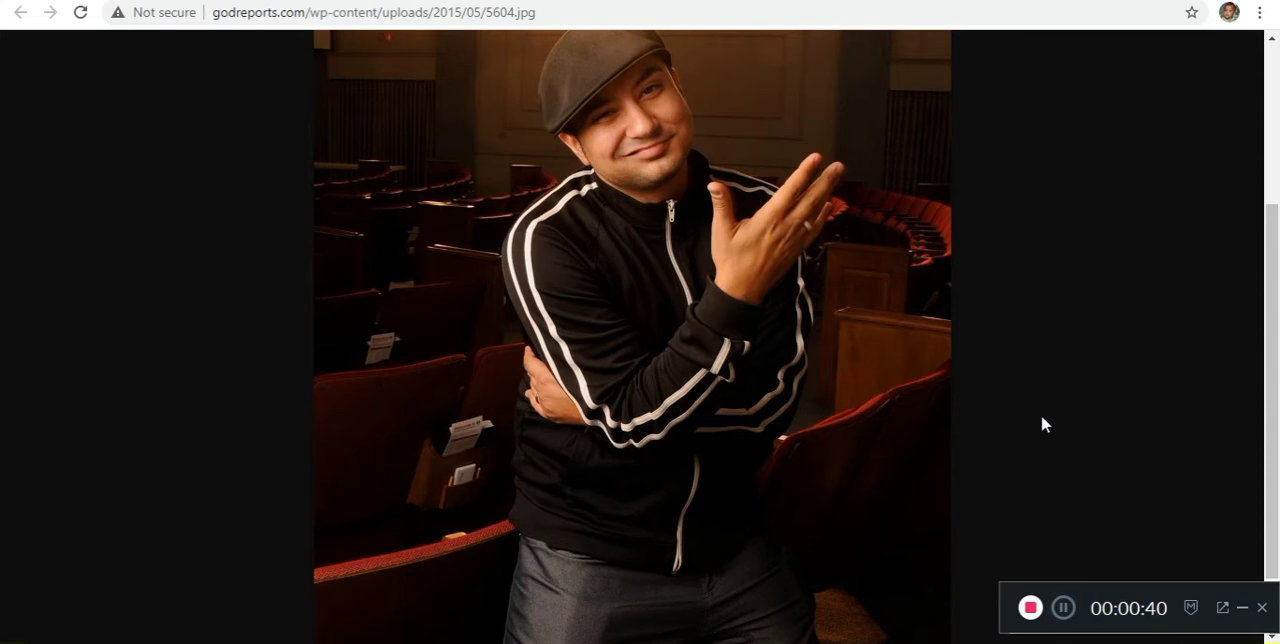
mouse_move(410, 32)
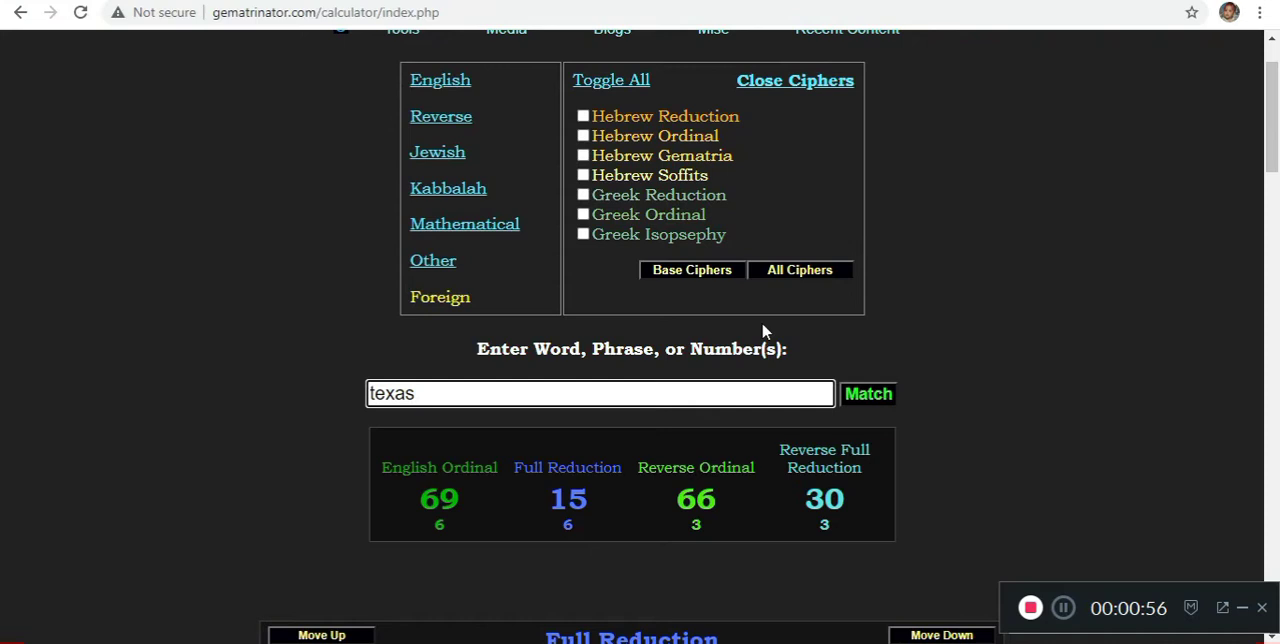
Match 'texas' in the calculator, giving English Ordinal 69, Full Reduction 15, Reverse Ordinal 66
click(868, 392)
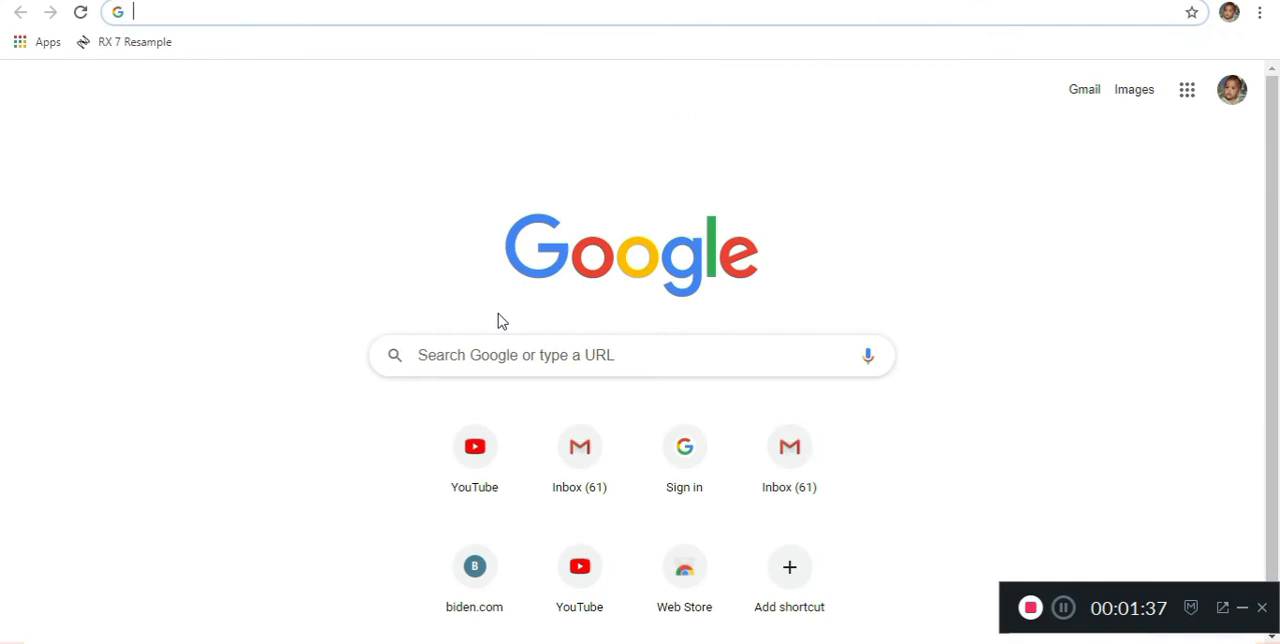
Search 'the hidden hand' from a new tab's address bar
text(the hidden hand)
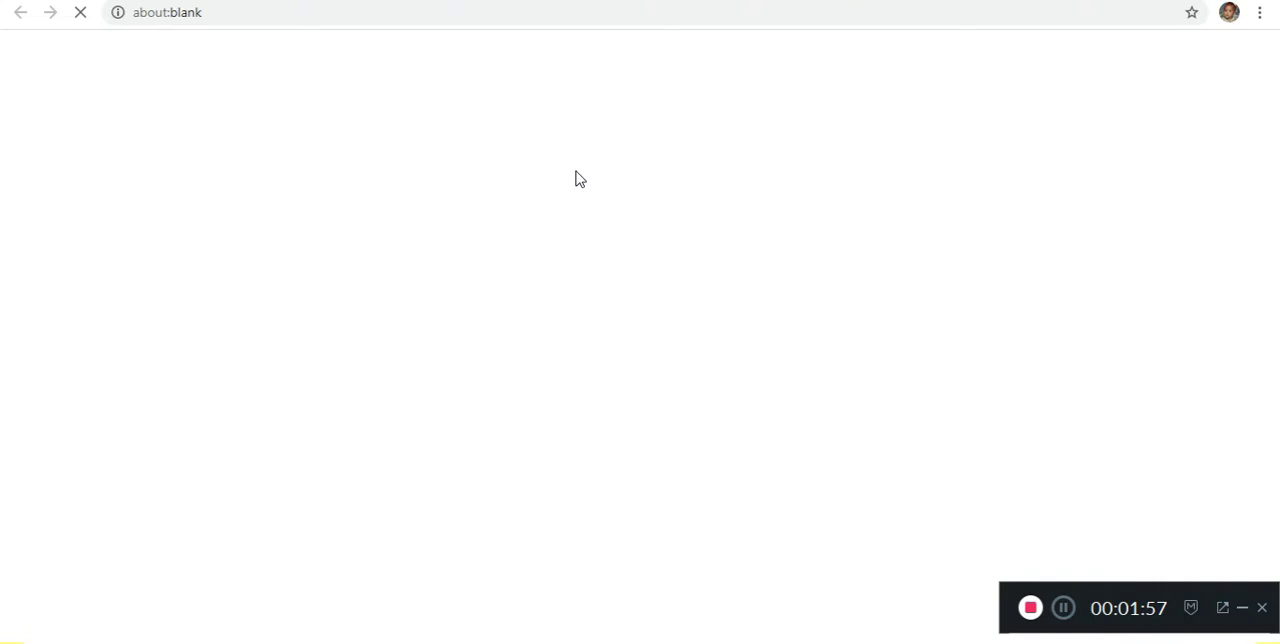
mouse_move(1144, 180)
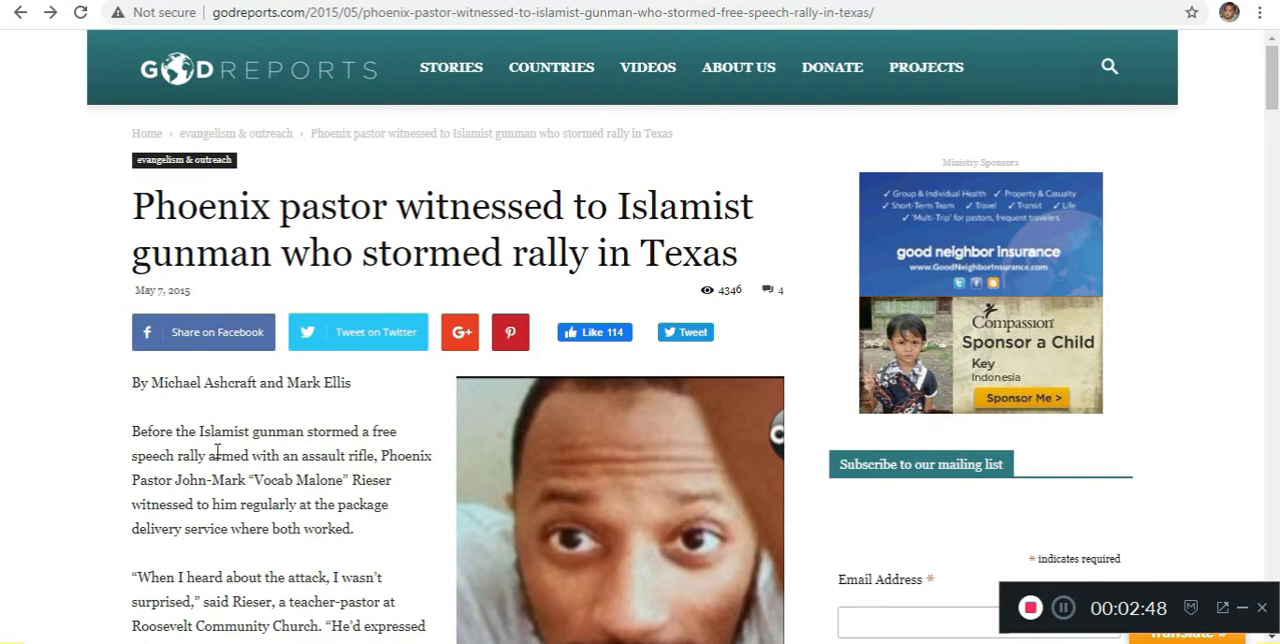
Scroll through the opening paragraphs of the GodReports Phoenix pastor article
scroll(down, 3)
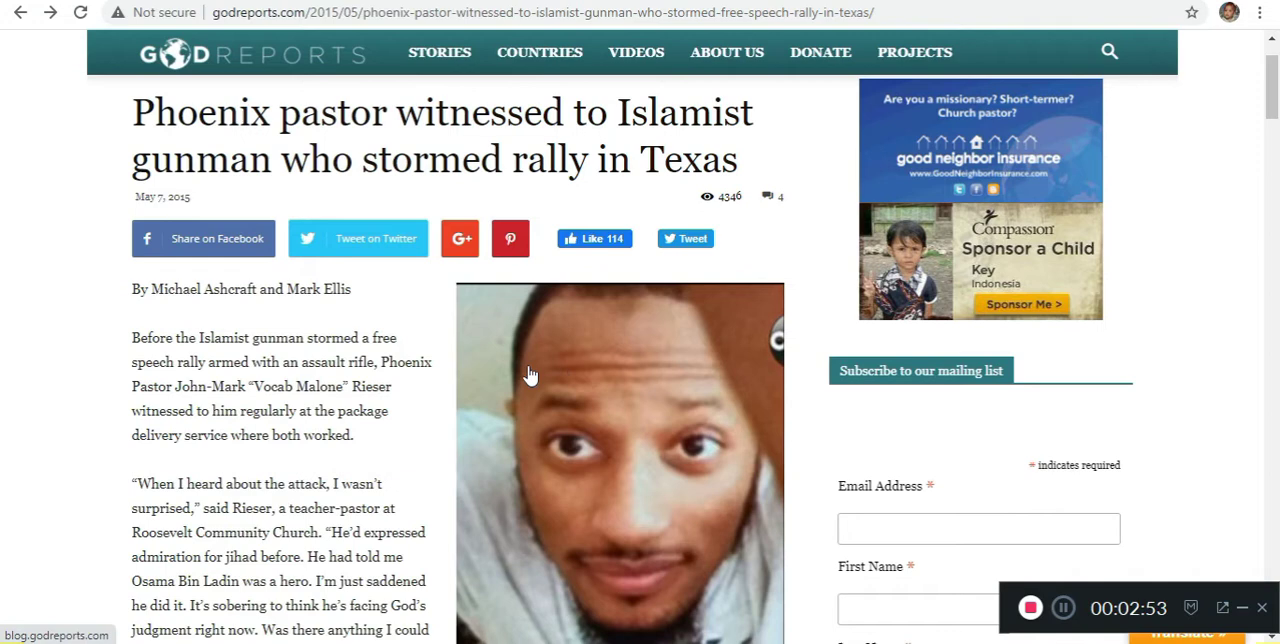
scroll(down, 3)
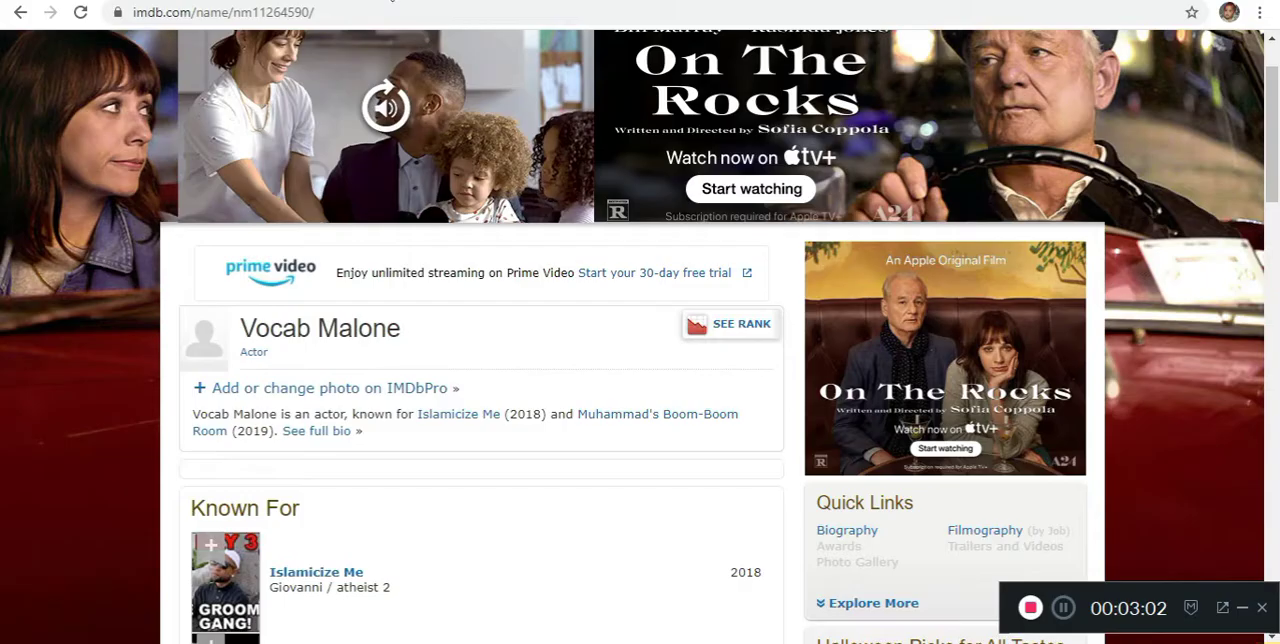
Scroll Vocab Malone's IMDb page to the Known For credits, Islamicize Me and Muhammad's Boom-Boom Room
scroll(down, 3)
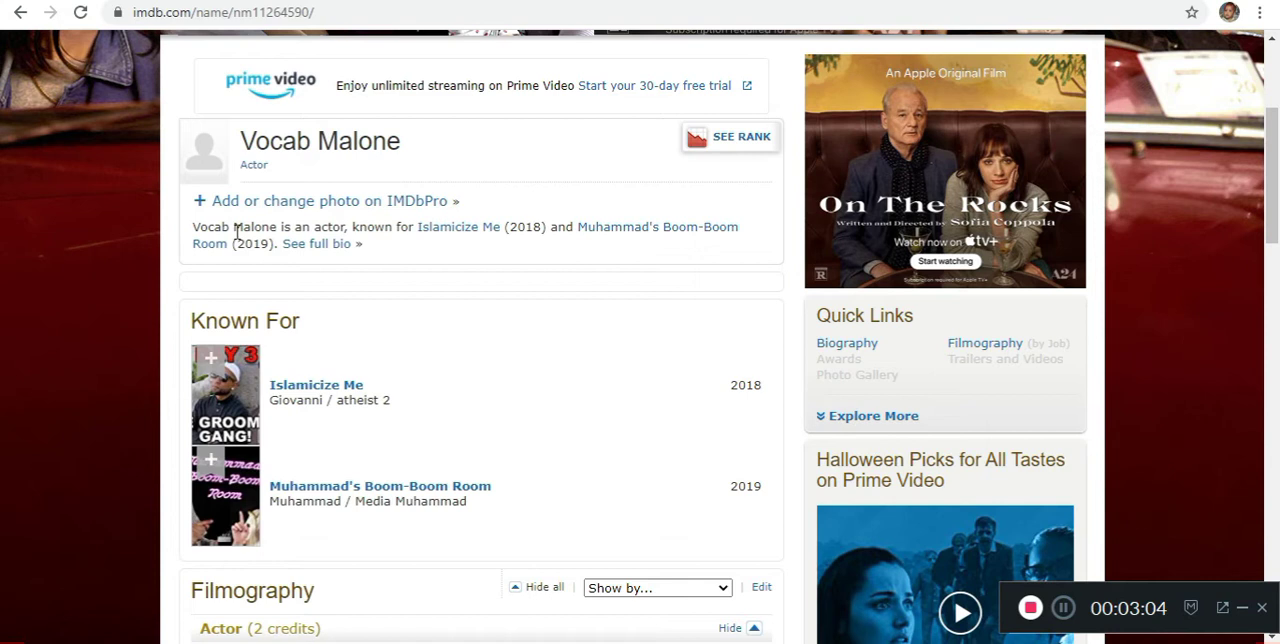
mouse_move(210, 300)
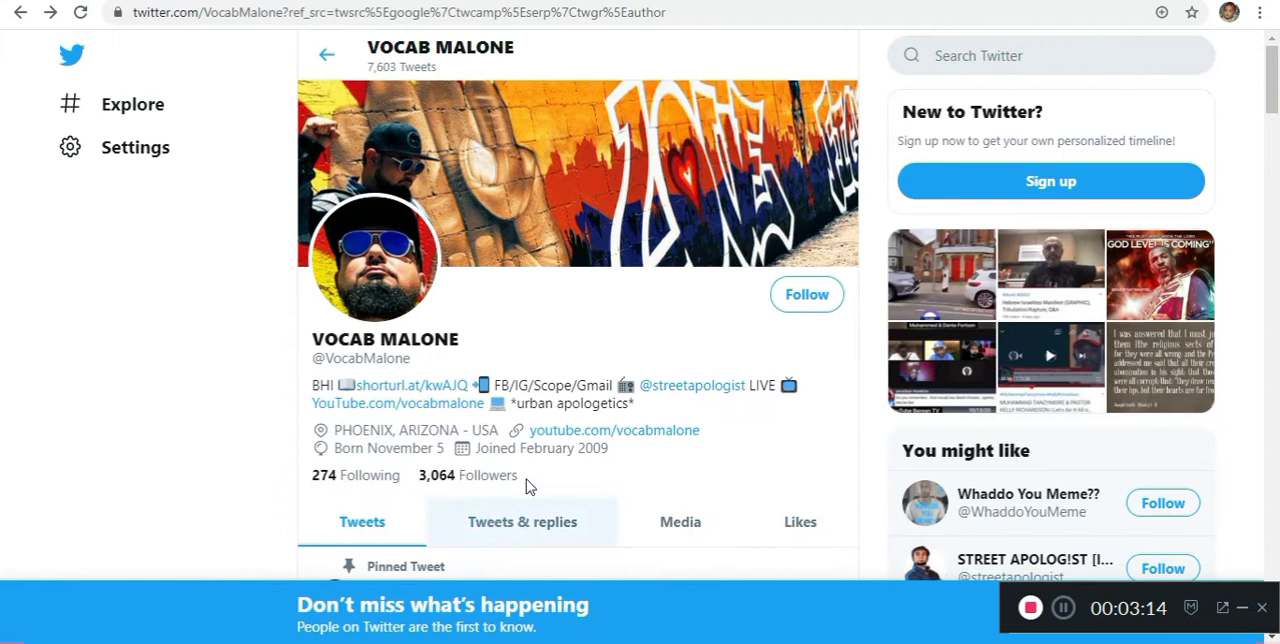
scroll(down, 3)
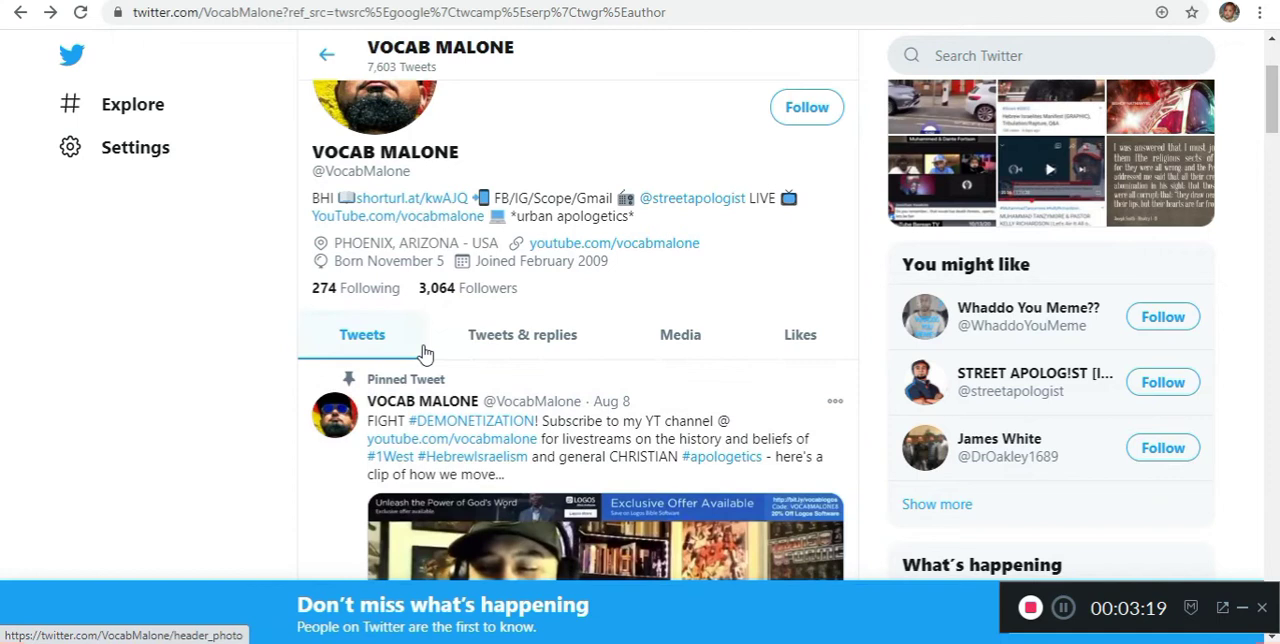
scroll(down, 3)
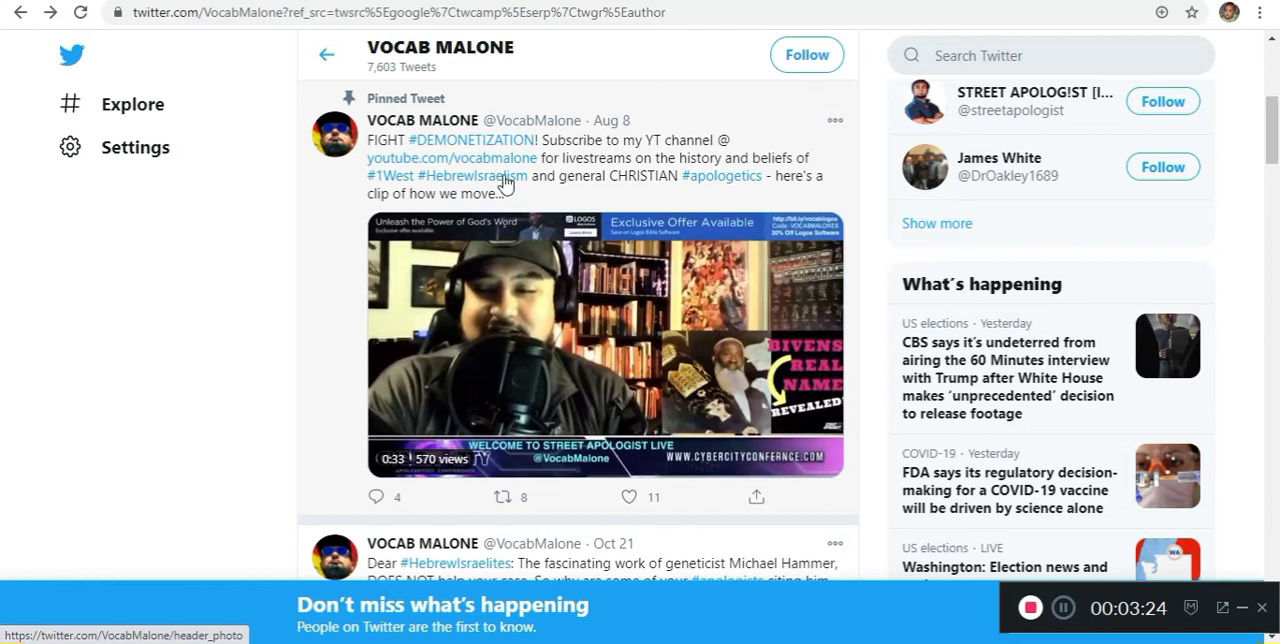
scroll(down, 3)
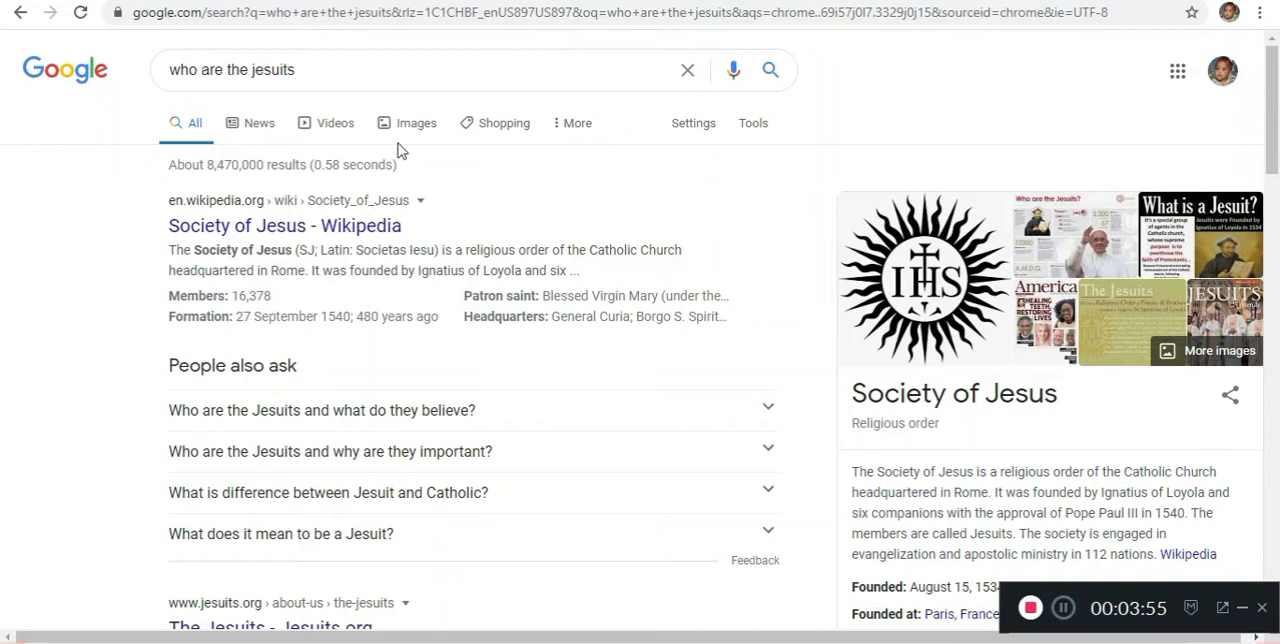
mouse_move(976, 476)
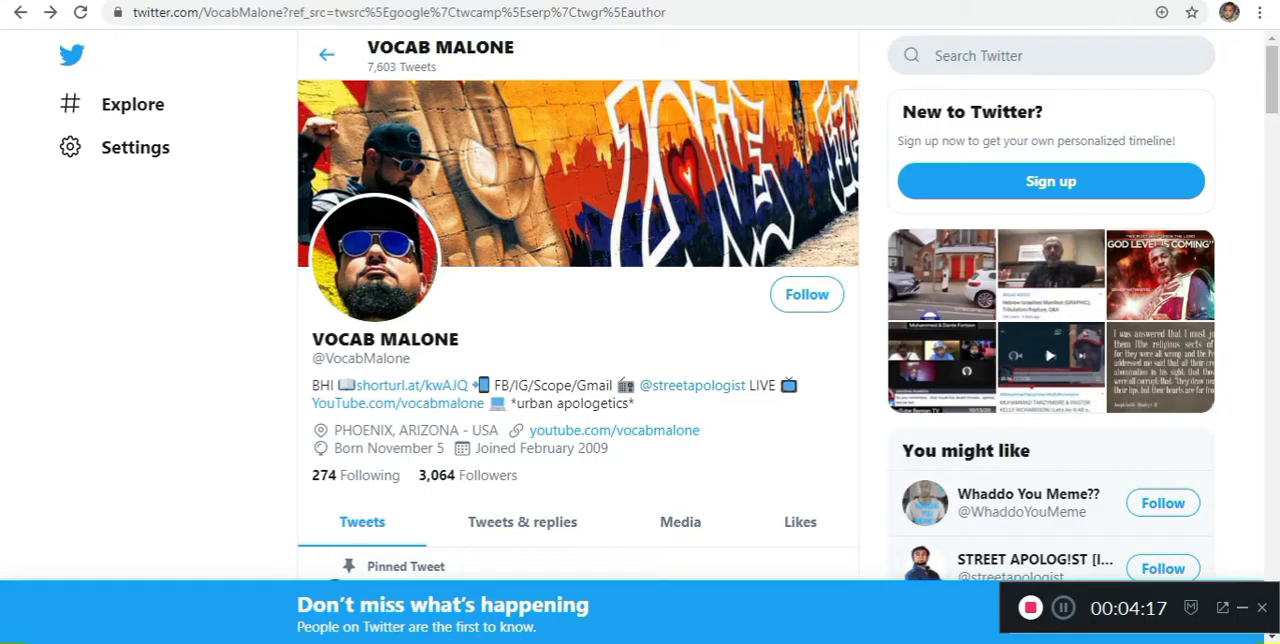
mouse_move(692, 384)
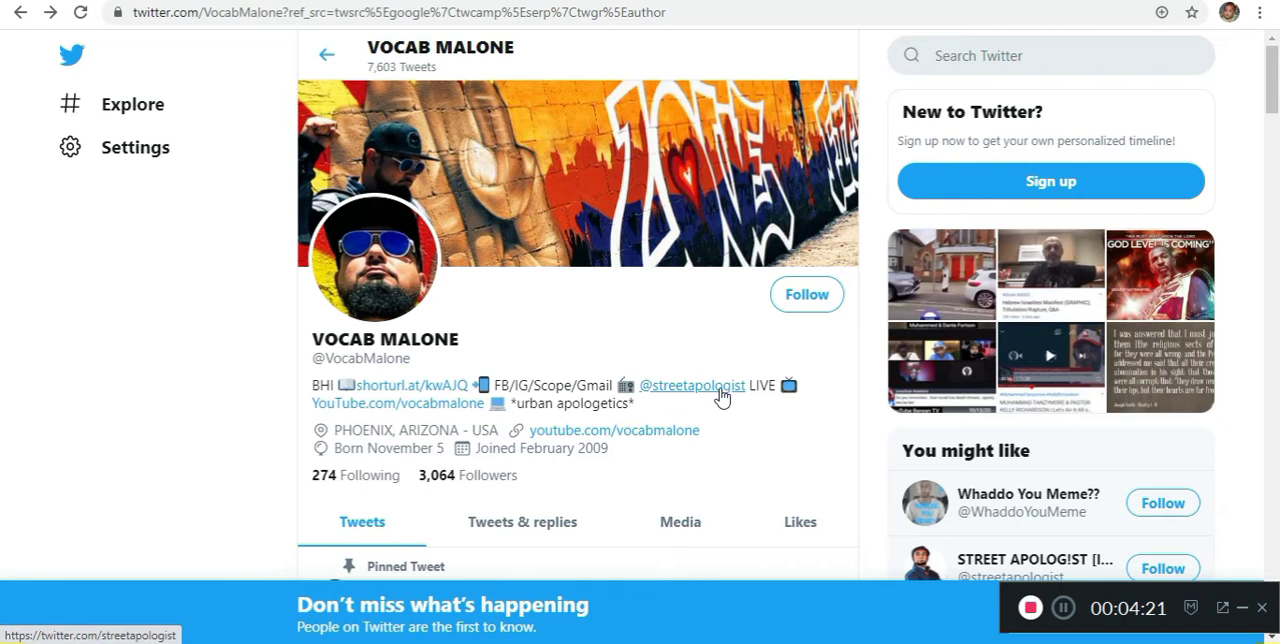
mouse_move(704, 396)
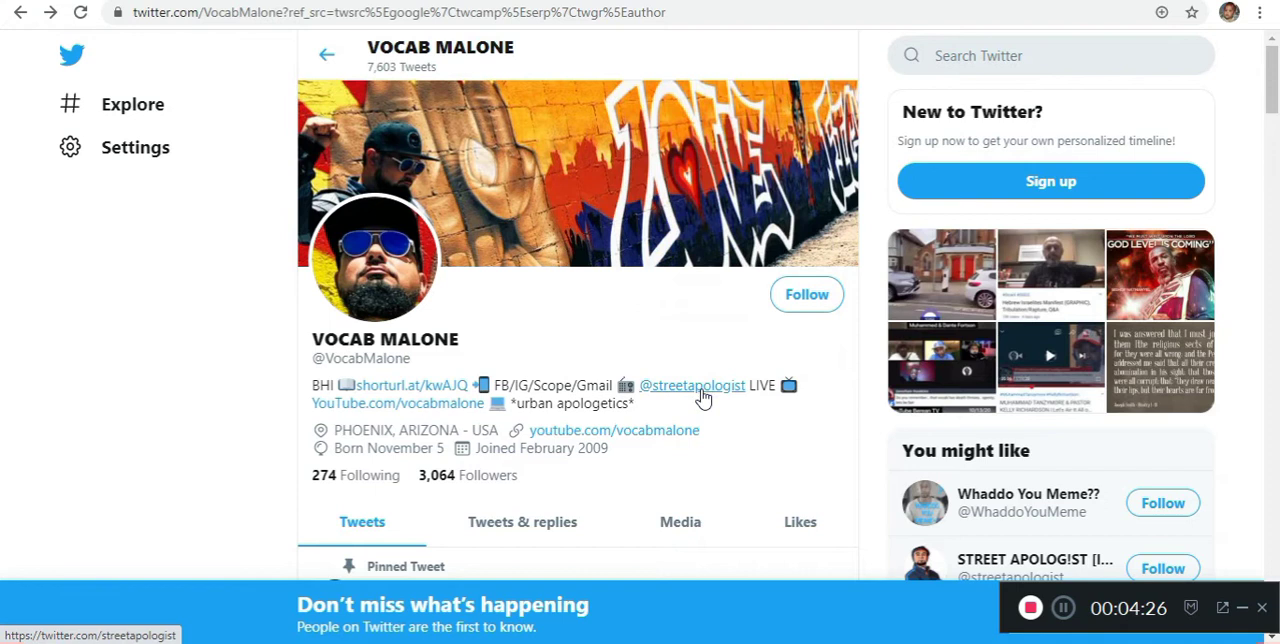
mouse_move(692, 384)
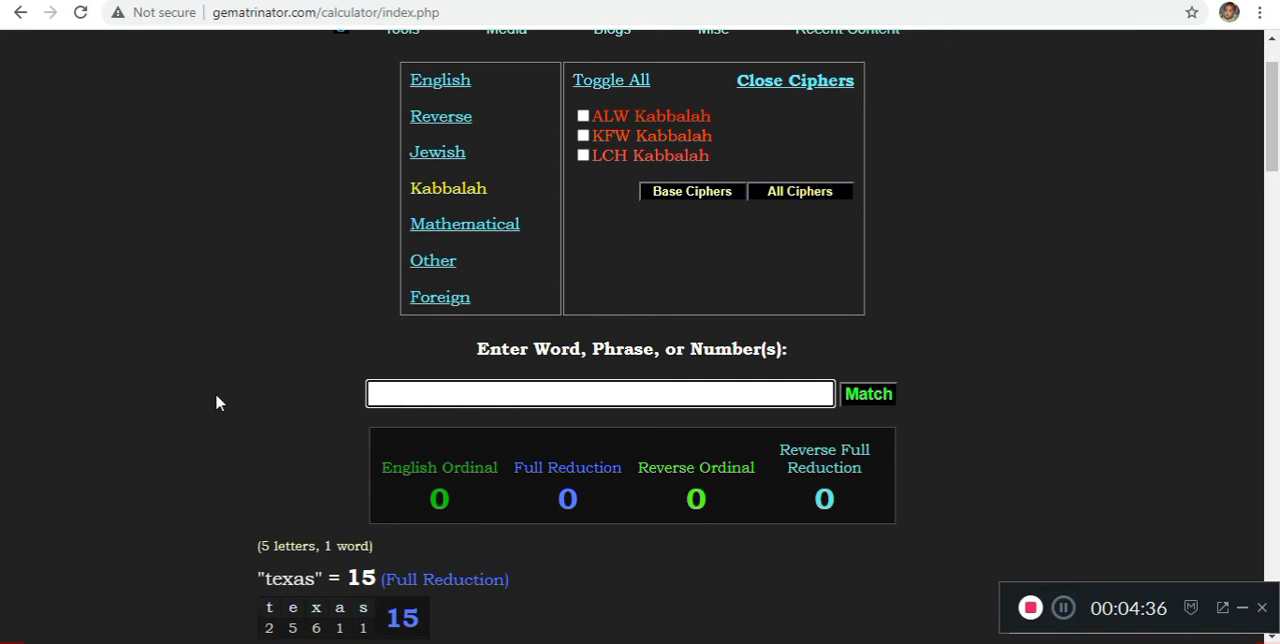
Calculate 'apologetic', 'jesuits' and 'the holy roman emp' in the Enter Word box
text(apologetic)
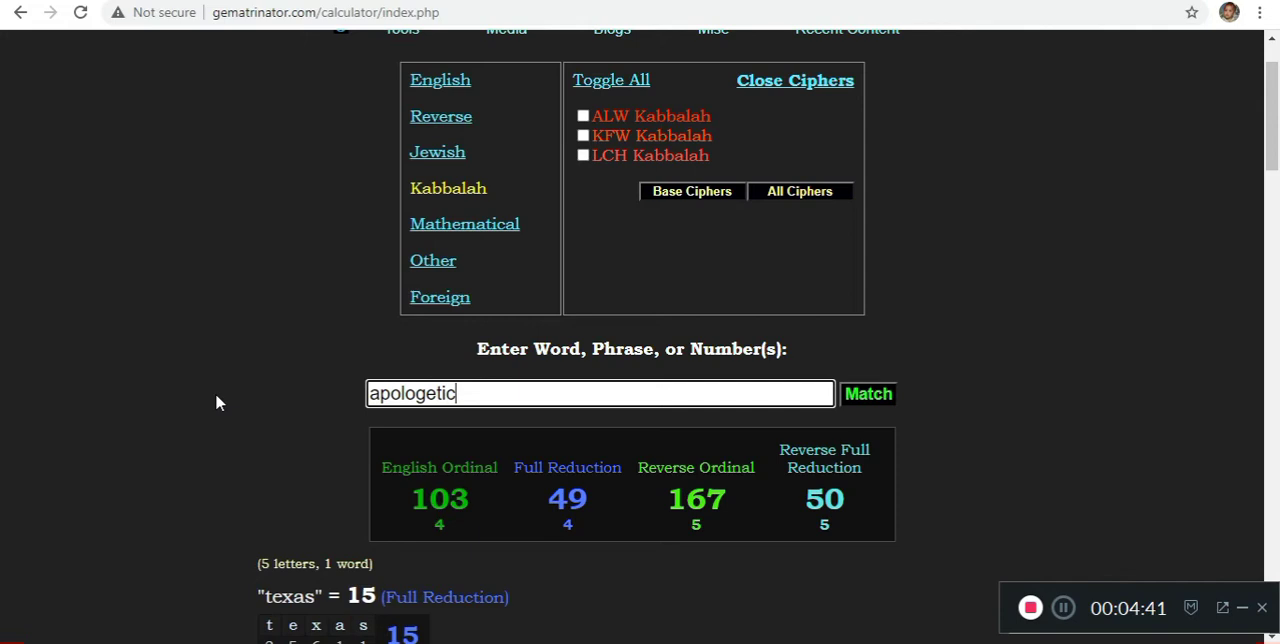
text(jesuits)
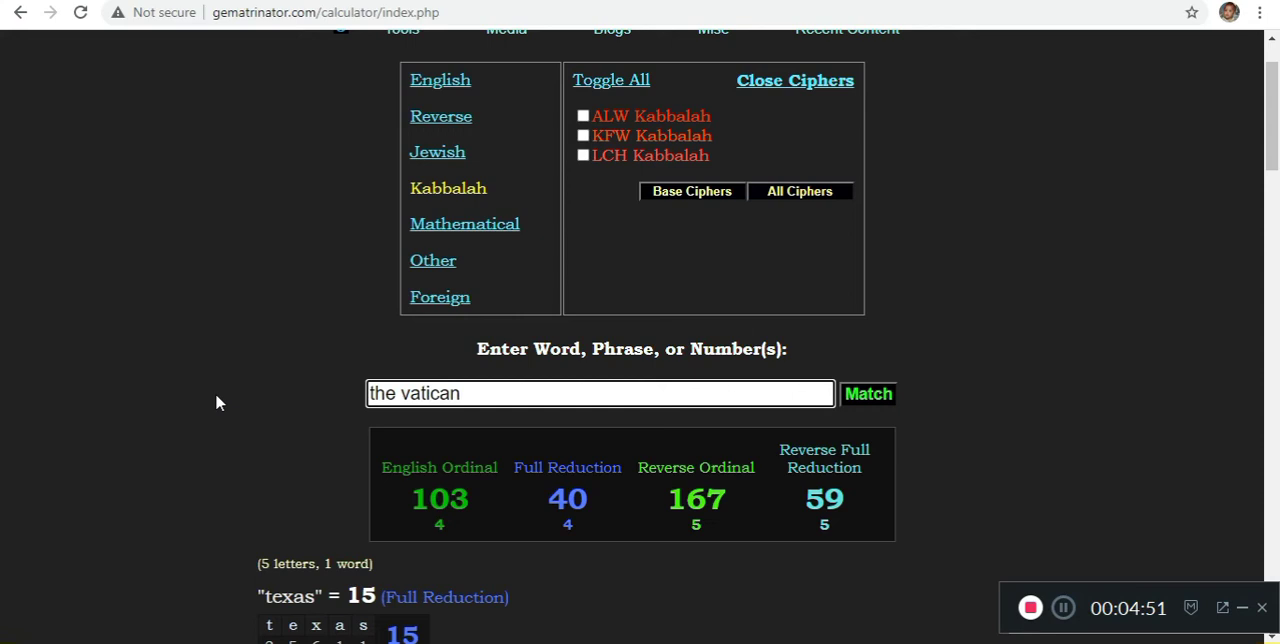
text(the holy)
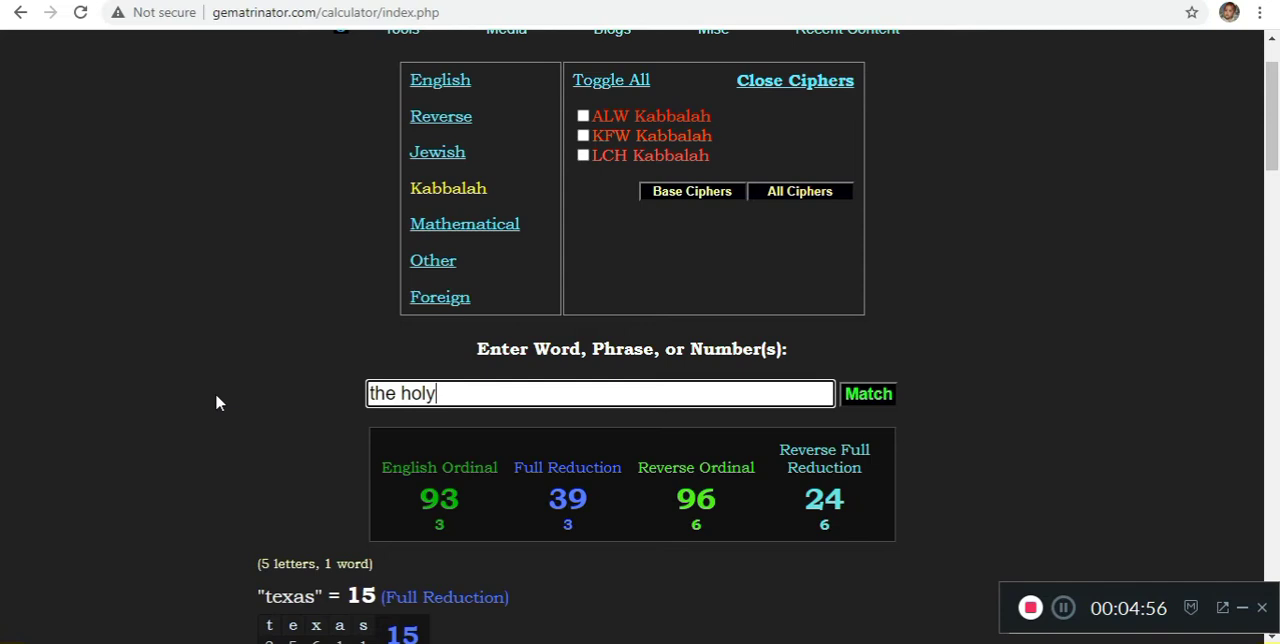
text(roman emp)
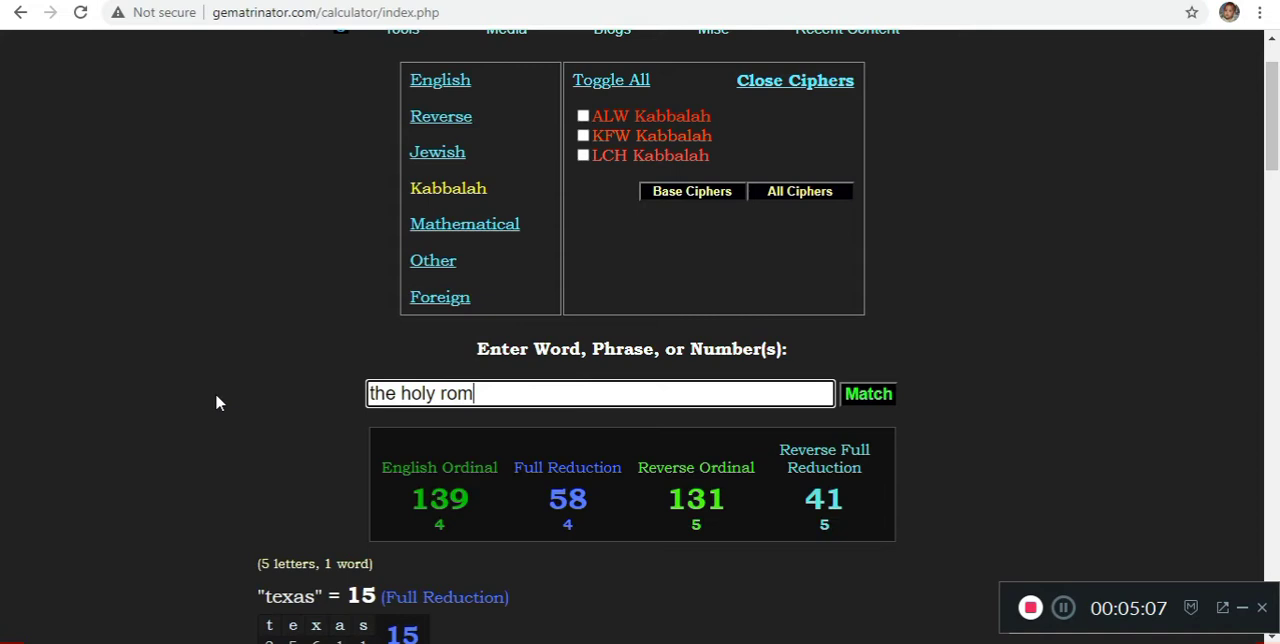
Calculate 'satanist', 'controlled o' and 'street a', reading English Ordinal 103 totals
text(satanist)
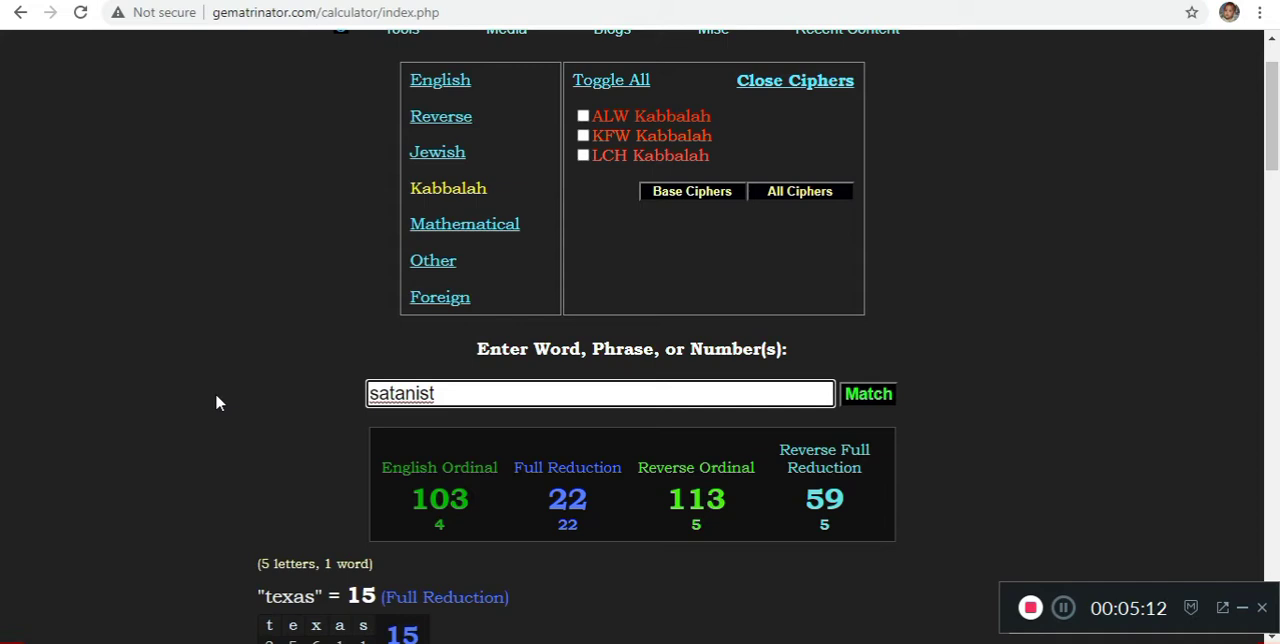
text(controlled o)
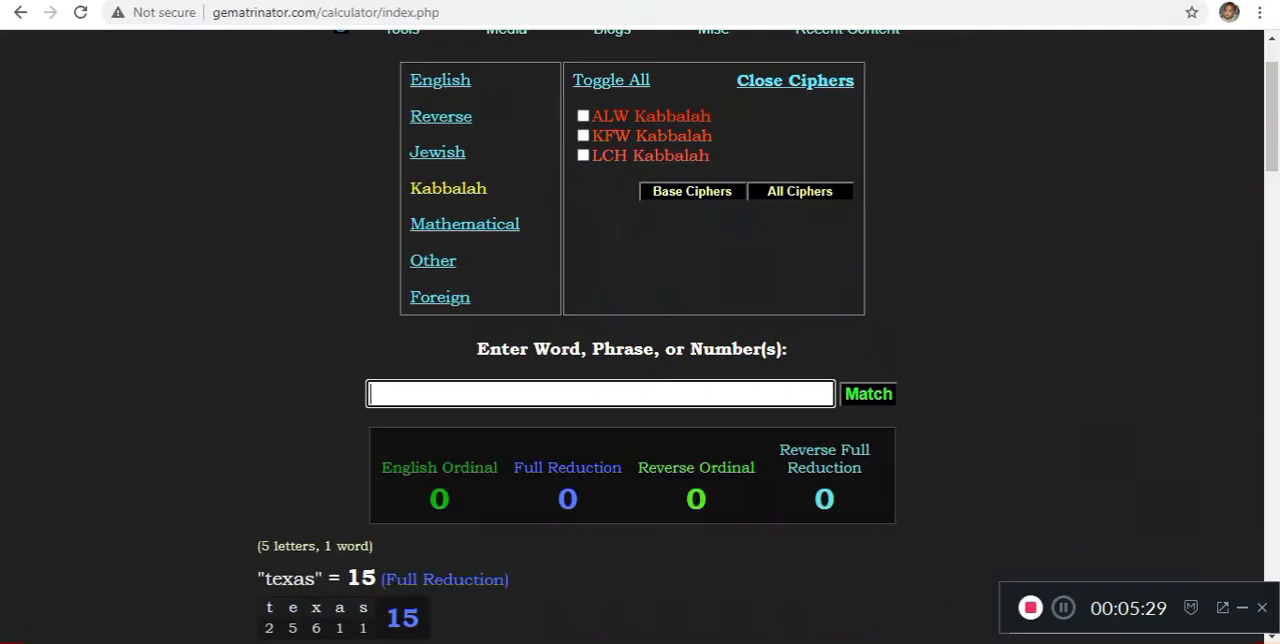
text(street a)
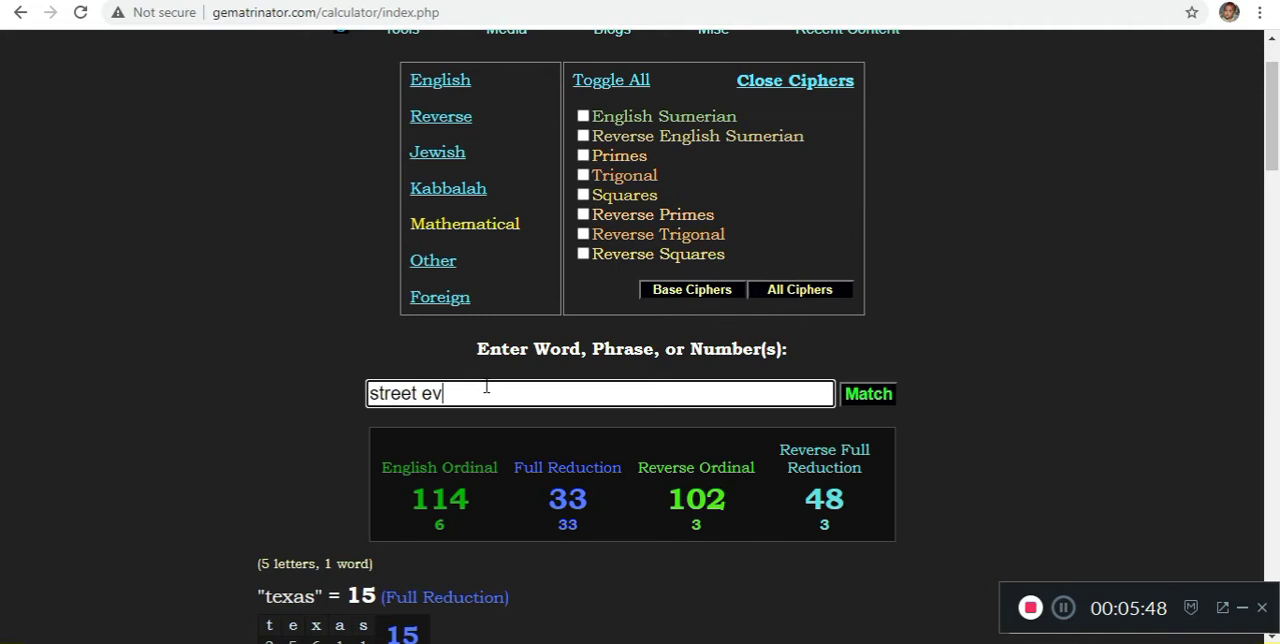
Calculate 'street evangelist', 'malone' and 'george perry floyd' (English Ordinal 201, Reverse Ordinal 231)
text(angelist)
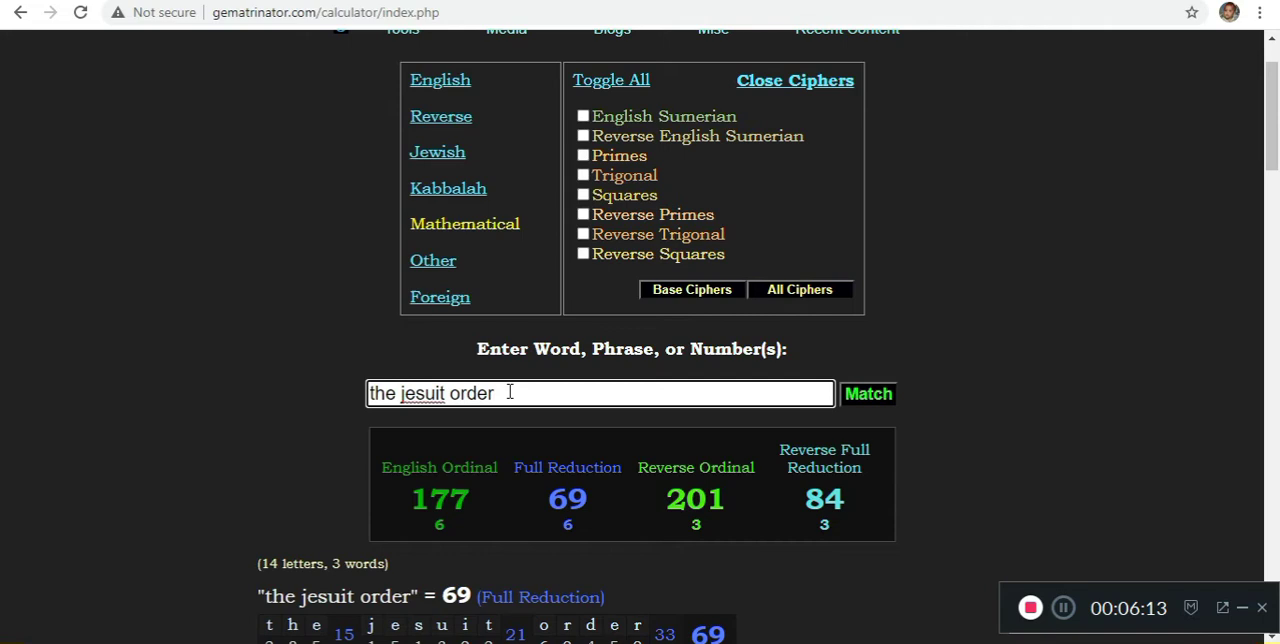
text(malone)
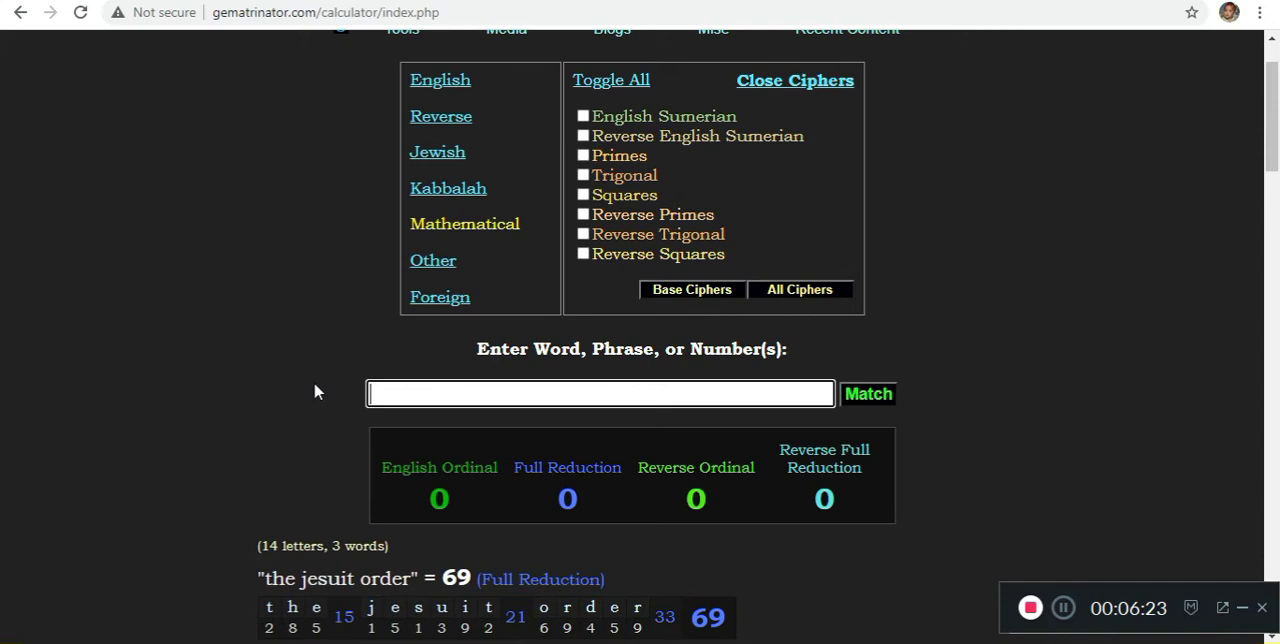
text(george perry floyd)
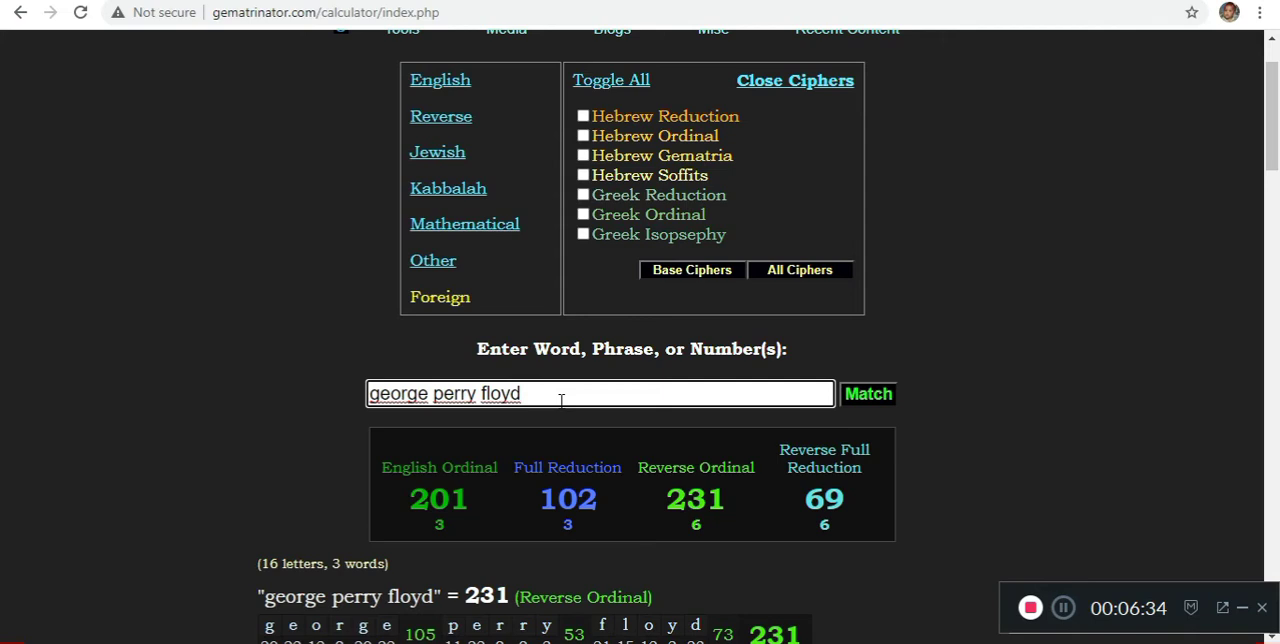
Trim 'floyd' from the entry, then calculate 'demon possession'
key(Backspace)
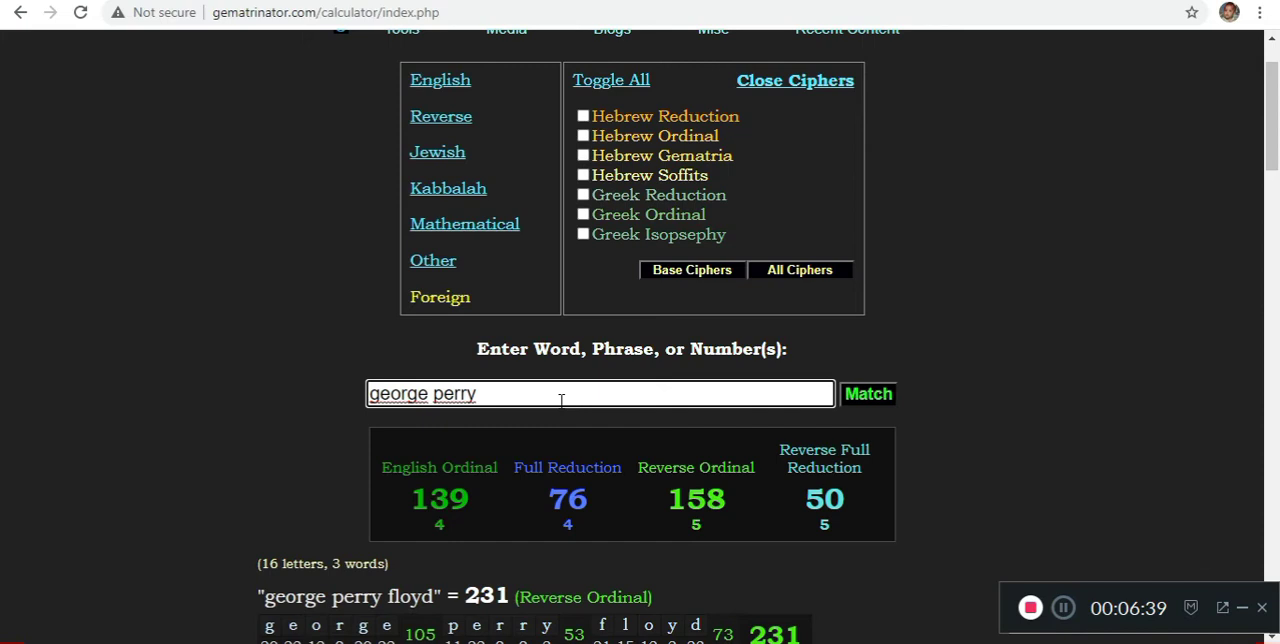
text(demon possession)
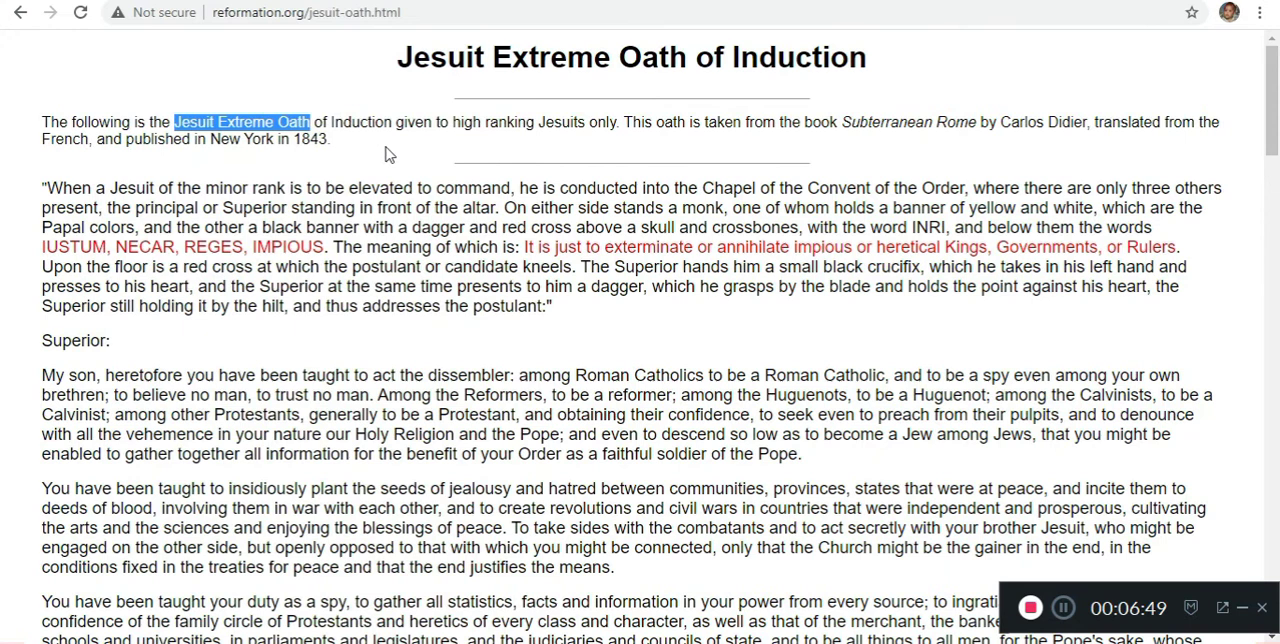
mouse_move(636, 122)
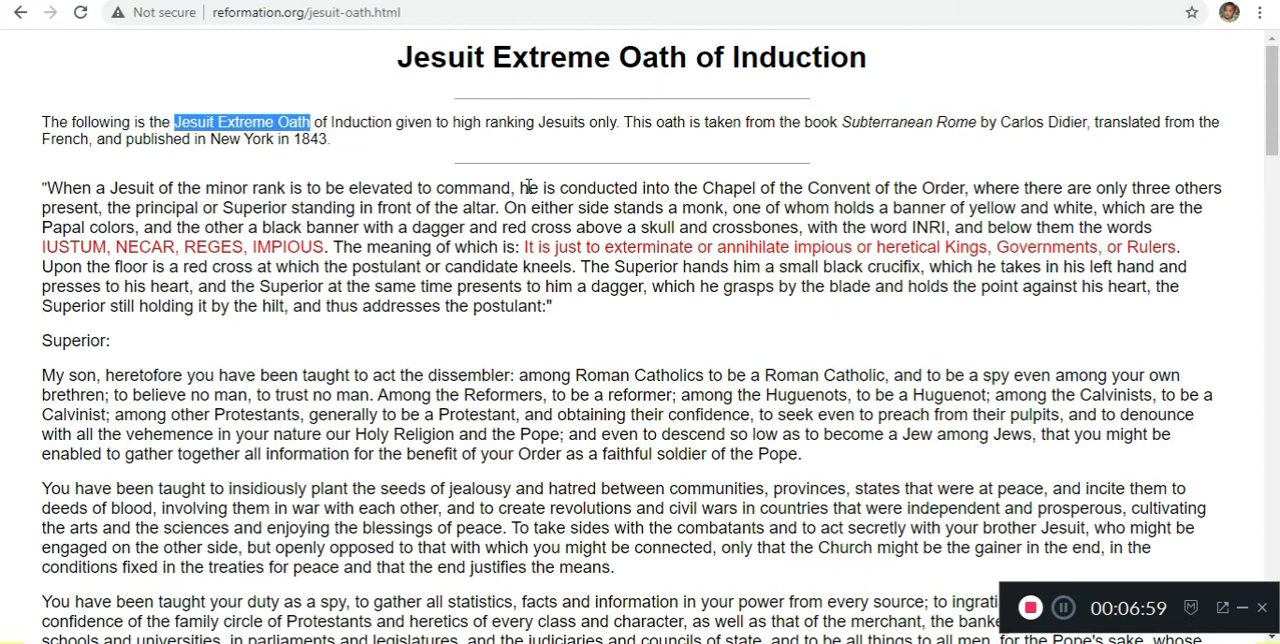
mouse_move(810, 84)
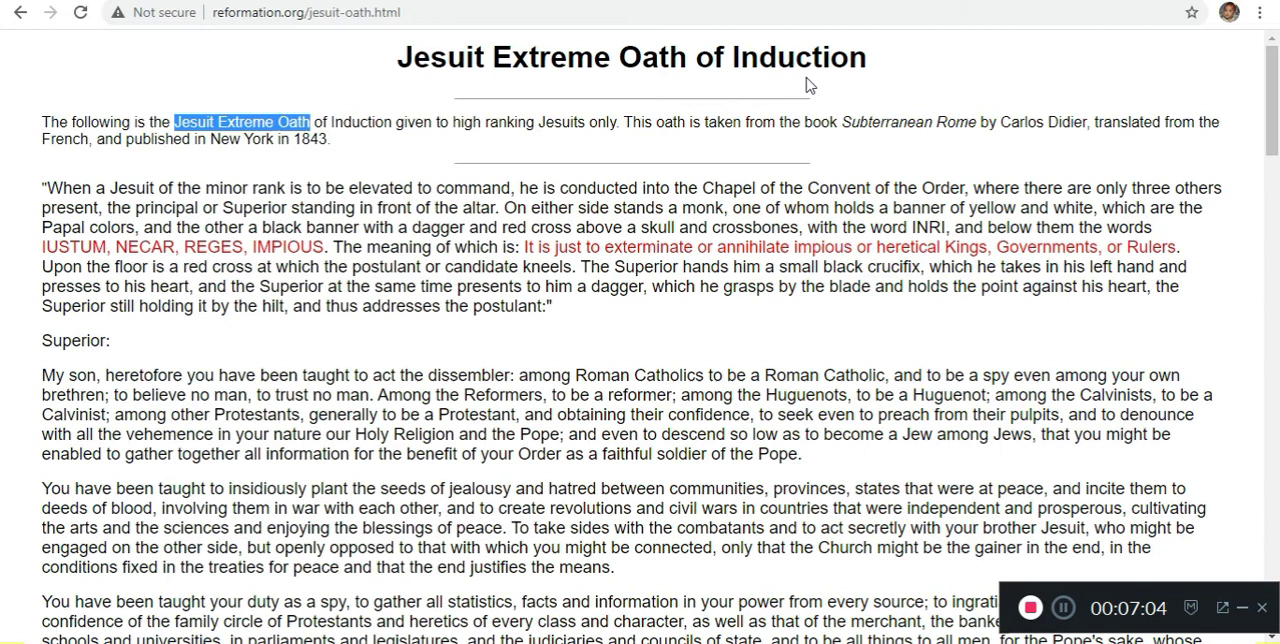
mouse_move(560, 140)
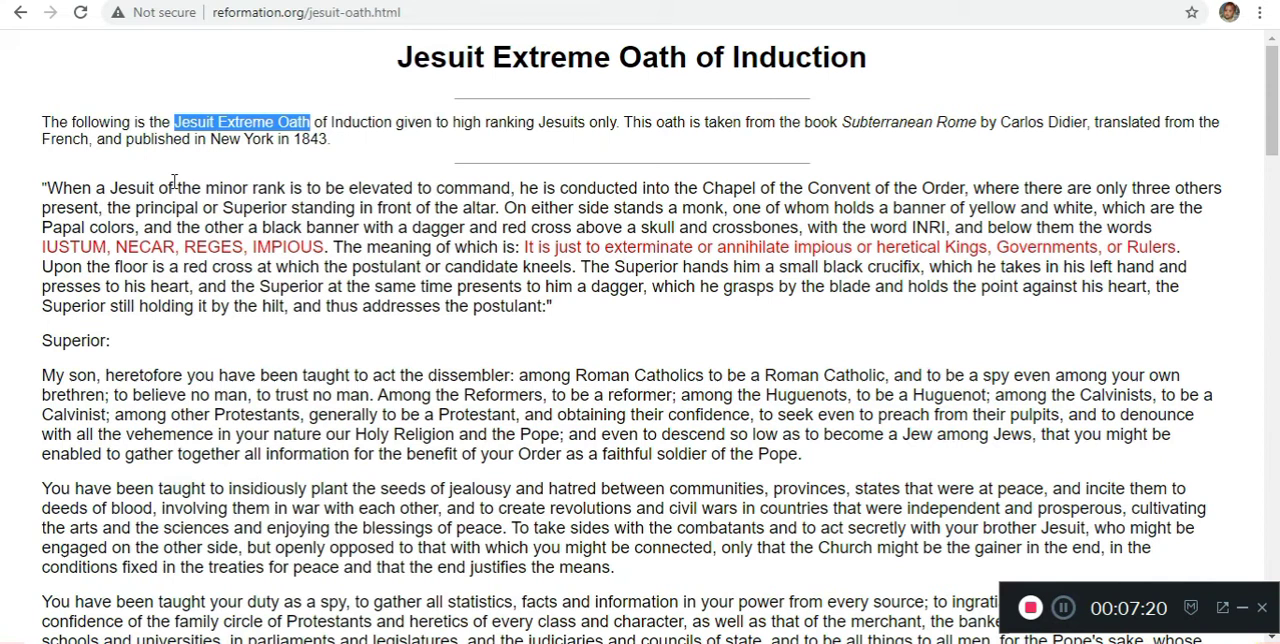
mouse_move(536, 196)
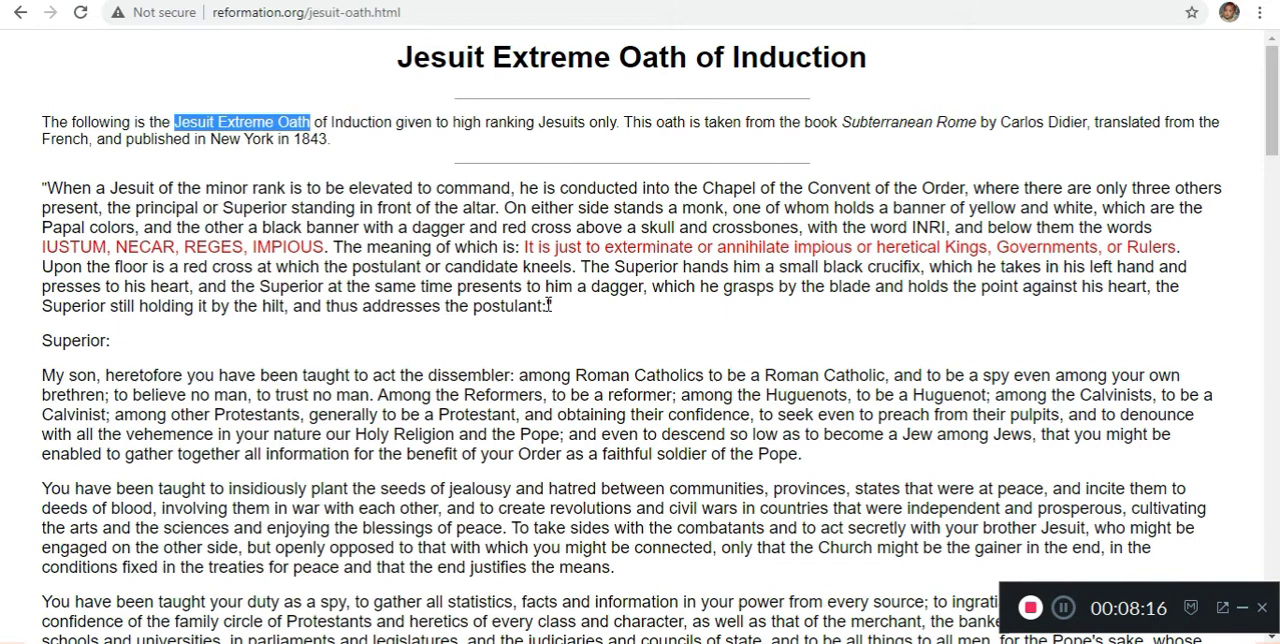
mouse_move(556, 310)
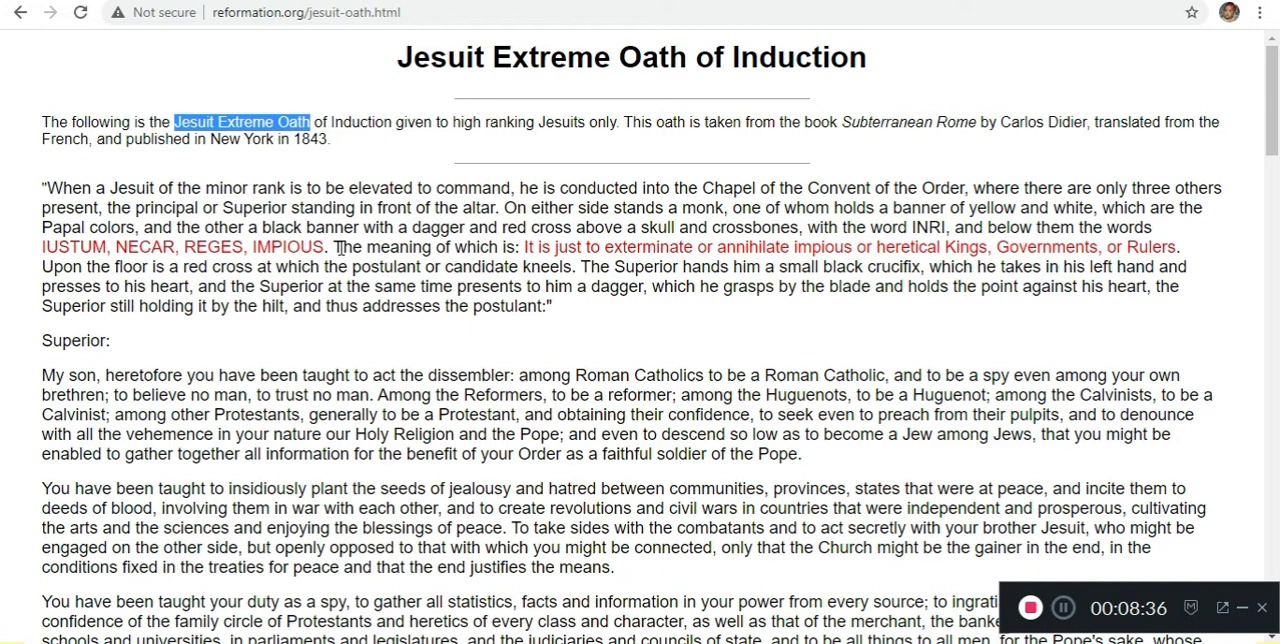
mouse_move(500, 312)
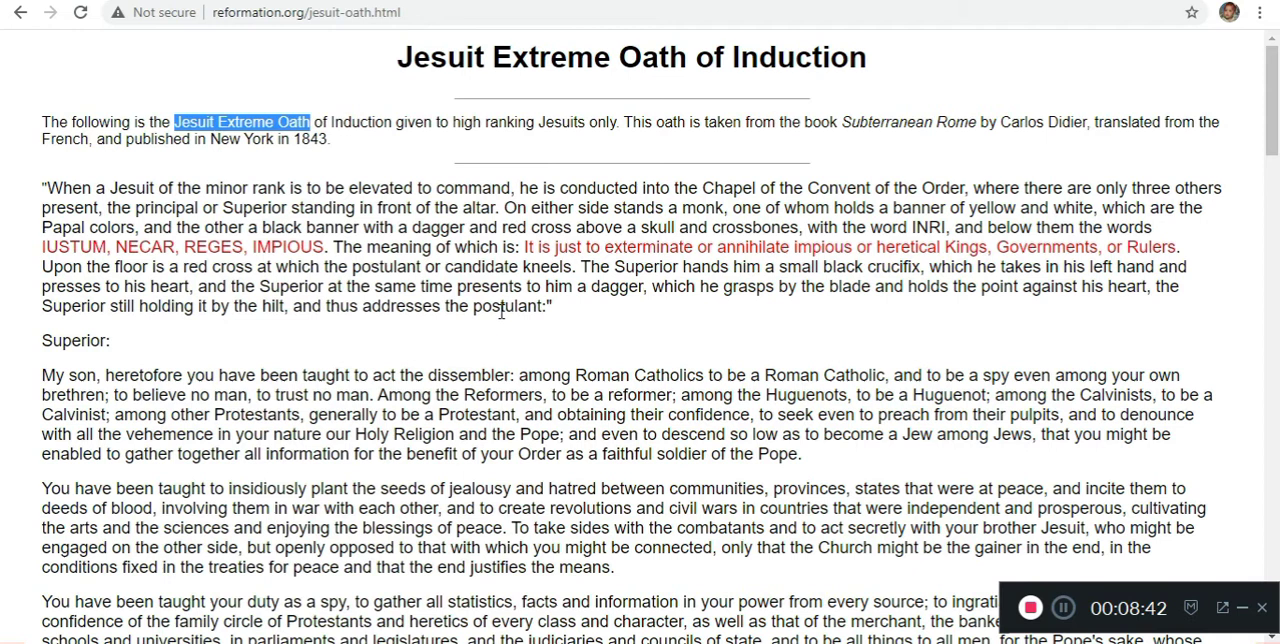
mouse_move(876, 288)
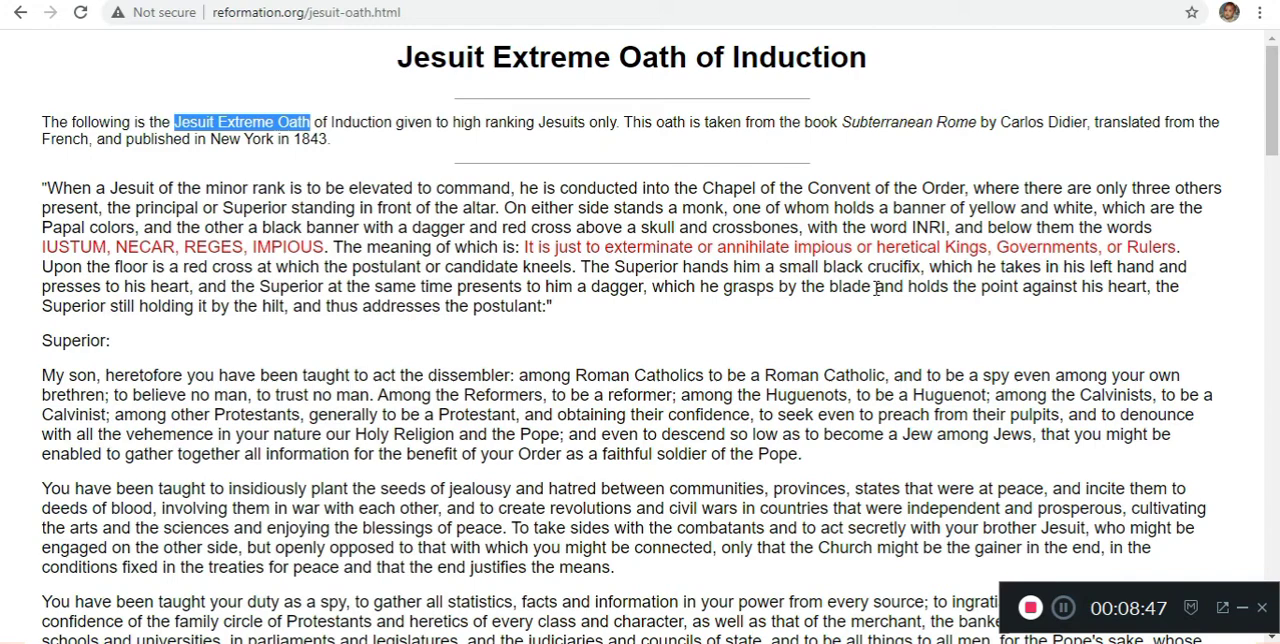
Scroll the Jesuit oath page down to the Superior's address on acting as a spy
scroll(down, 3)
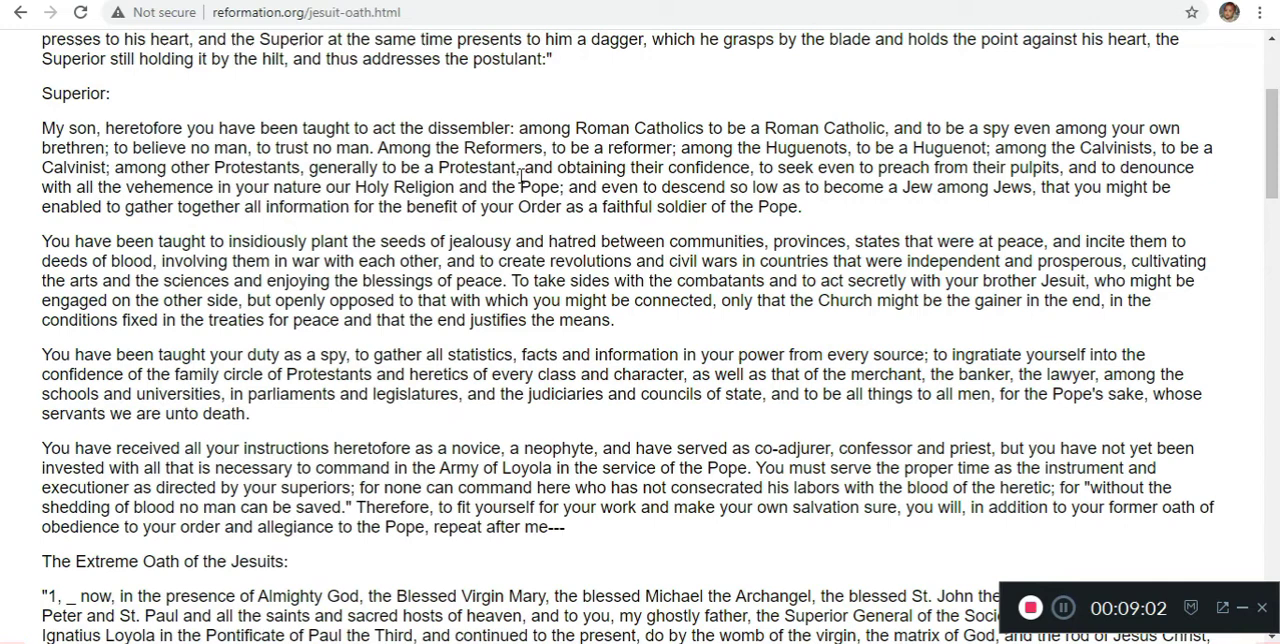
mouse_move(160, 236)
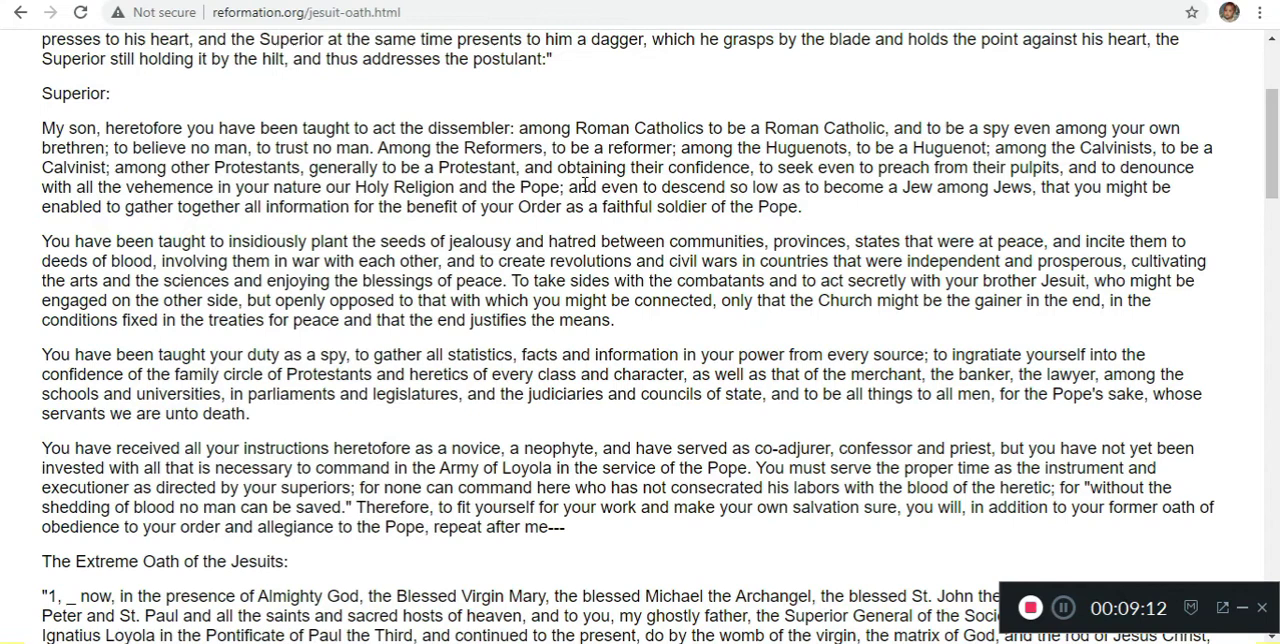
mouse_move(1004, 220)
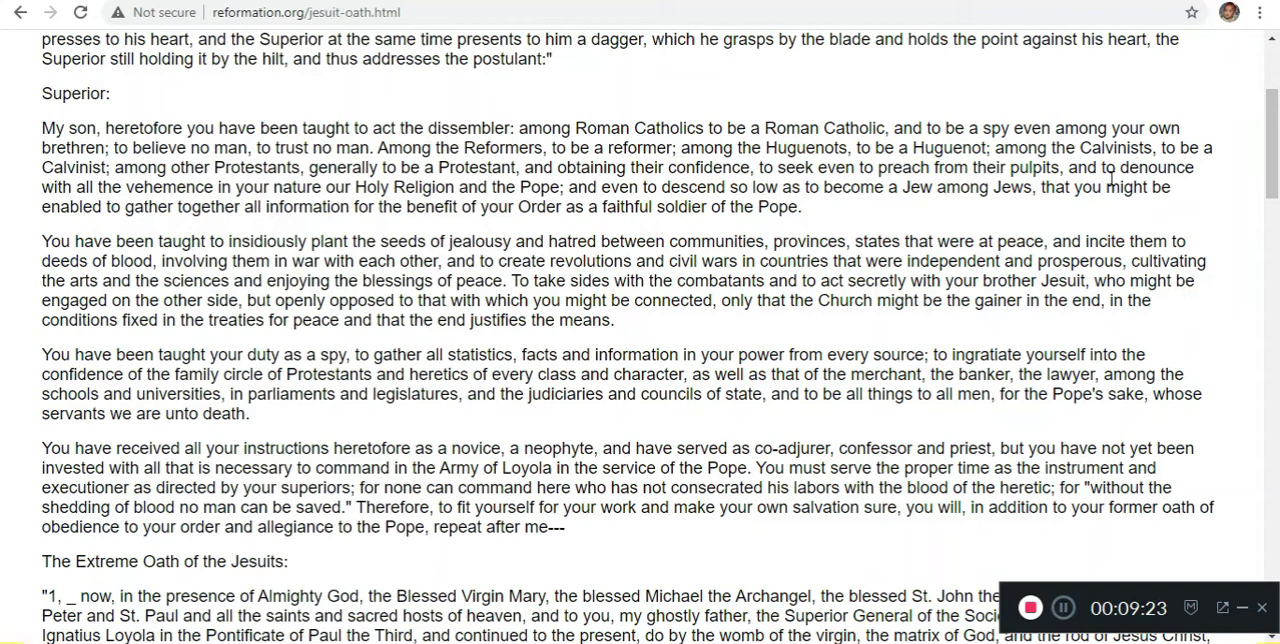
mouse_move(490, 204)
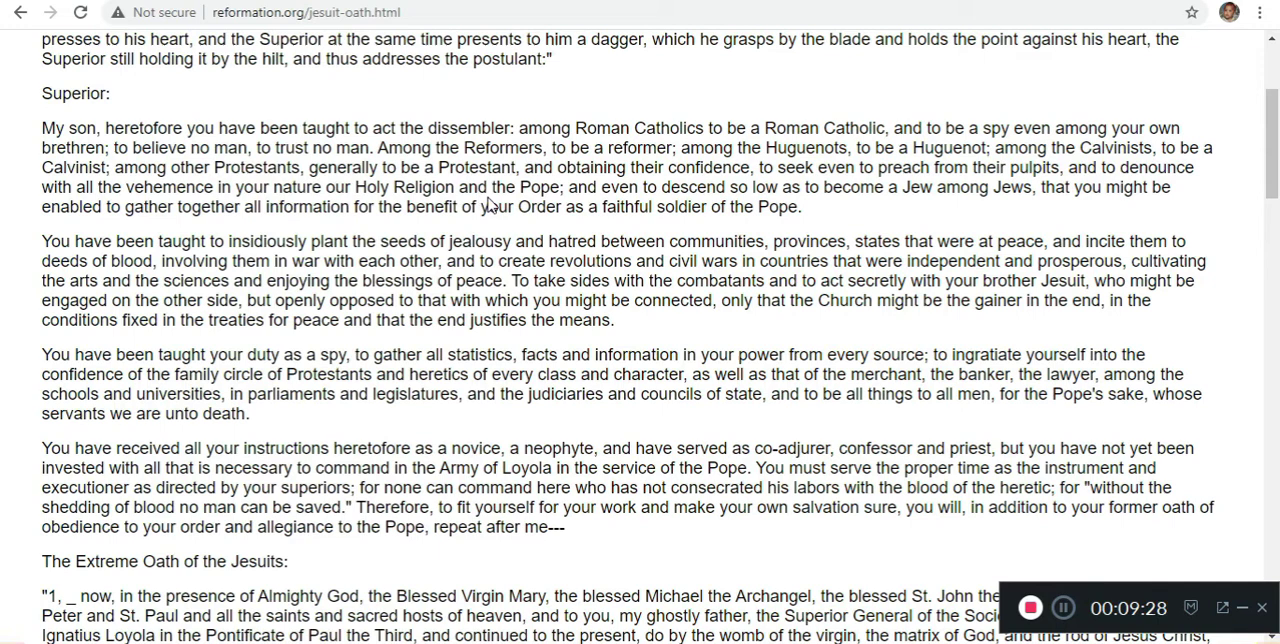
mouse_move(570, 190)
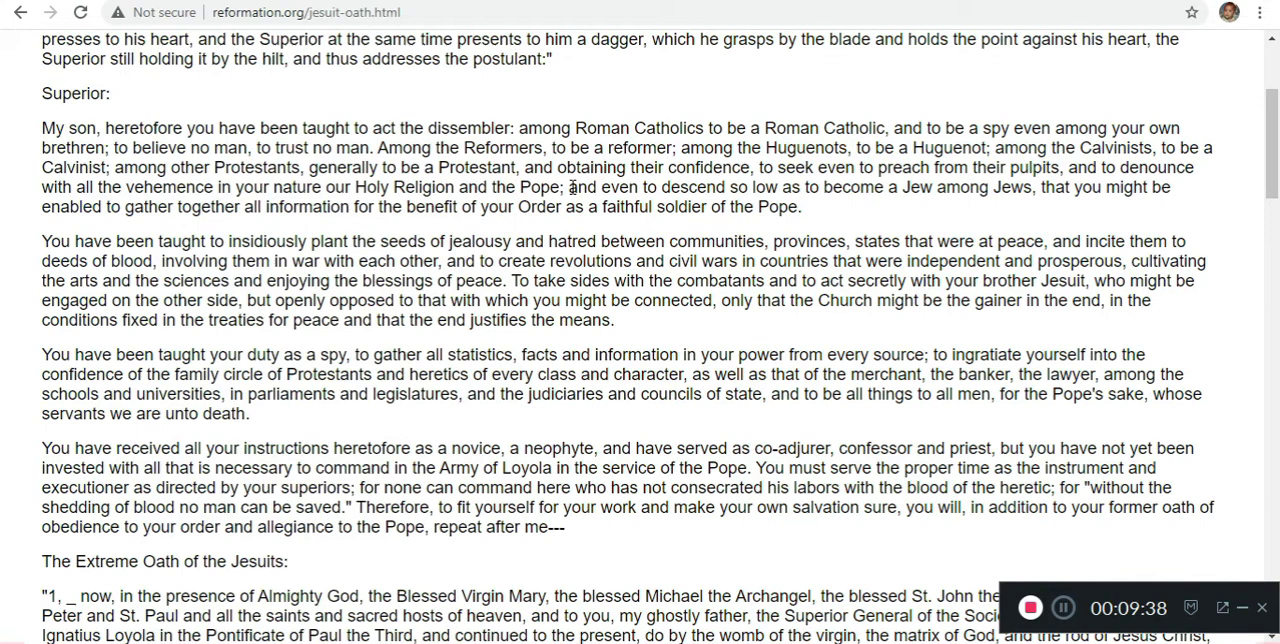
mouse_move(824, 228)
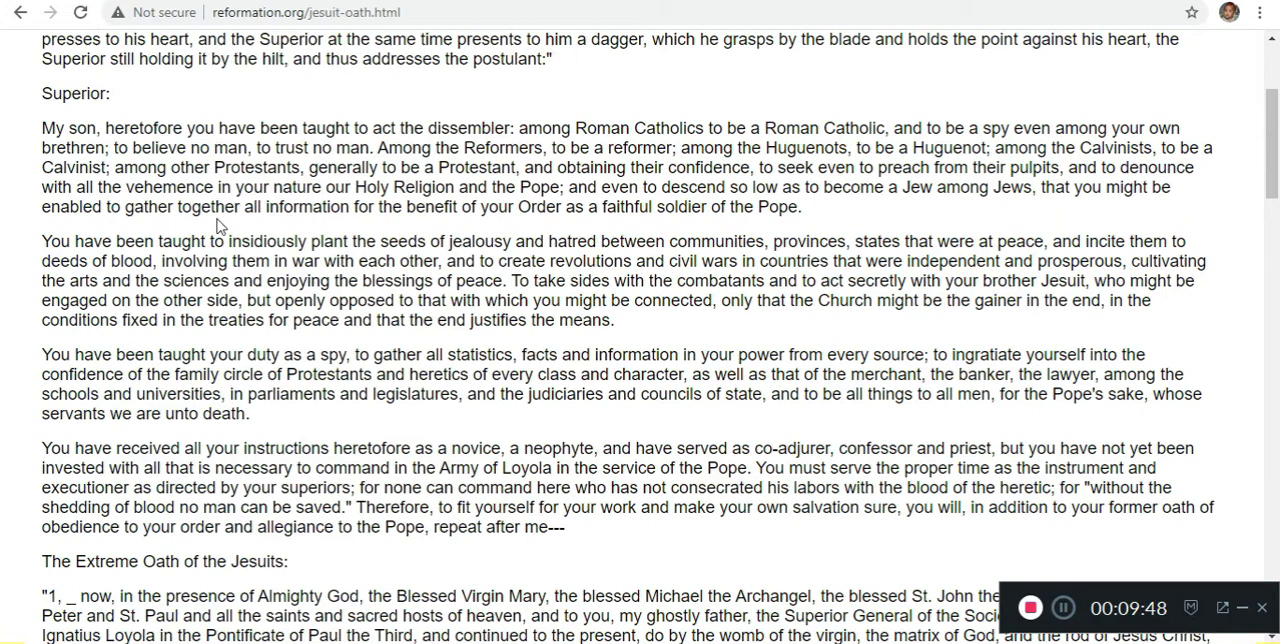
mouse_move(730, 220)
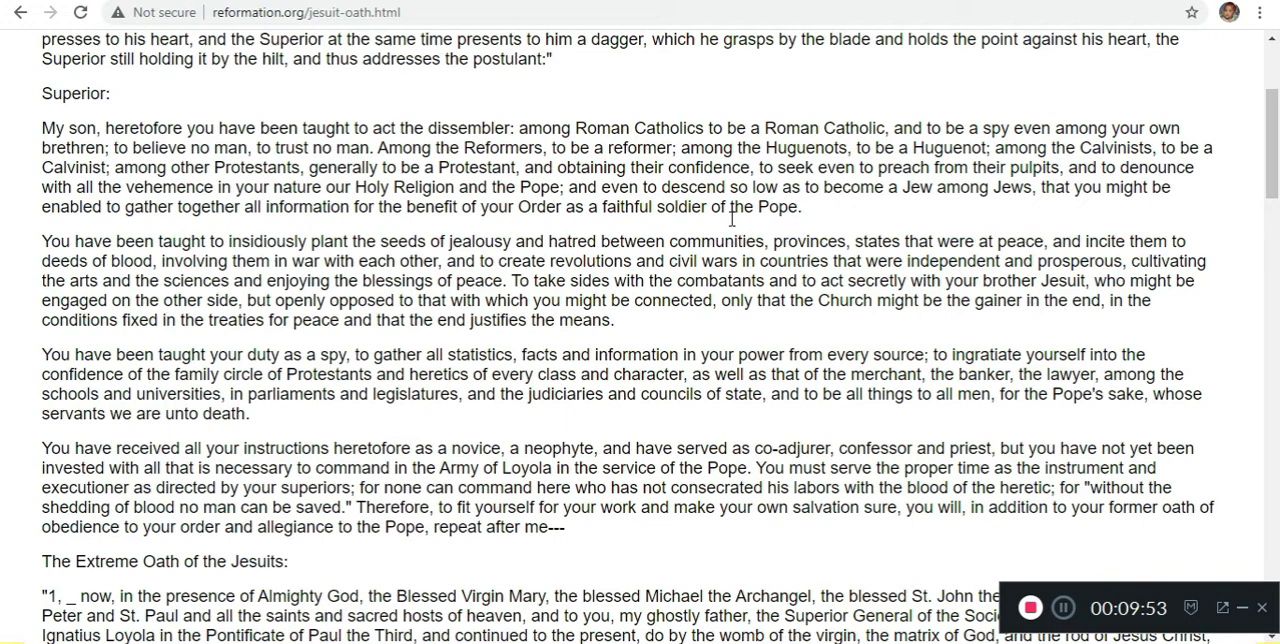
mouse_move(762, 240)
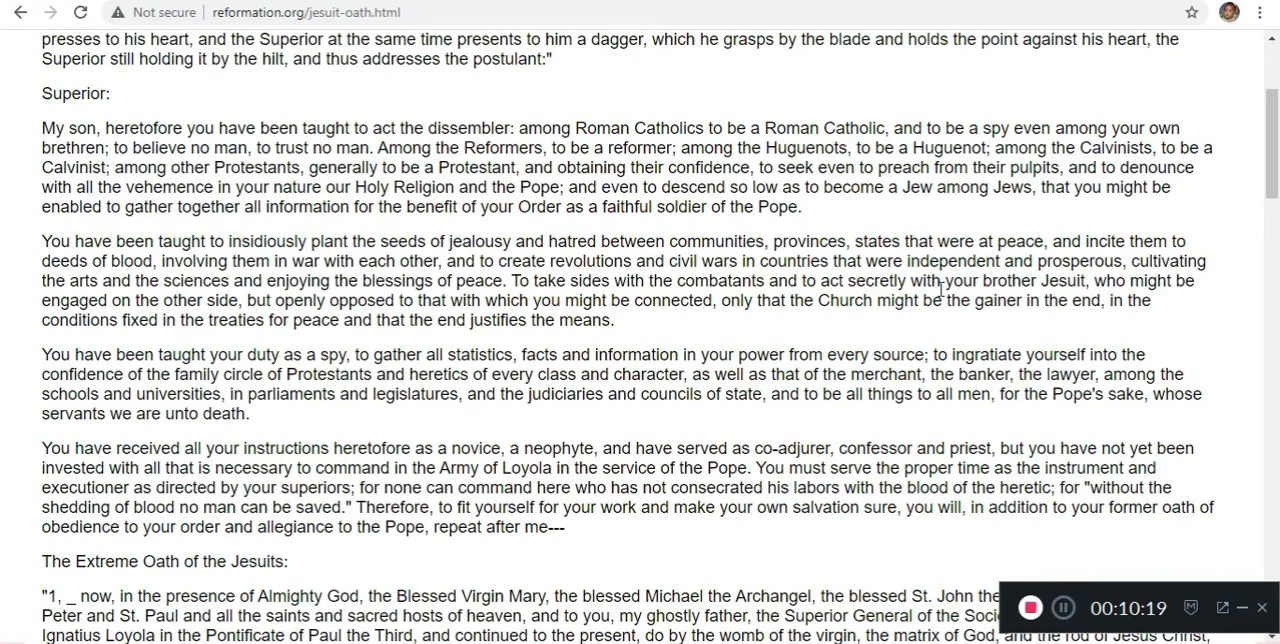
mouse_move(484, 344)
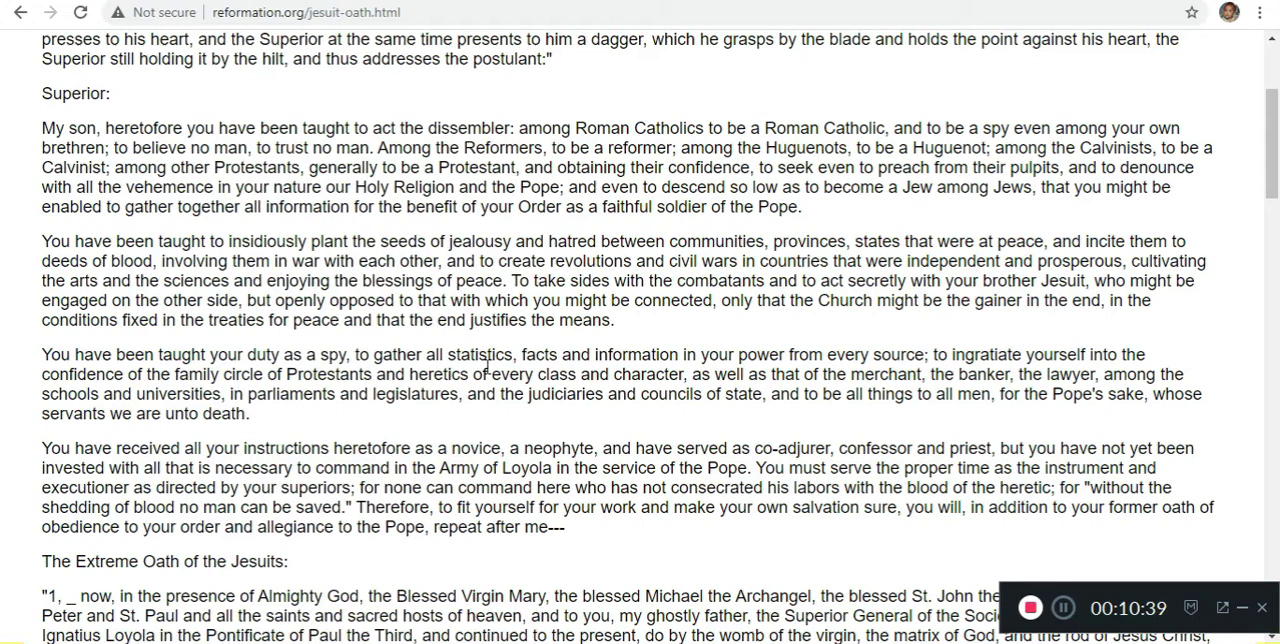
mouse_move(492, 392)
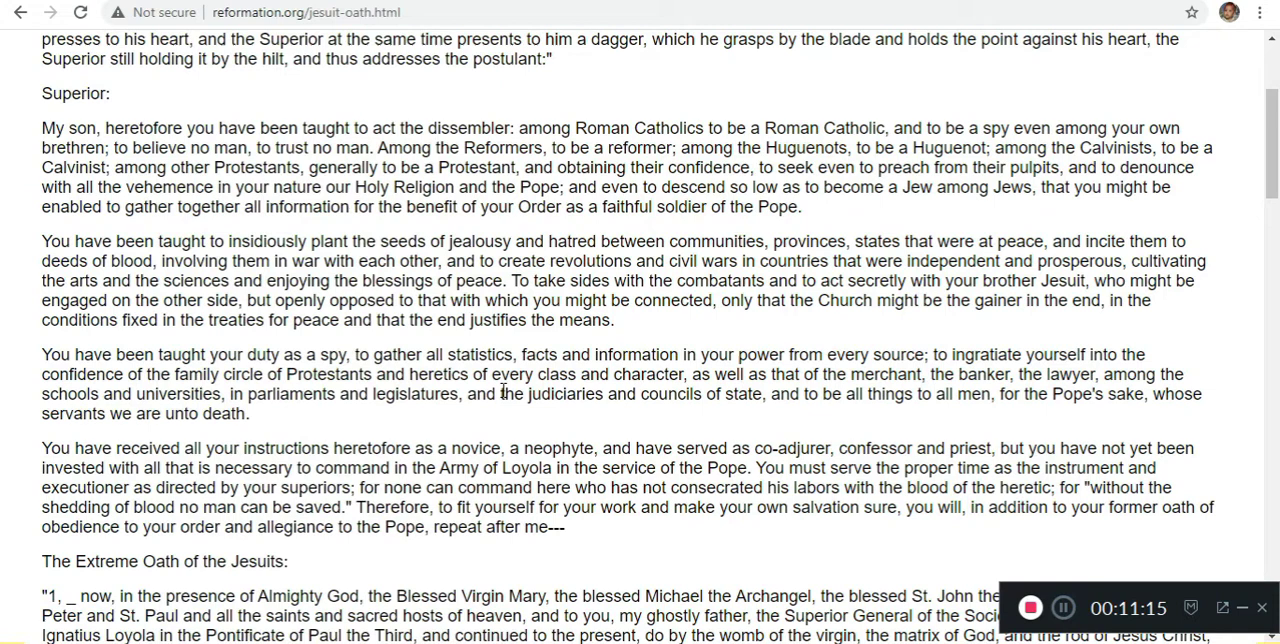
mouse_move(548, 468)
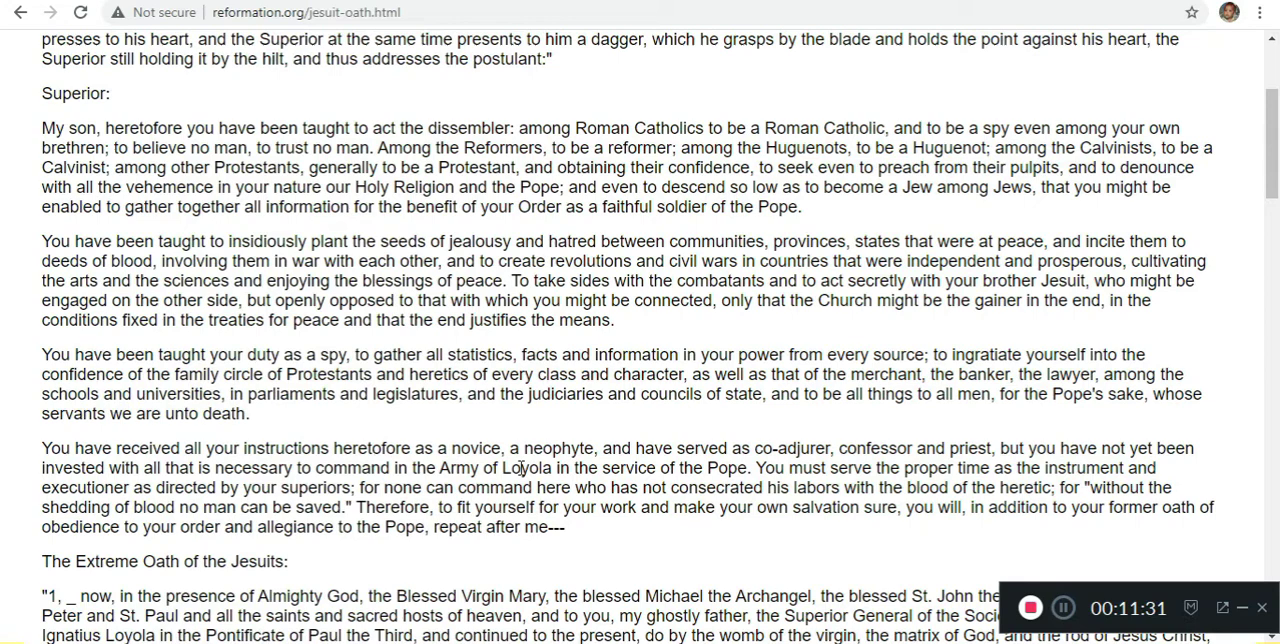
Scroll the oath page before switching to Google Drive's My Drive screenshot grid
scroll(down, 3)
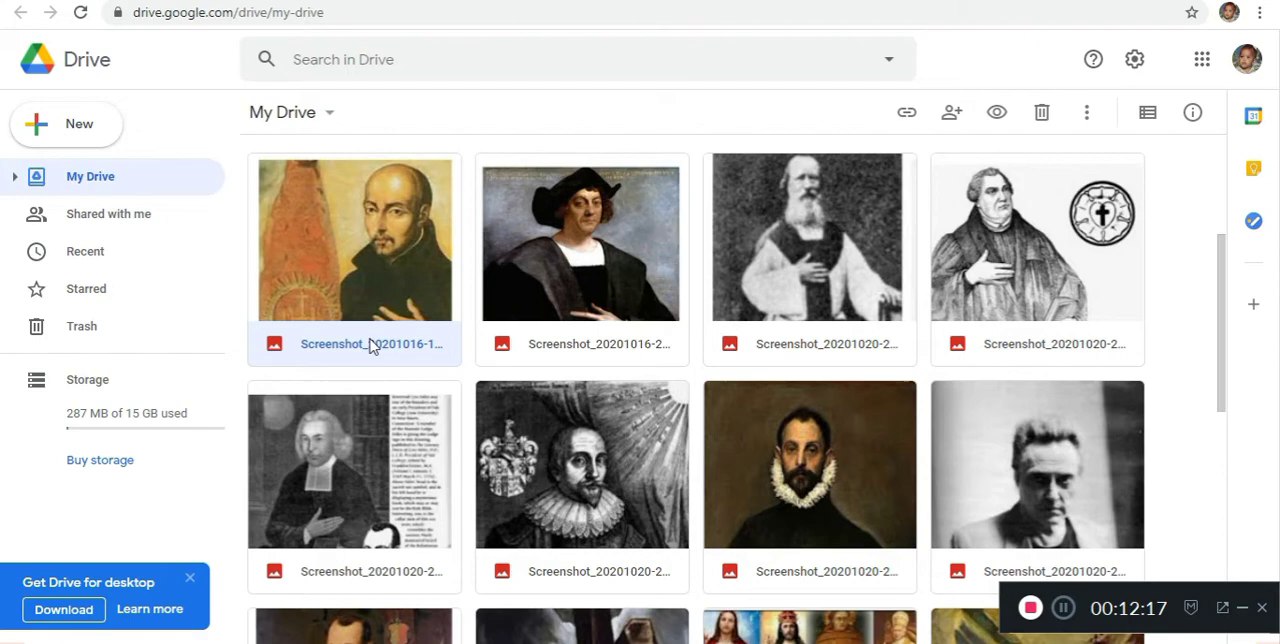
Preview the first saved portrait screenshot in Drive and step to the next one
double_click(354, 240)
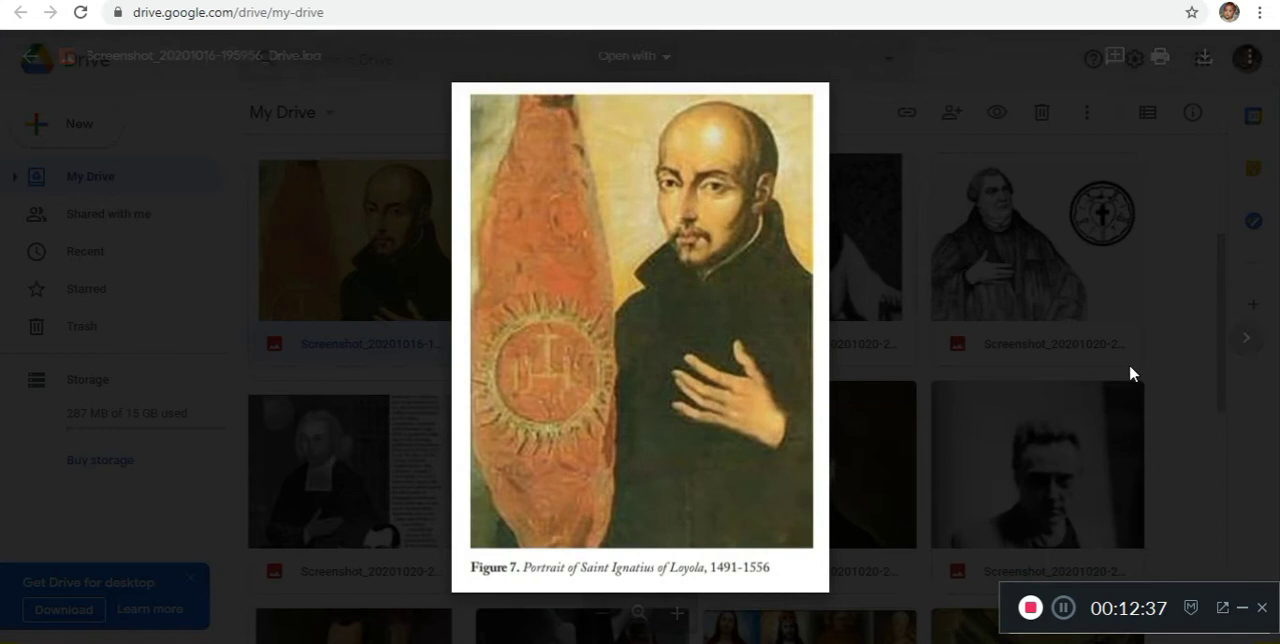
click(32, 336)
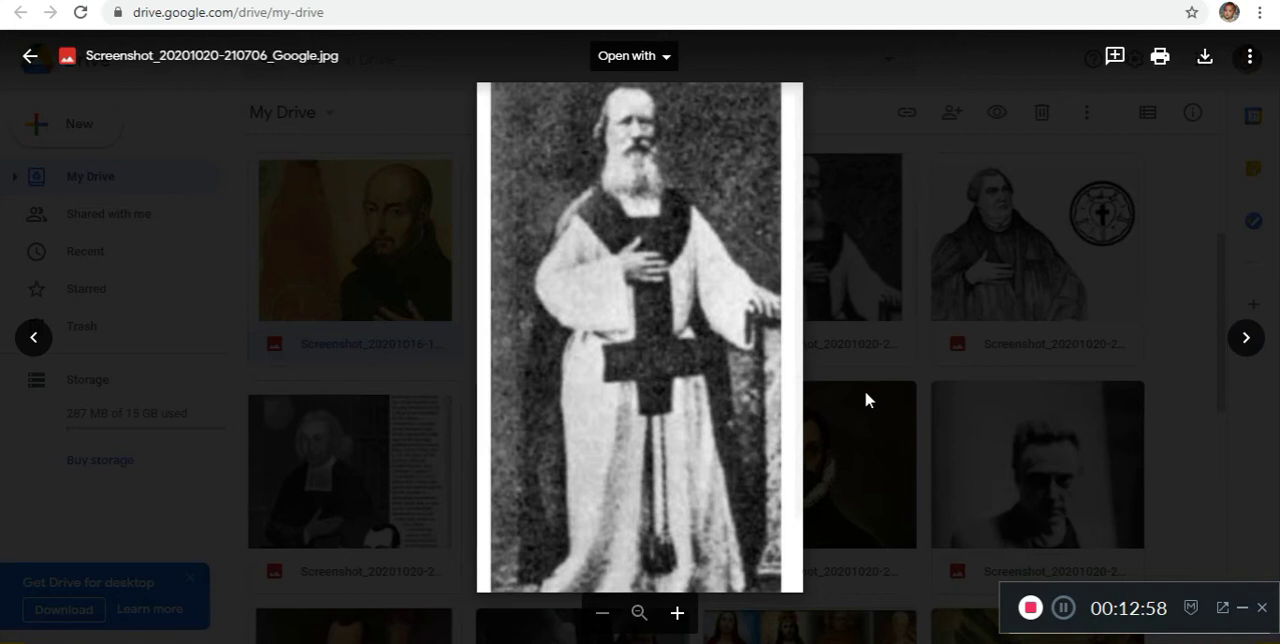
click(1244, 336)
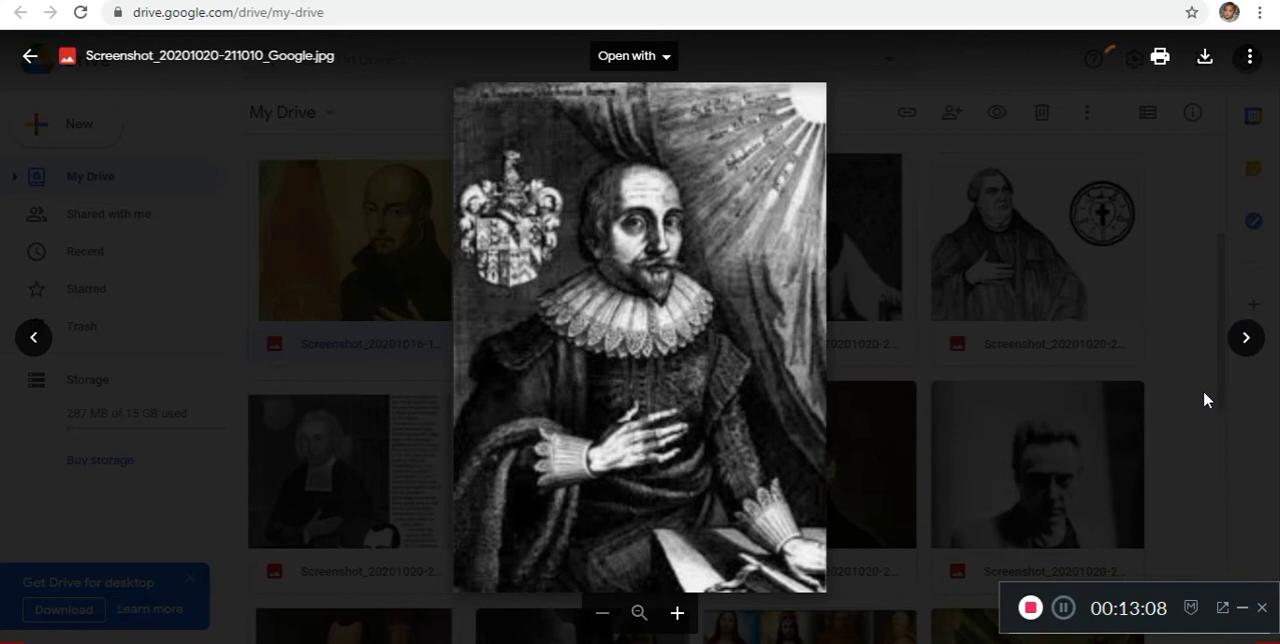
Page through the remaining screenshots, ending on the armoured figure holding a lance
click(1244, 336)
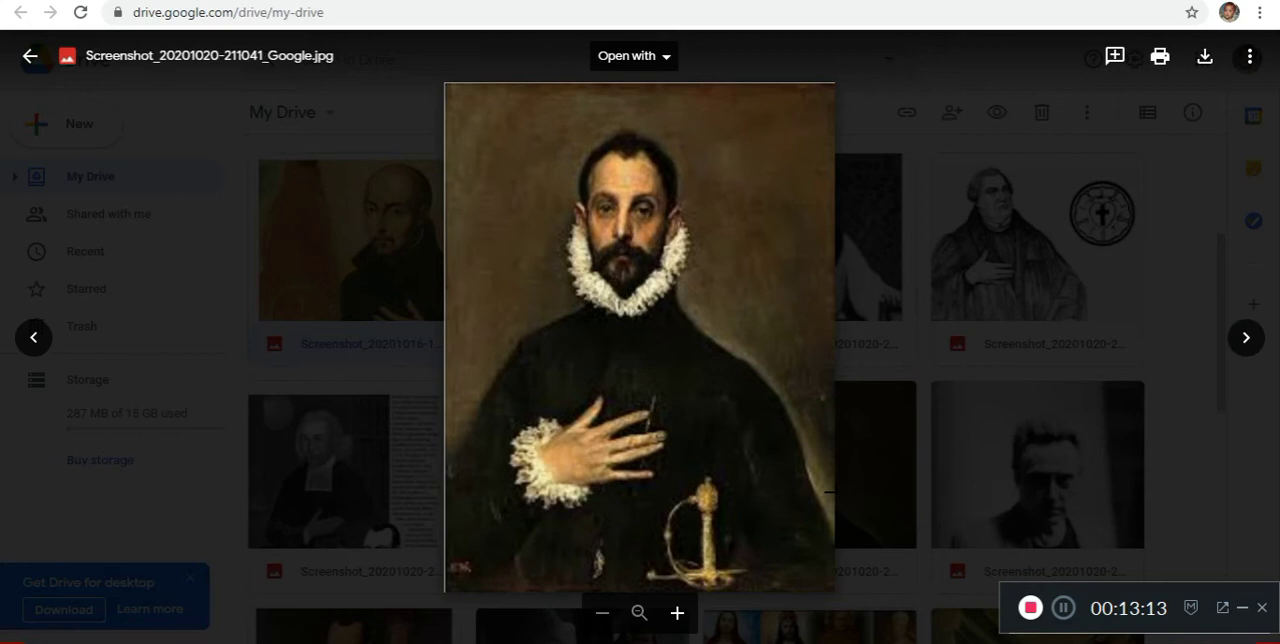
click(1244, 336)
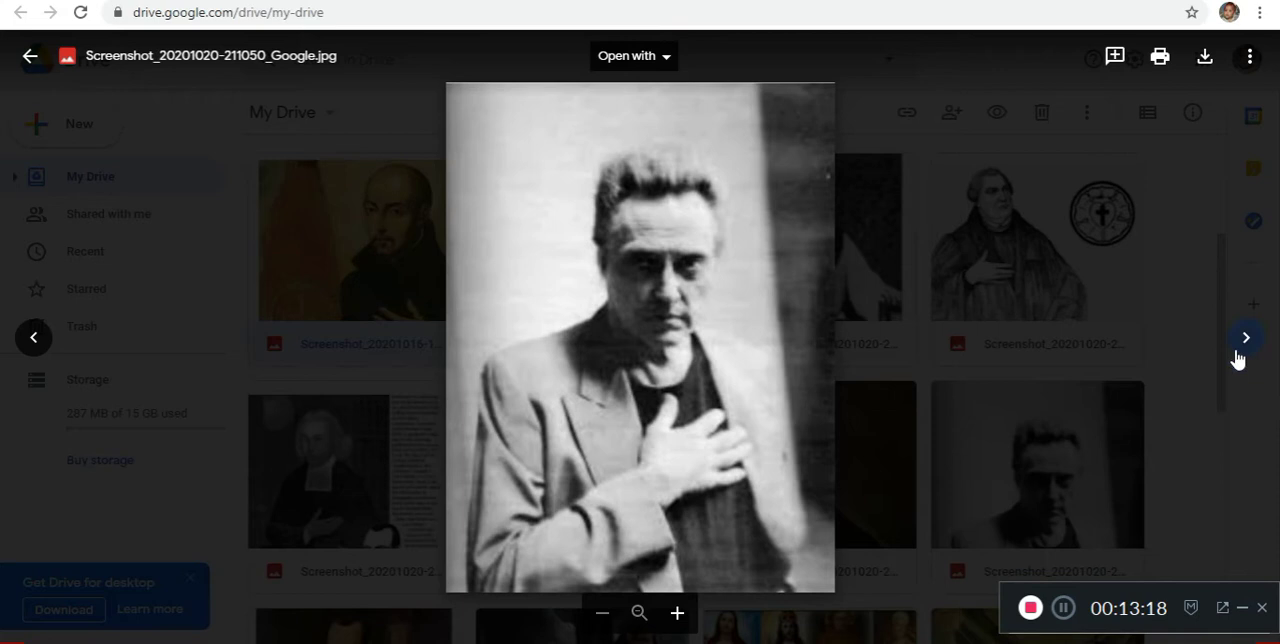
click(1244, 336)
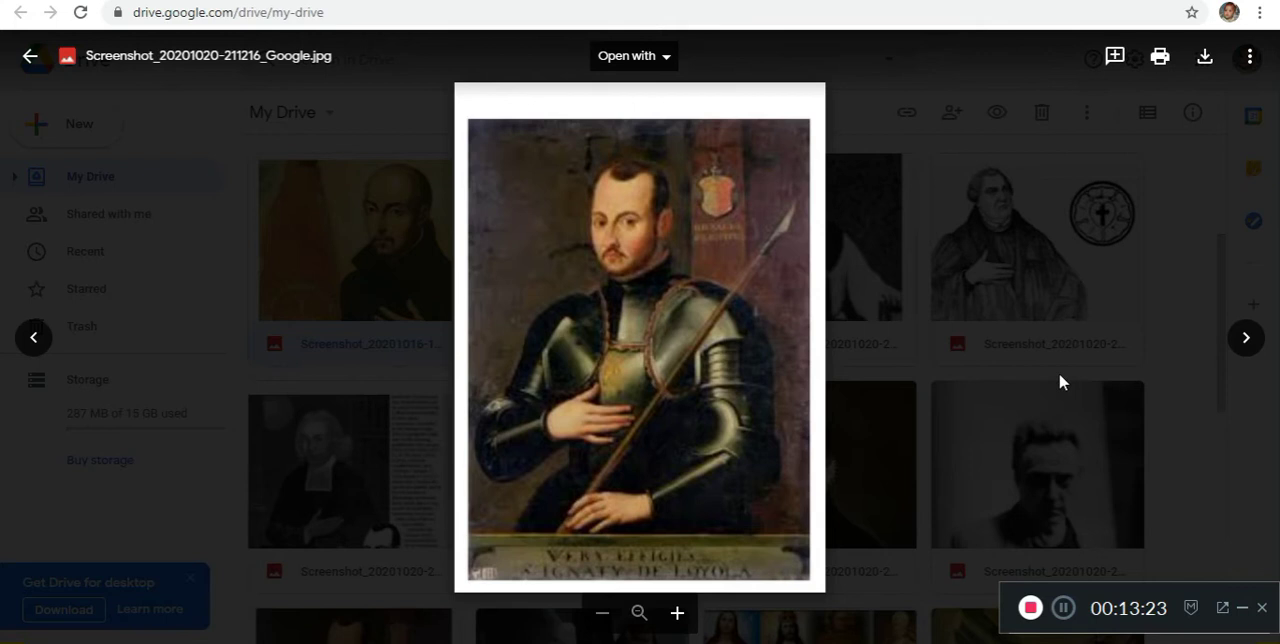
click(1244, 336)
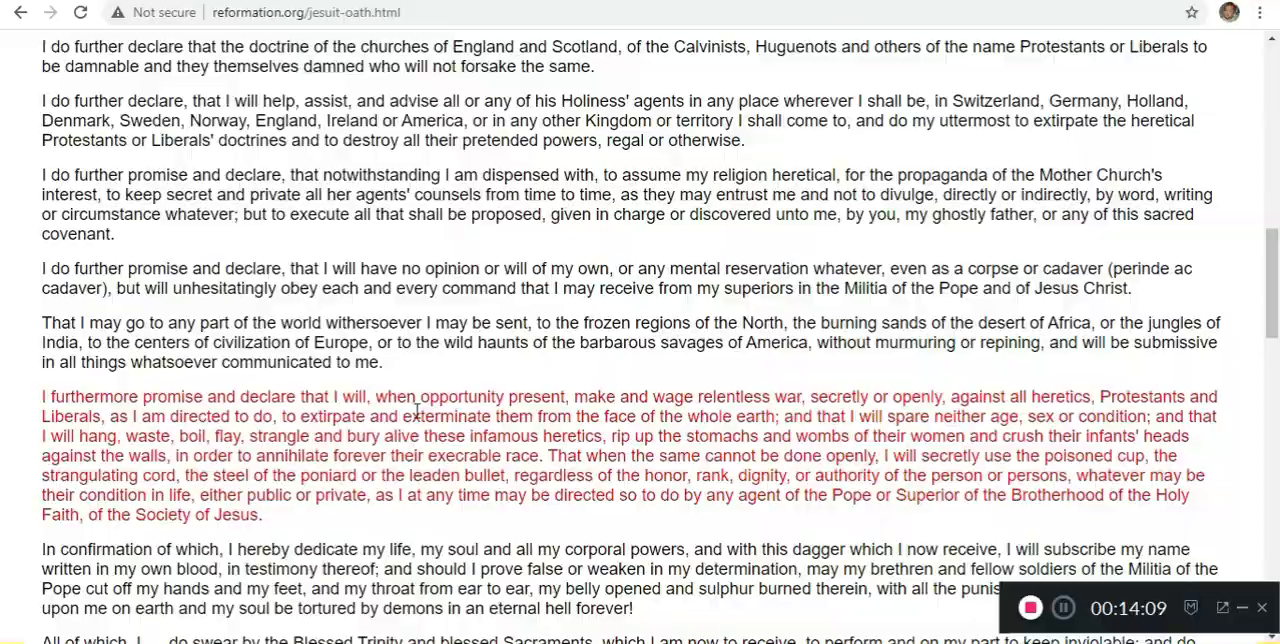
Scroll the Jesuit oath page to its red passage about extirpating heretics
scroll(down, 3)
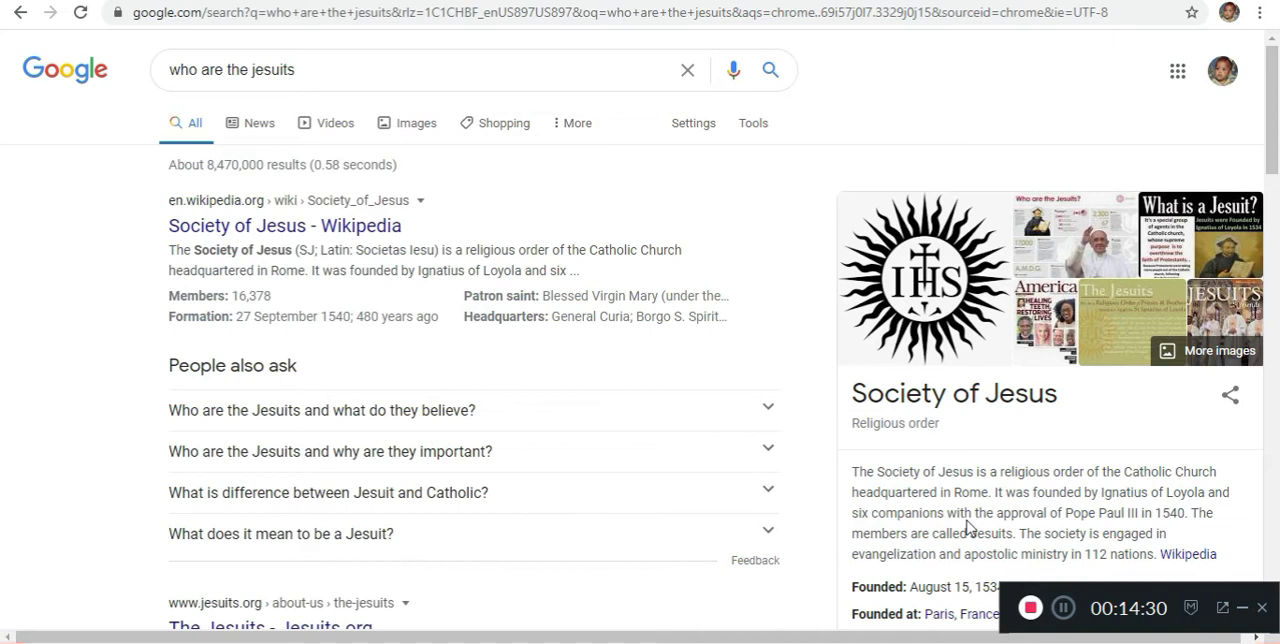
mouse_move(896, 512)
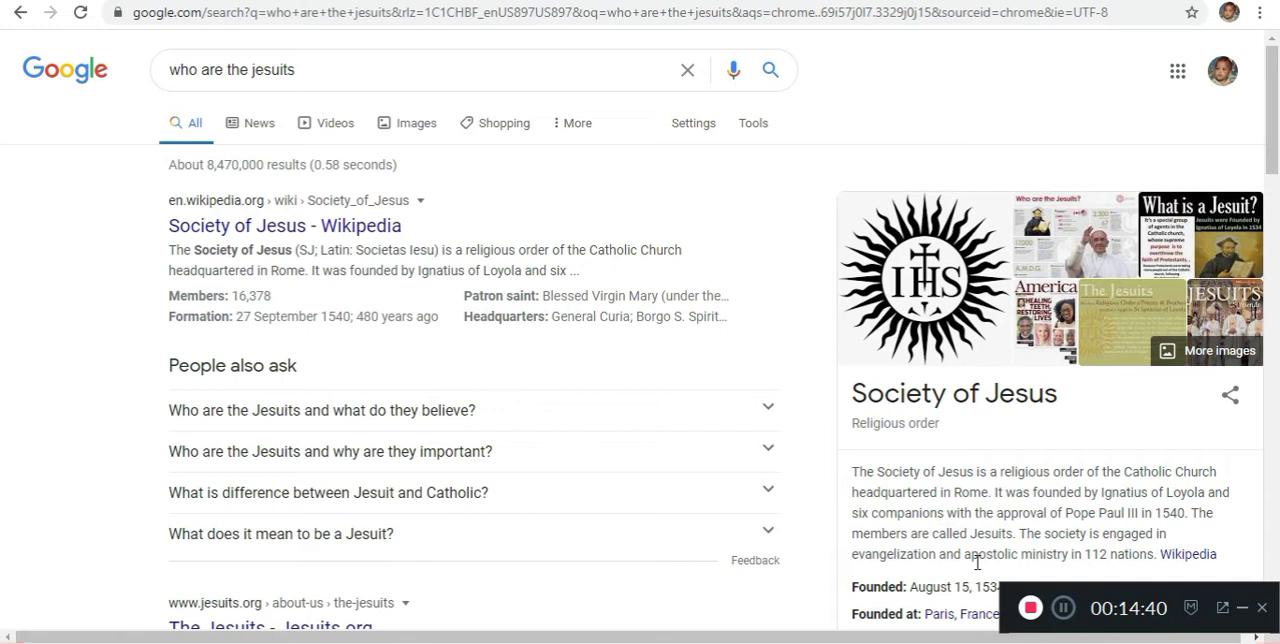
mouse_move(484, 316)
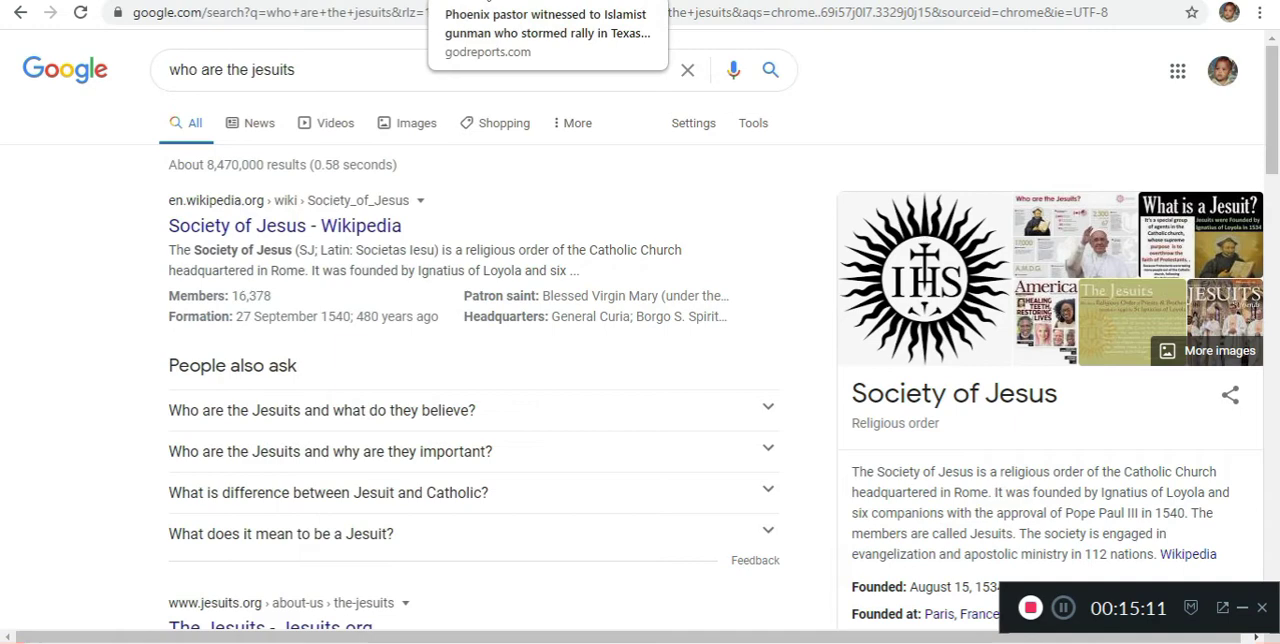
Return from the 'who are the jesuits' results to the Gematrinator calculator
click(548, 24)
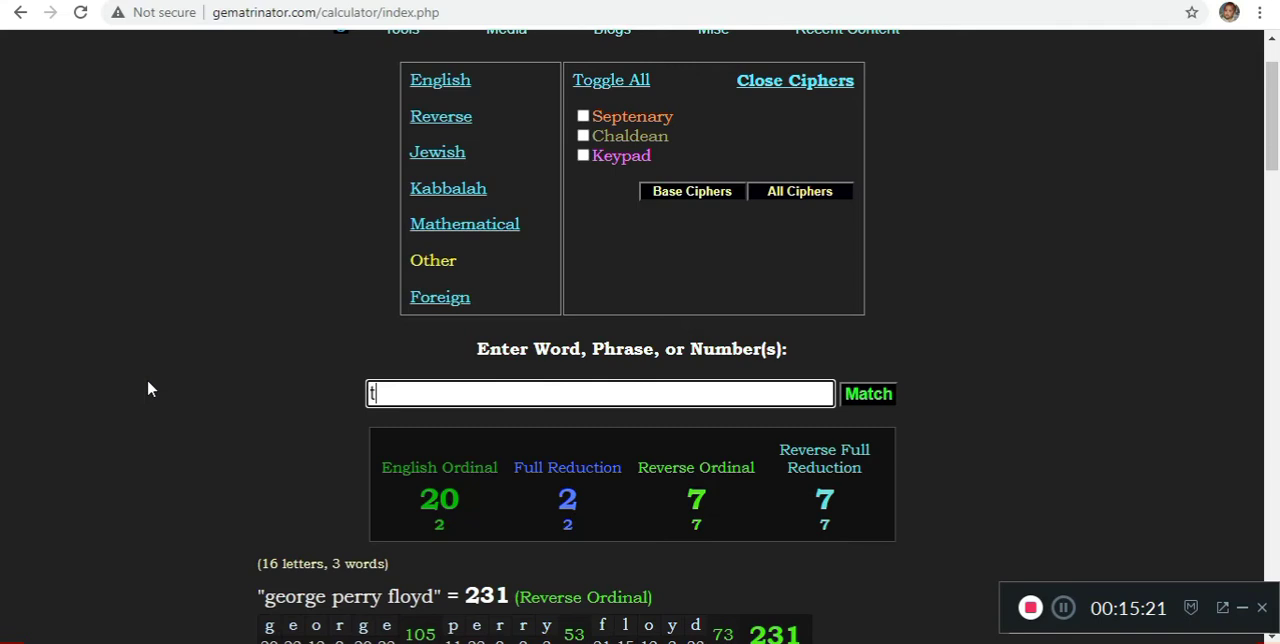
Score 'god reports' at 137 English Ordinal and view its Reverse Full Reduction and Ordinal breakdowns
text(the god reports)
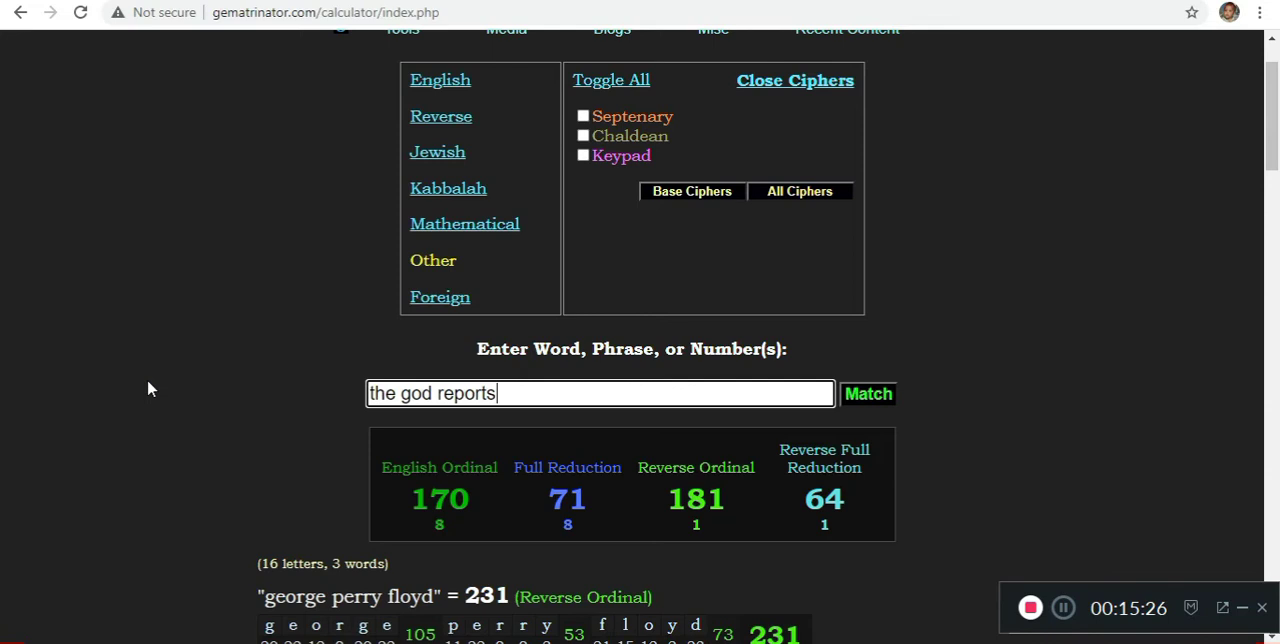
text(god reports)
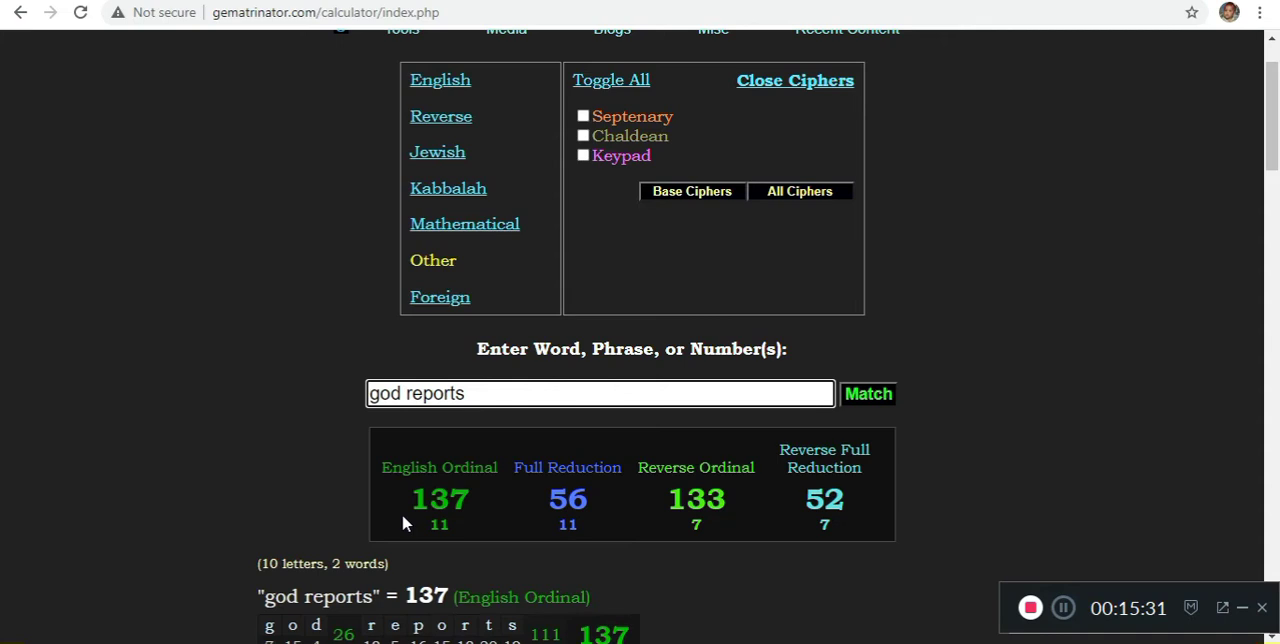
click(824, 500)
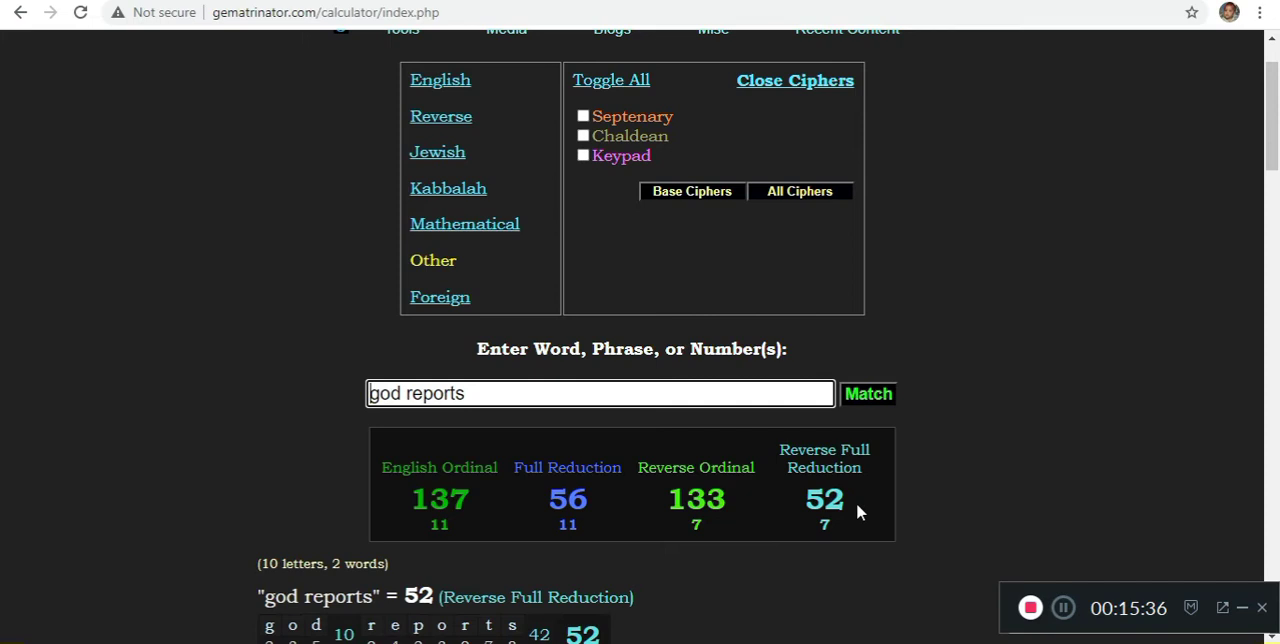
click(440, 500)
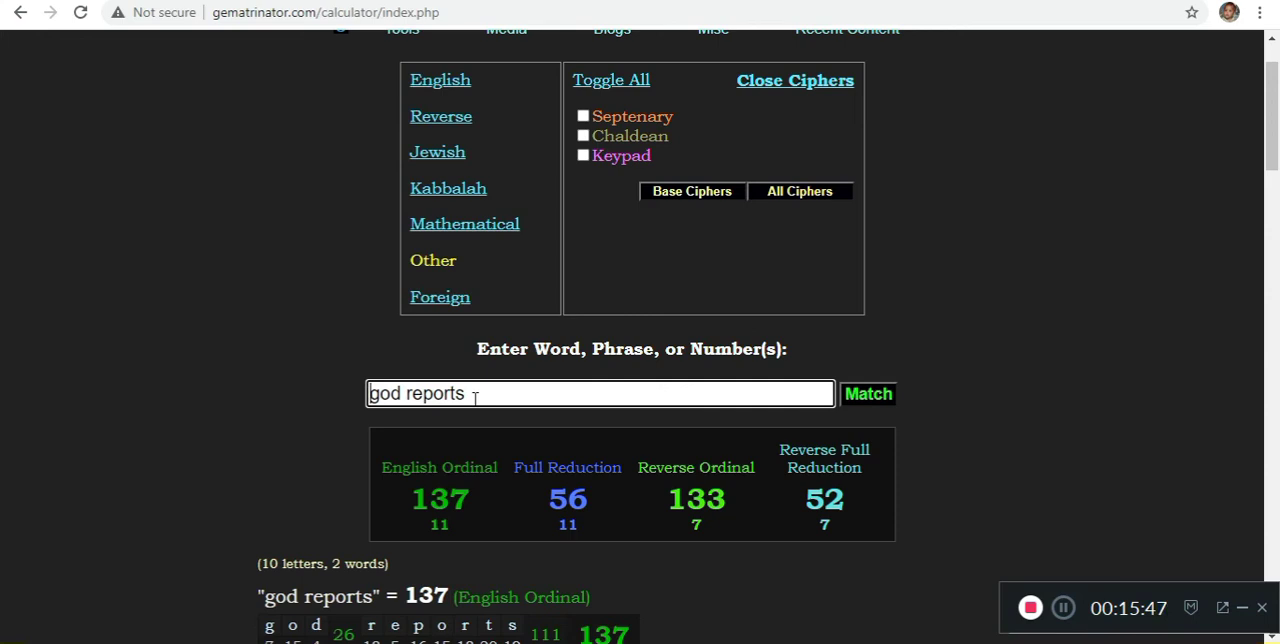
Run 'society of jesus', 'corona virus' and 'toilet paper' through the ciphers
text(p)
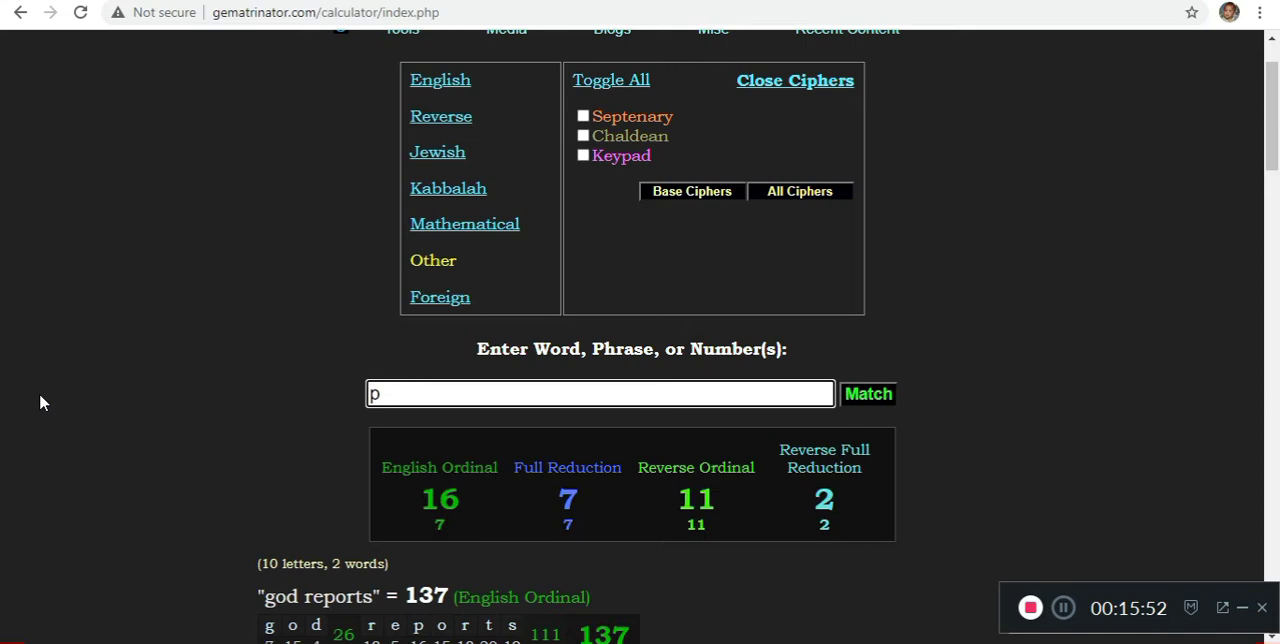
text(society of jesus)
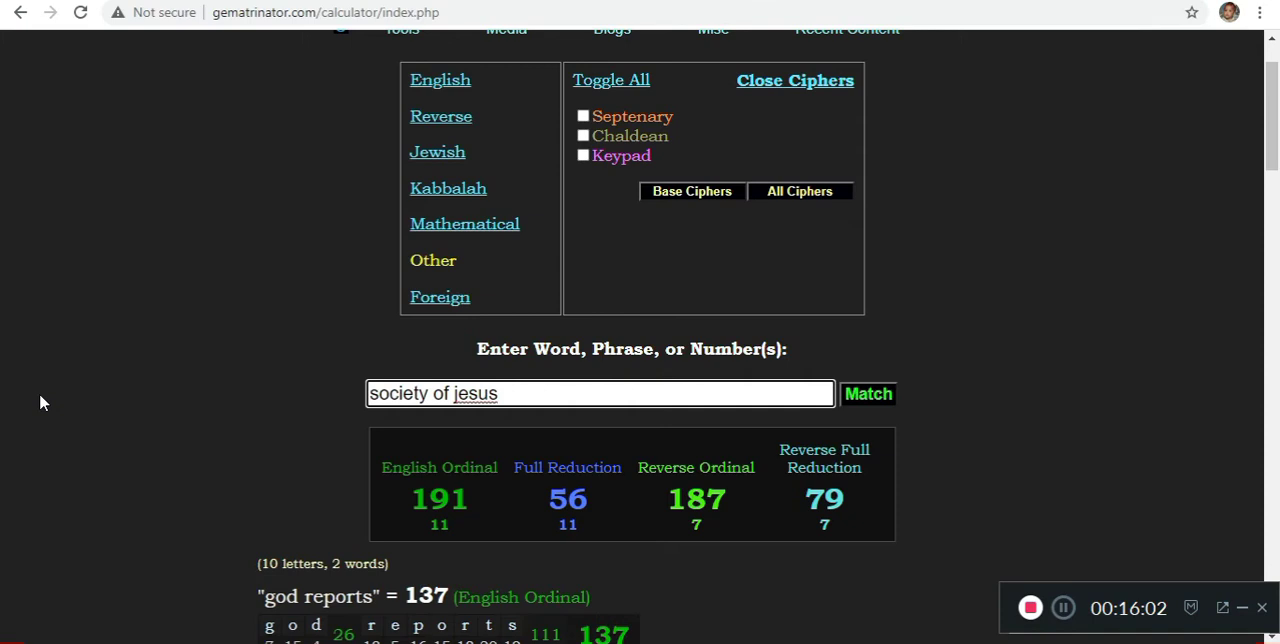
text(corona virus)
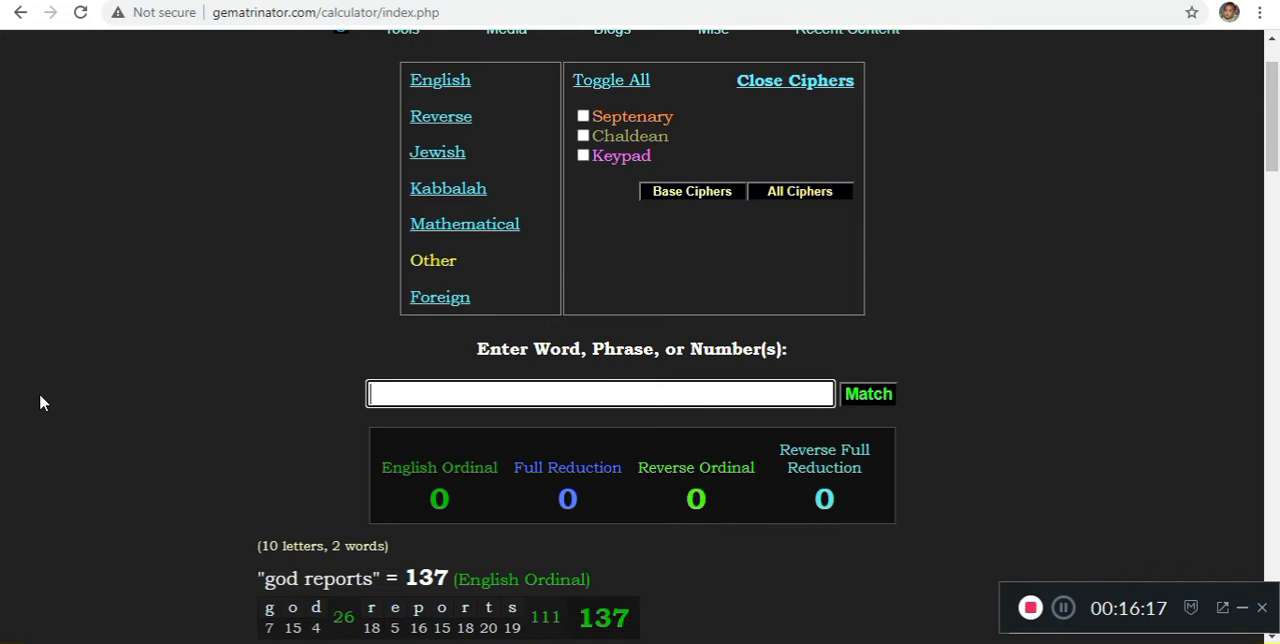
text(toilet paper)
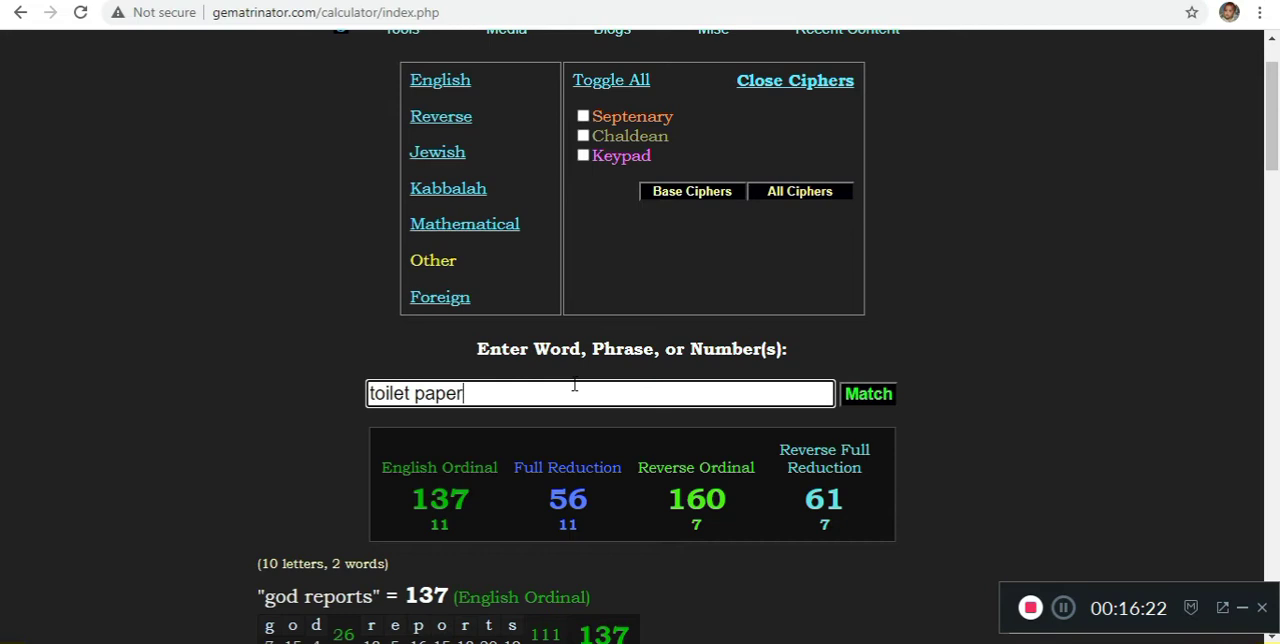
Score 'god', 'reports', 'apologists' and start 'making apologetics fun again'
text(god)
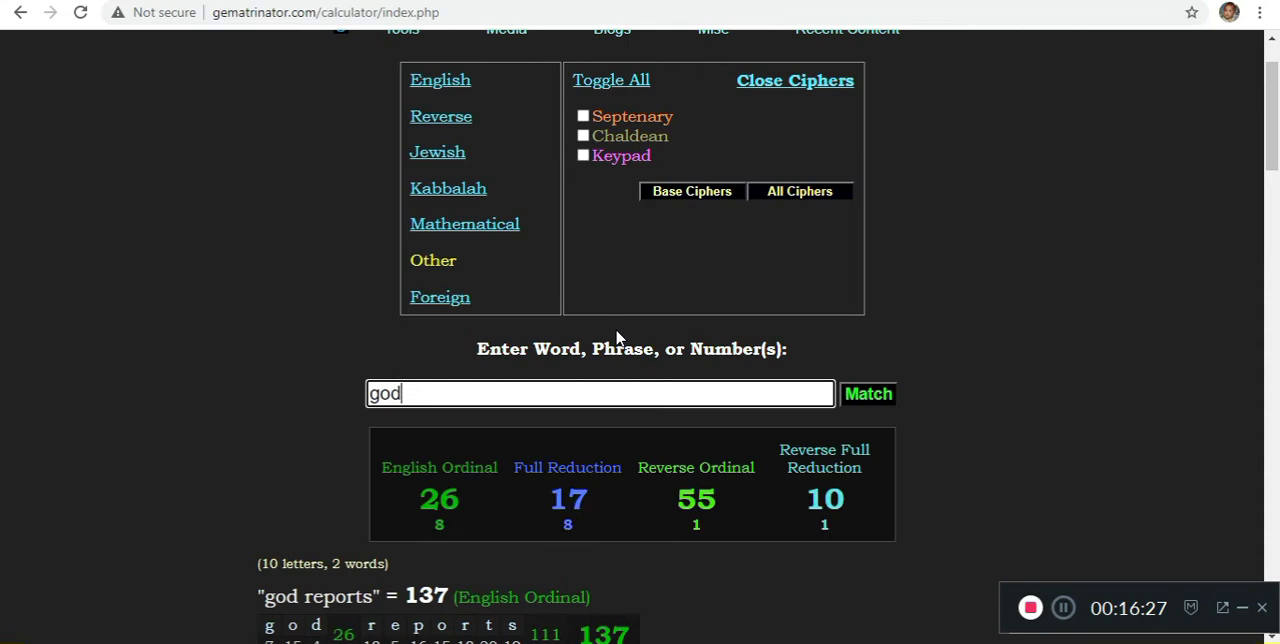
text(reports)
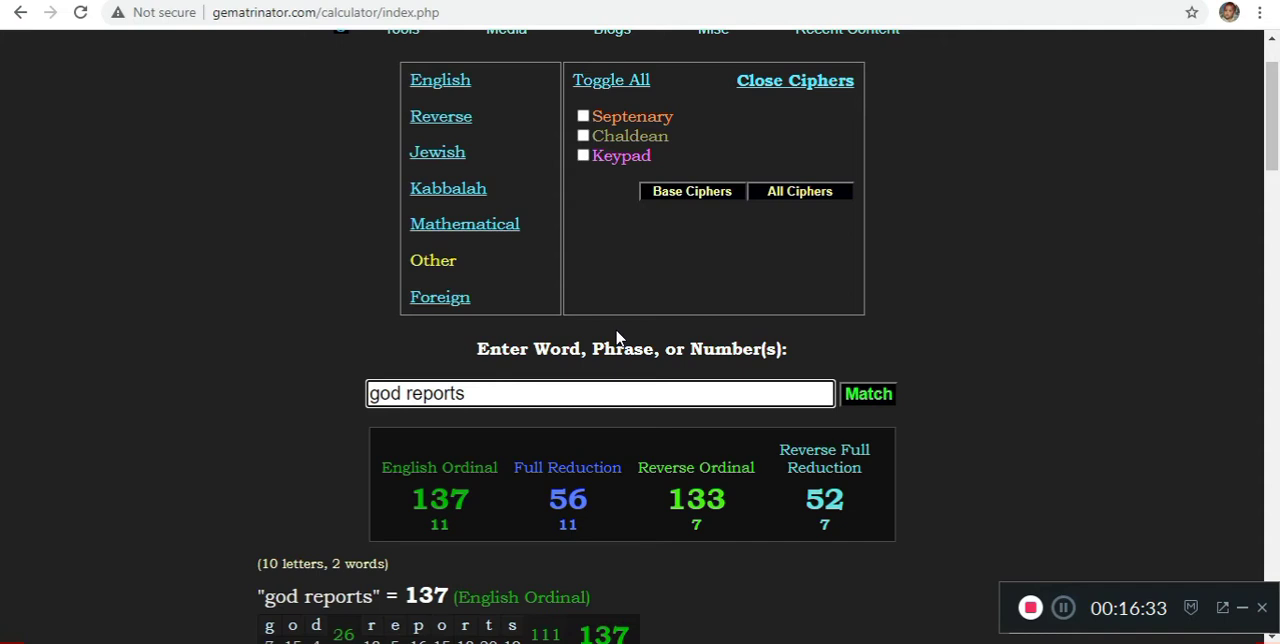
text(apologists)
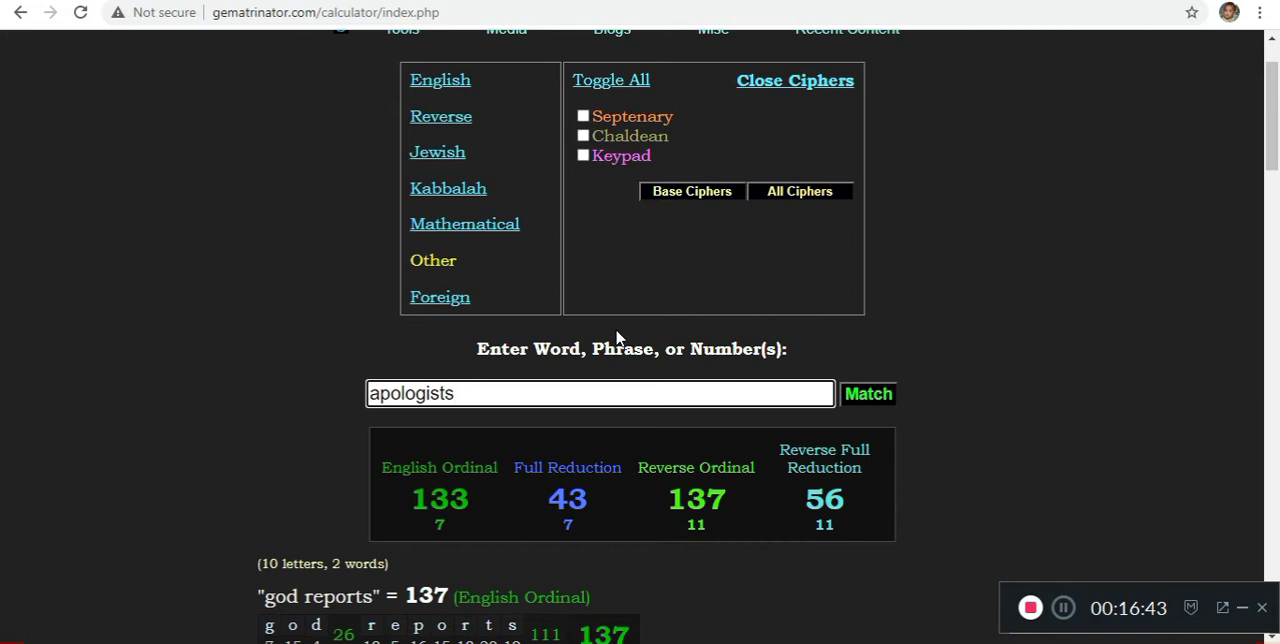
text(making)
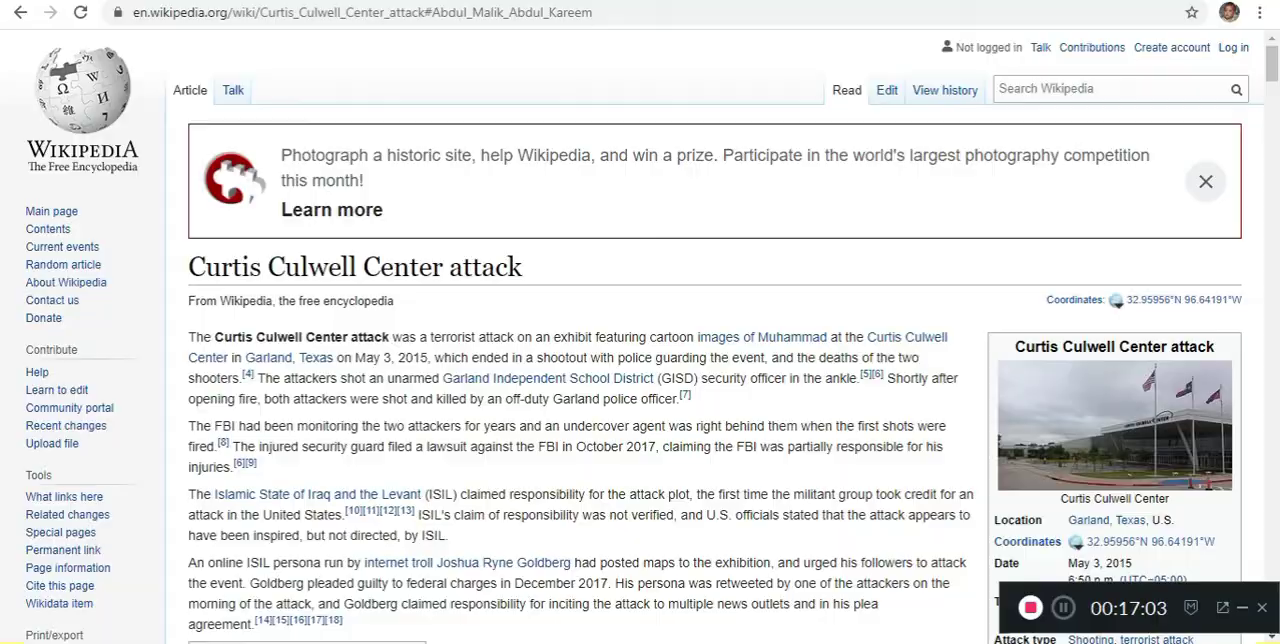
Scroll through the Curtis Culwell Center attack Wikipedia article
scroll(down, 3)
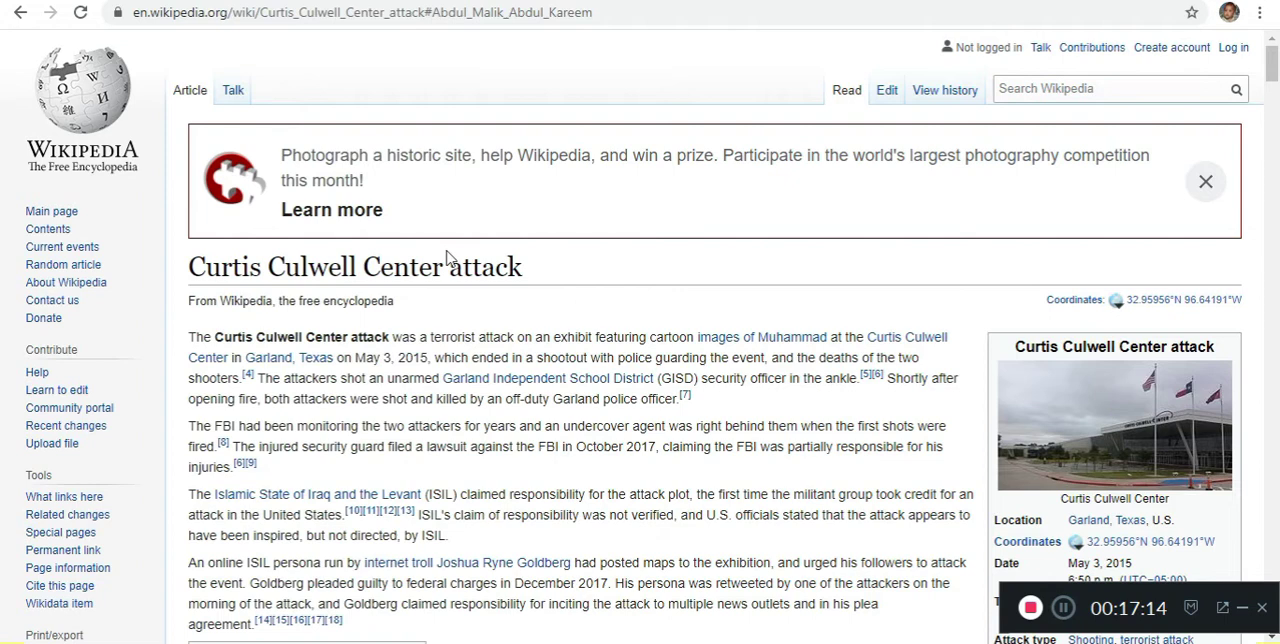
scroll(down, 3)
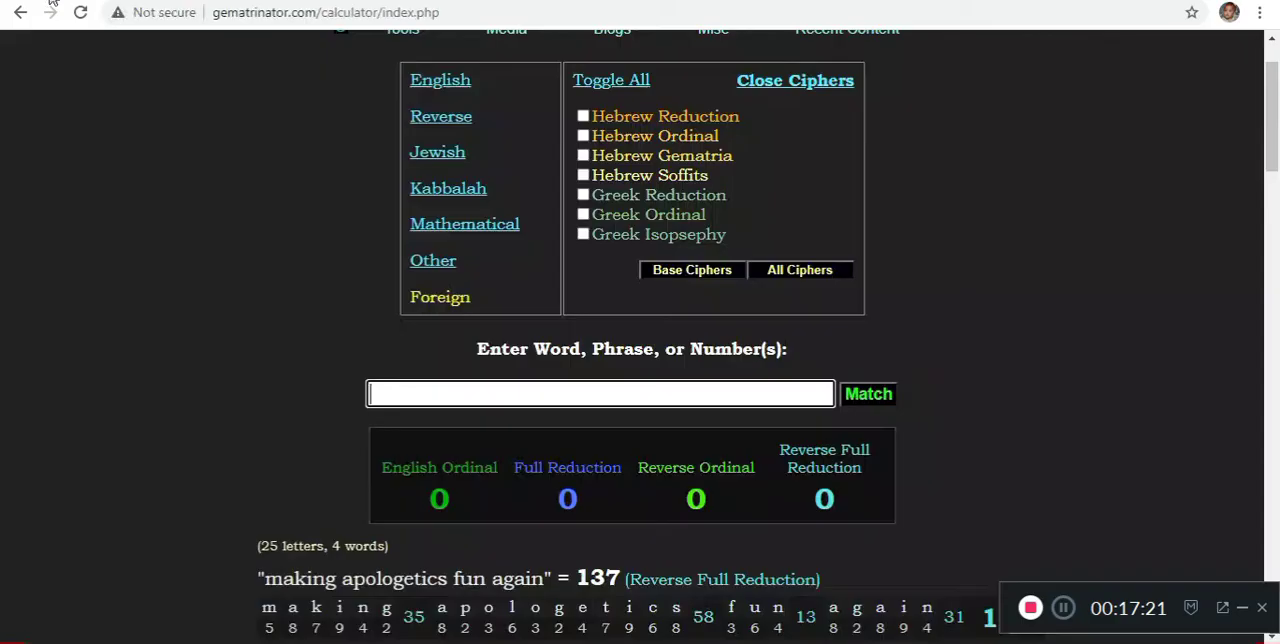
Score 'nadir soofi' (110 English Ordinal) and 'vocab malone', then scroll the GodReports article
text(nadir soofi)
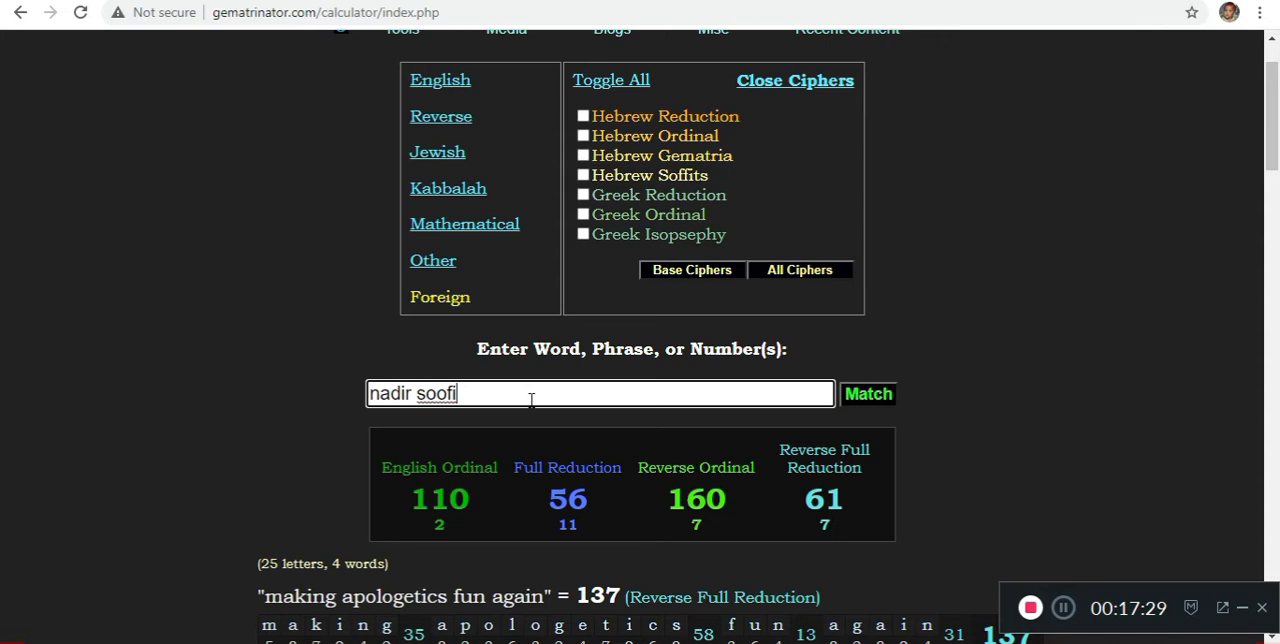
text(vocab)
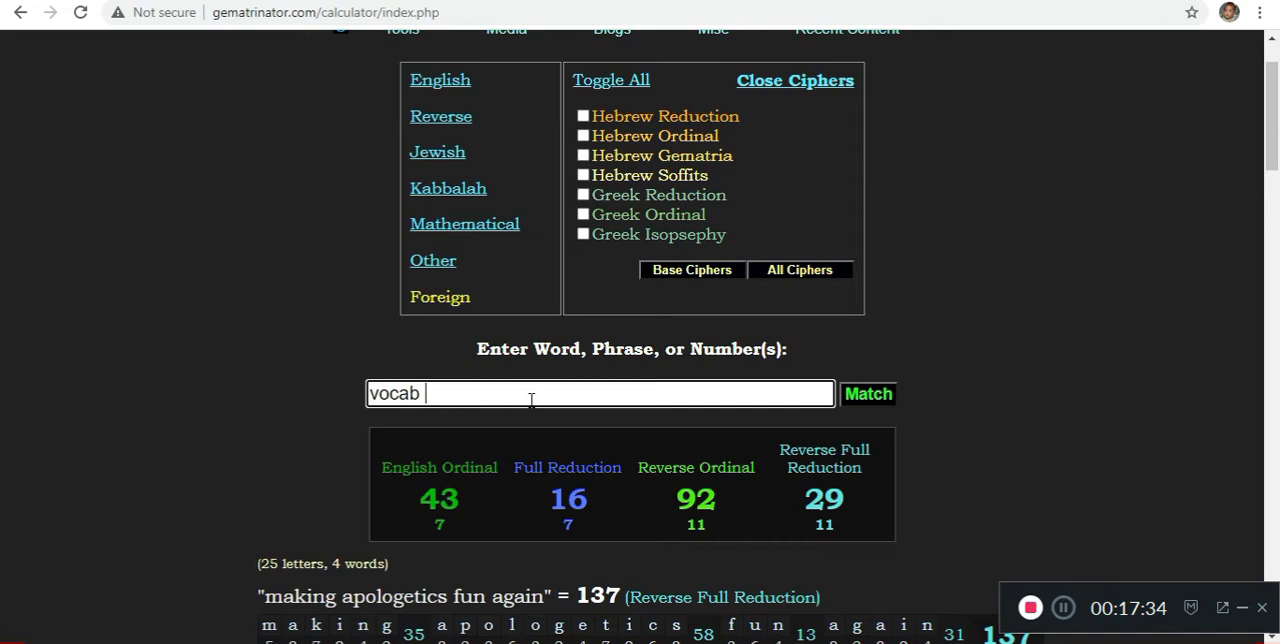
text(malone)
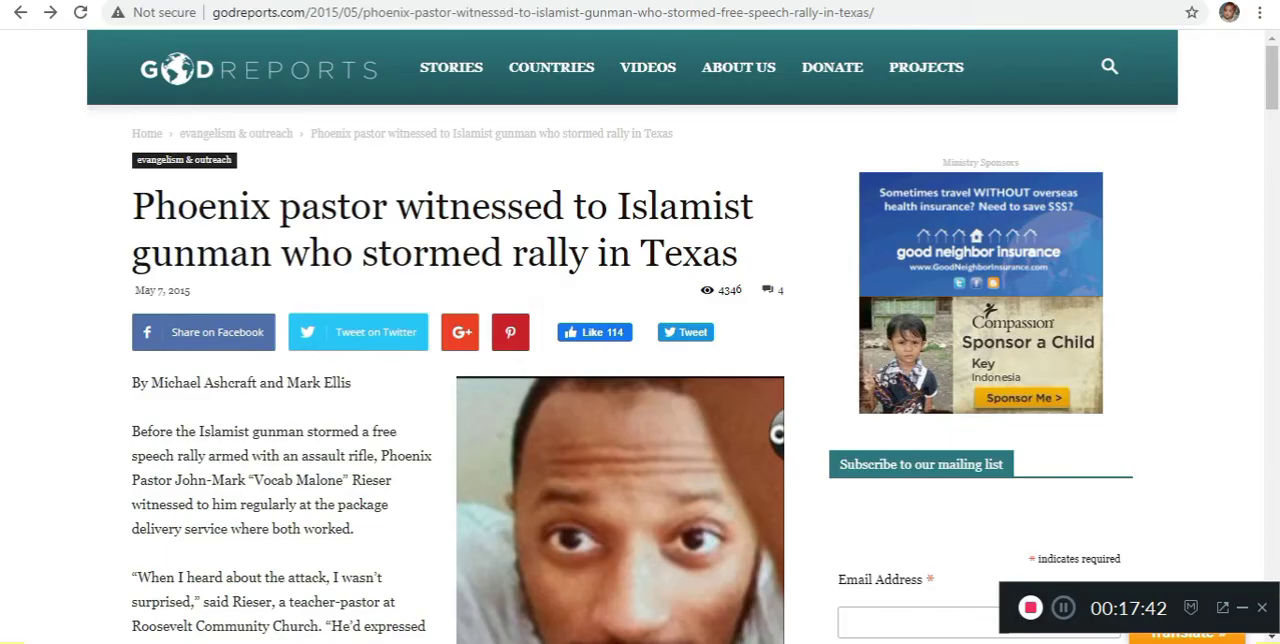
scroll(down, 3)
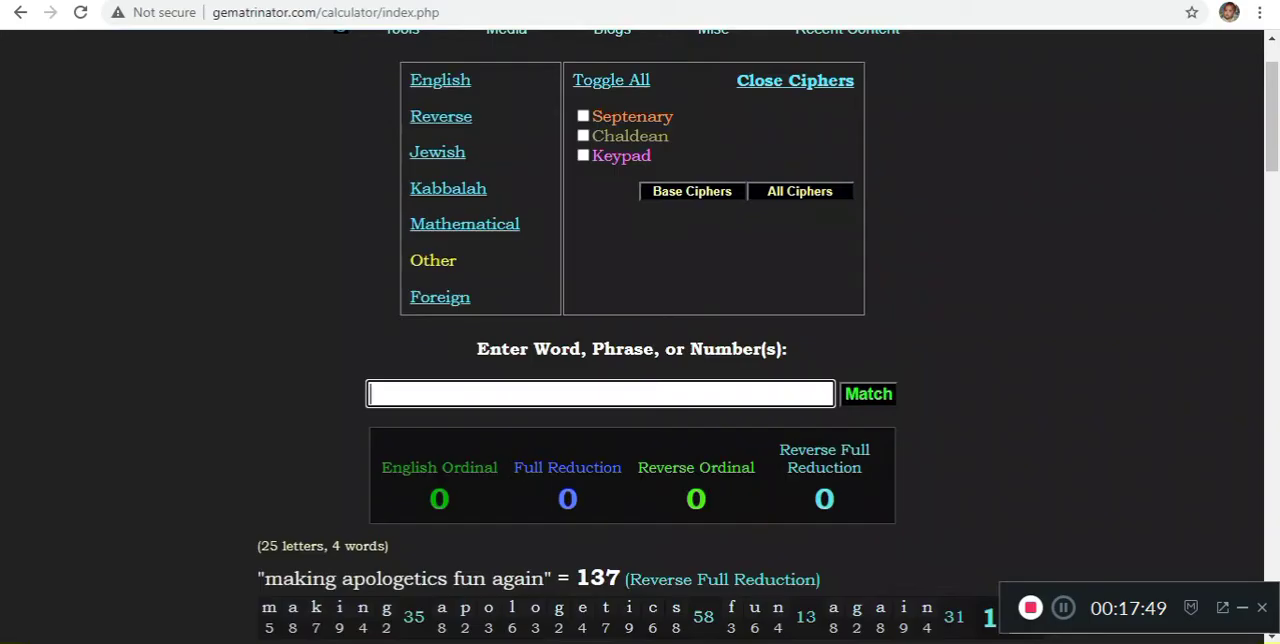
mouse_move(150, 60)
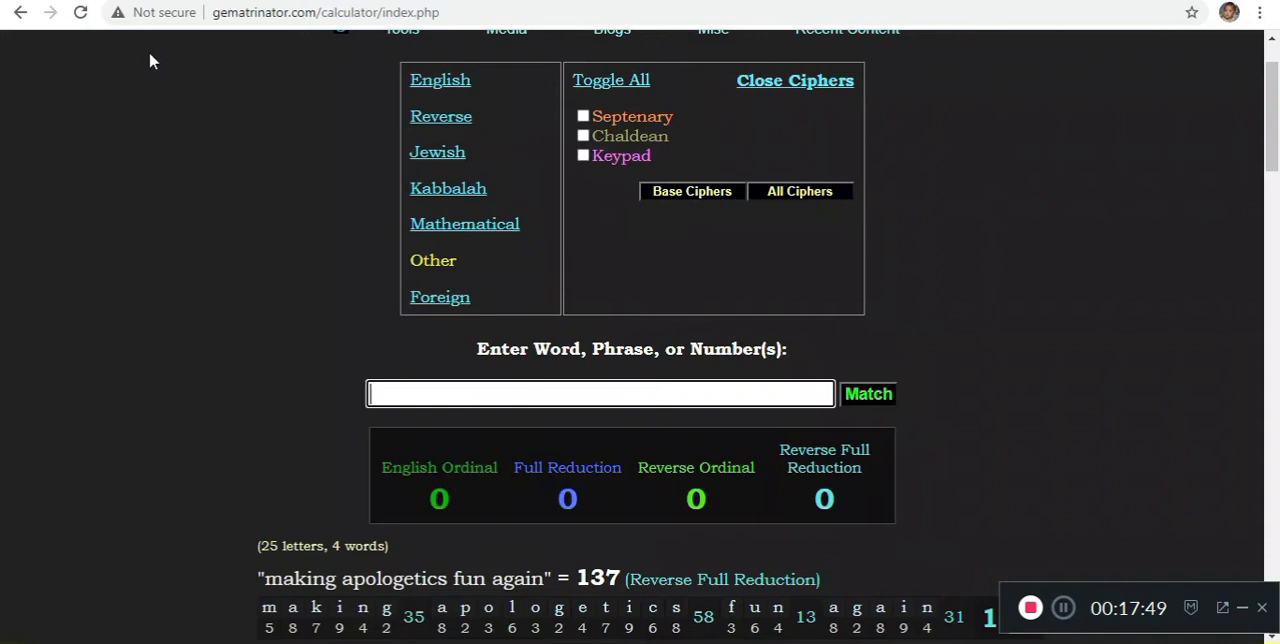
Run the name 'john reiser' through the Gematrinator ciphers
text(john reiser)
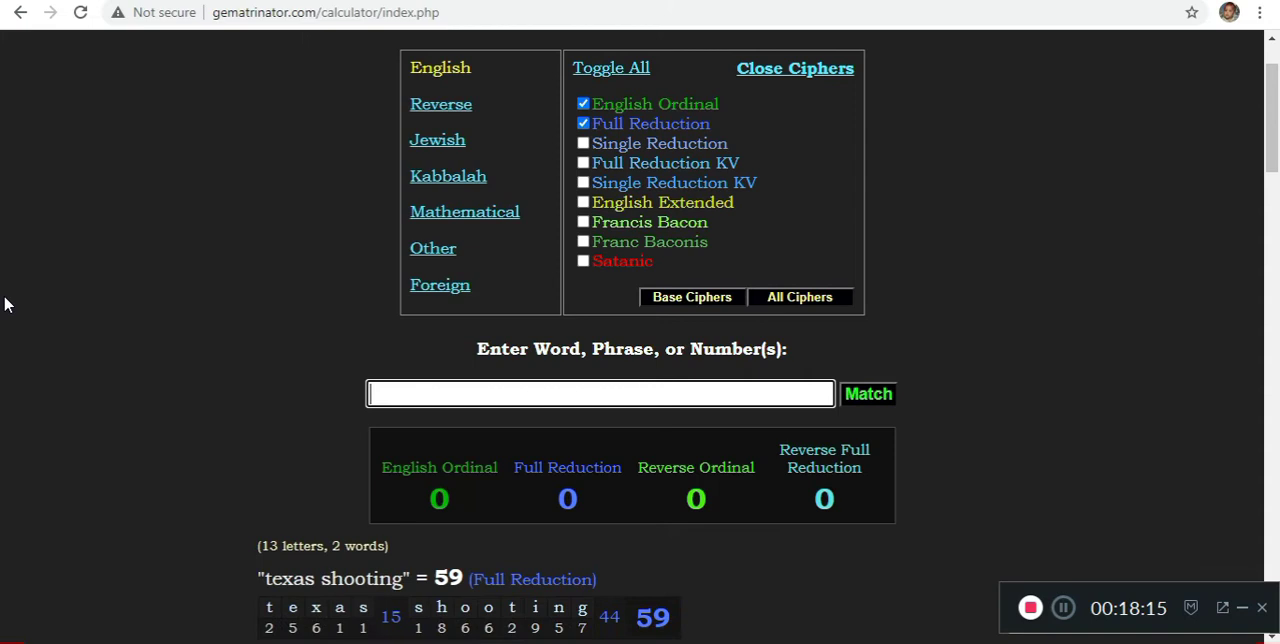
Score 'pope francis', 'universal', 'freemasonry' and 'illumination' in the calculator
text(pope francis)
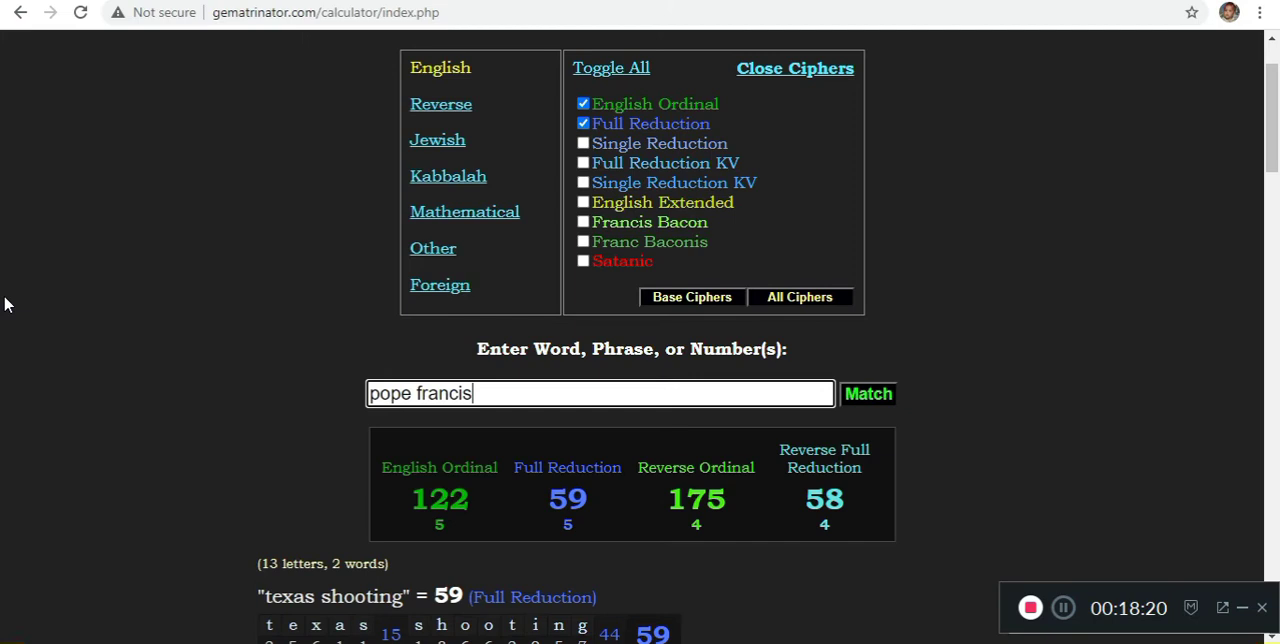
text(universal)
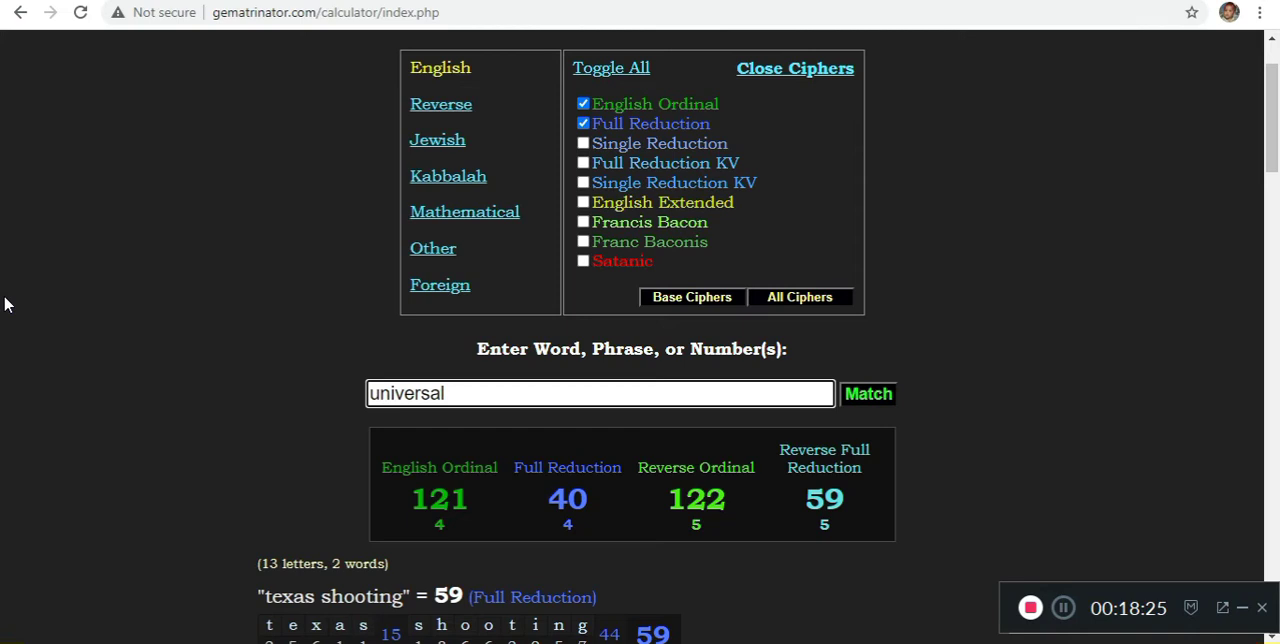
text(freemasonry)
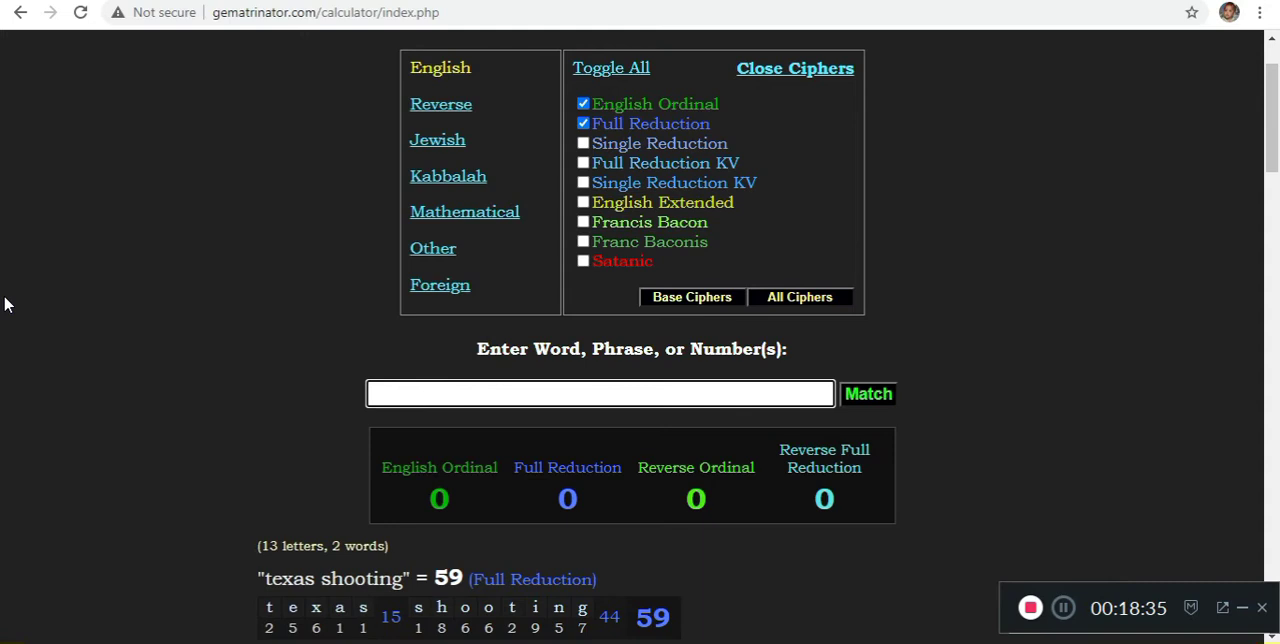
text(illumination)
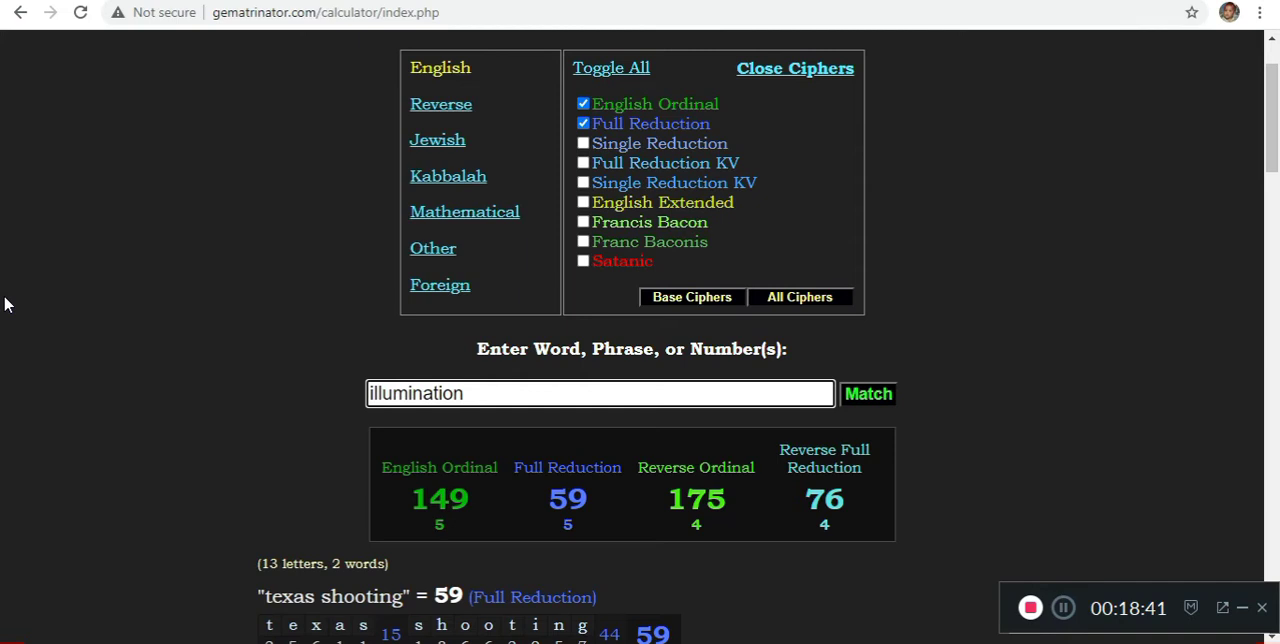
Score 'satanist', 'hail satan' and 'Phoenix pastor' (171 Reverse Ordinal), then select the phrase to replace
text(satanist)
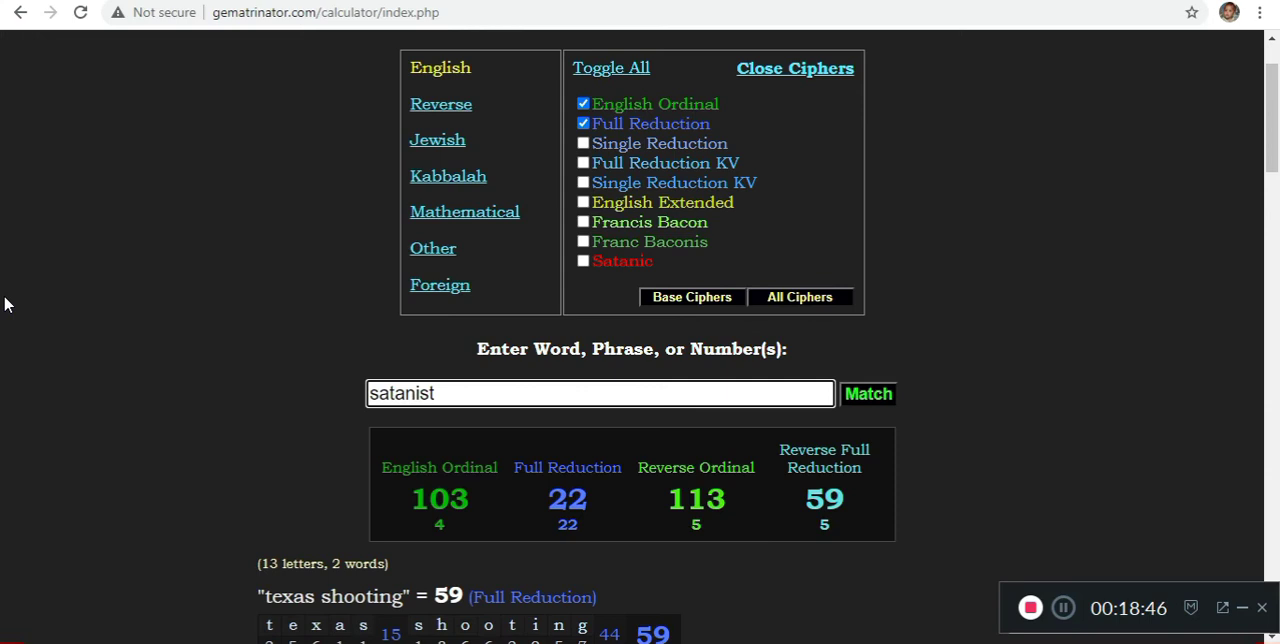
text(hail)
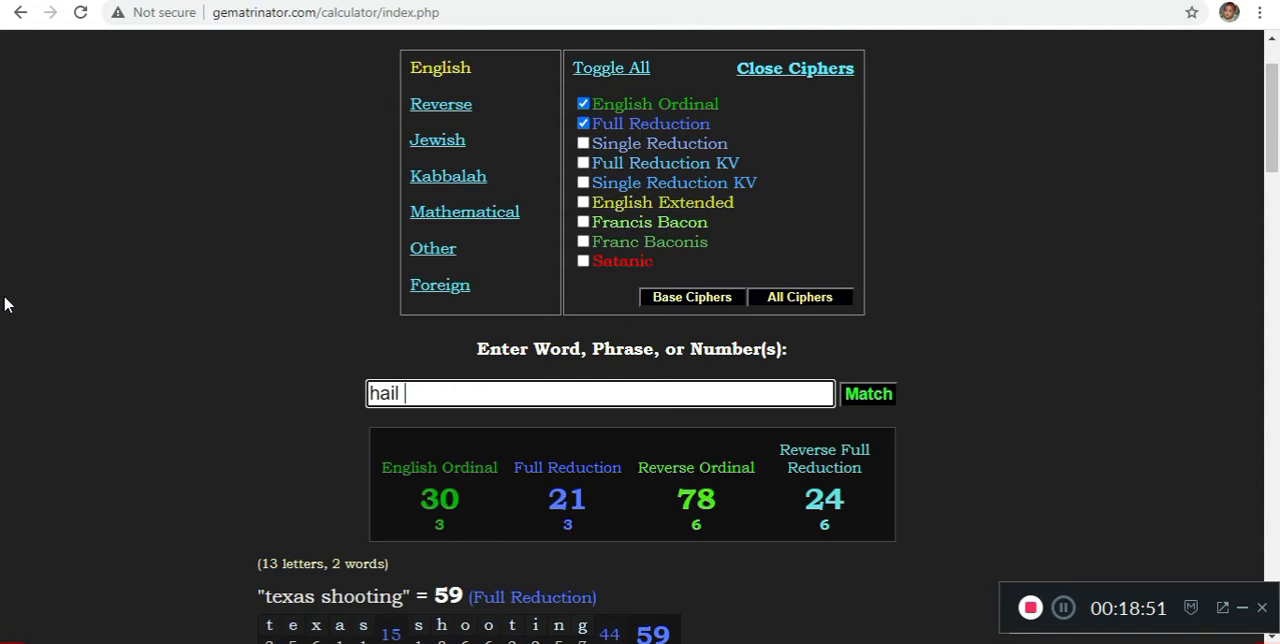
text(satan)
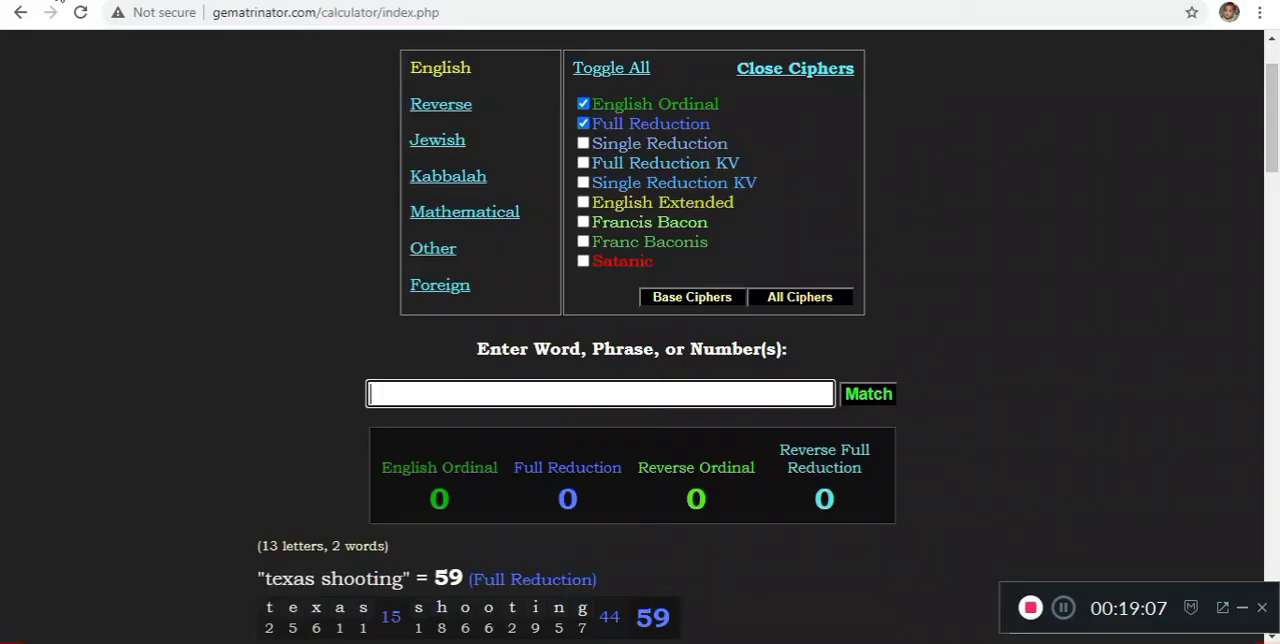
text(Phoenix pastor)
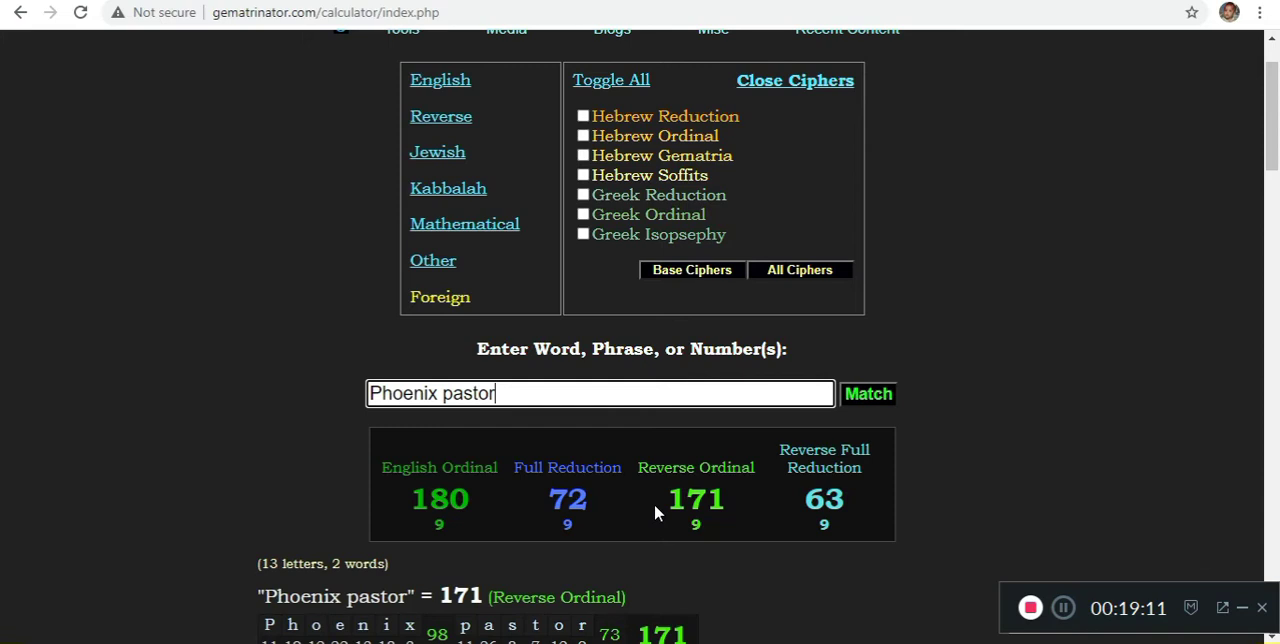
triple_click(450, 392)
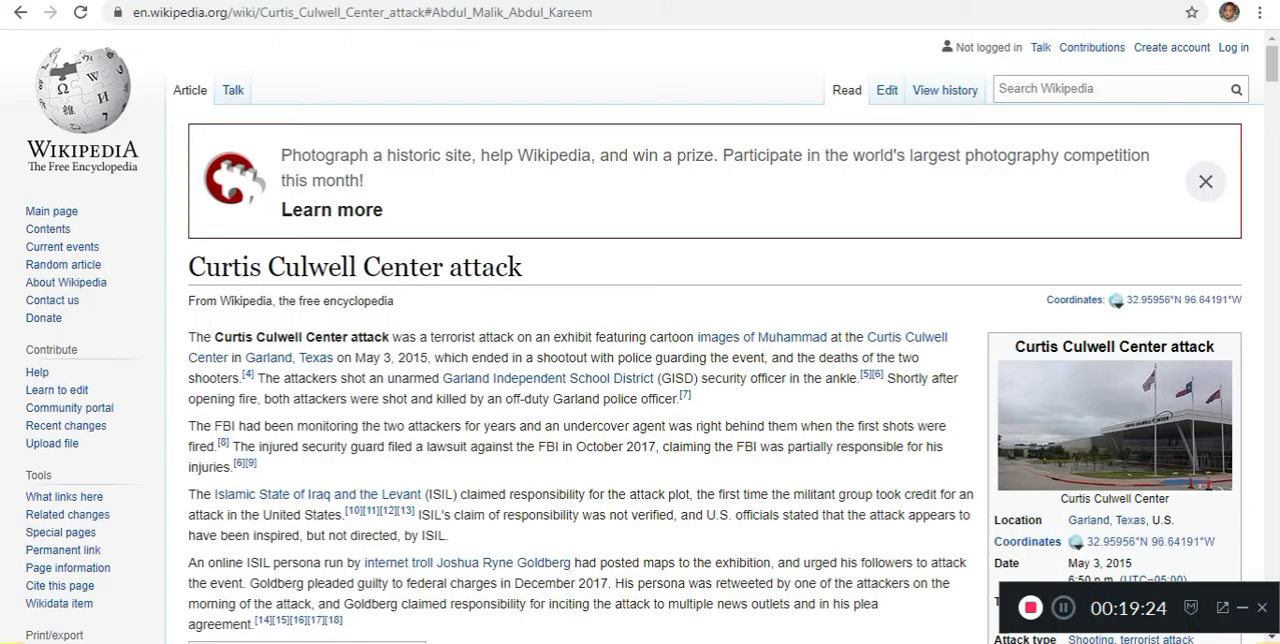
Scroll further down the Curtis Culwell Center attack article
scroll(down, 3)
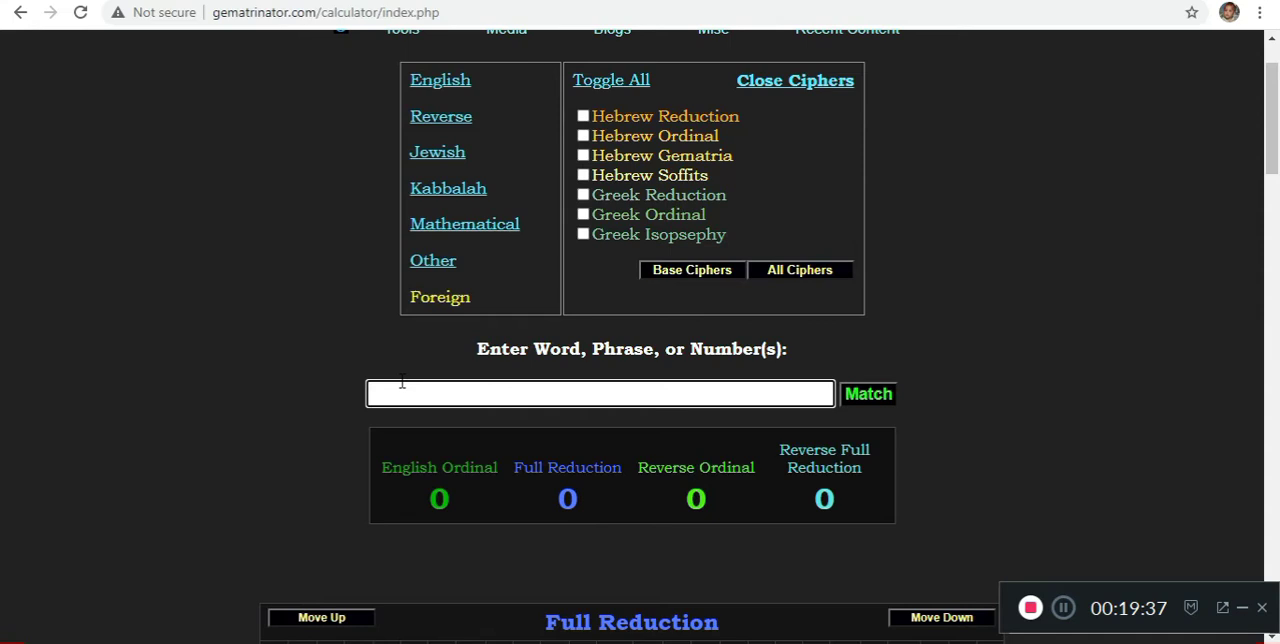
text(abdul malik)
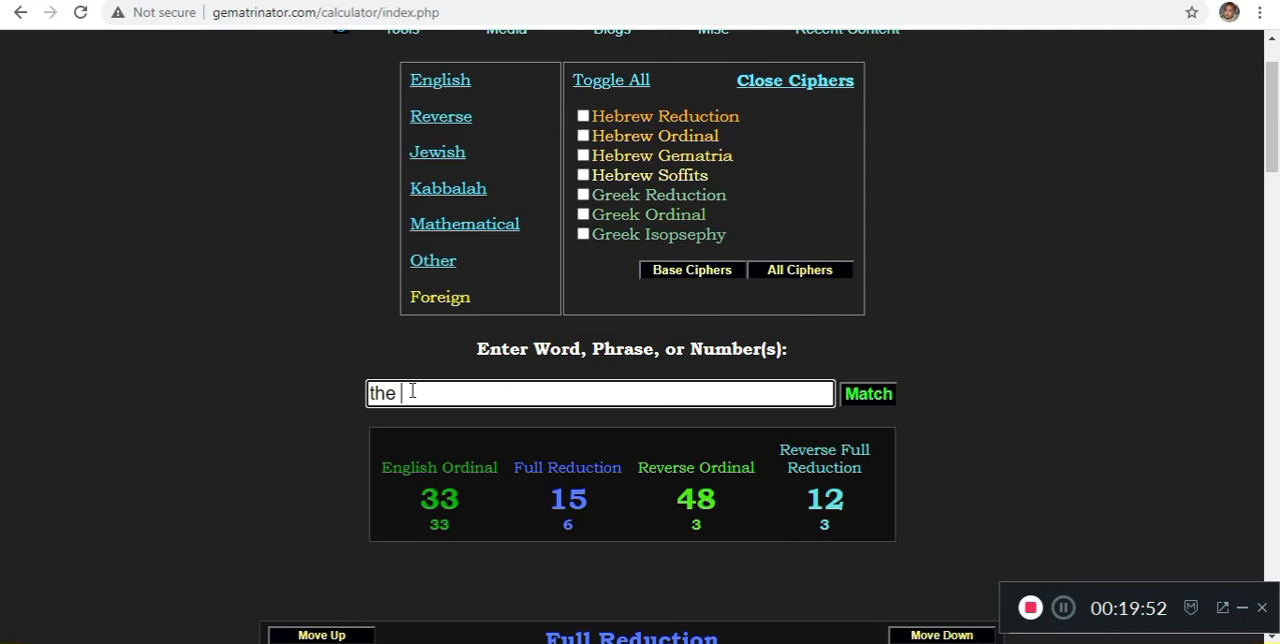
text(soceity pf j)
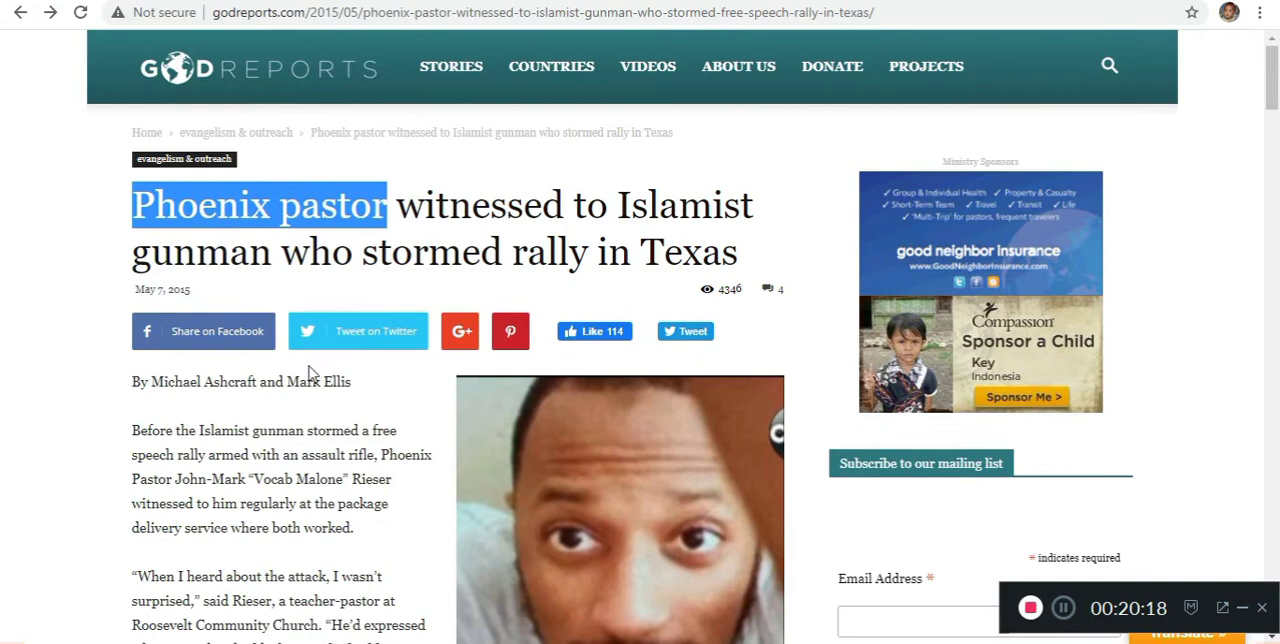
Scroll down through the GodReports Phoenix pastor article
scroll(down, 3)
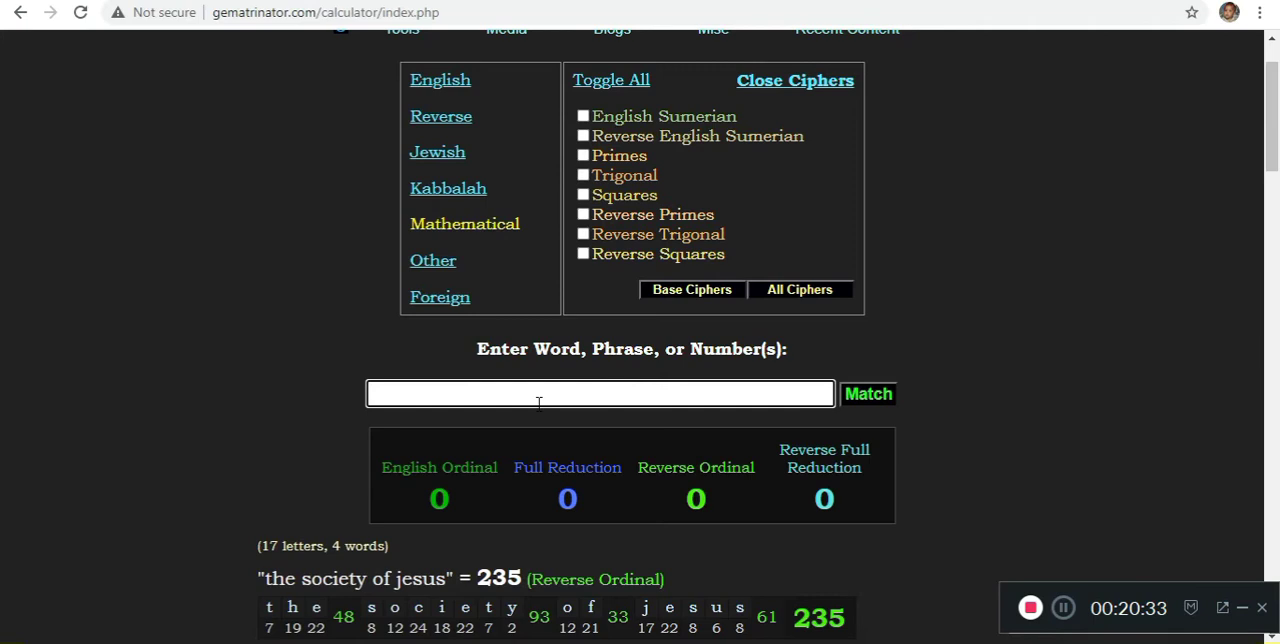
Save 'mosque evangelism' at 71 Full Reduction, then test talmud, mossad and devil
text(mosque evangelism)
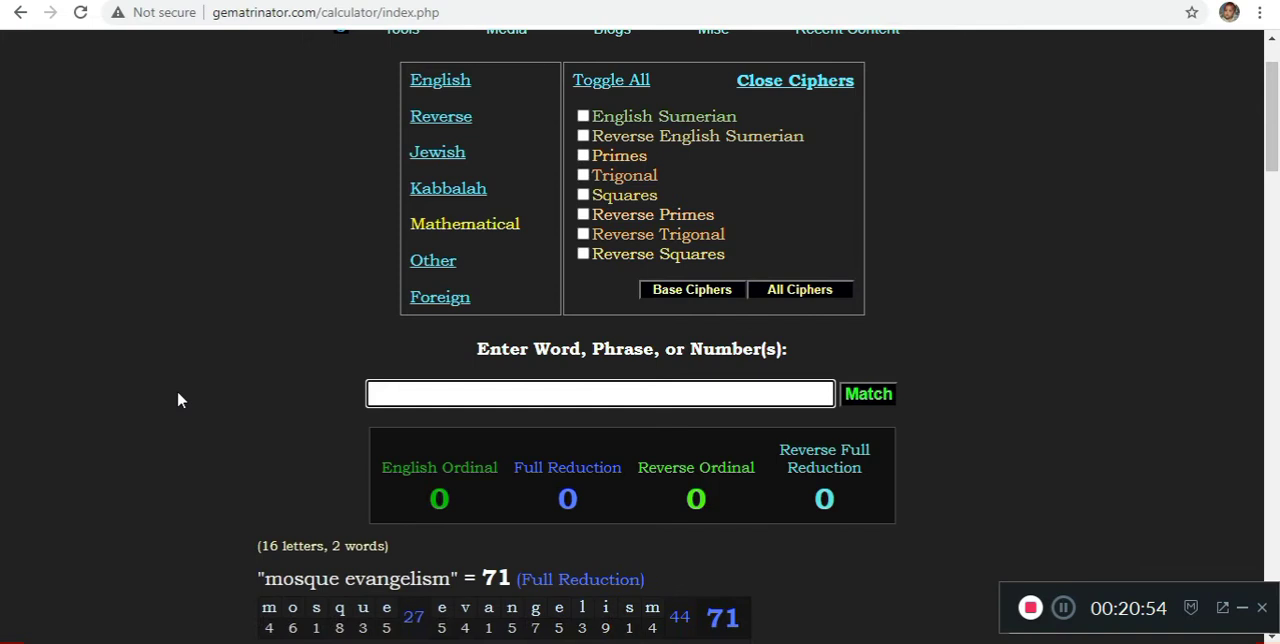
text(talmud\\\)
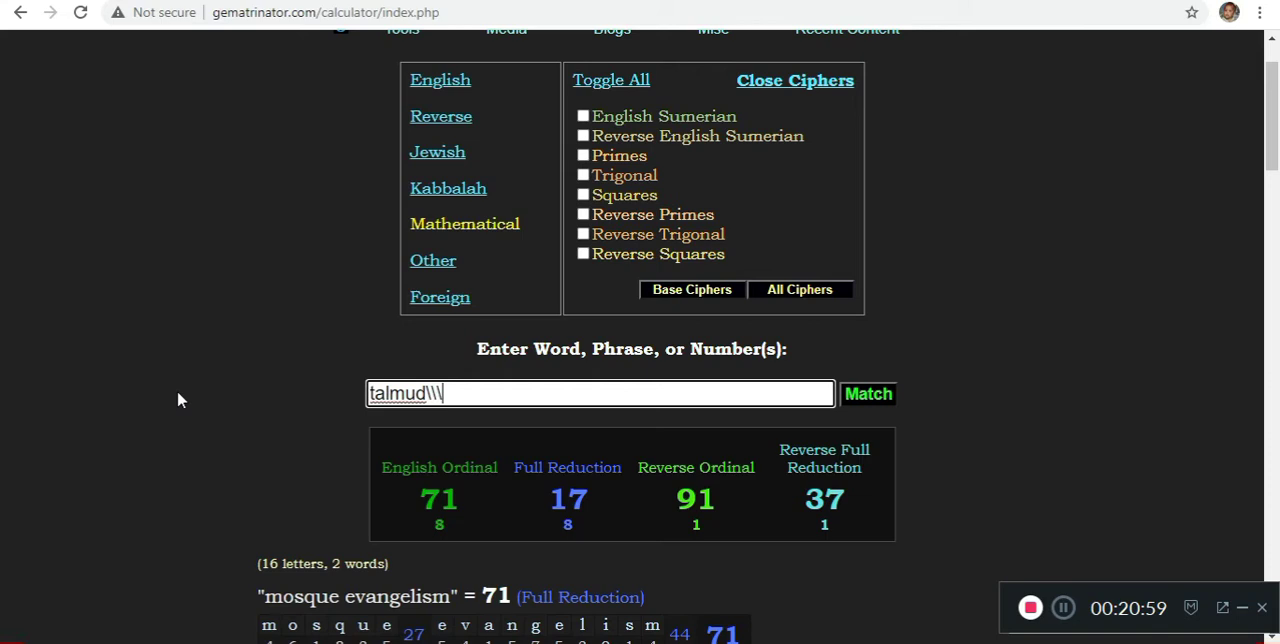
text(mossad)
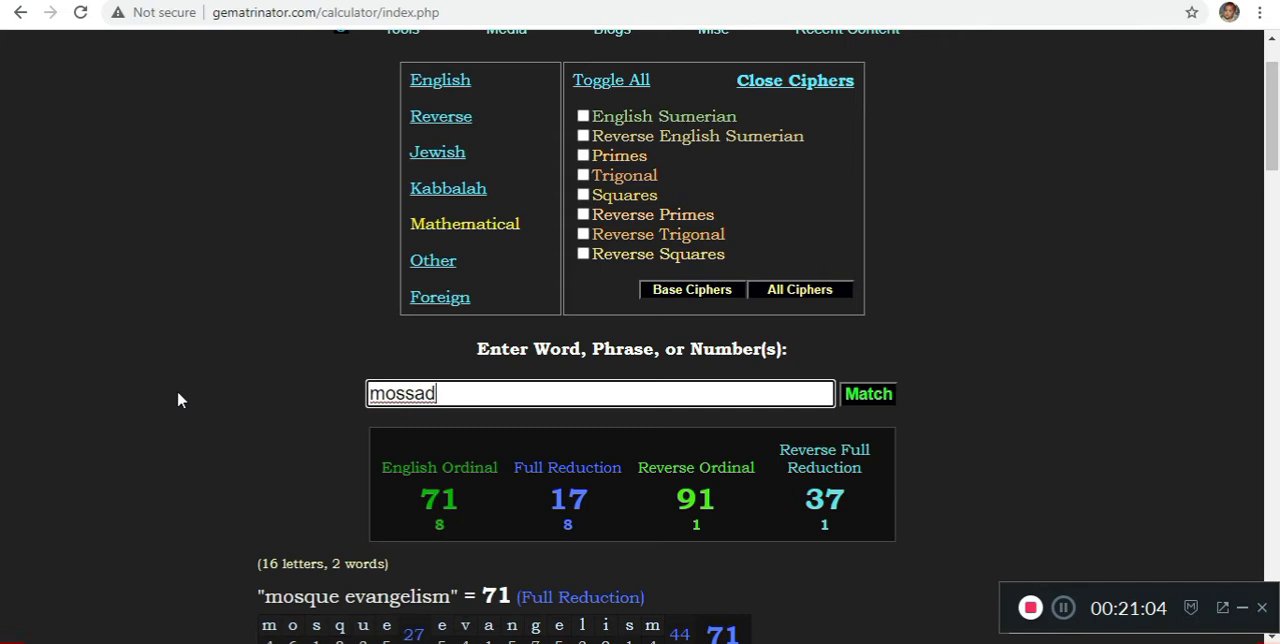
text(devil)
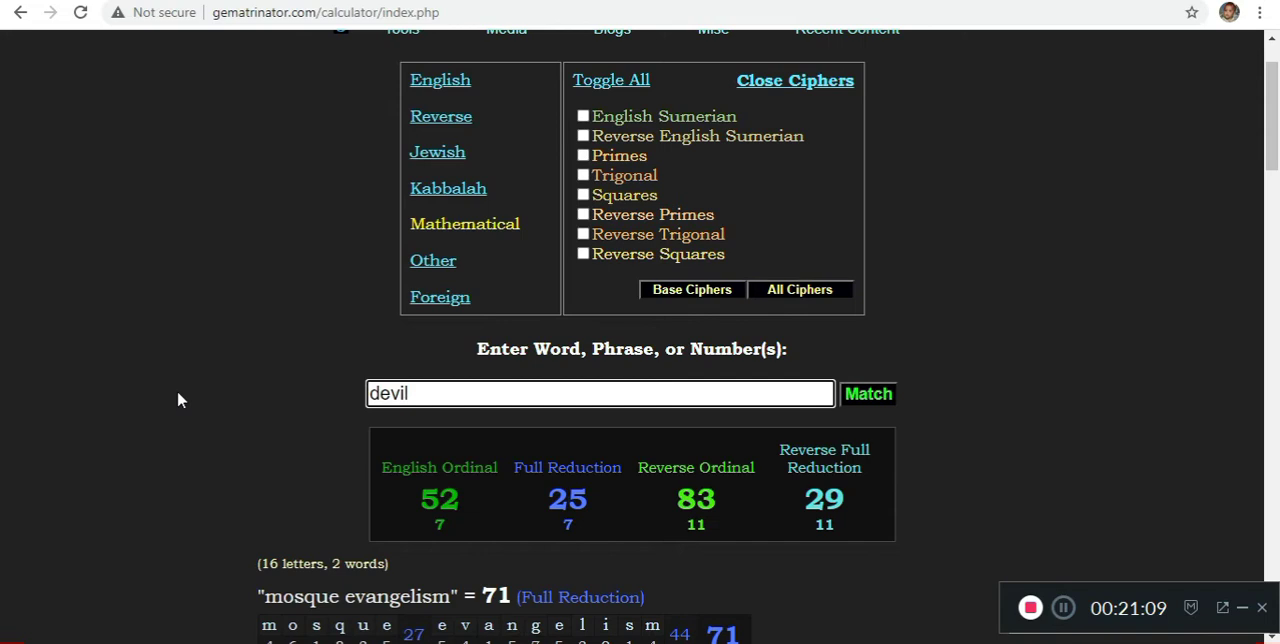
Try 'do what thou' and 'hidden hand' in the entry box, then clear it
text(do what thou w)
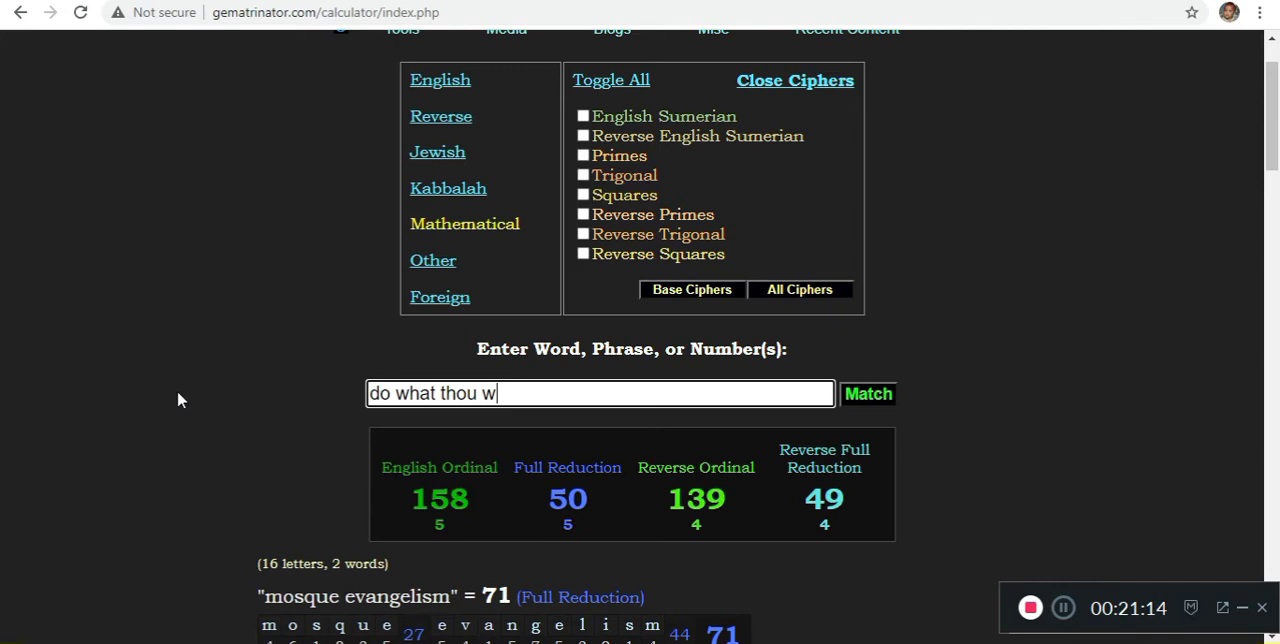
key(BackSpace)
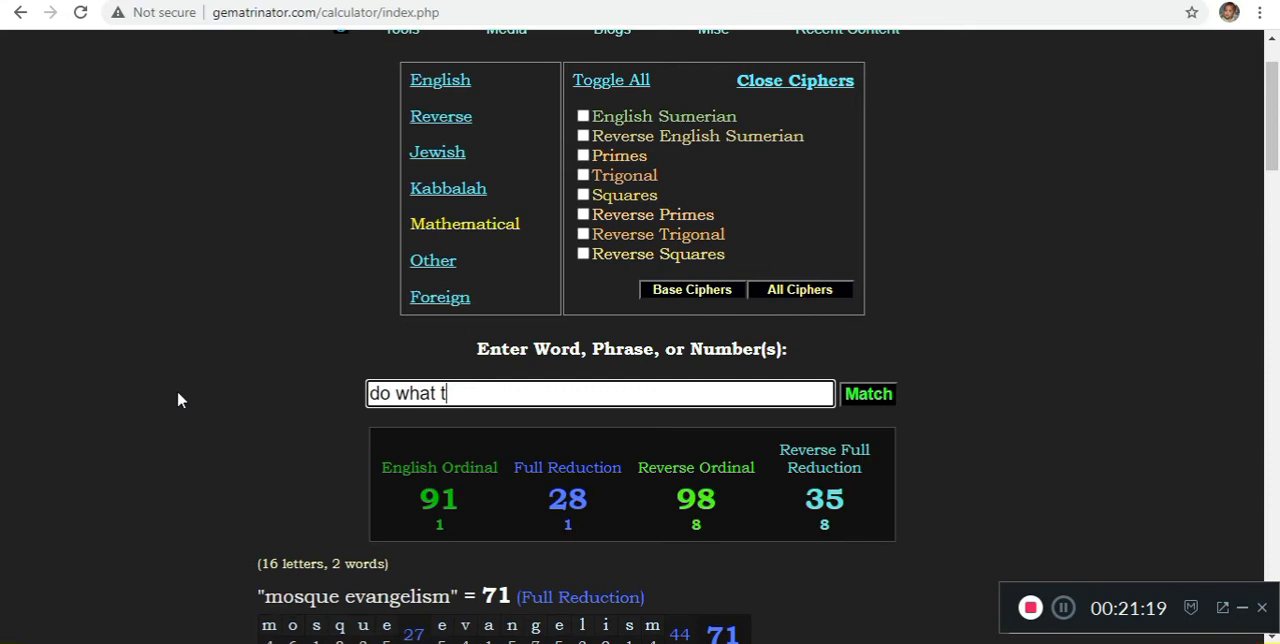
text(hidden hand)
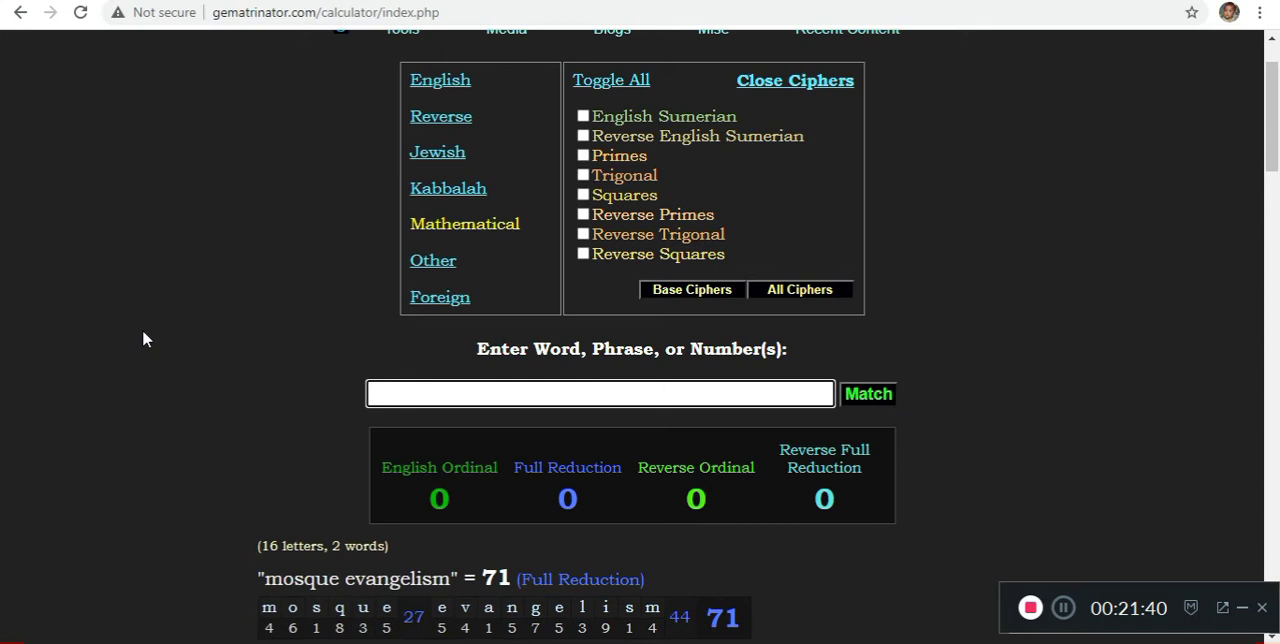
Test 'the all seeing eye' and 'abdul mal' against the Other cipher group without saving
text(the all seeing eye)
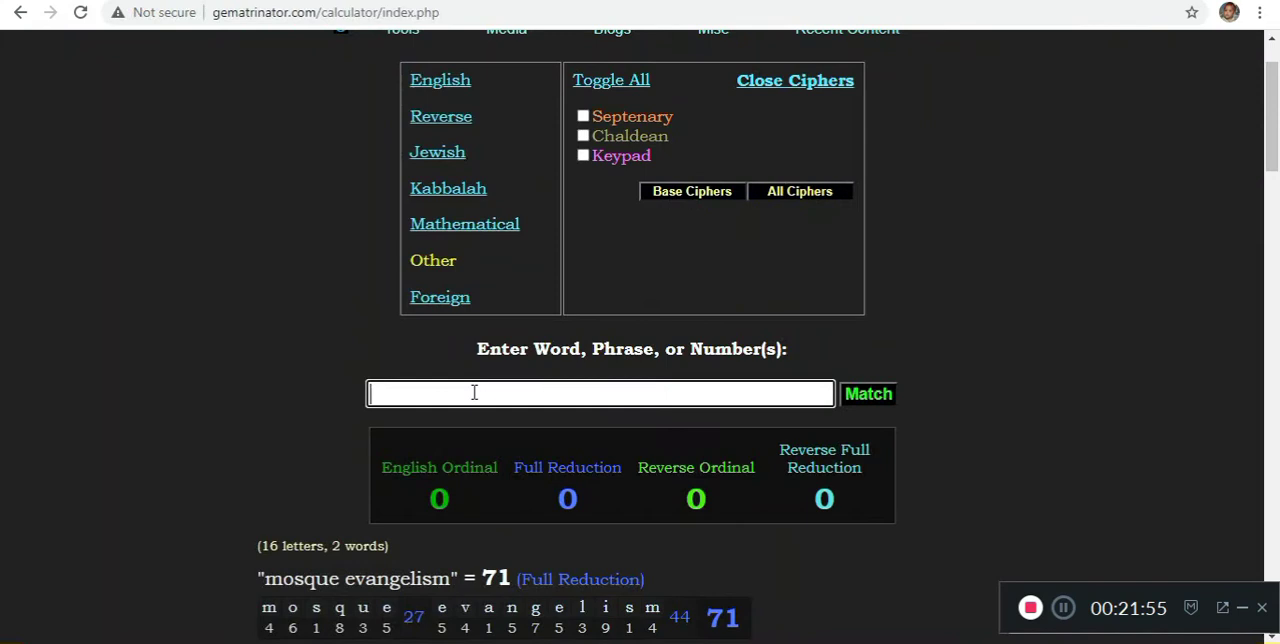
text(abdul mal)
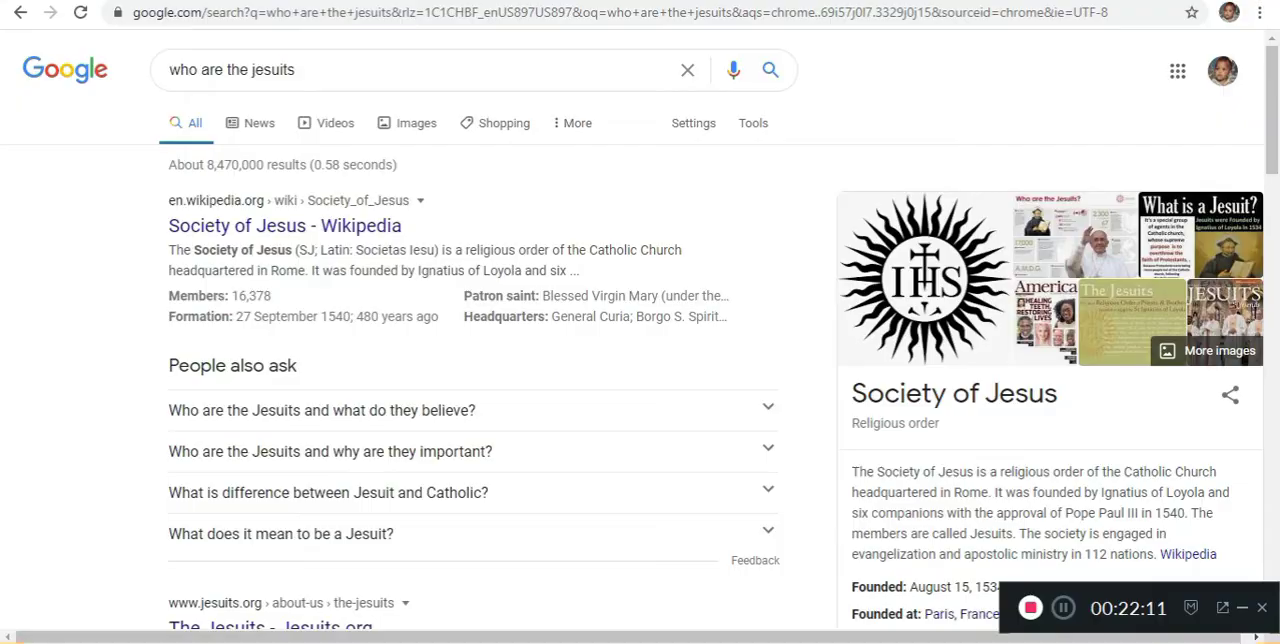
Copy the Jesuit order's Latin name Societas Iesu from the Google results
right_click(396, 248)
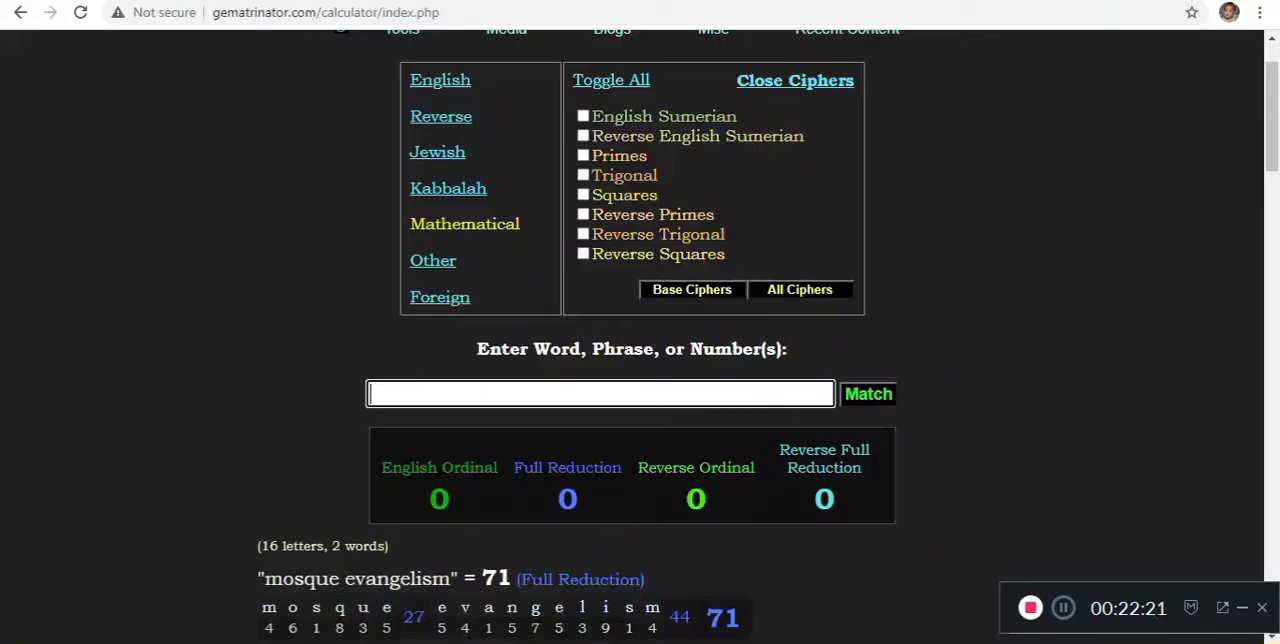
Save 'Societas Iesu' at 179 Reverse Ordinal, then try ancient scottish and ancient and accepted rite variations
text(Societas Iesu)
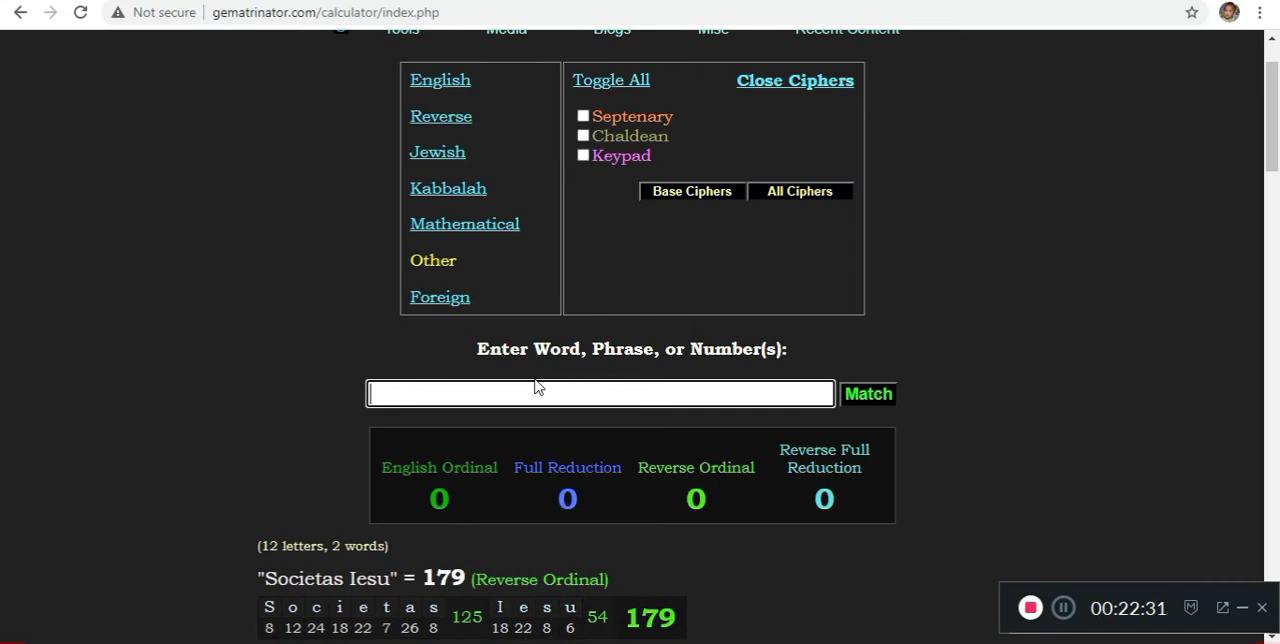
text(ancient scottish rite freemasonry)
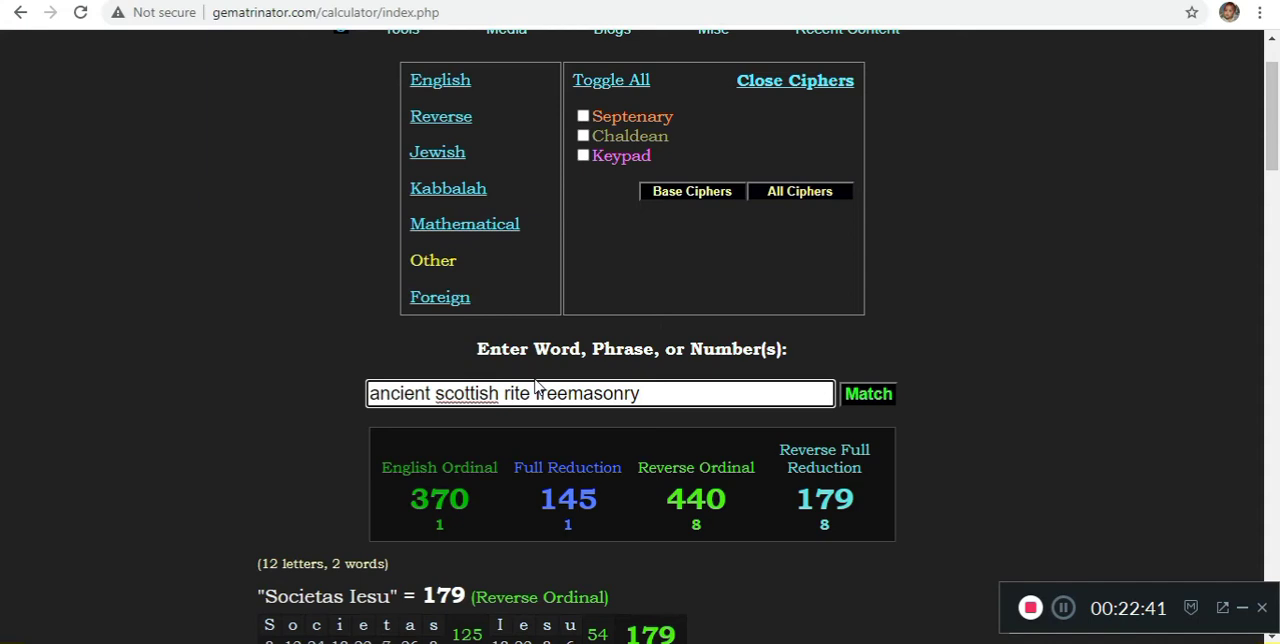
key(Backspace)
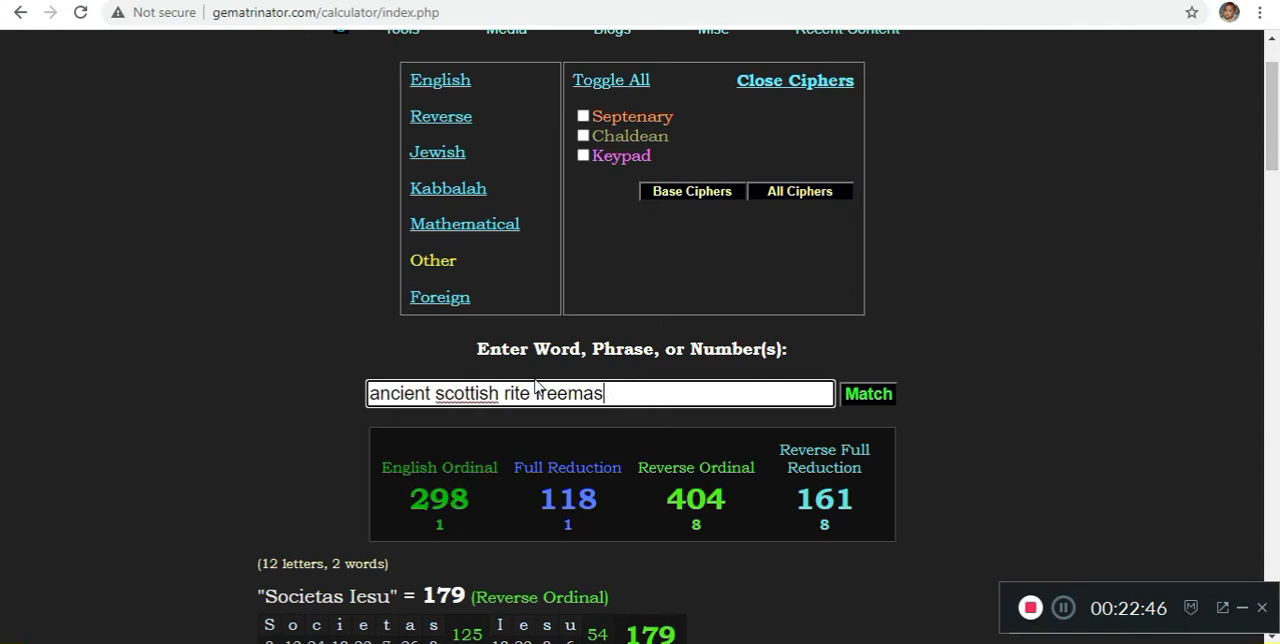
text(ancient and accept)
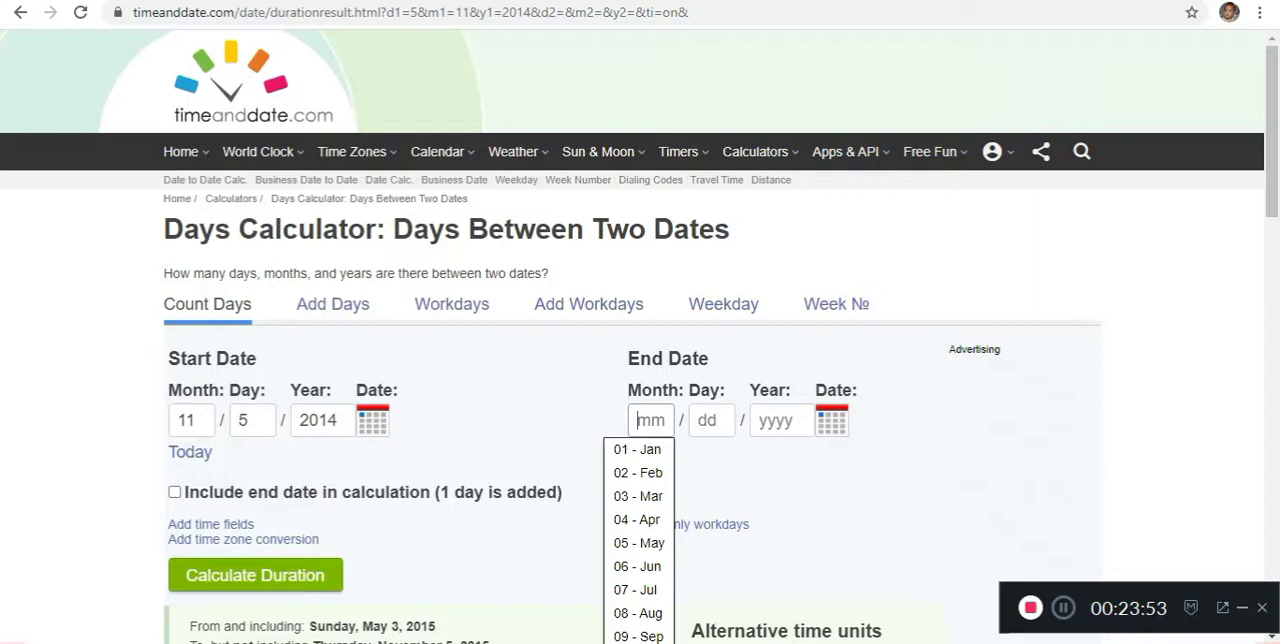
Set the end date to May 3, 2015 and calculate 179 days from November 5, 2014
click(780, 420)
text(2015)
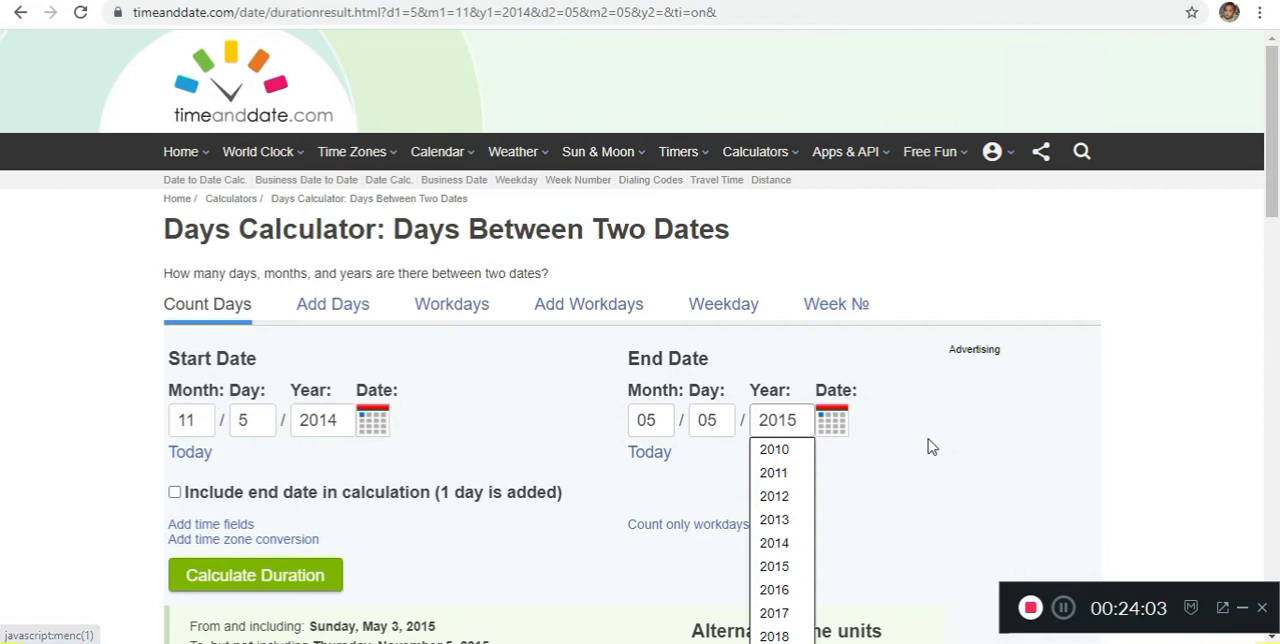
click(774, 566)
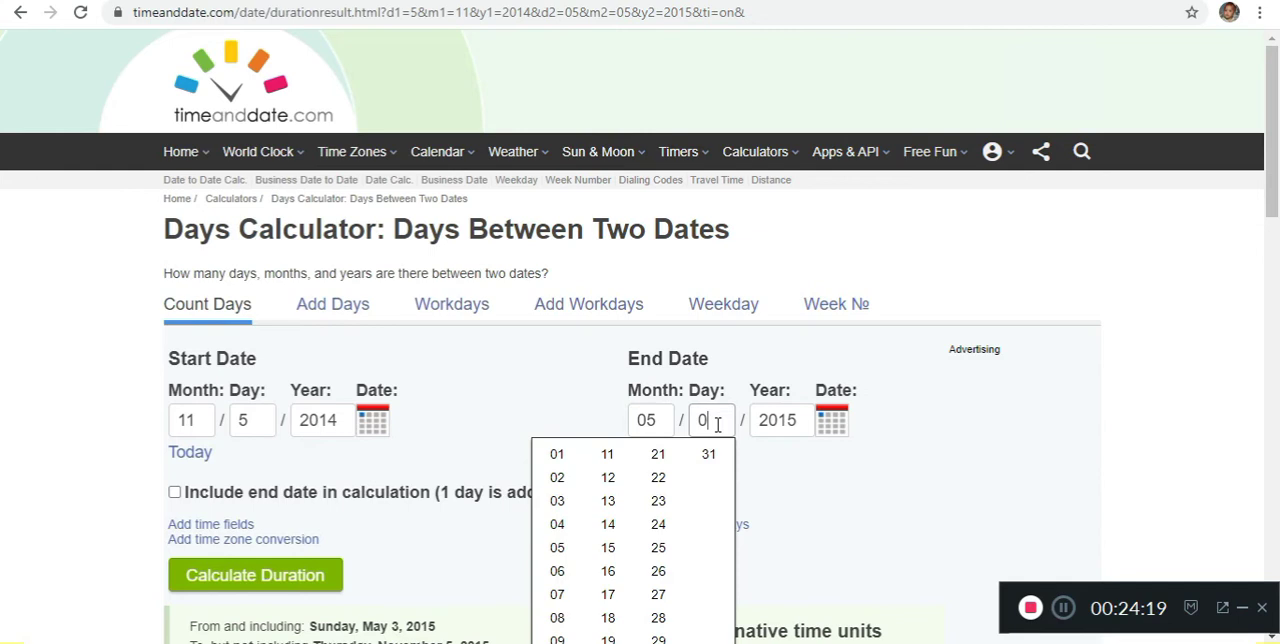
text(3)
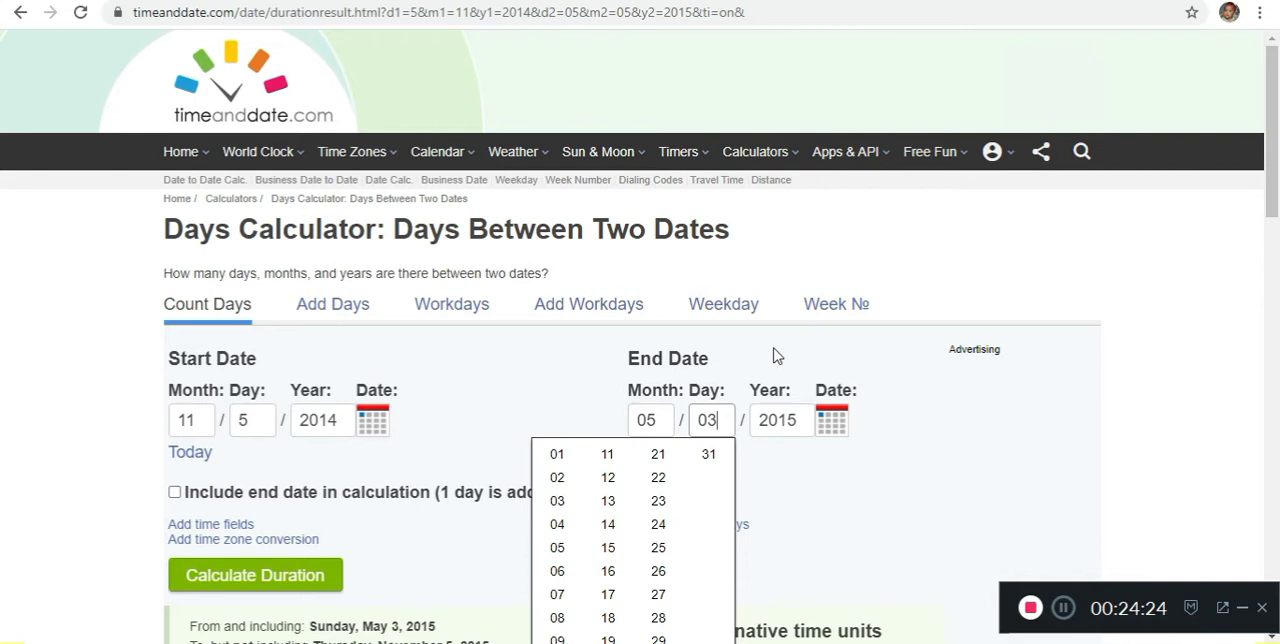
click(928, 152)
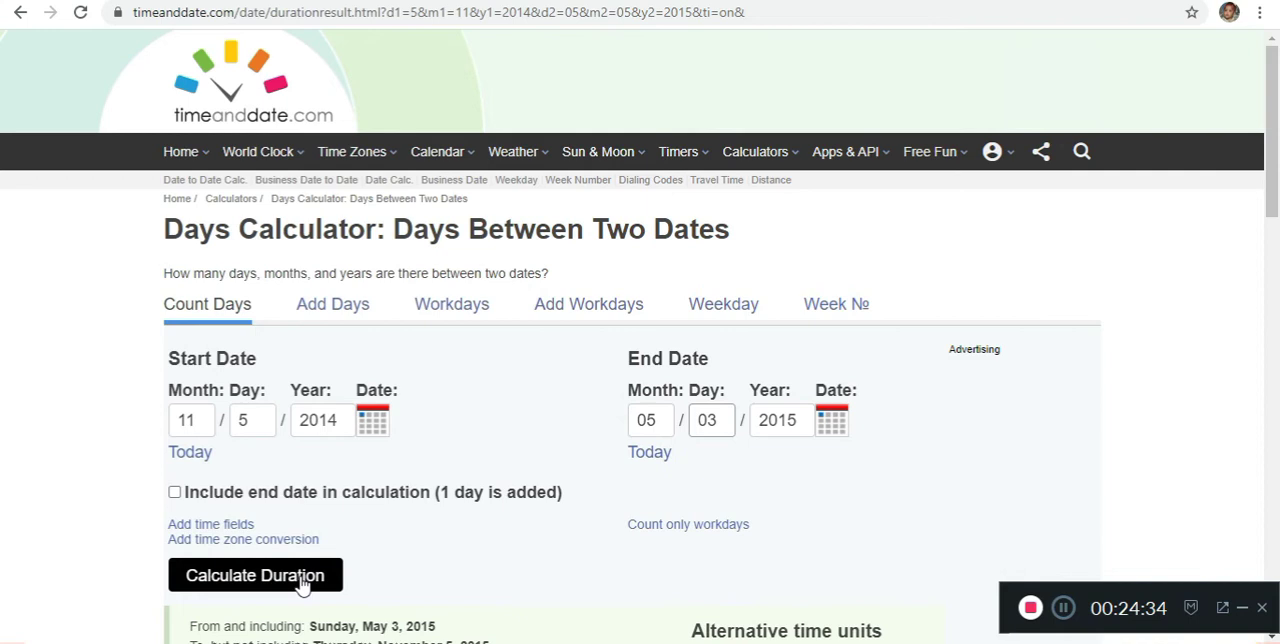
click(254, 576)
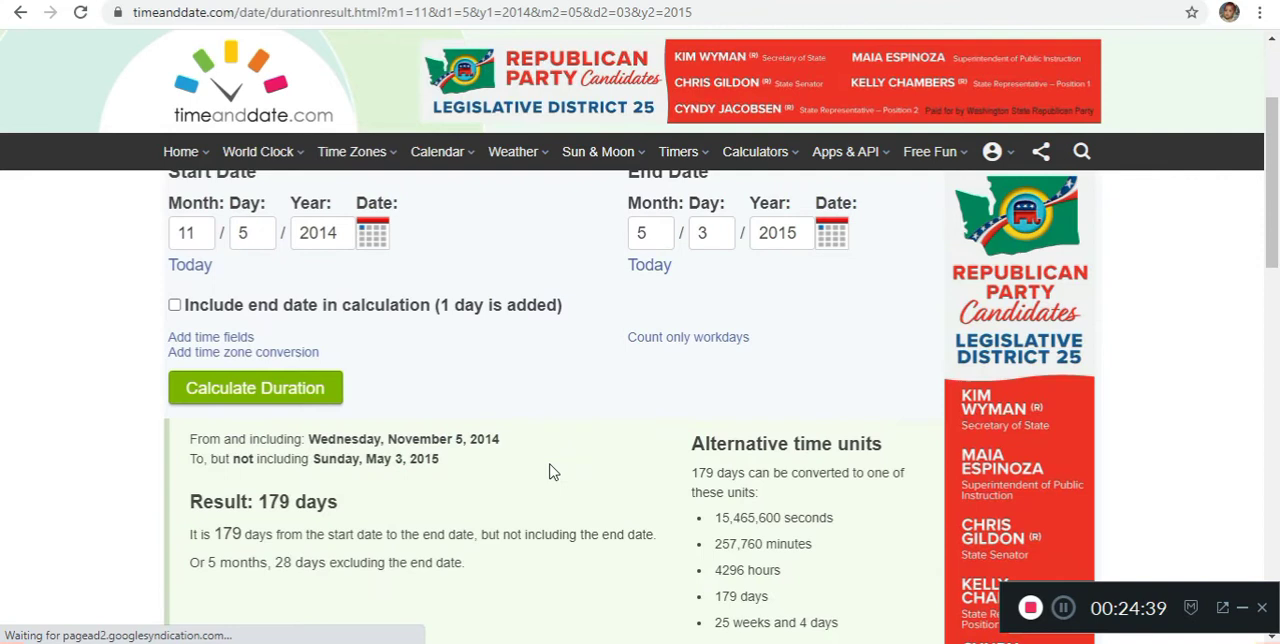
click(680, 152)
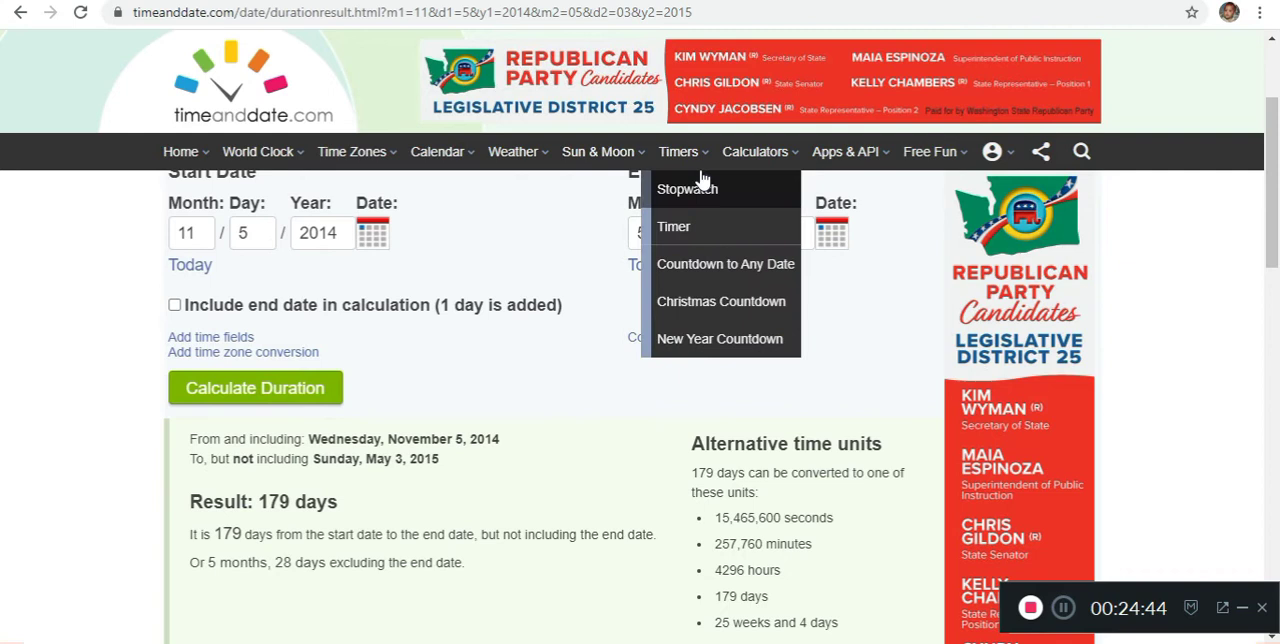
mouse_move(938, 496)
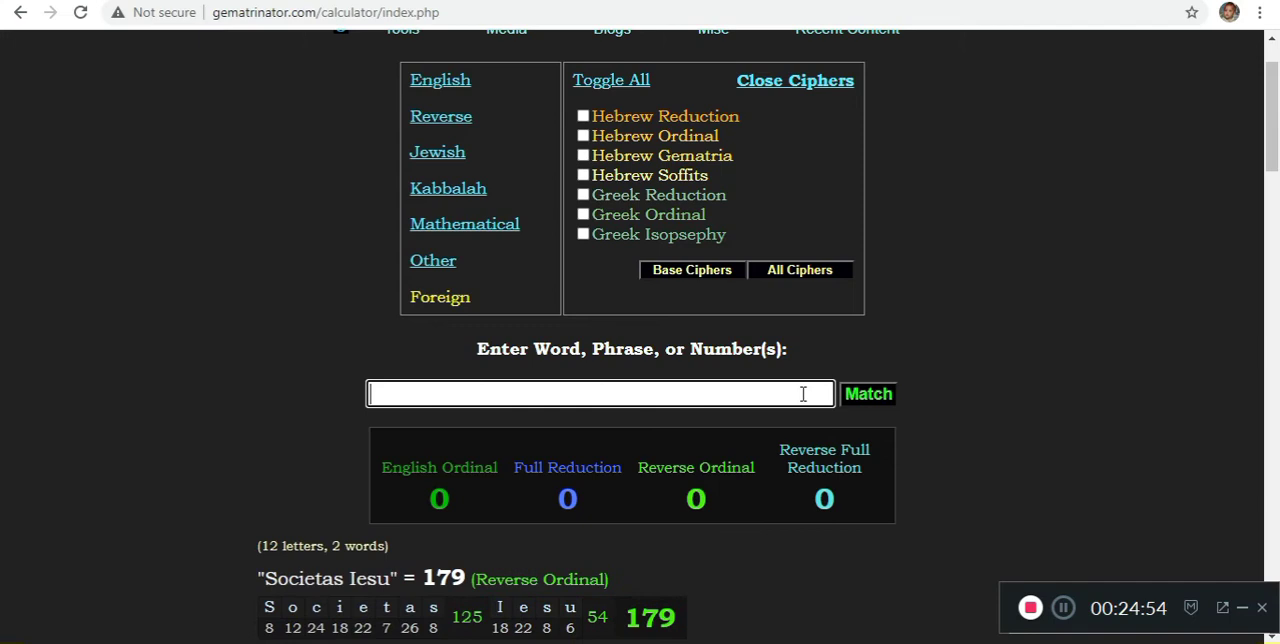
Score 'do what thou wilt', 'twenty fifteen' (172 / 179) and 'son of perdition'
text(do what thou wilt)
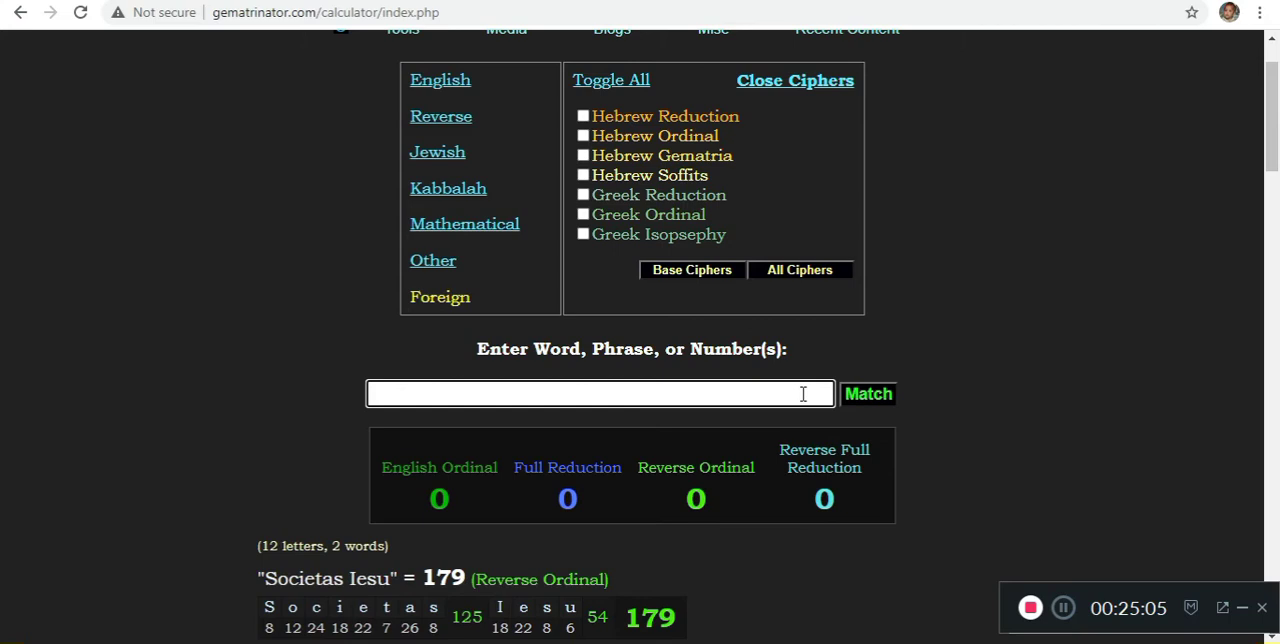
text(twenty fifteen)
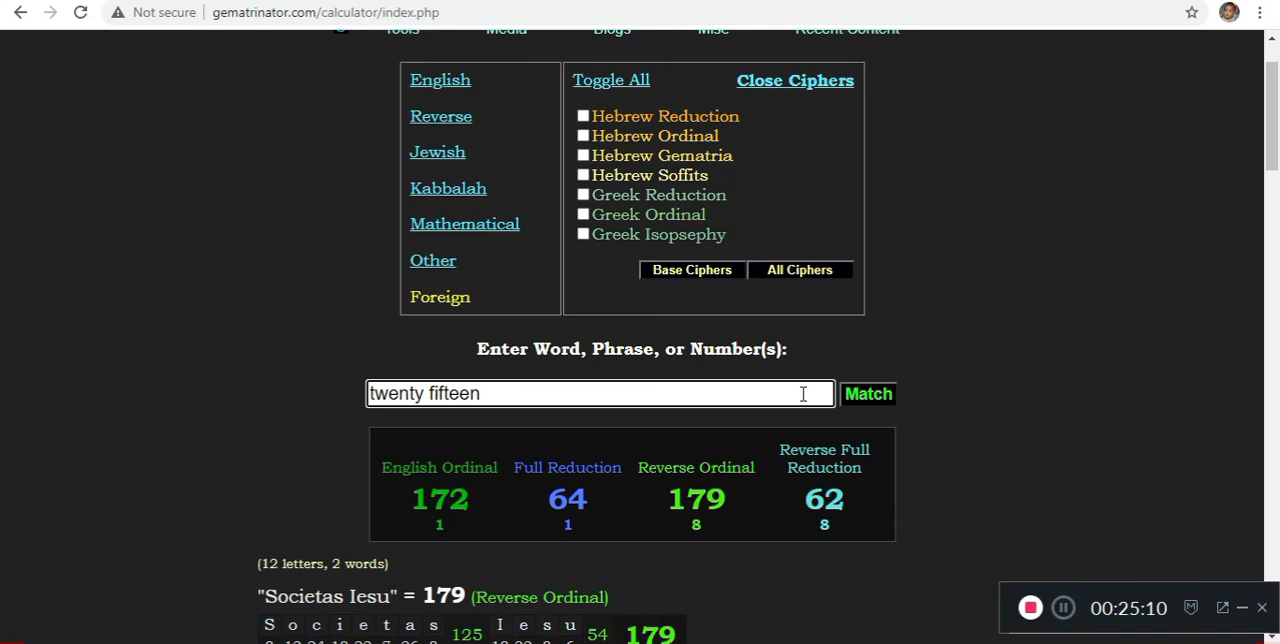
text(son of perdition)
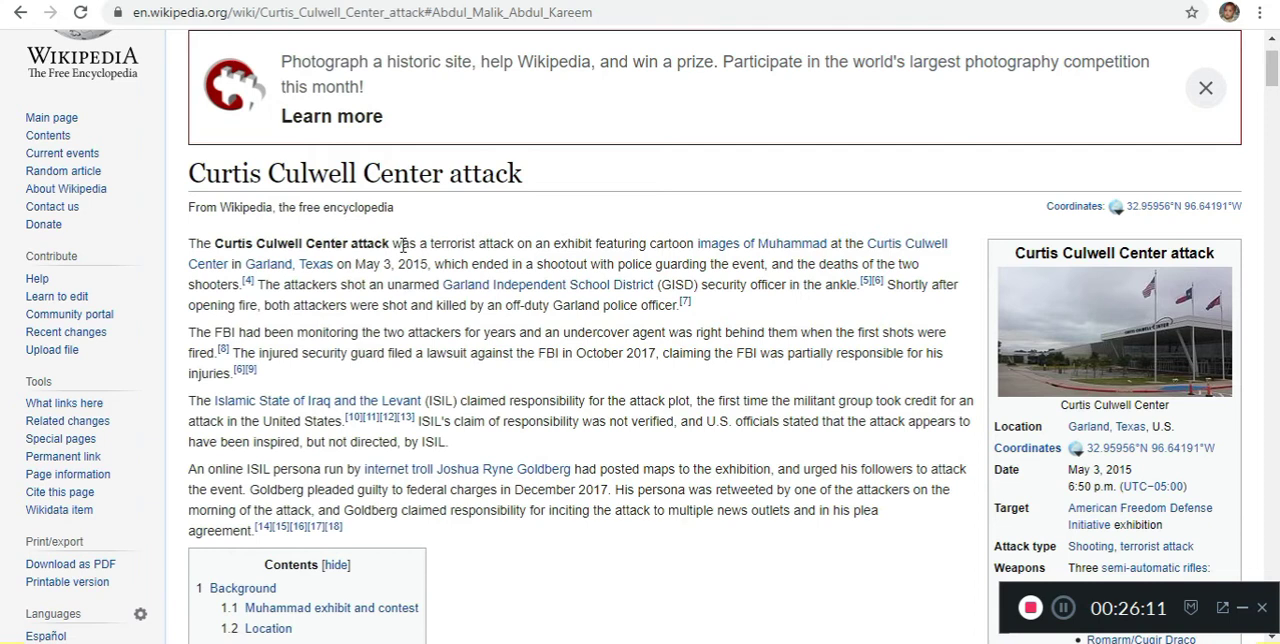
mouse_move(900, 244)
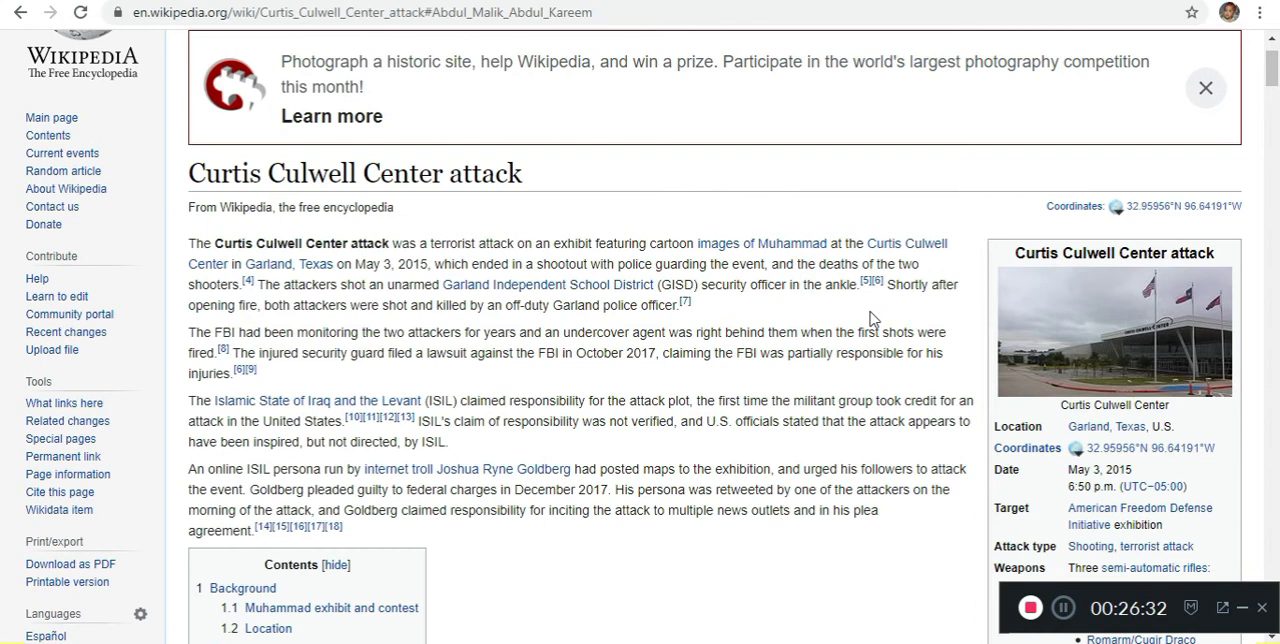
mouse_move(252, 334)
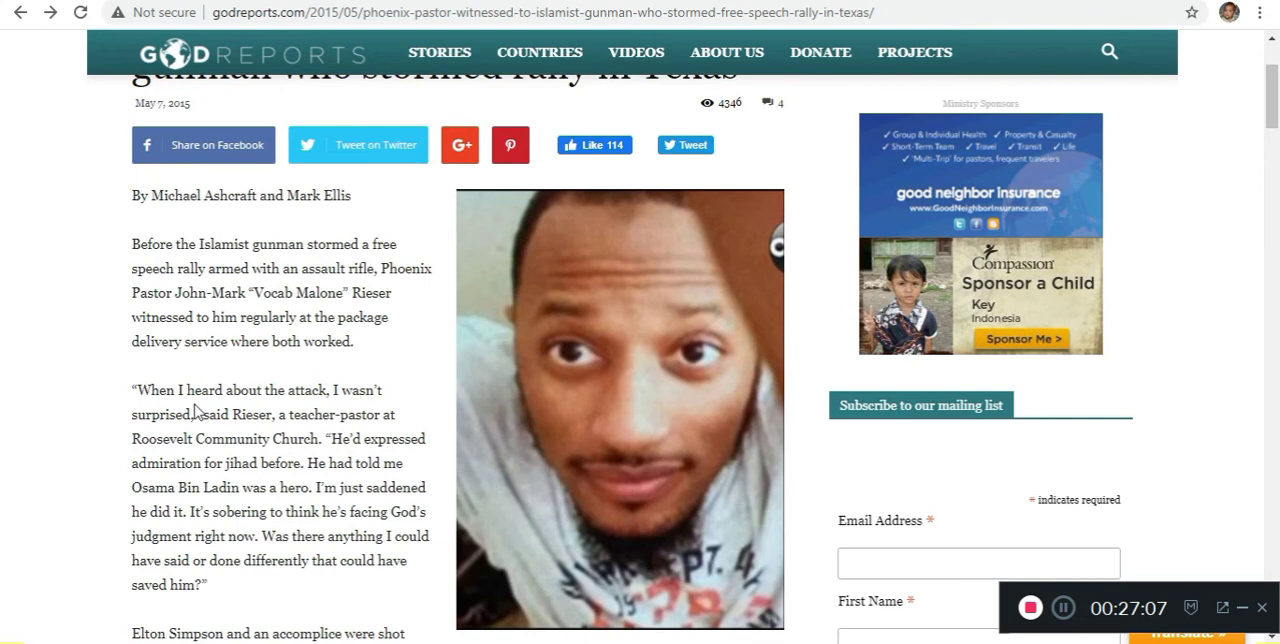
Scroll down the Rieser article to his blog description of Elton
scroll(down, 3)
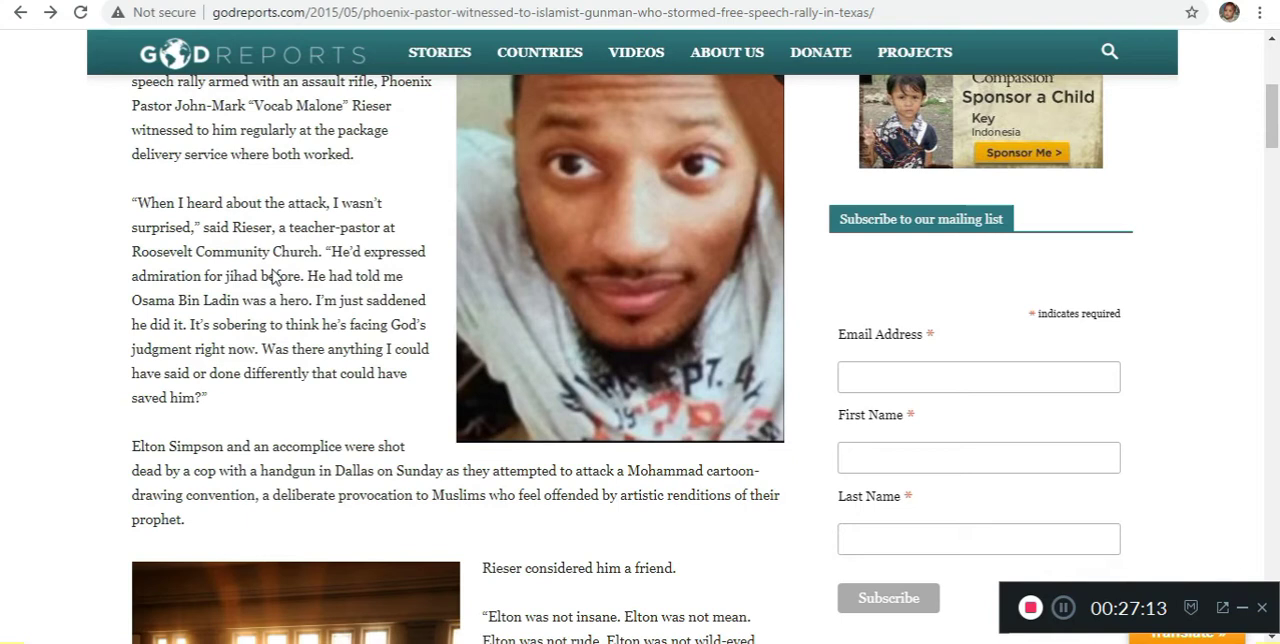
mouse_move(210, 318)
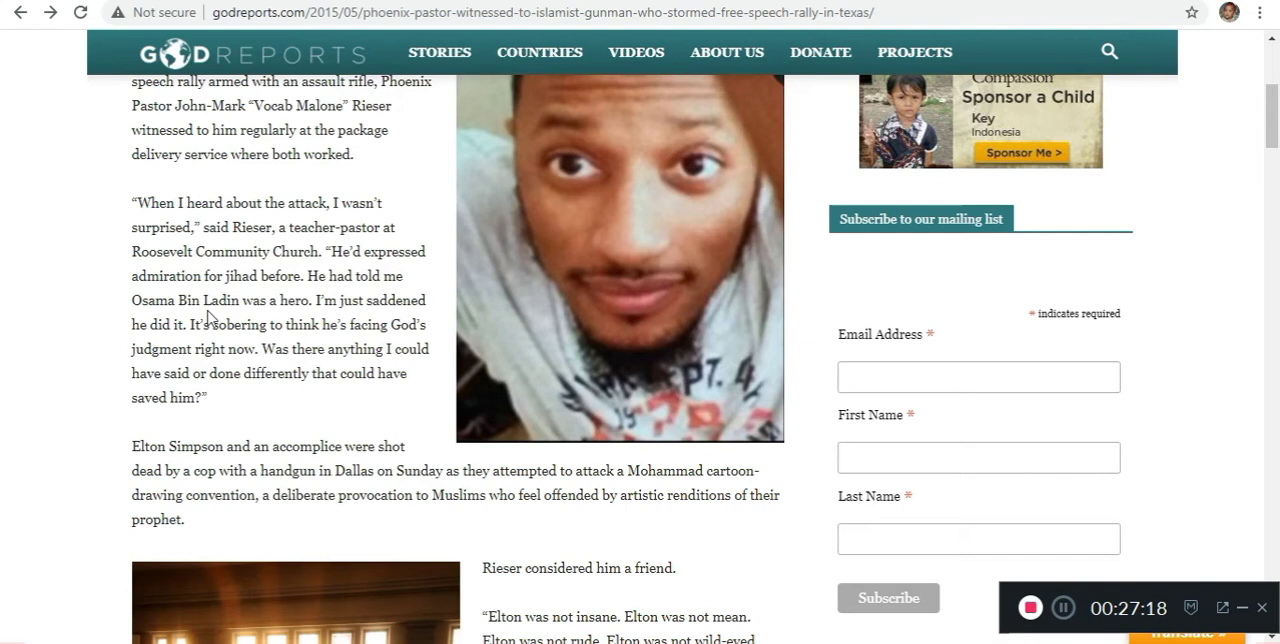
mouse_move(242, 356)
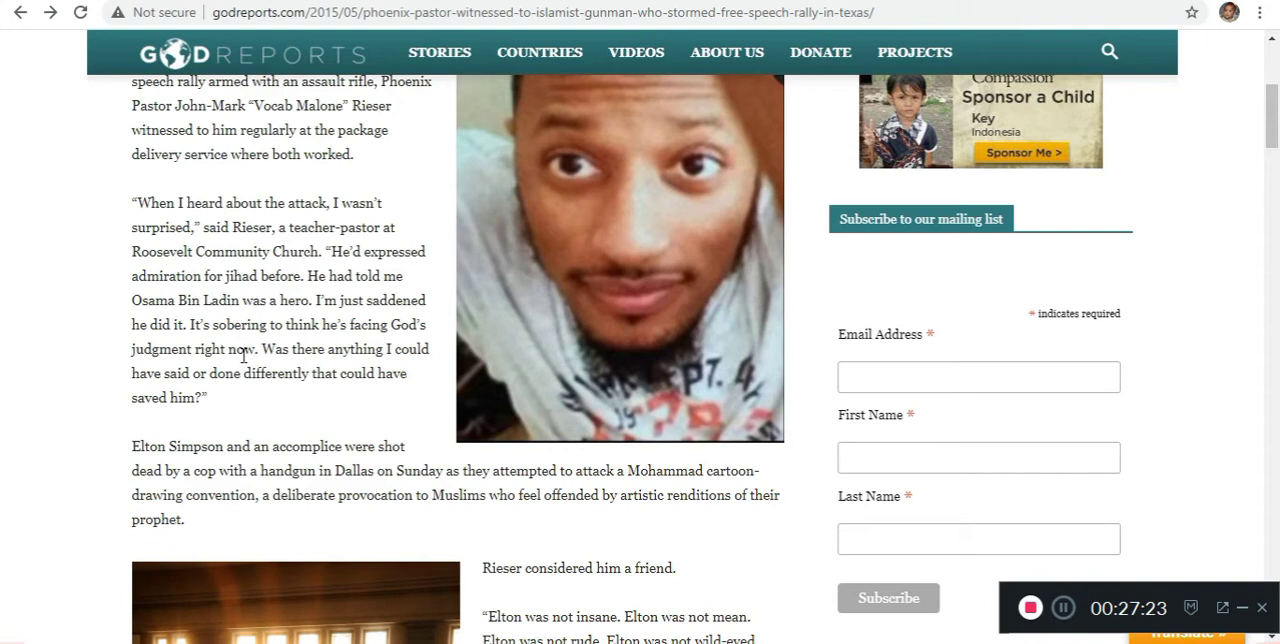
scroll(down, 3)
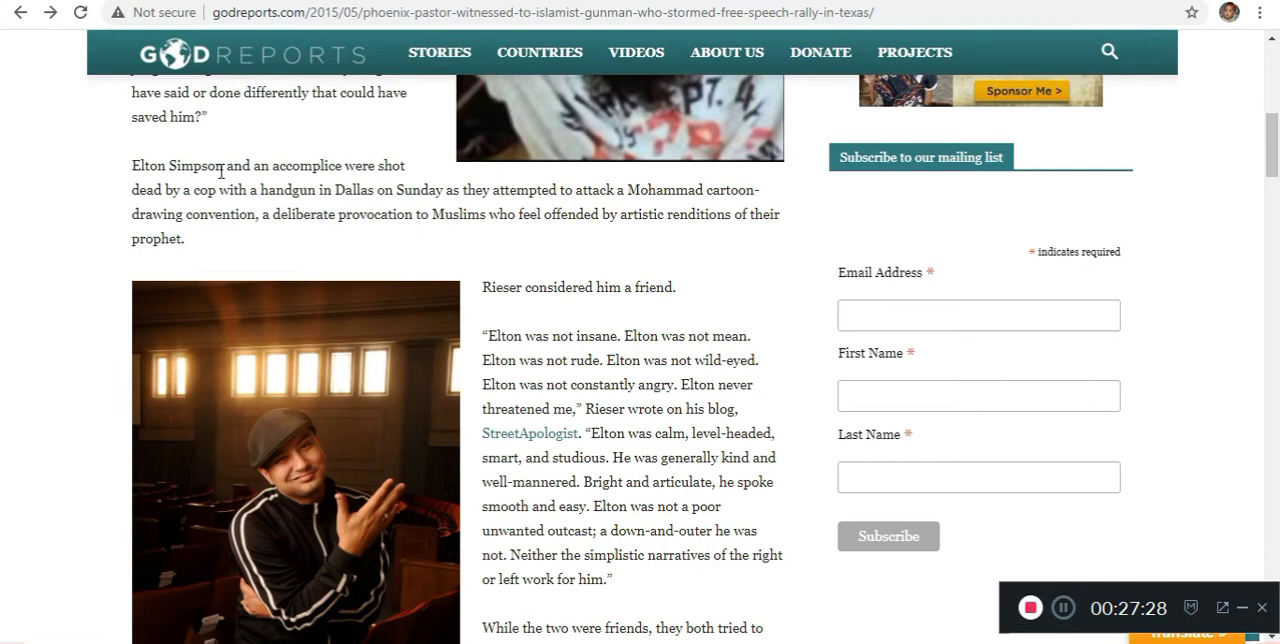
mouse_move(352, 230)
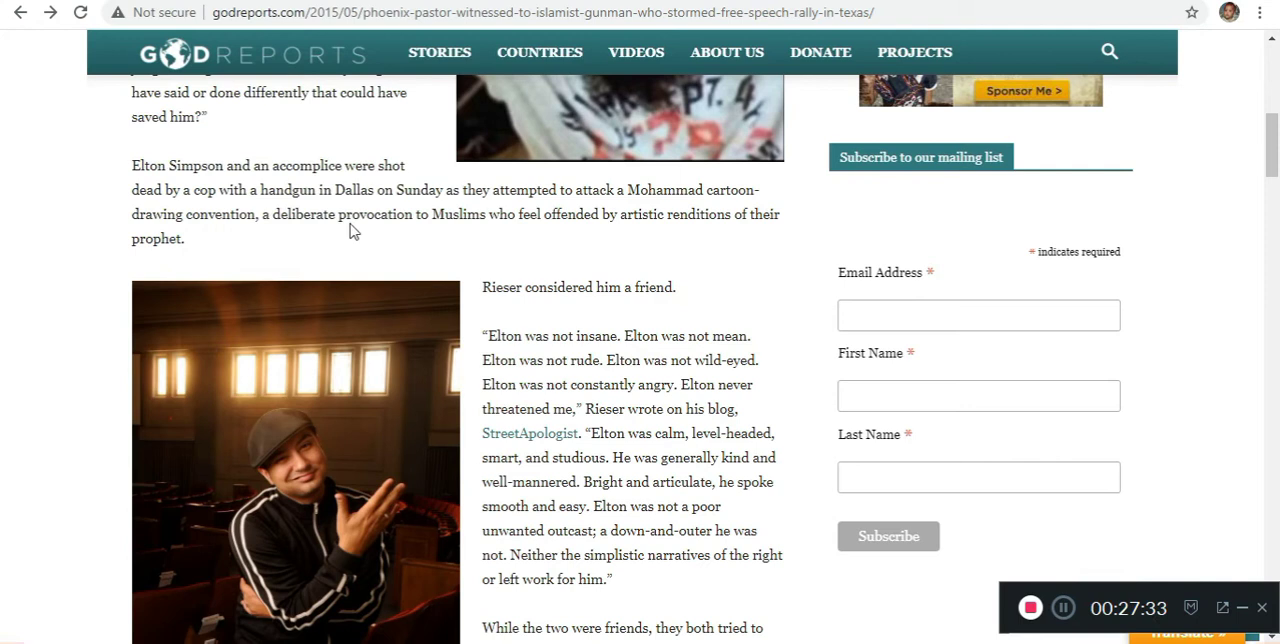
mouse_move(524, 338)
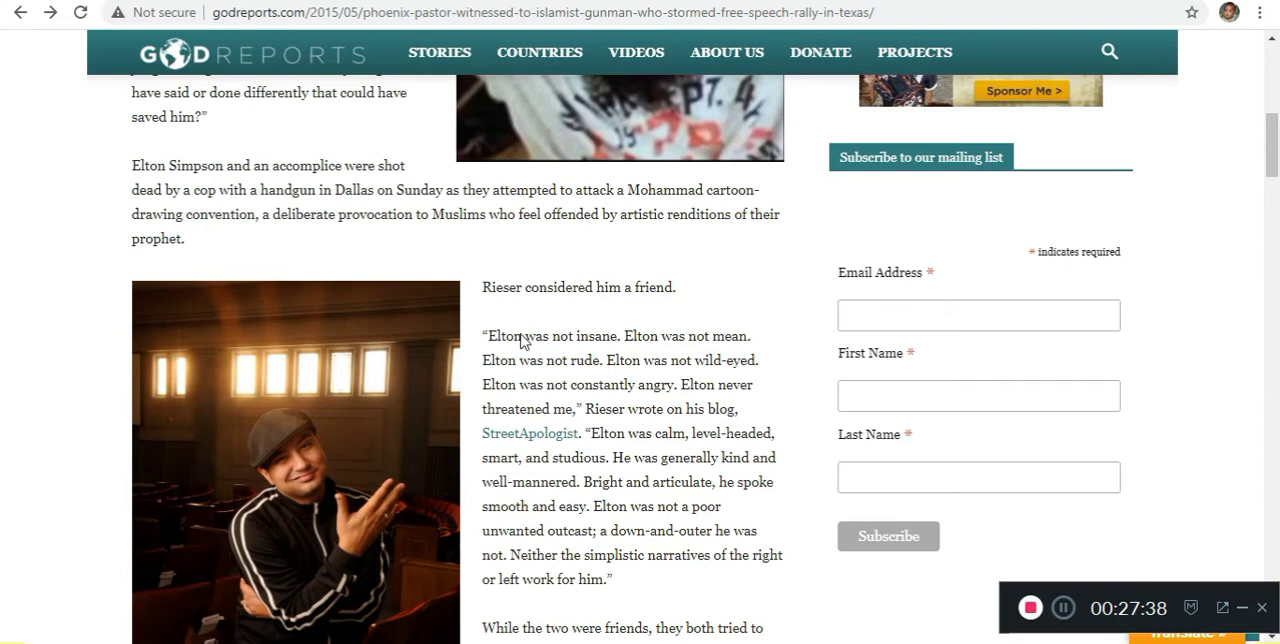
mouse_move(700, 236)
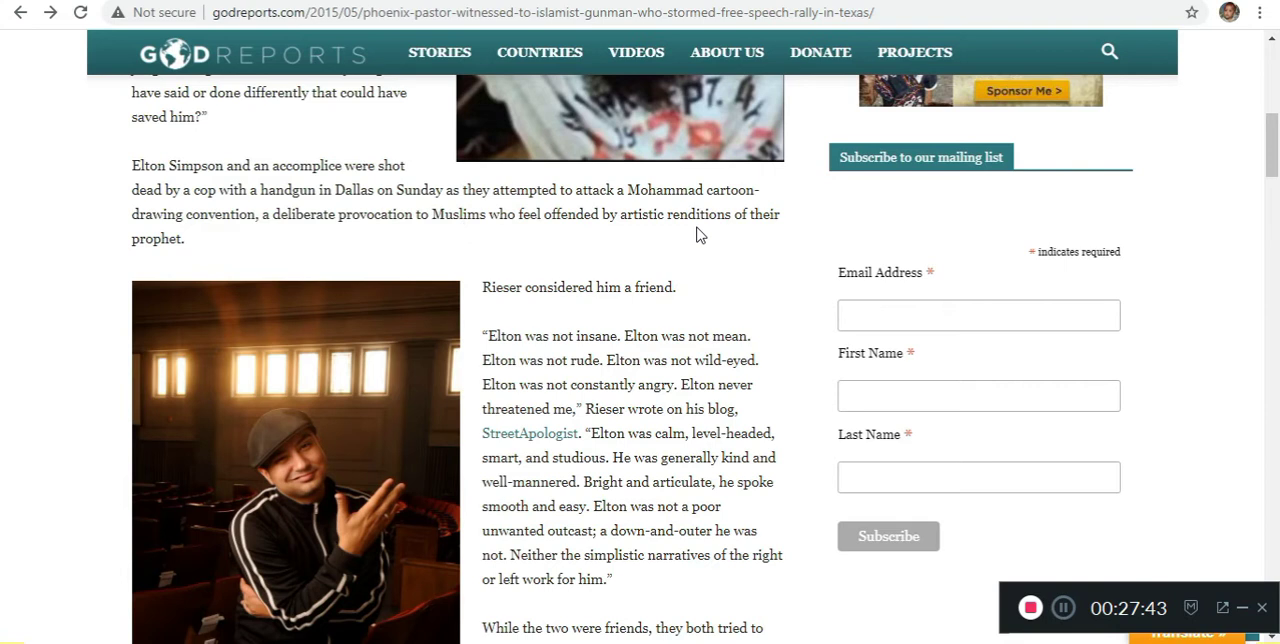
scroll(down, 3)
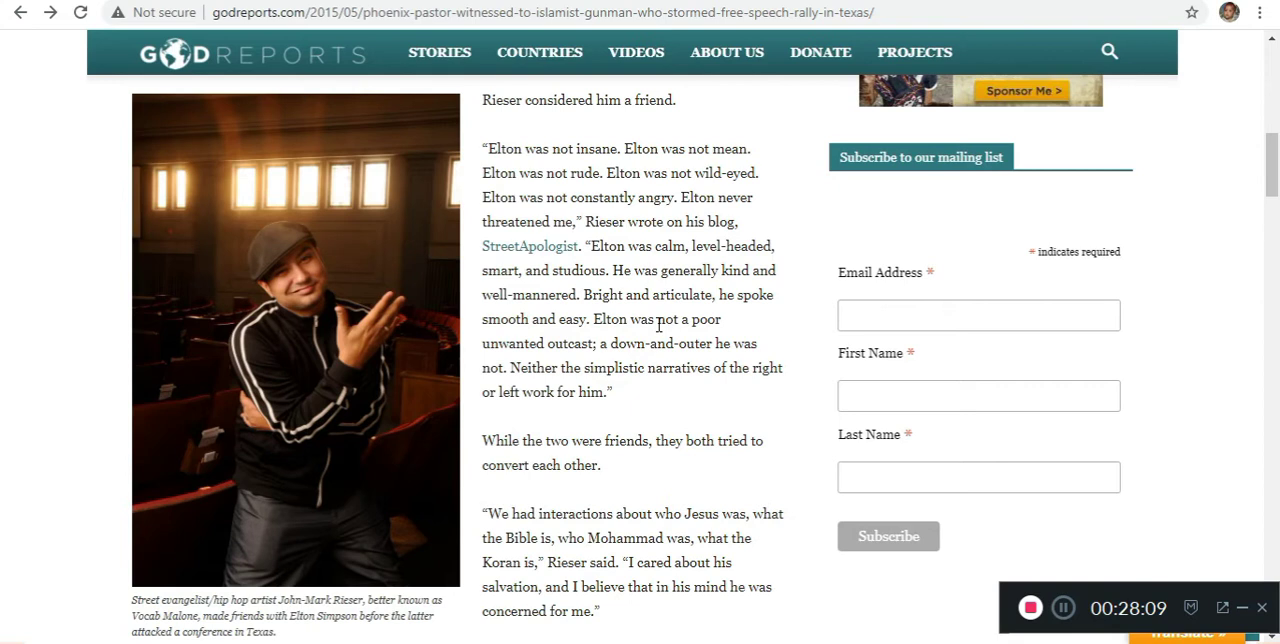
mouse_move(612, 376)
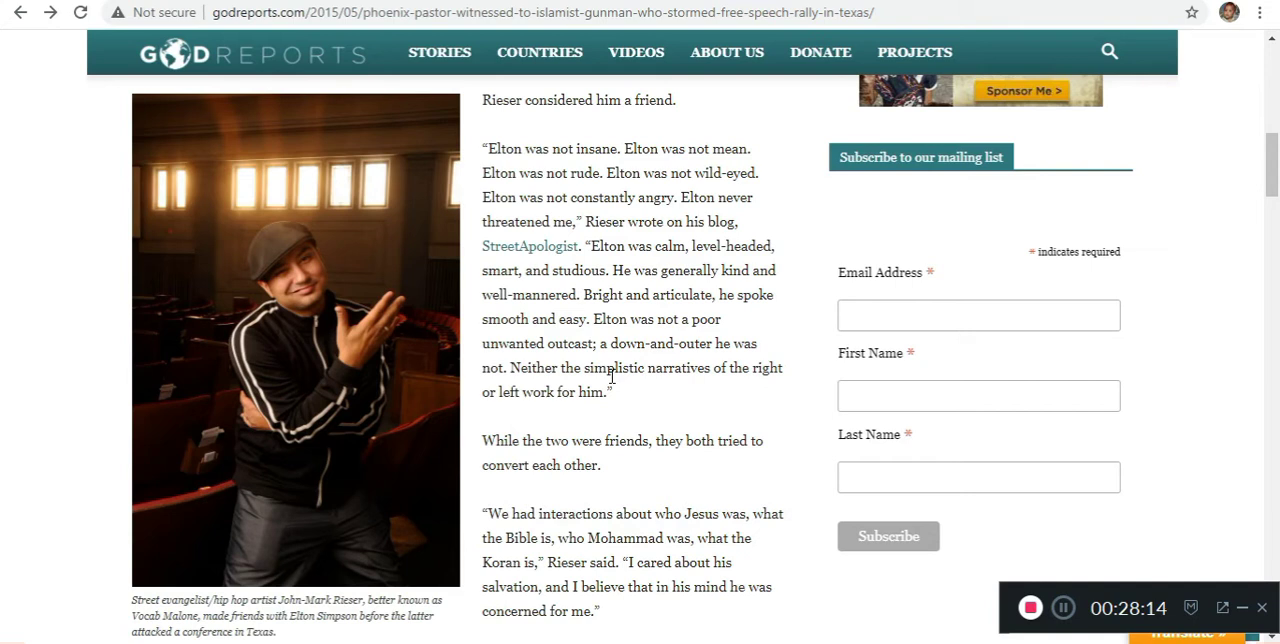
scroll(down, 3)
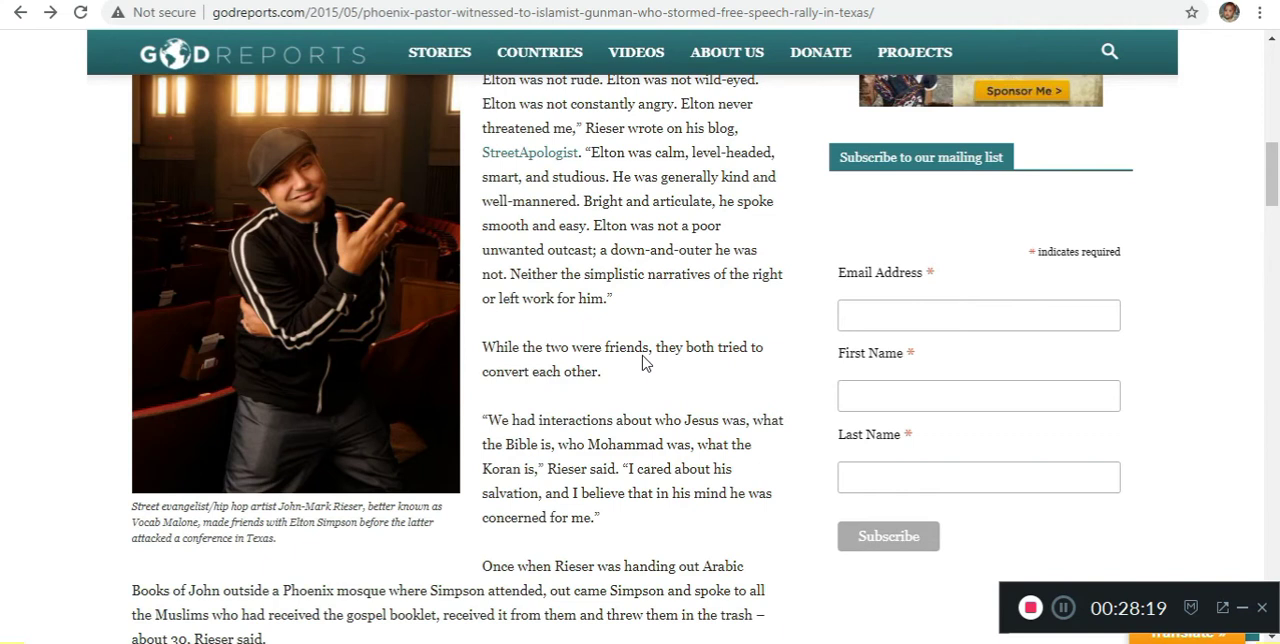
scroll(down, 3)
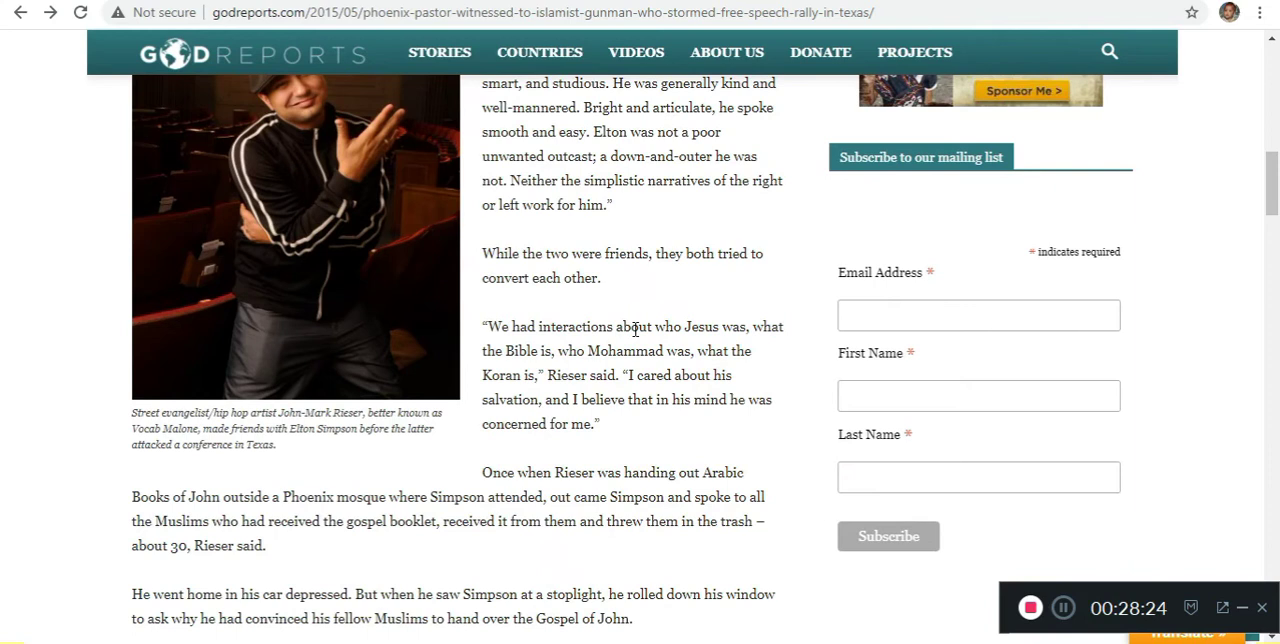
mouse_move(548, 376)
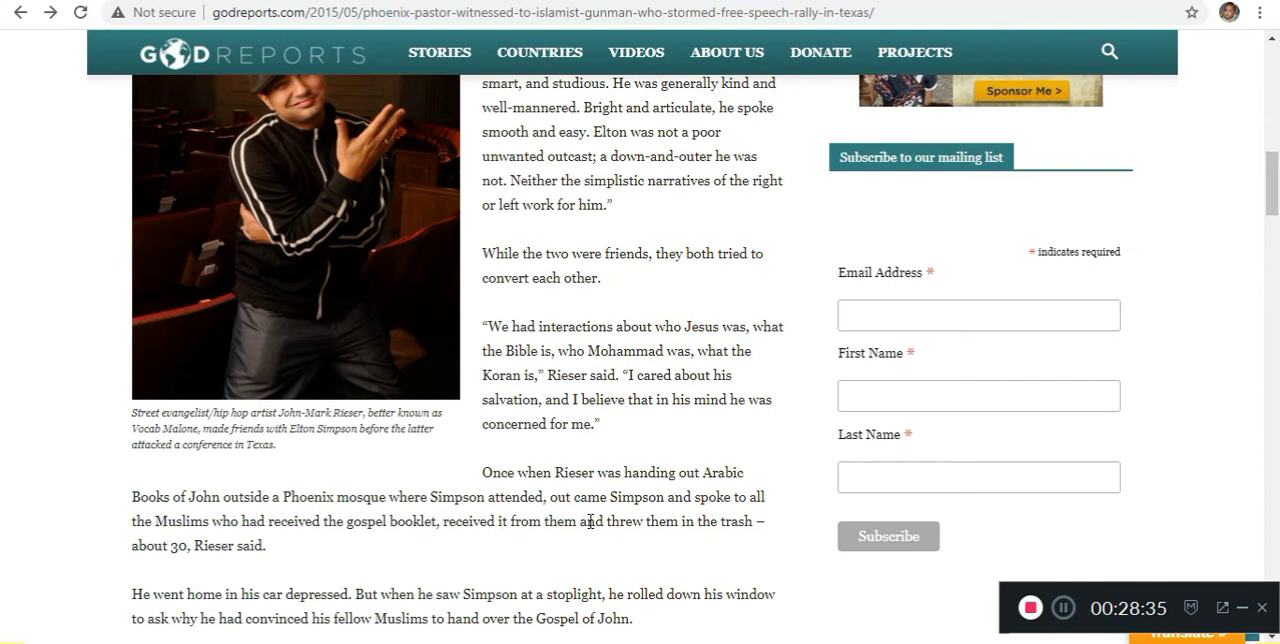
scroll(down, 3)
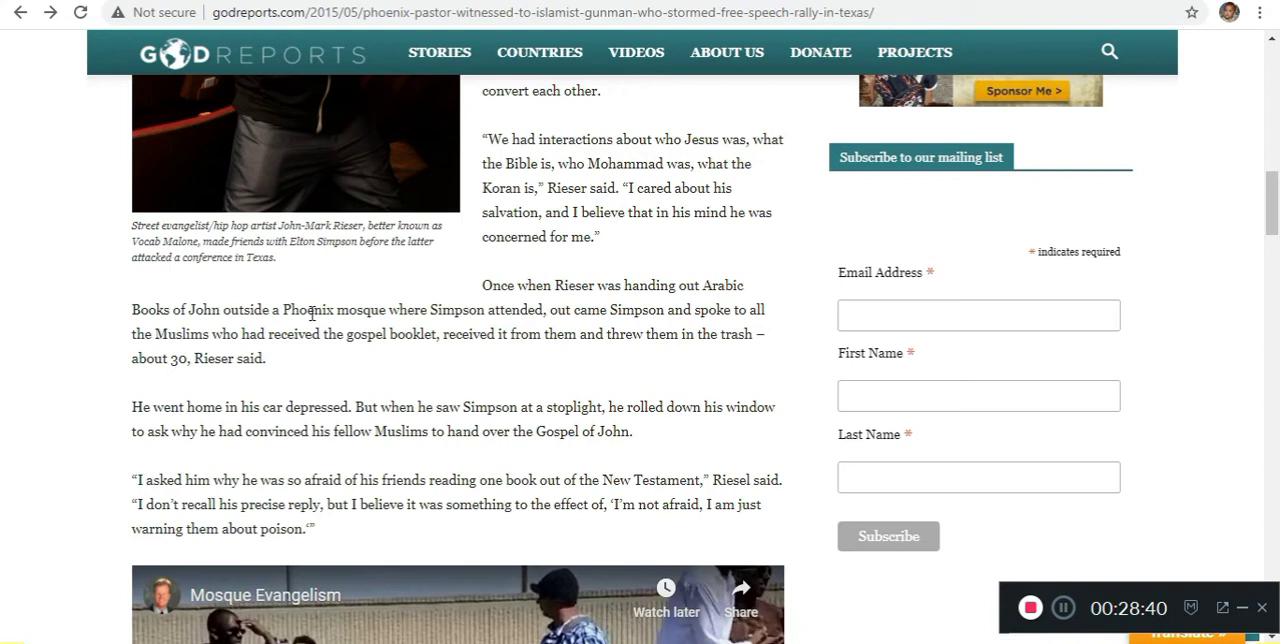
scroll(down, 3)
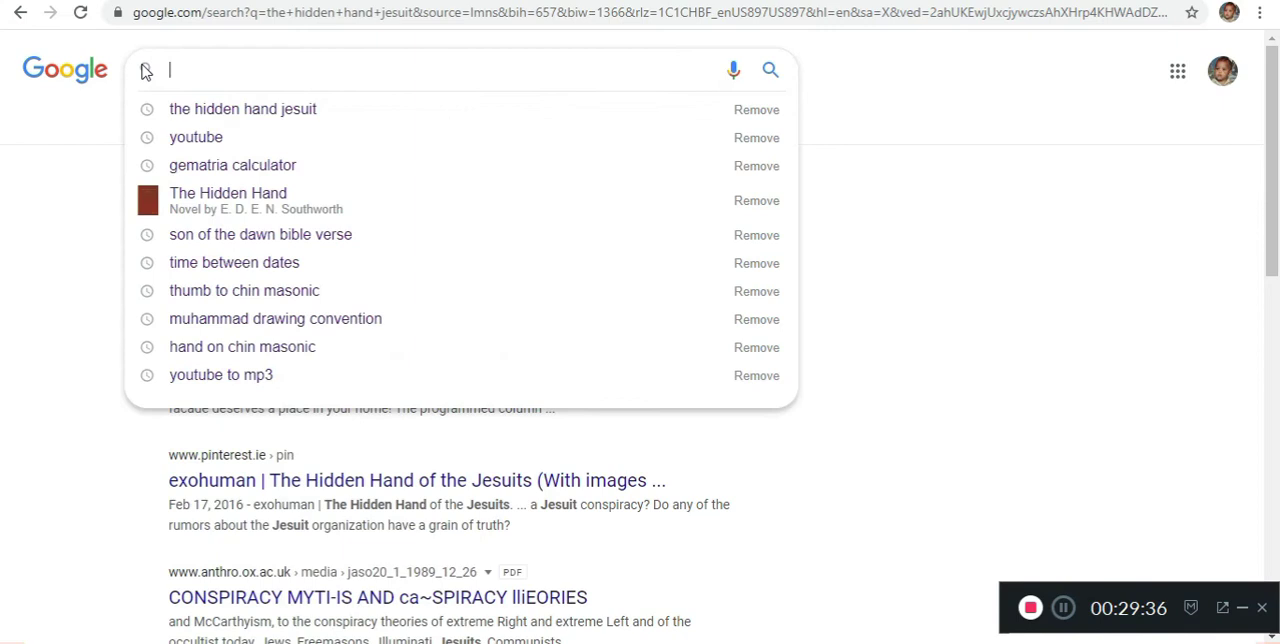
Search Google for 'revelations 14:12', then begin a new query 'he who says i know'
text(r)
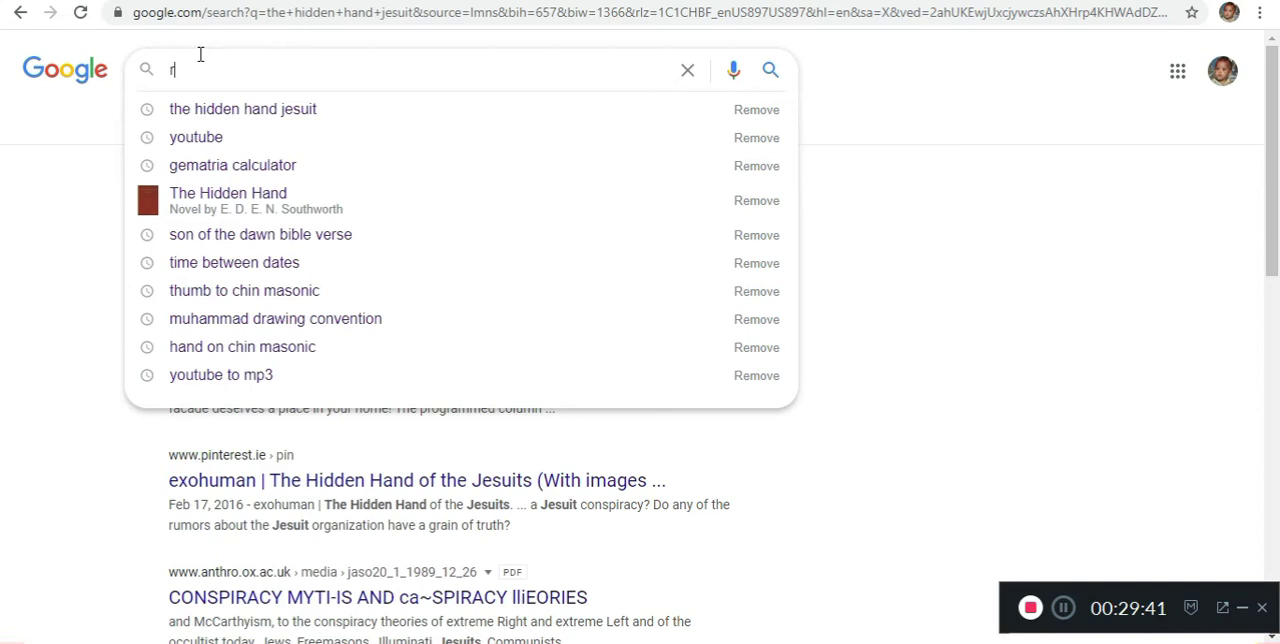
text(revelations 14:12)
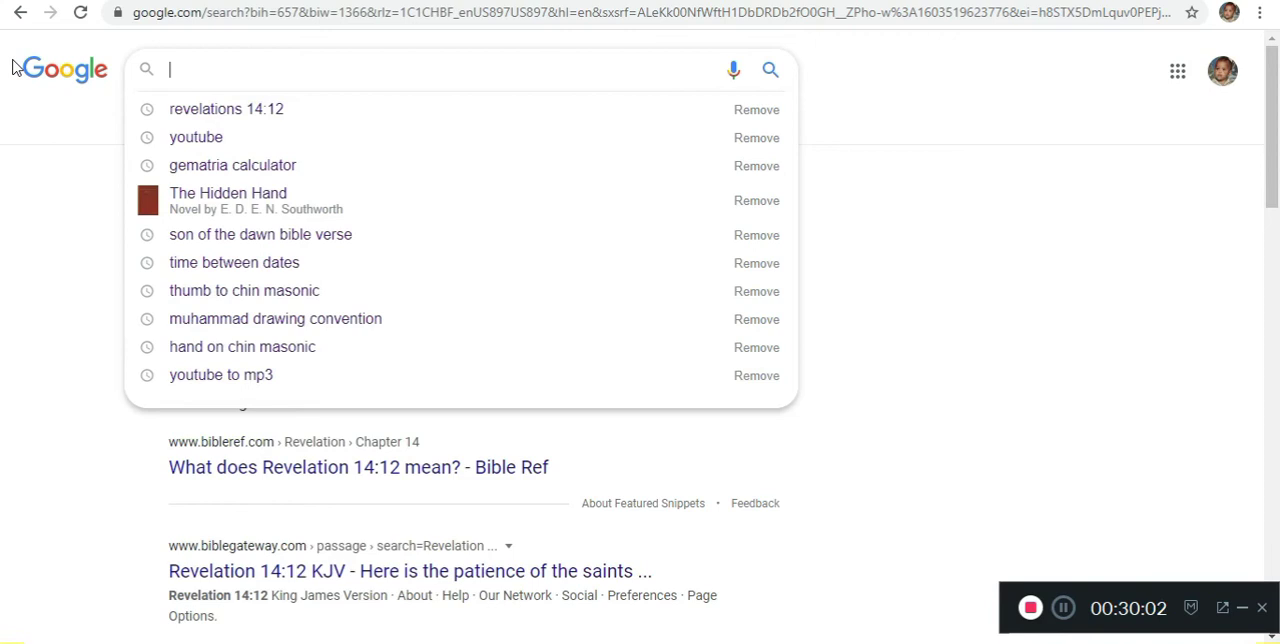
text(he who says i know)
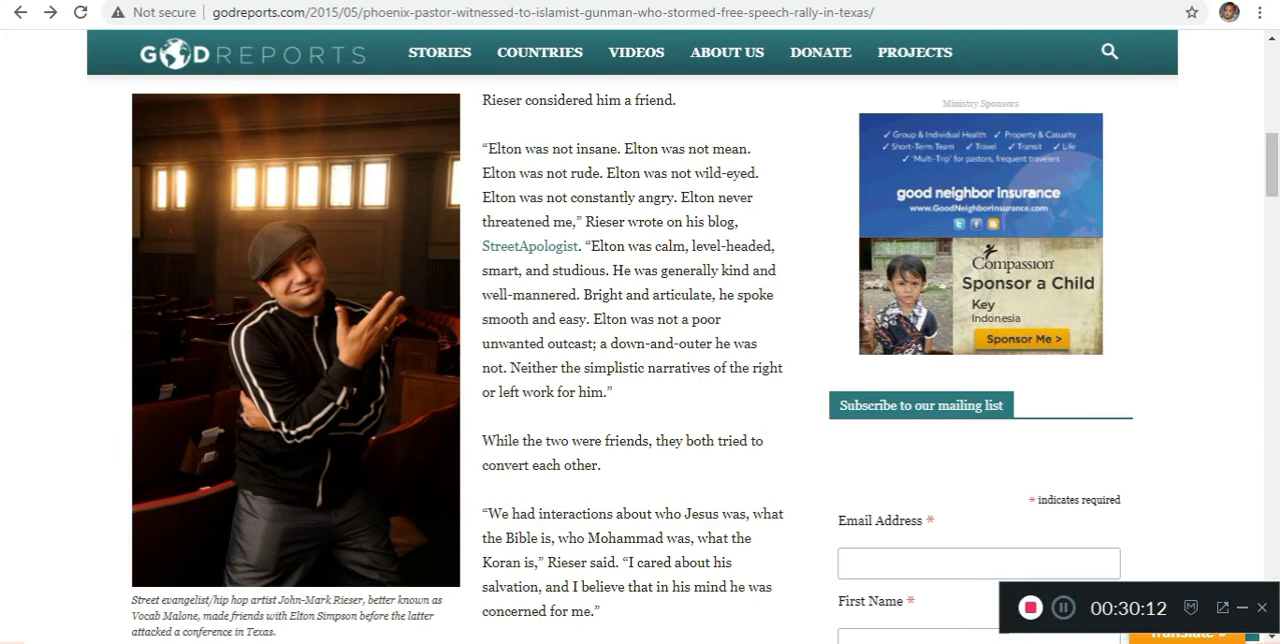
mouse_move(344, 378)
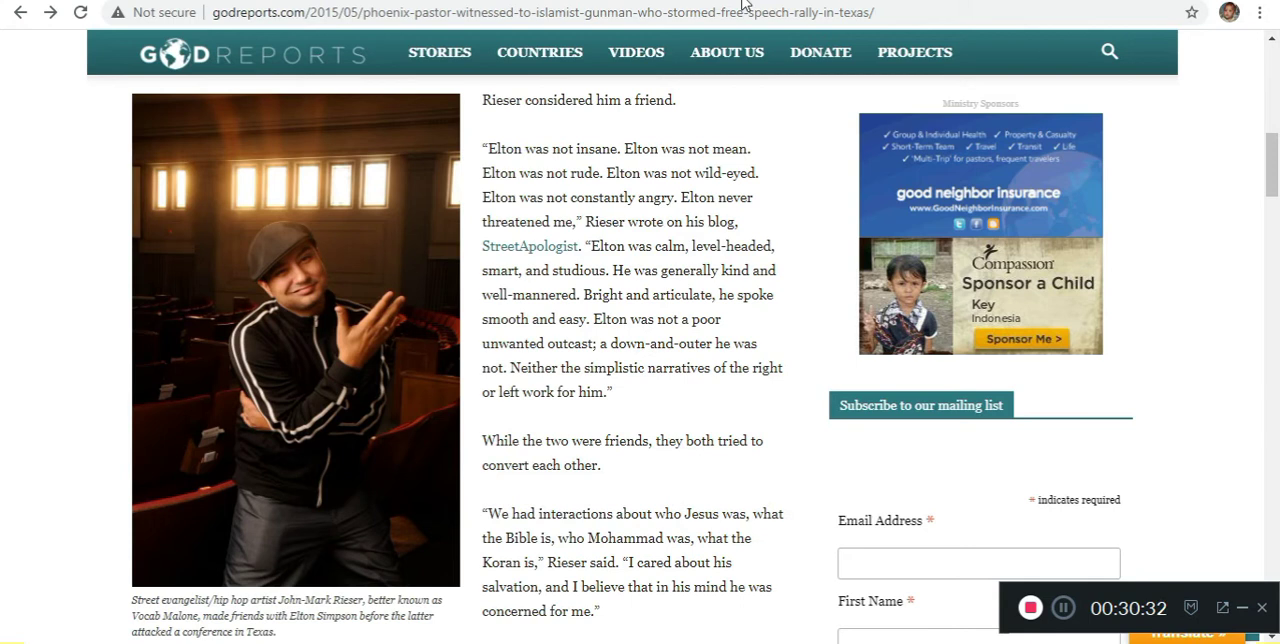
mouse_move(810, 144)
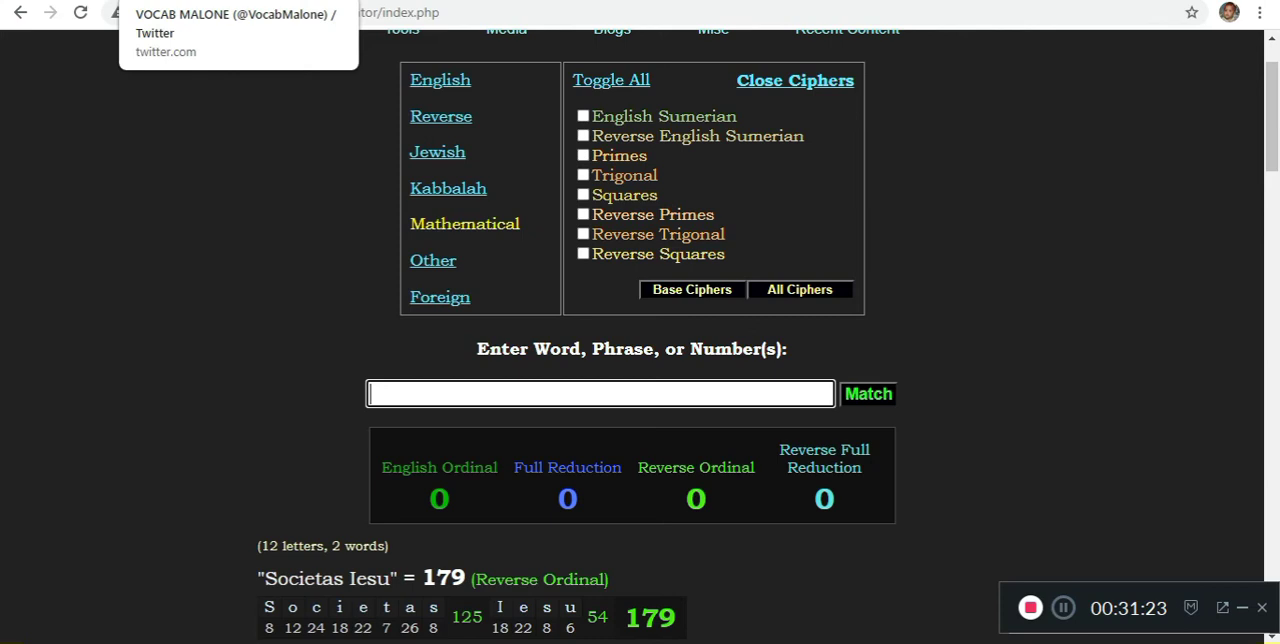
text(vocab malon)
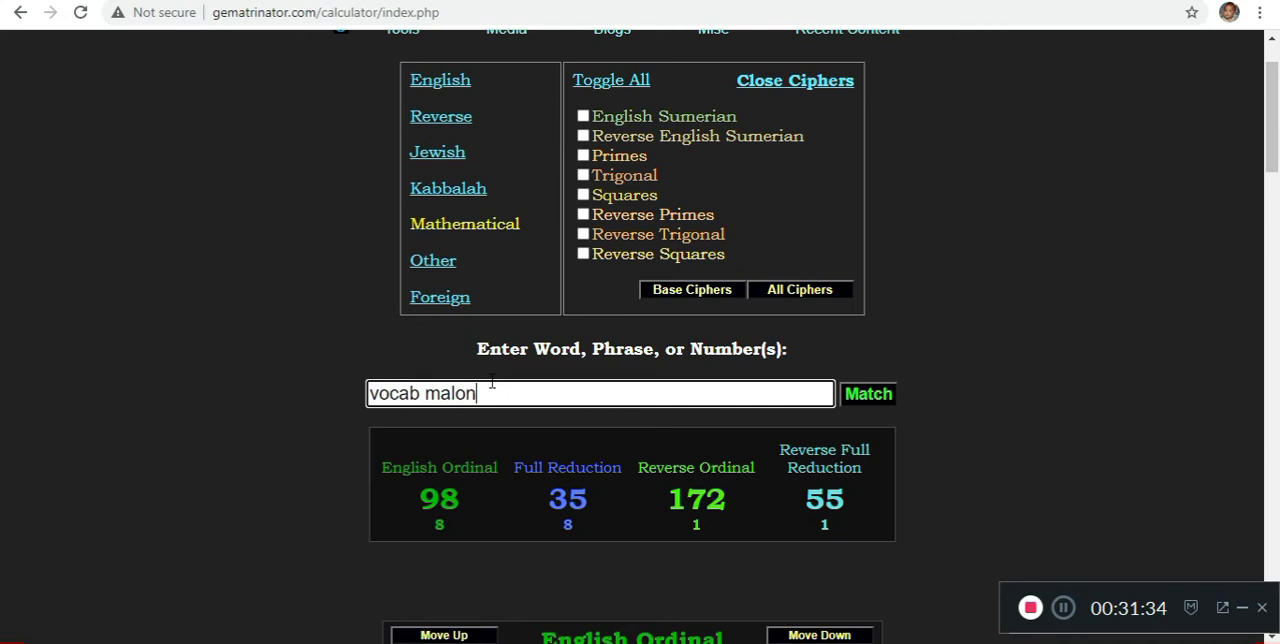
text(fake shooting)
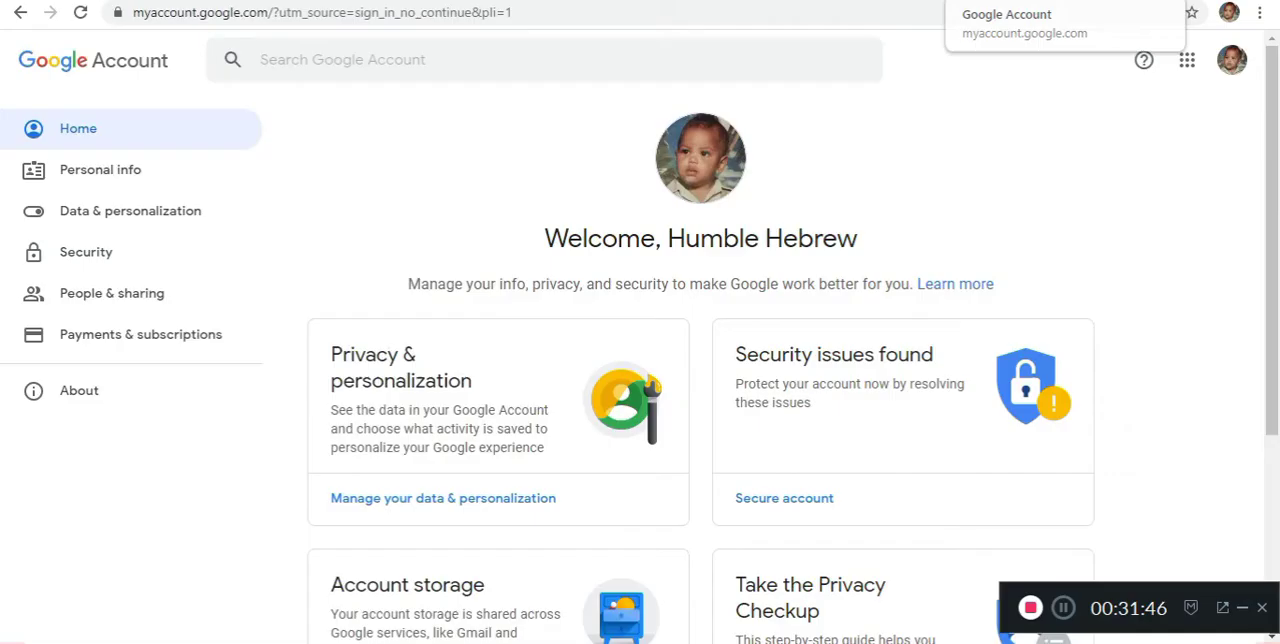
mouse_move(1050, 4)
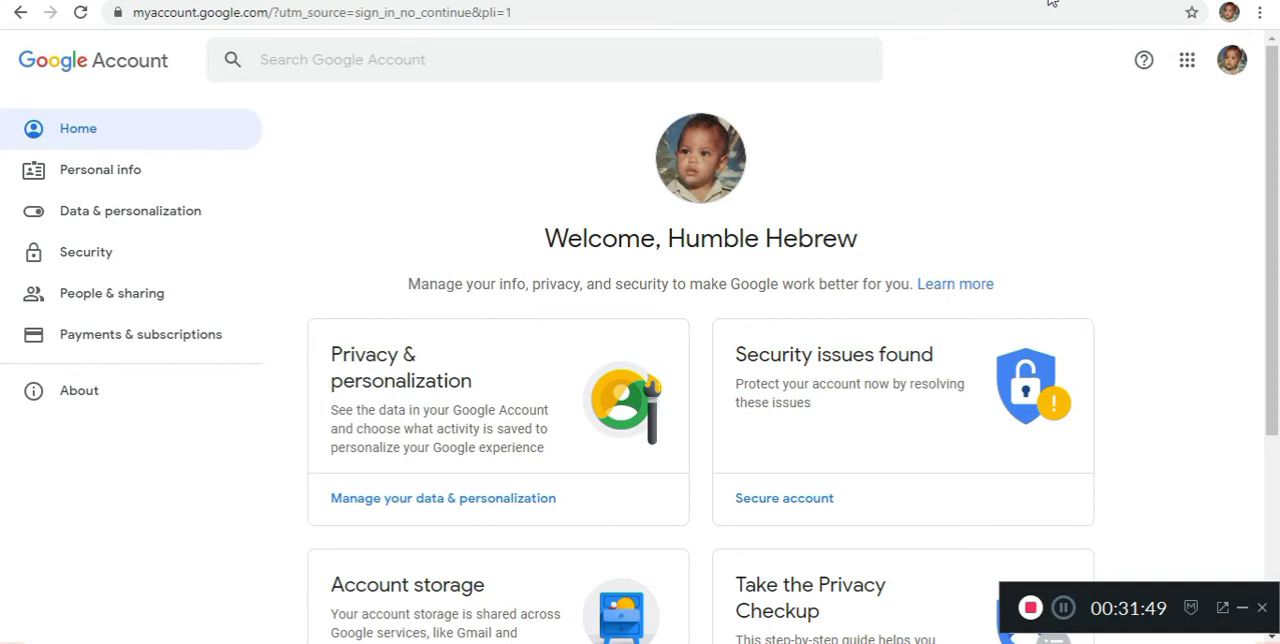
mouse_move(904, 274)
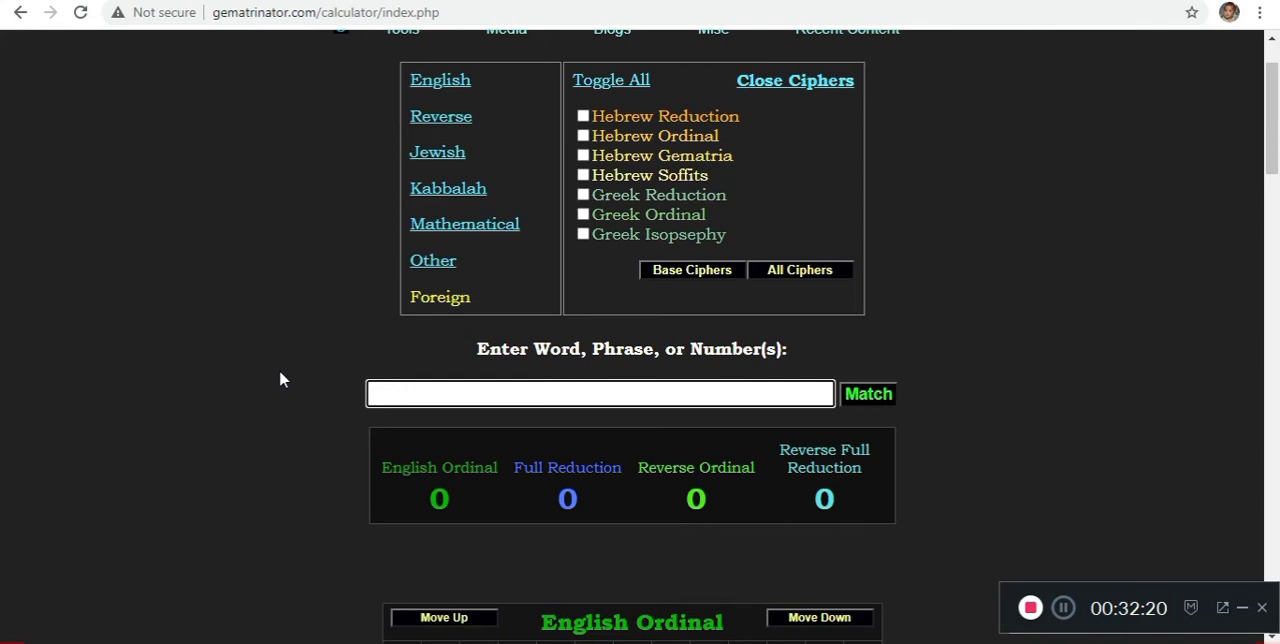
Evaluate 'catholic' in Gematrinator, reading 194 Jewish, 71 English Ordinal, 145 Reverse Ordinal
text(catholic)
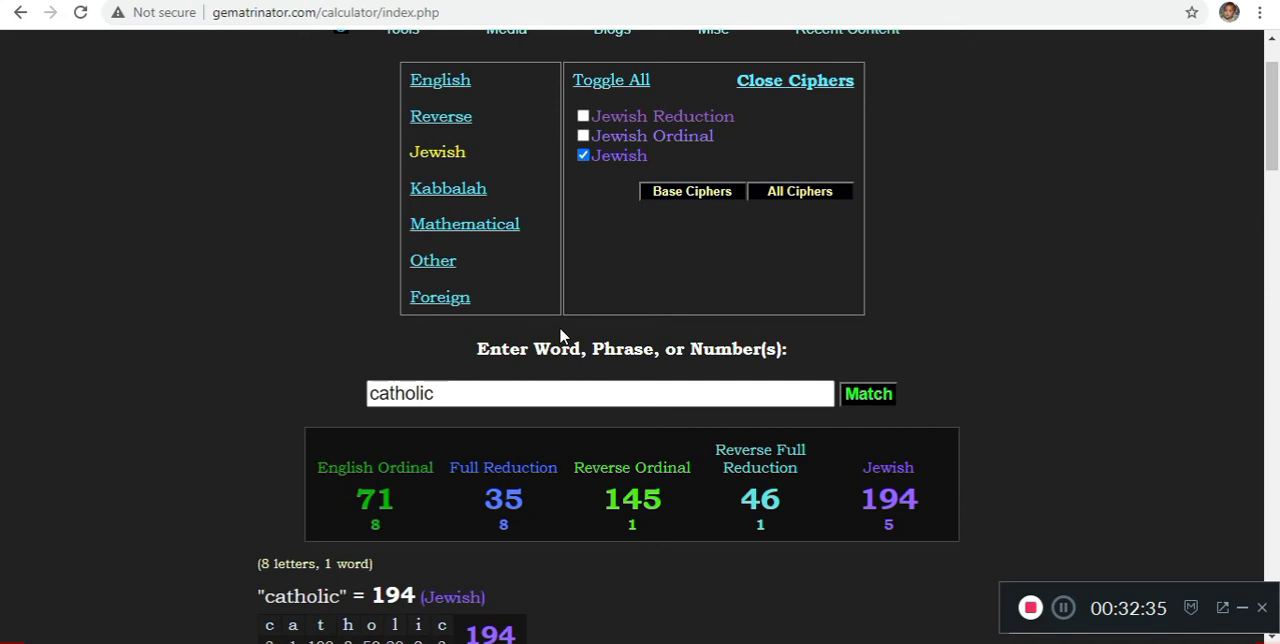
Toggle the Jewish cipher off and on for 'rite' (194), then enter 'truth movement'
click(584, 156)
text(rite)
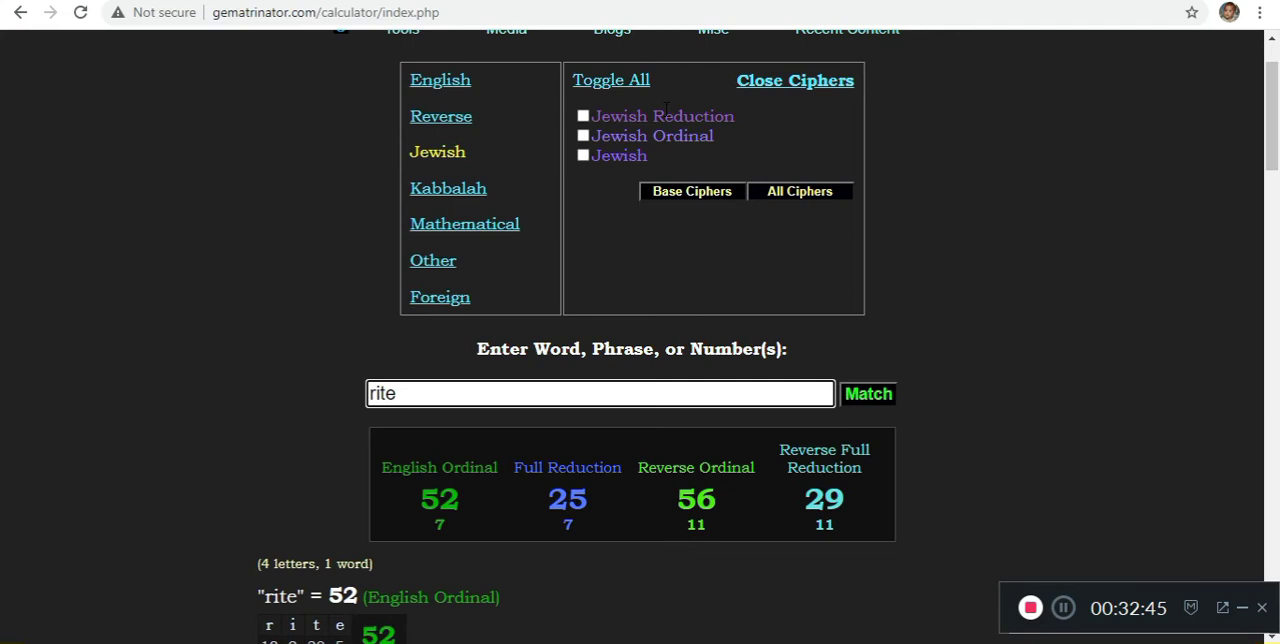
click(584, 156)
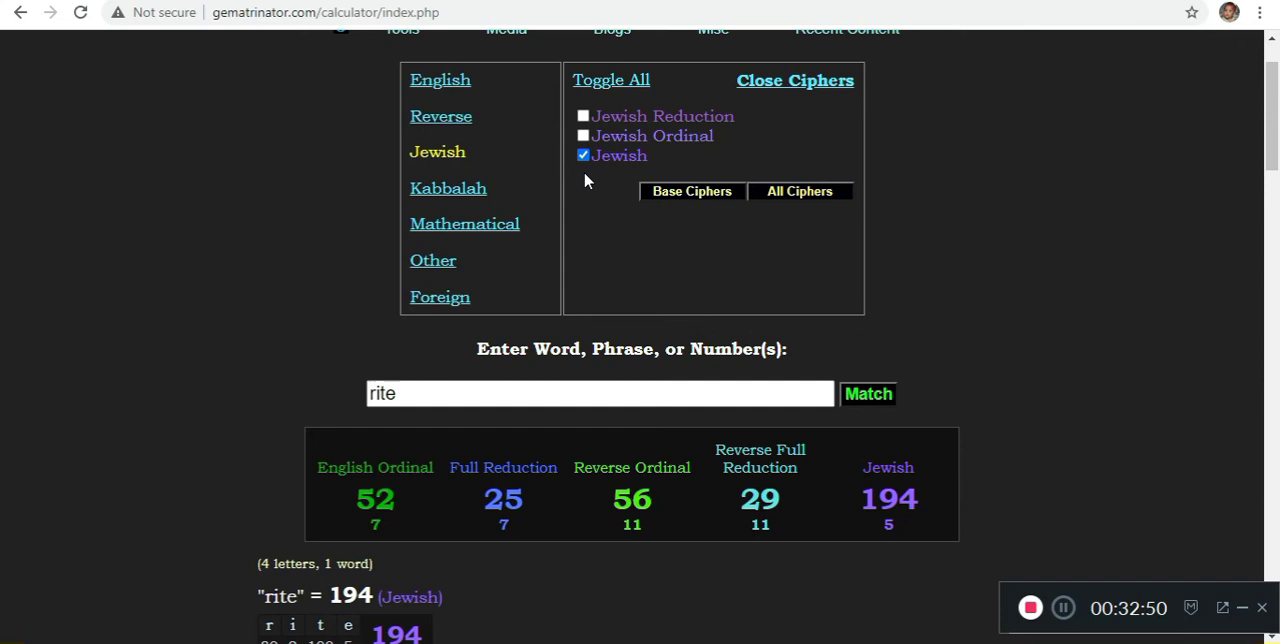
text(truth movement)
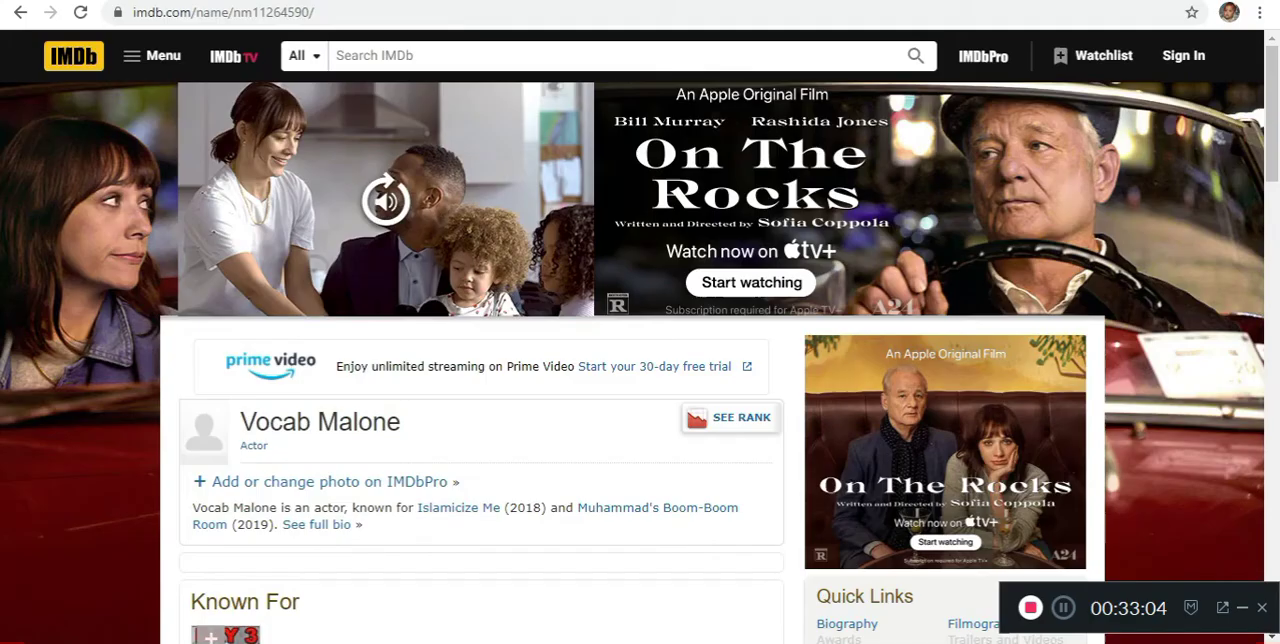
mouse_move(458, 548)
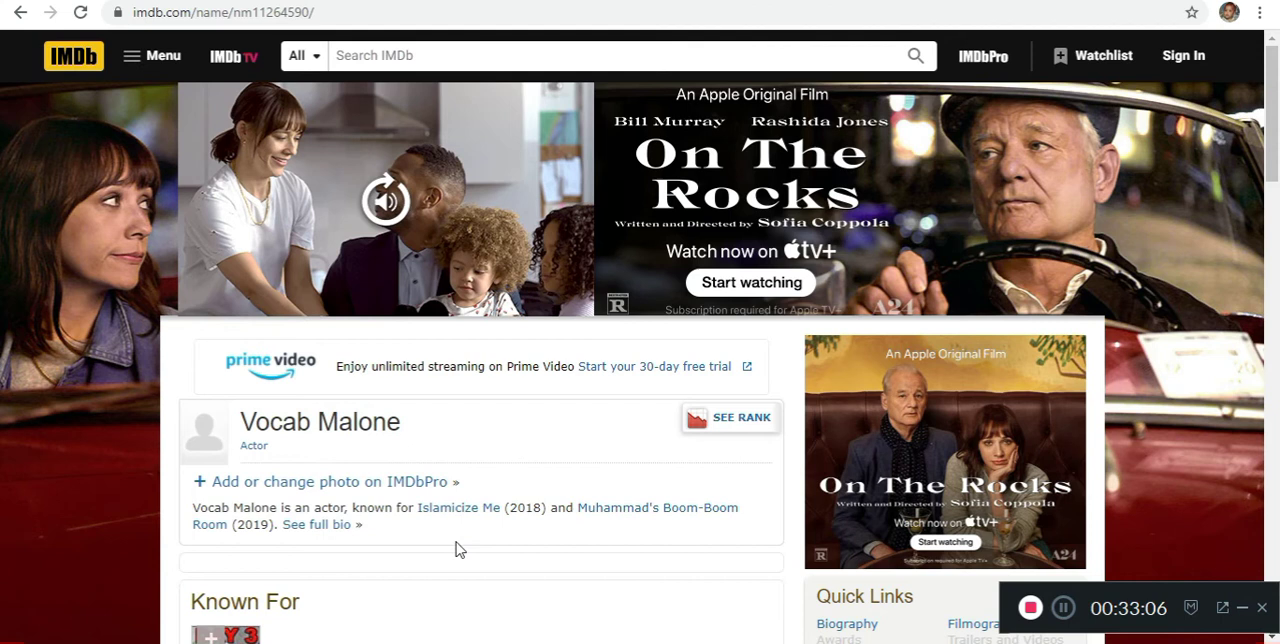
Scroll down the IMDb actor bio past the Islamicize Me and Muhammad's Boom-Boom Room credits
scroll(down, 3)
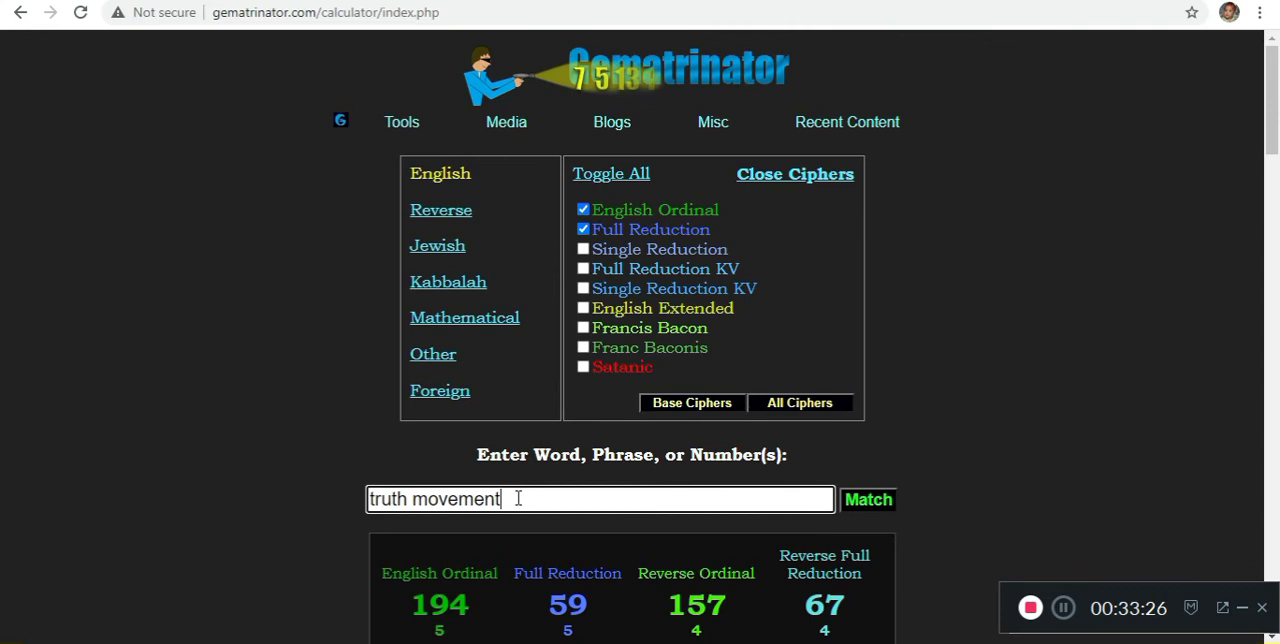
Evaluate 'Muhammad's Boom-Boom Room' (244), 'muslim', 'holy cross crusader' (223) and 'ancient scottish'
text(Muhammad's Boom-Boom Room)
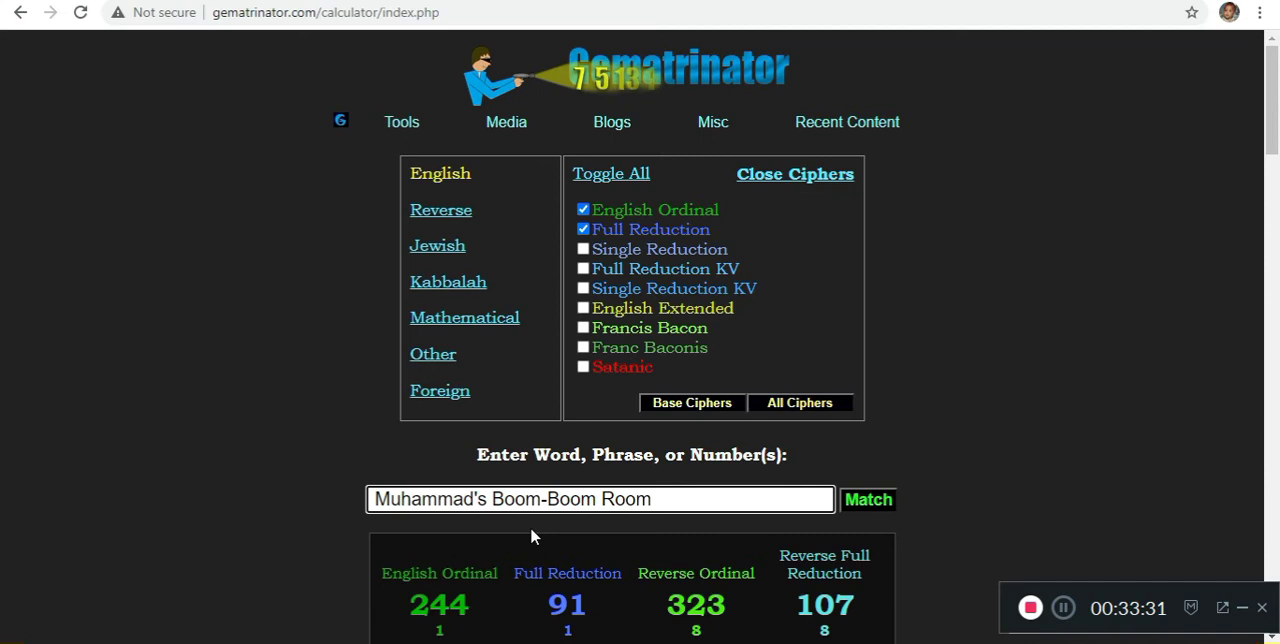
text(muslim)
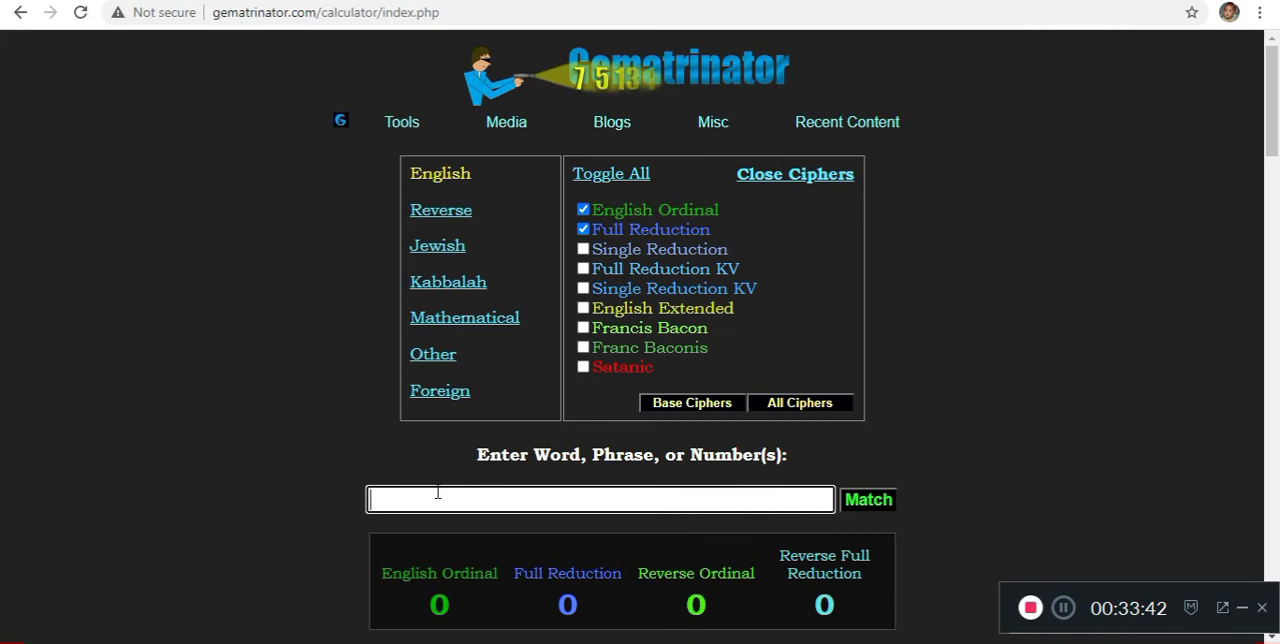
text(holy cross crusader)
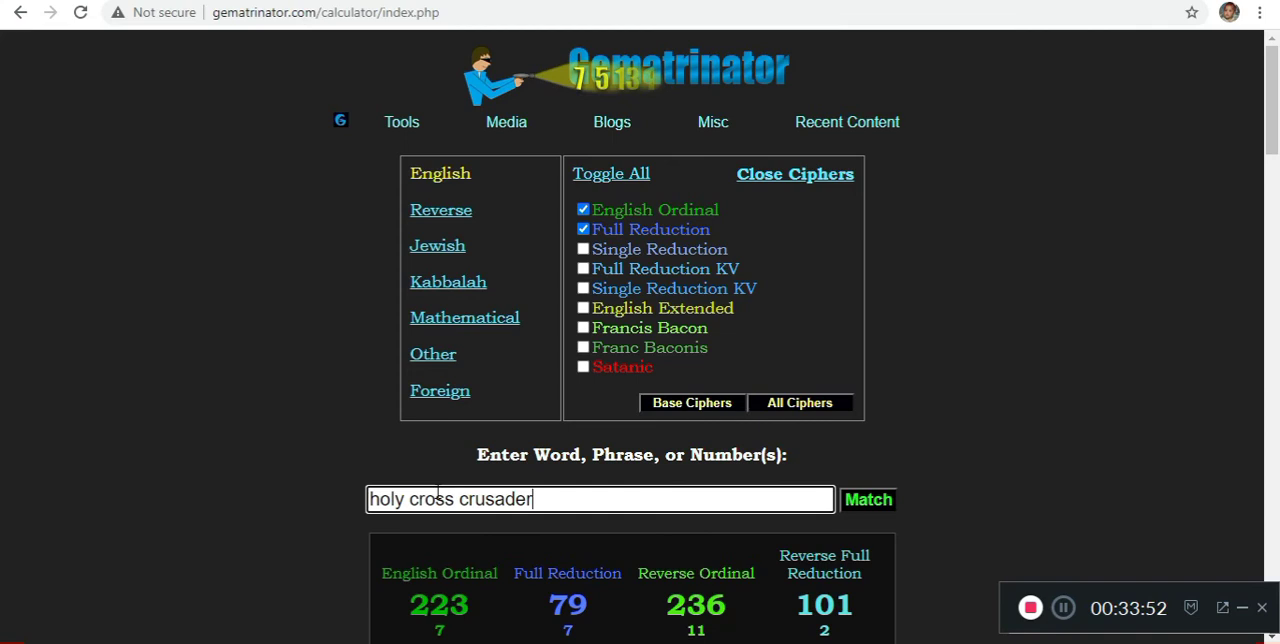
text(ancient scottish)
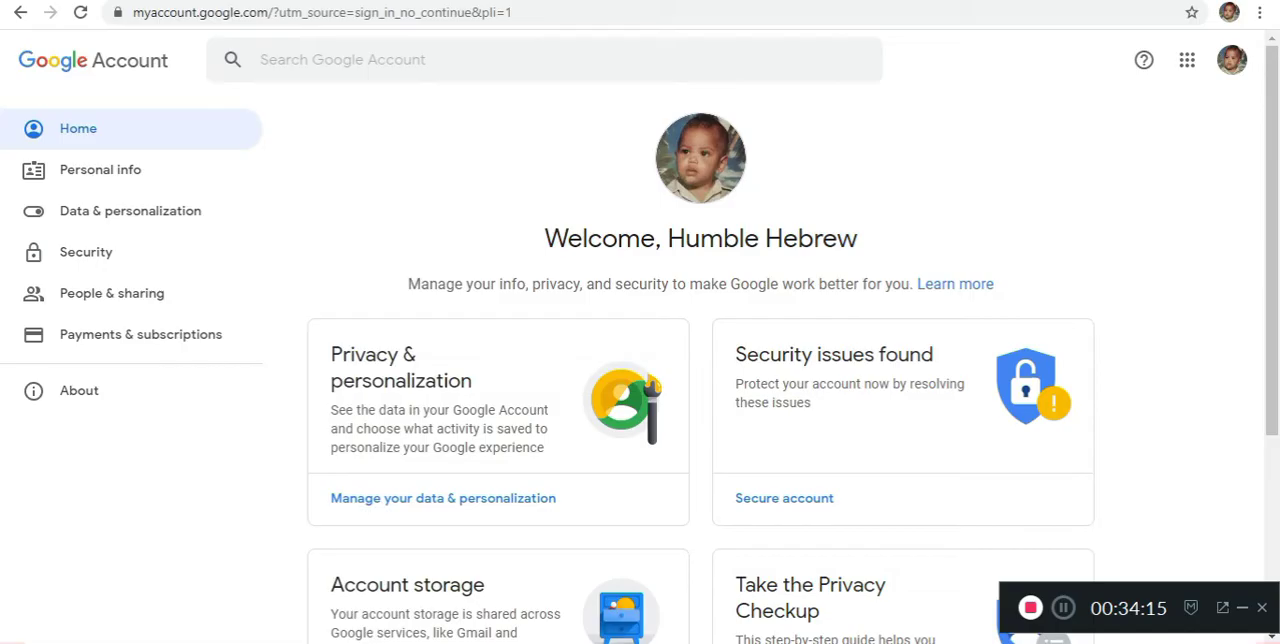
mouse_move(288, 32)
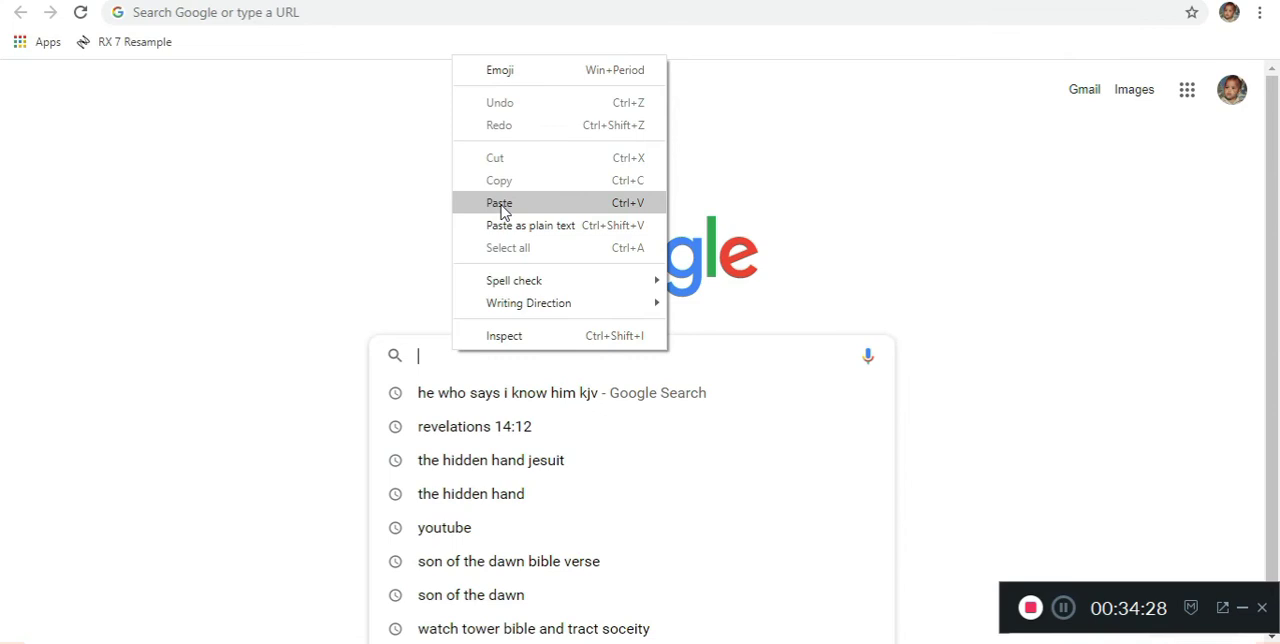
Search Google for the pasted phrase 'ancient and accepted scottish rite of freemasonry'
click(500, 204)
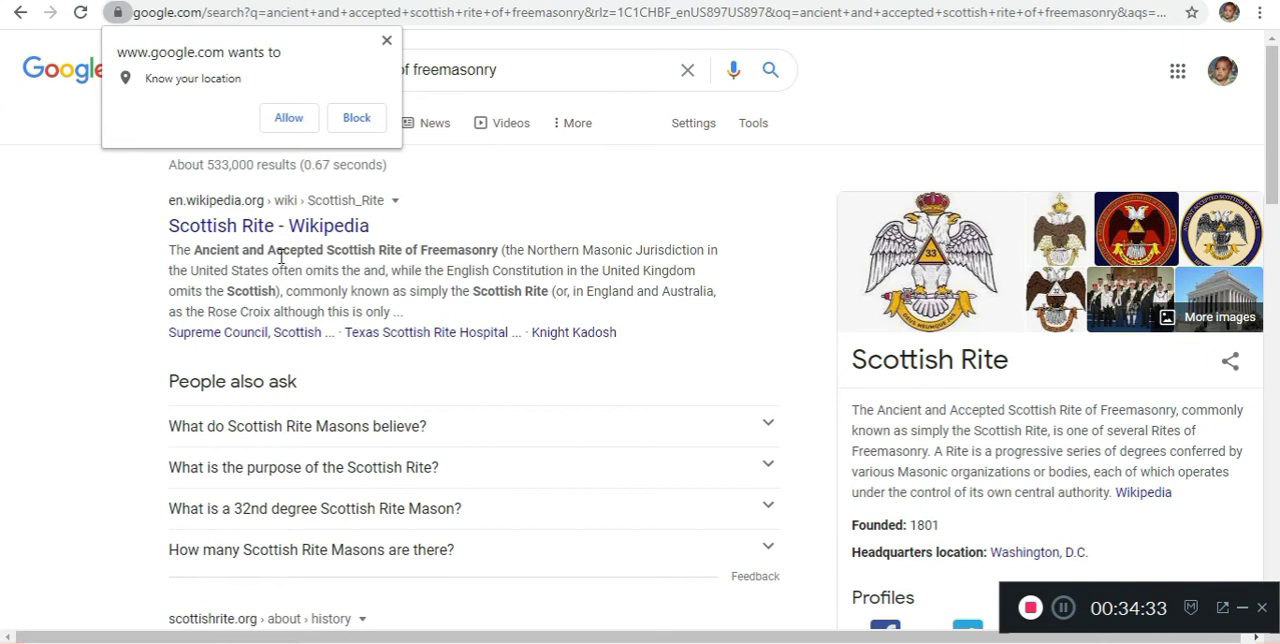
mouse_move(990, 308)
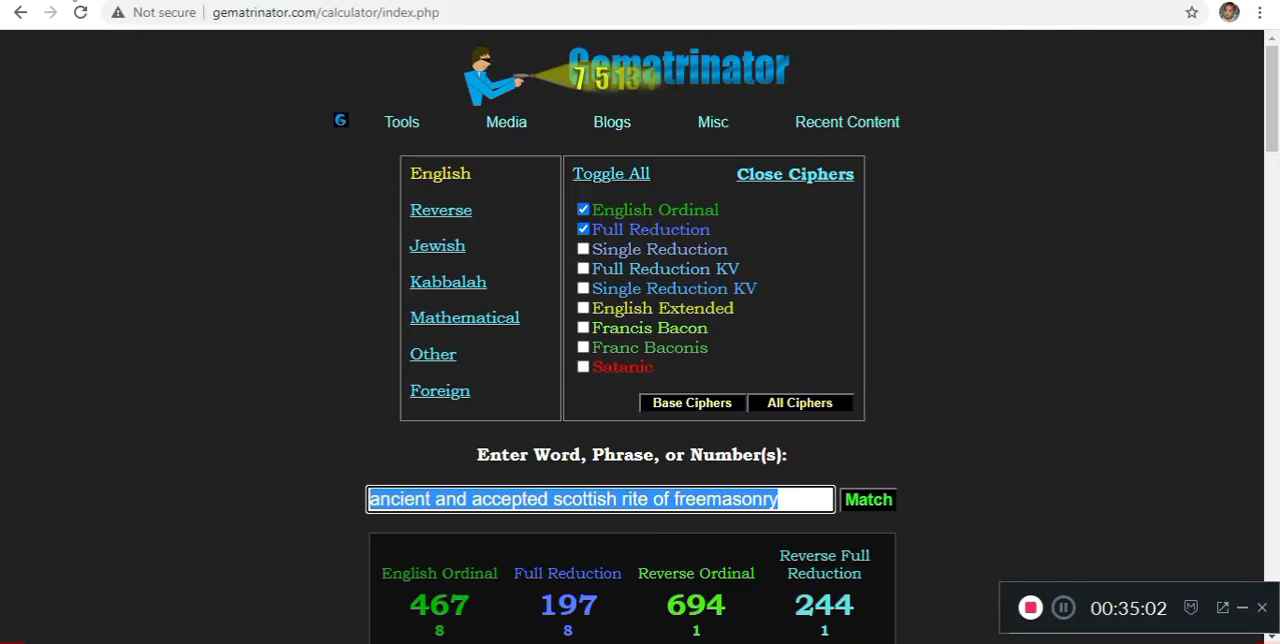
Show the Kabbalah cipher options, then go to the IMDb title page URL for Islamicize Me
click(448, 280)
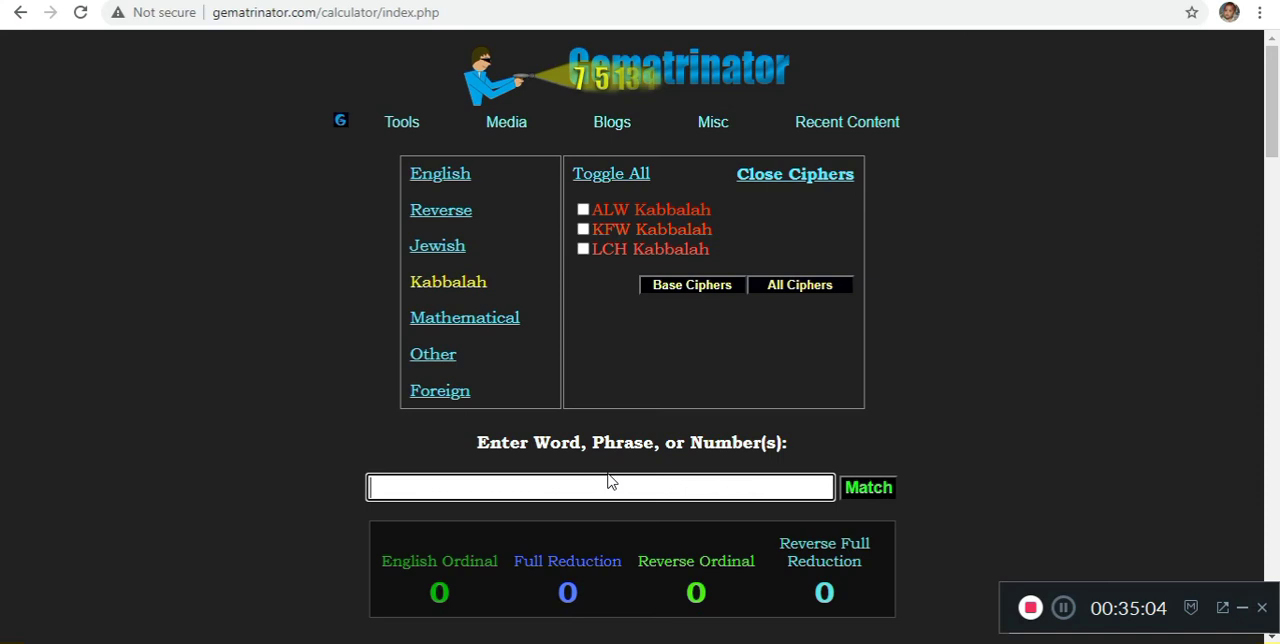
text(https://www.imdb.com/title/tt11586592?ref_=nm_ov_bio_lk1)
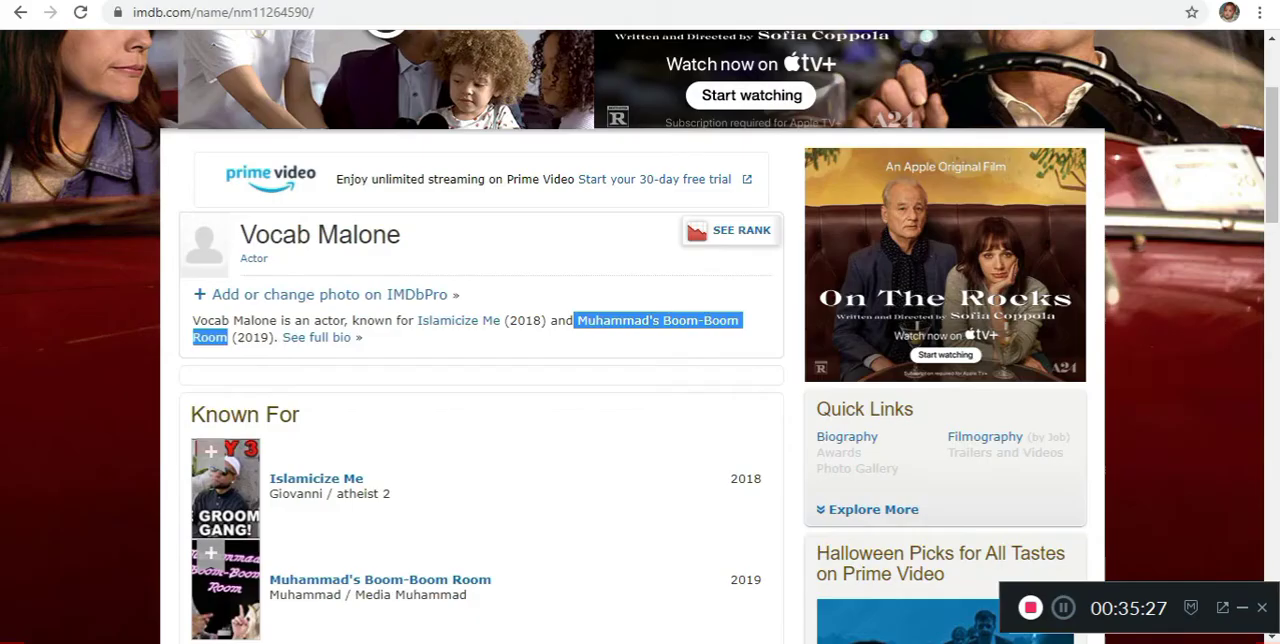
mouse_move(436, 338)
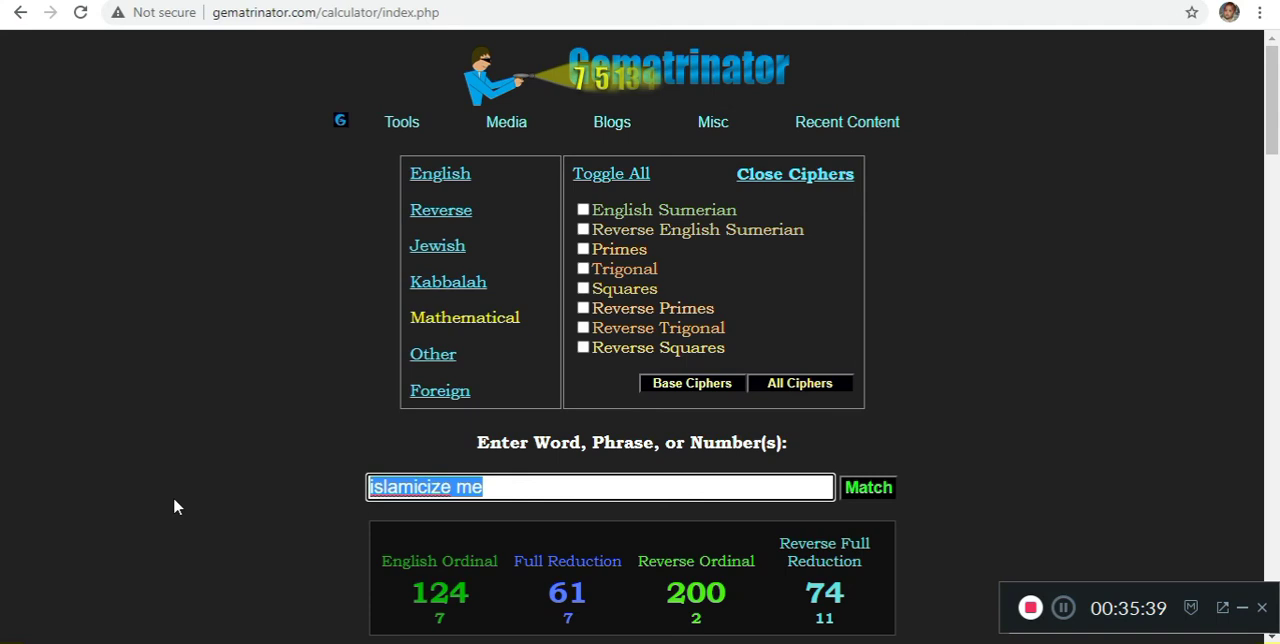
Compare 'muhammed' (78) and 'Muhammad' (74 English Ordinal), then start entering 'holy ro'
text(muhammed)
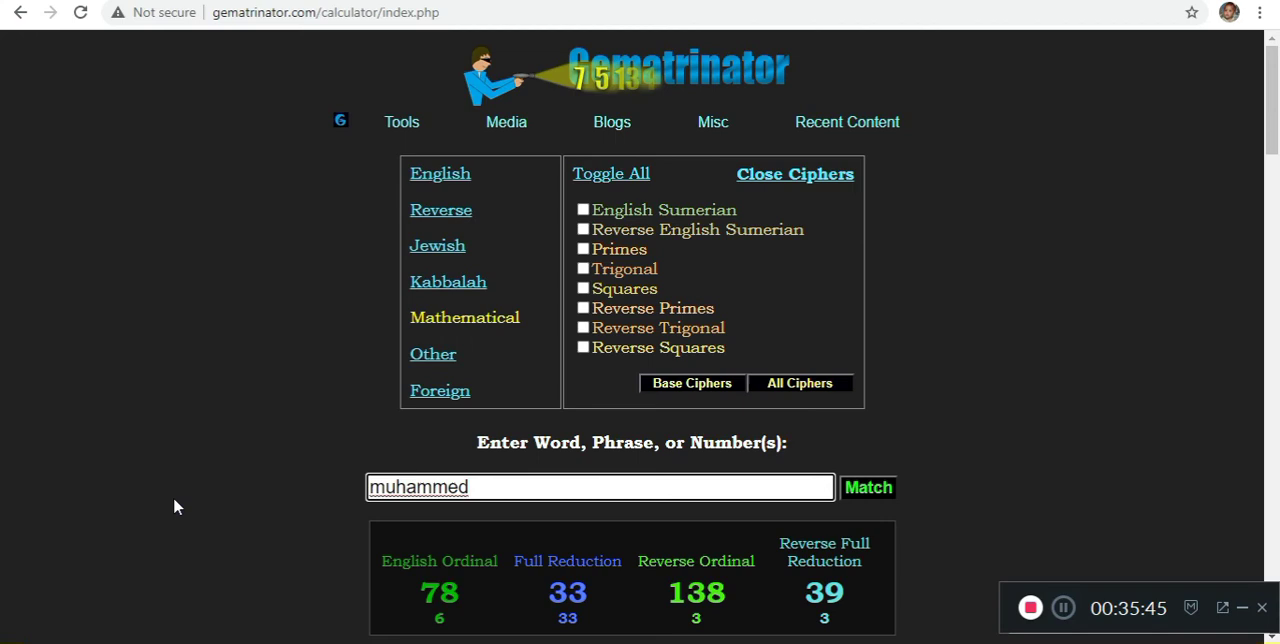
text(Muhammad)
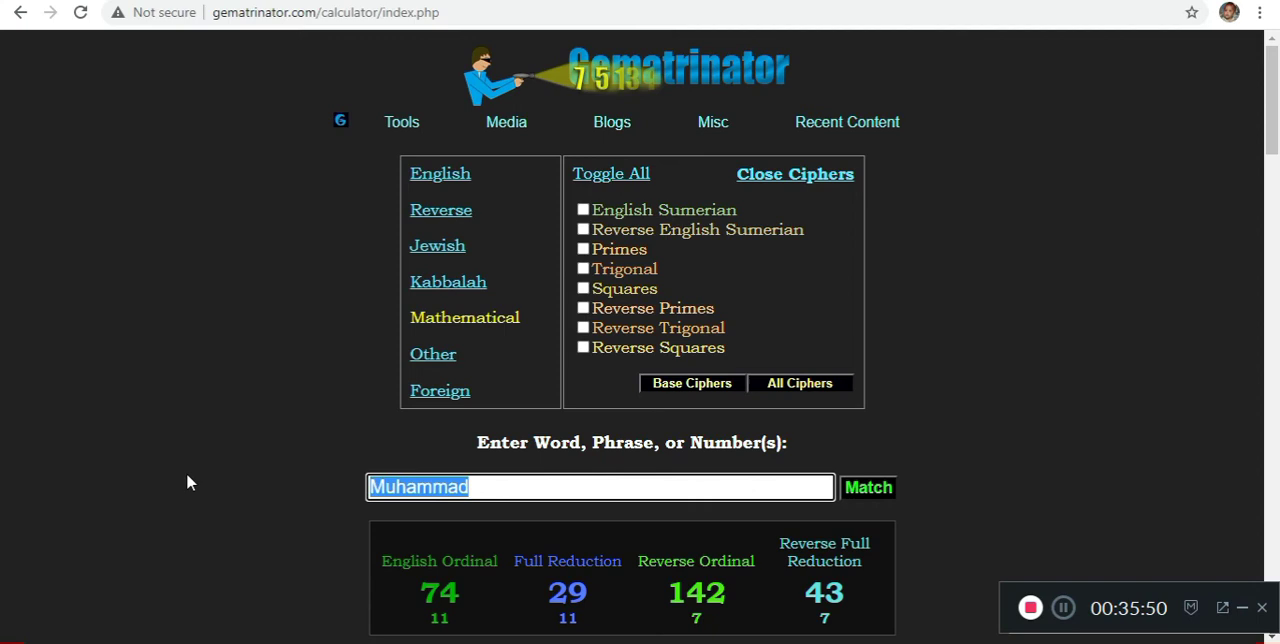
text(holy ro)
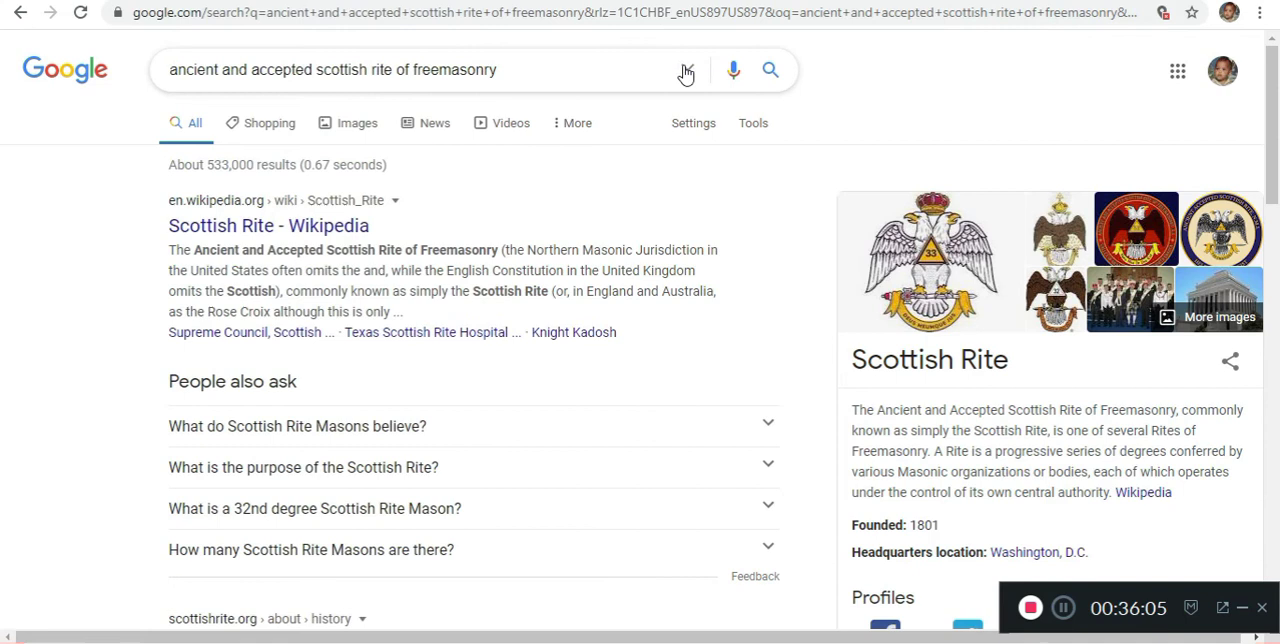
Replace the Scottish Rite Google query with a new search beginning 'bin laden t'
text(bin laden t)
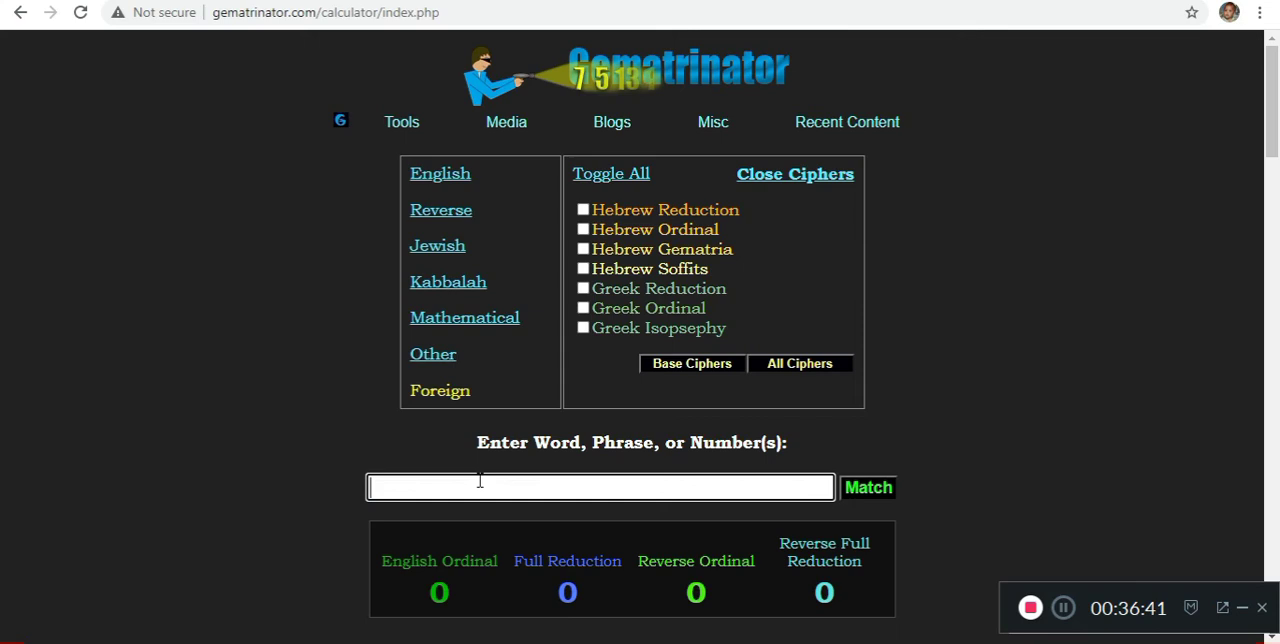
mouse_move(516, 424)
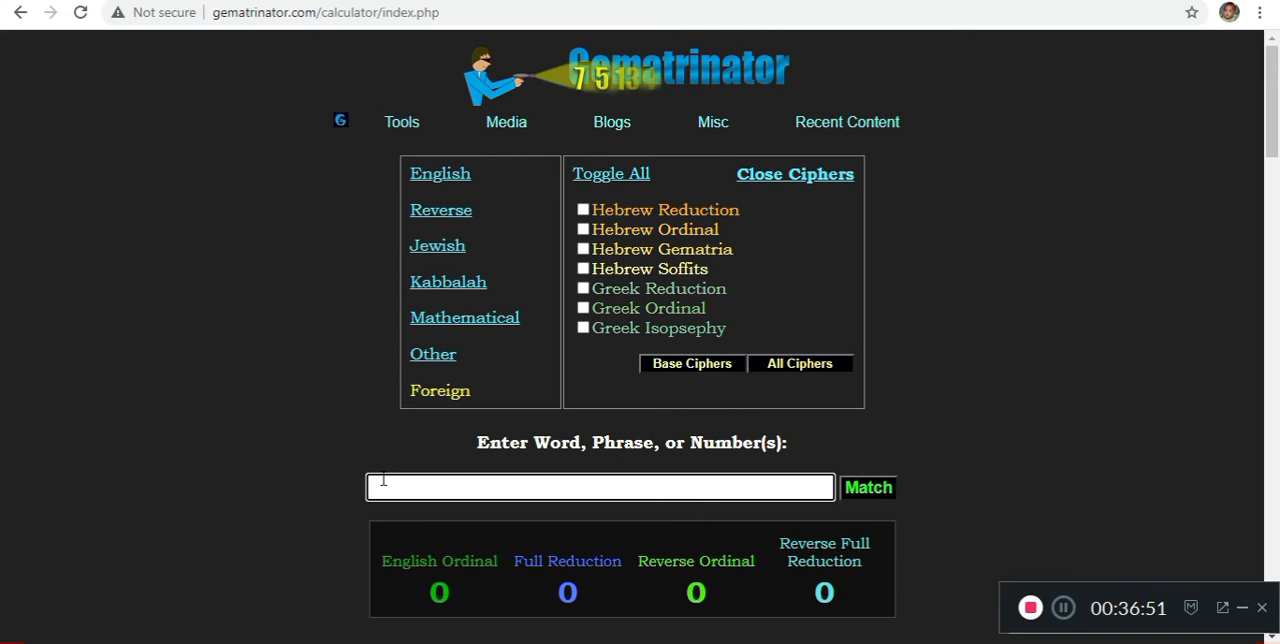
mouse_move(536, 462)
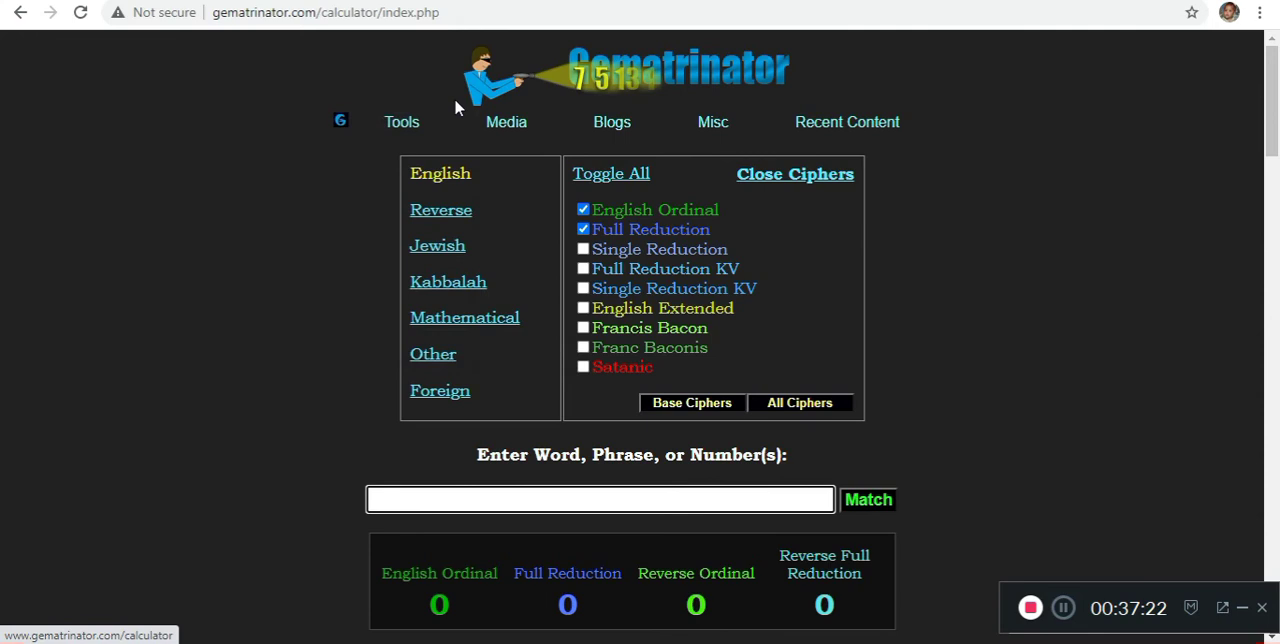
mouse_move(348, 122)
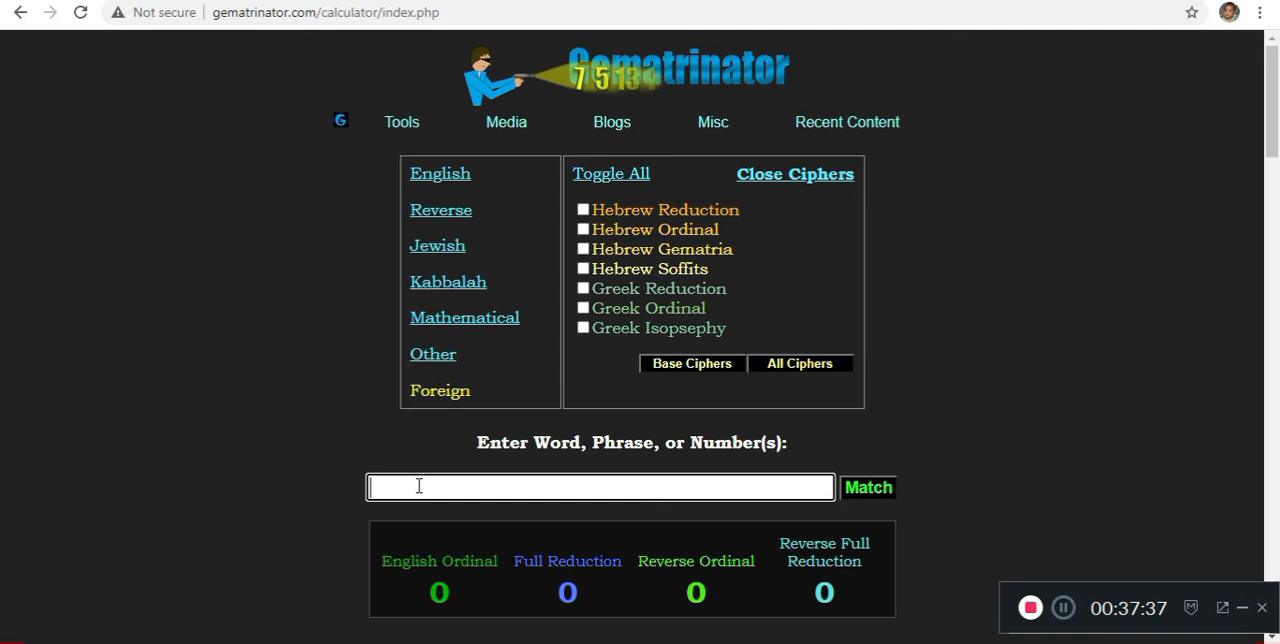
Evaluate 'holy roman empire' (187), 'iesous' (88), 'luci' and 'preacher' in Gematrinator
text(holy roman empire)
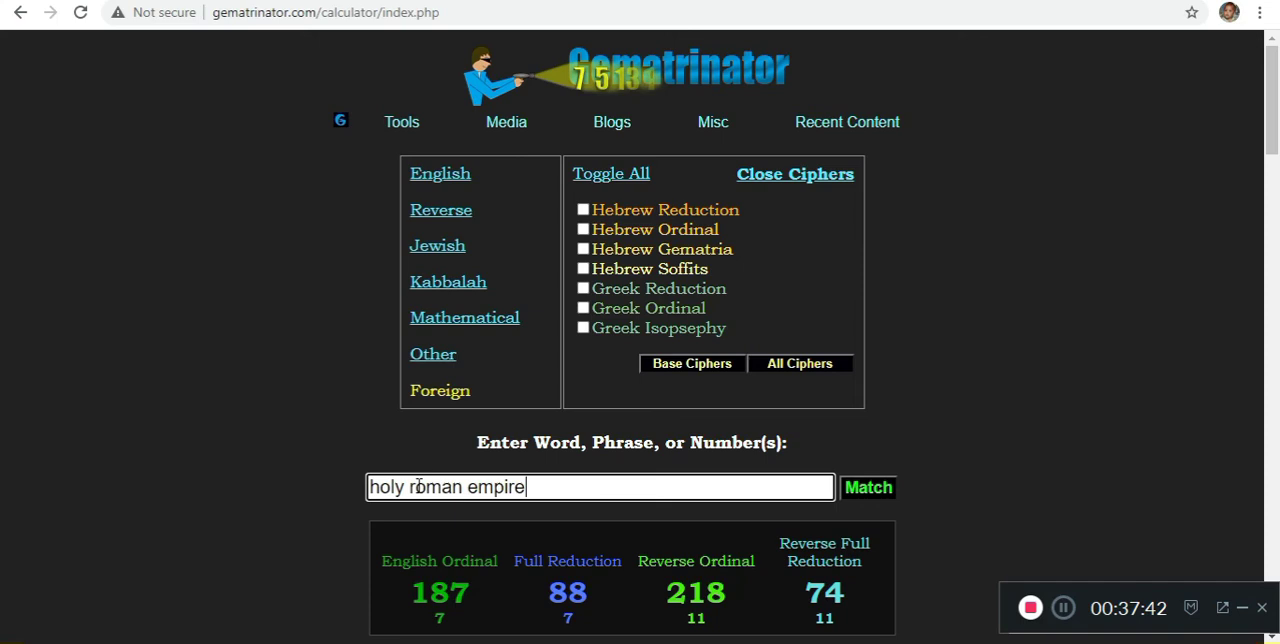
text(ieo)
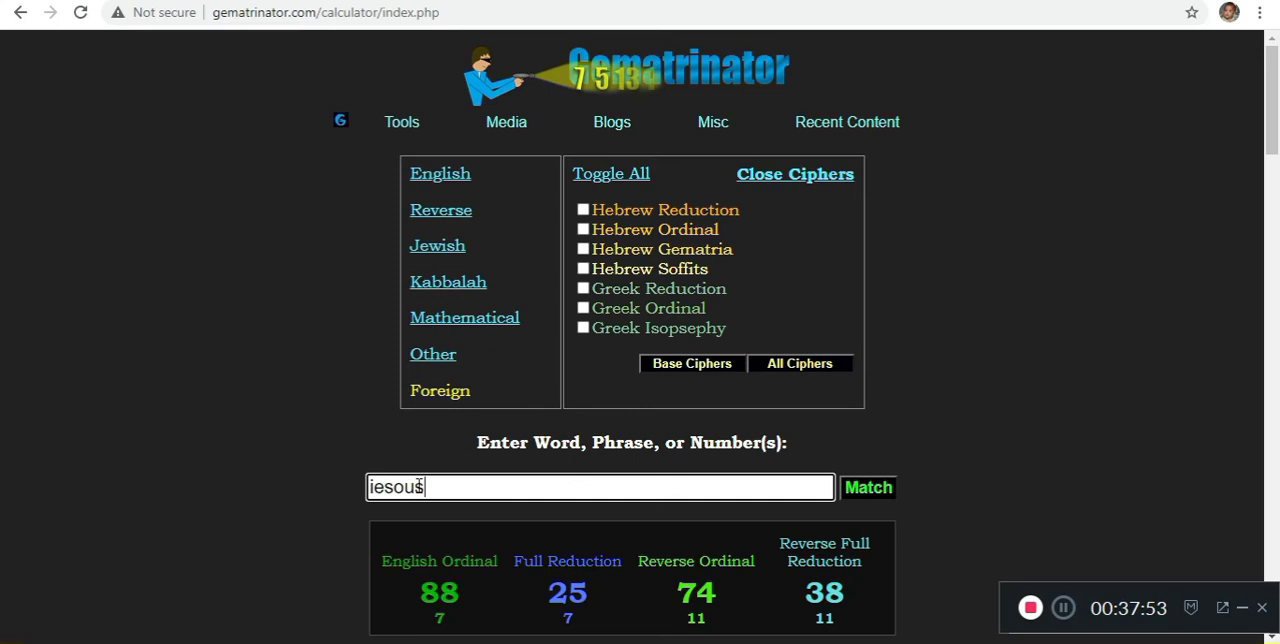
text(luci)
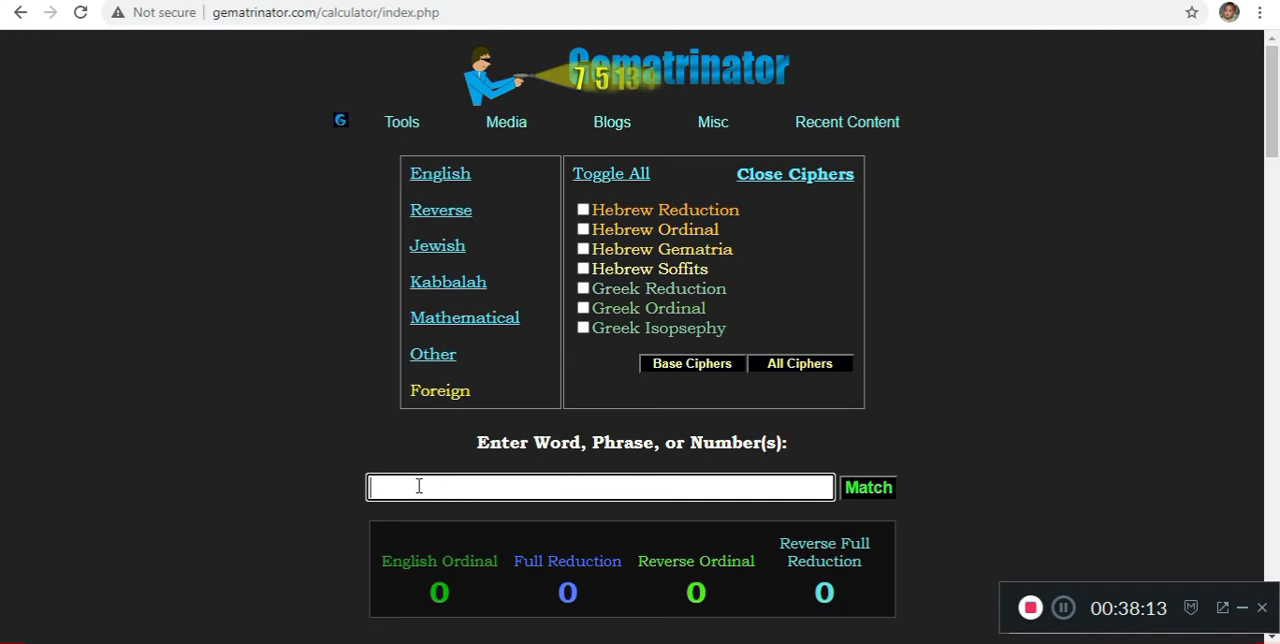
text(preacher)
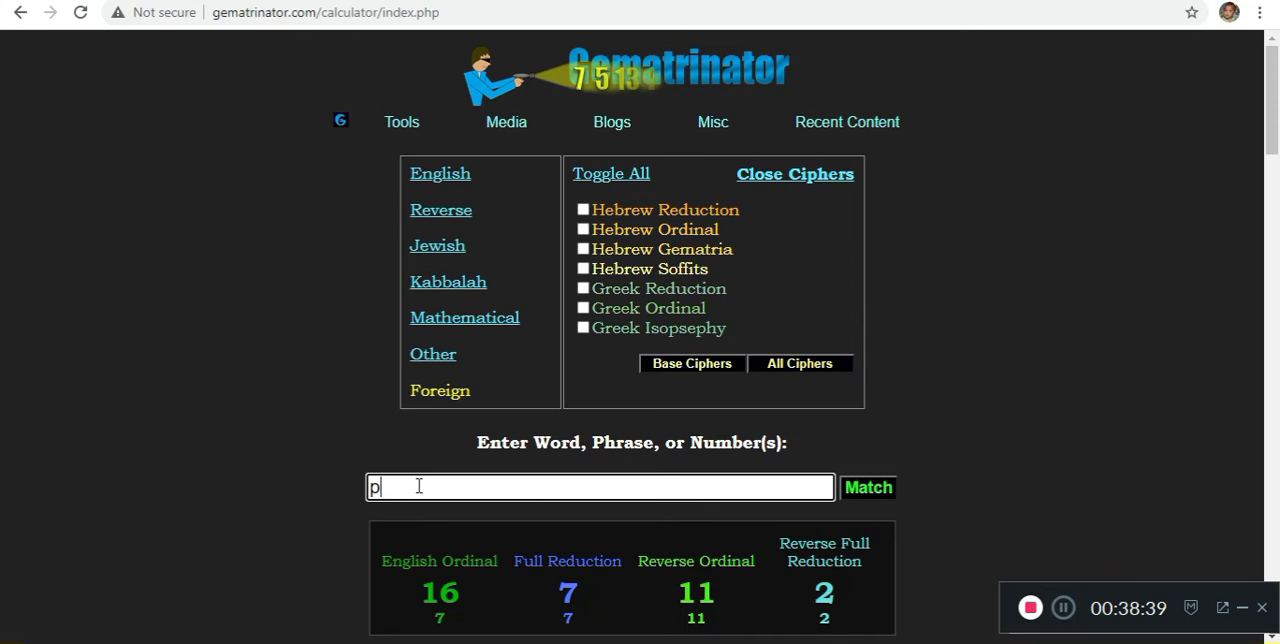
key(backspace)
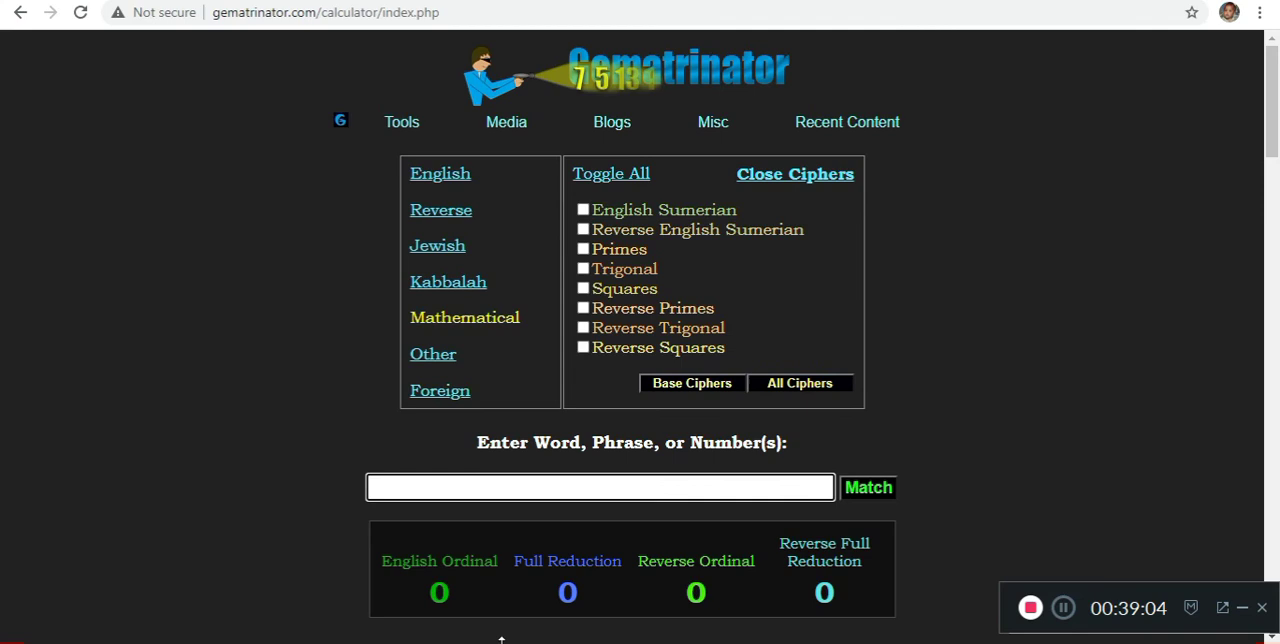
text(reiser)
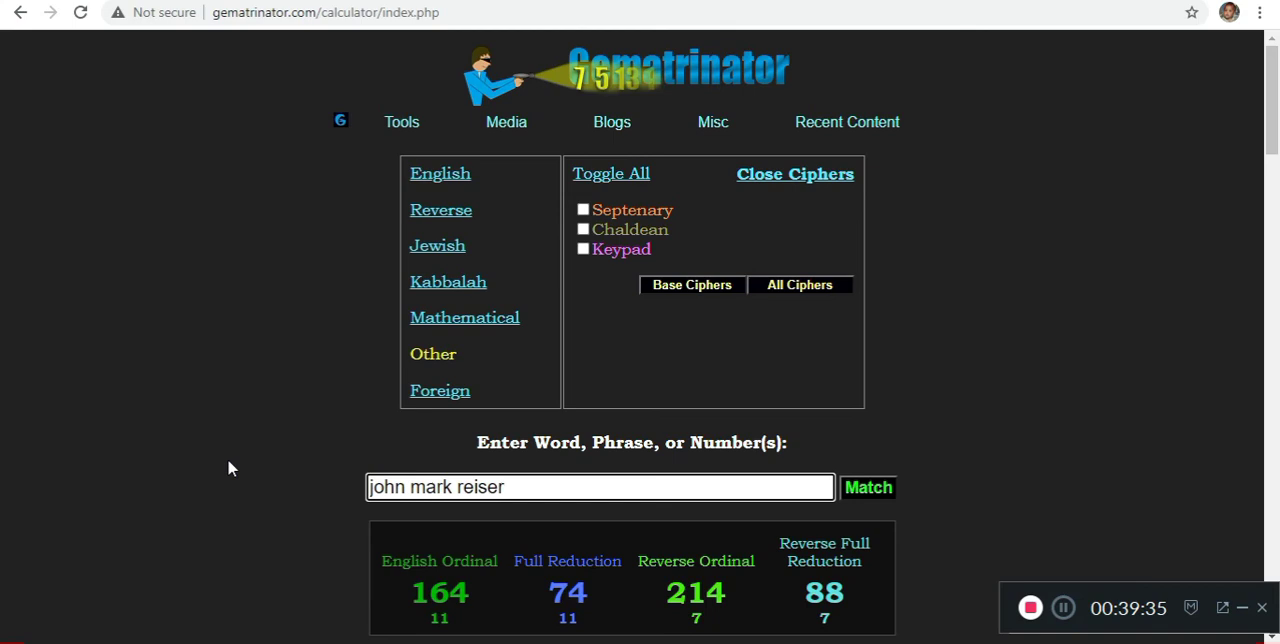
text(ara)
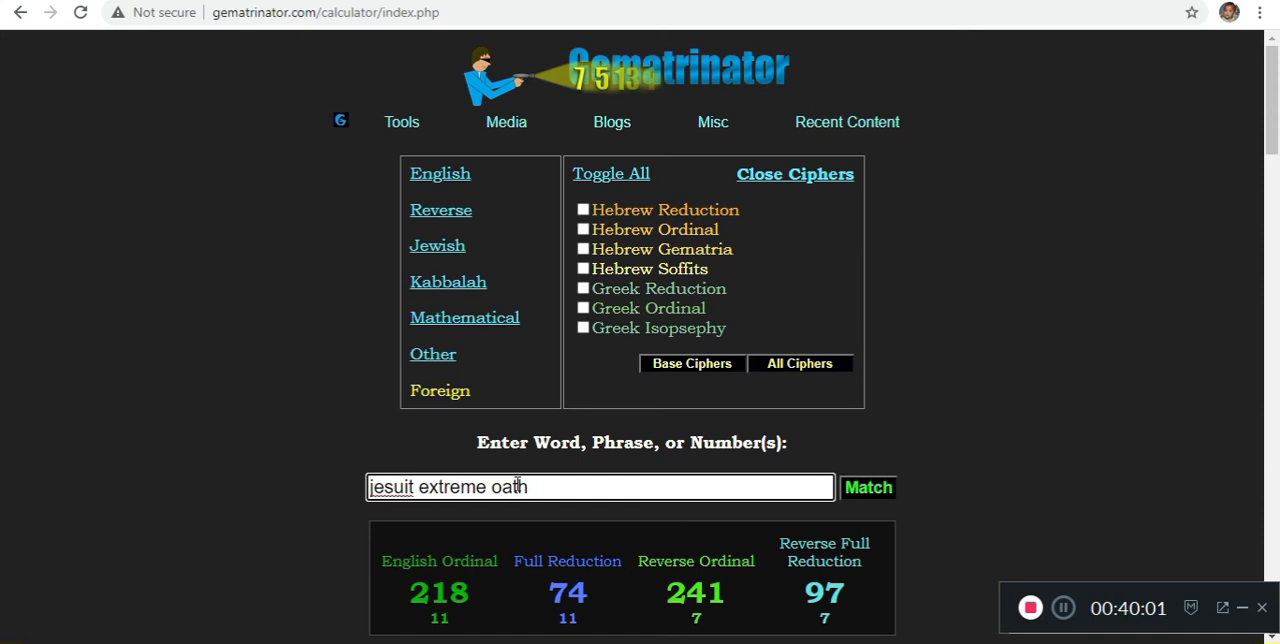
text(vocab)
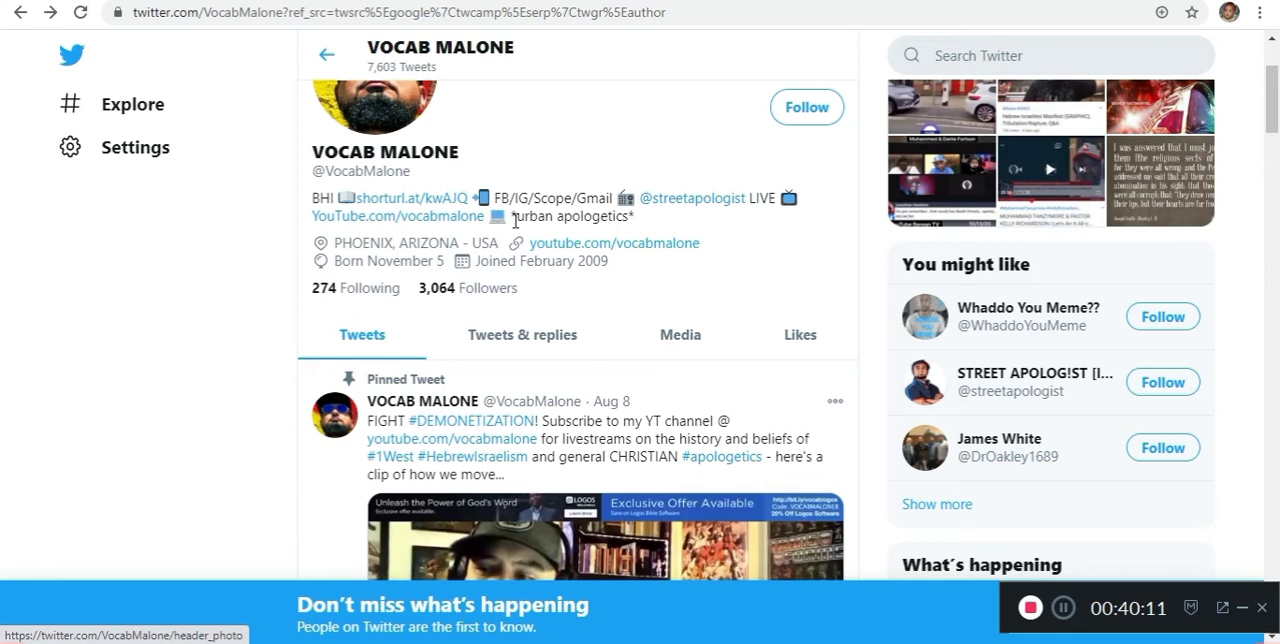
Score 'vocab malone' (103/194) and 'urban apologetics', turning on the Jewish cipher
right_click(572, 216)
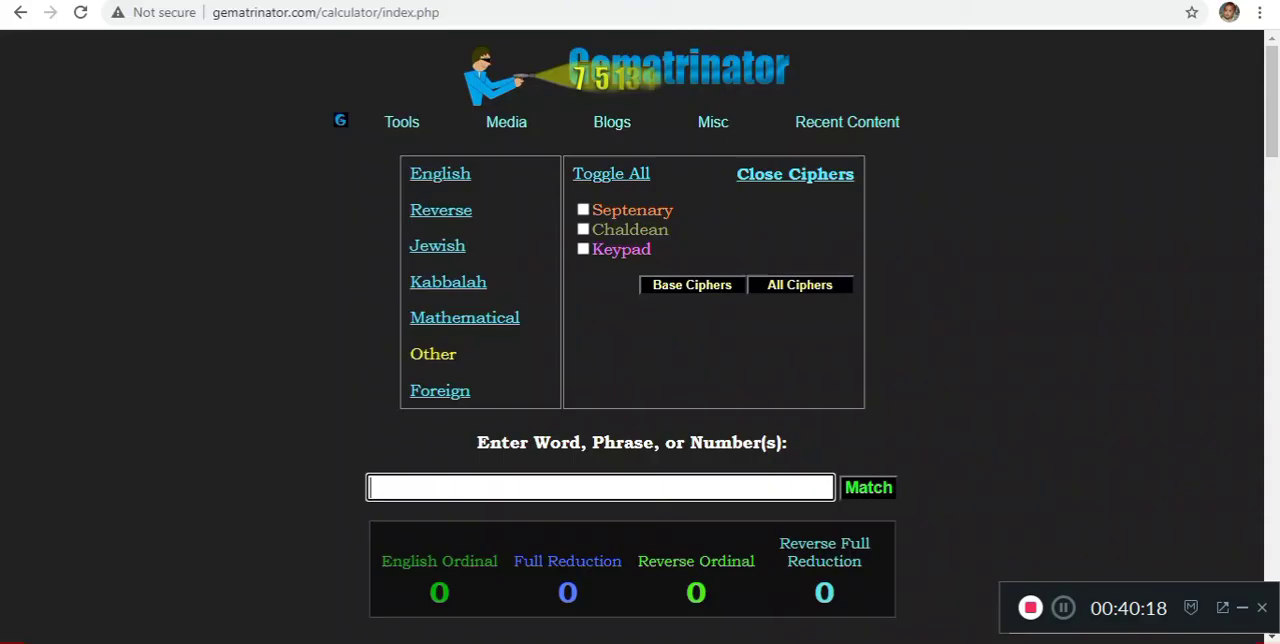
text(urban apologetics)
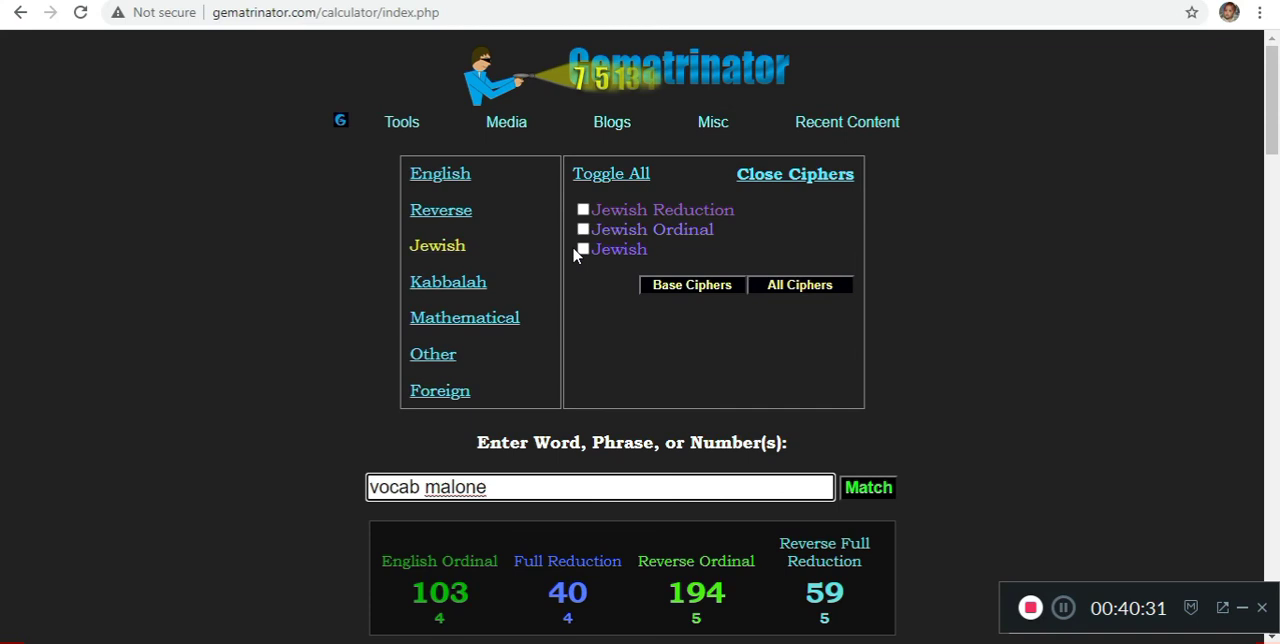
click(584, 248)
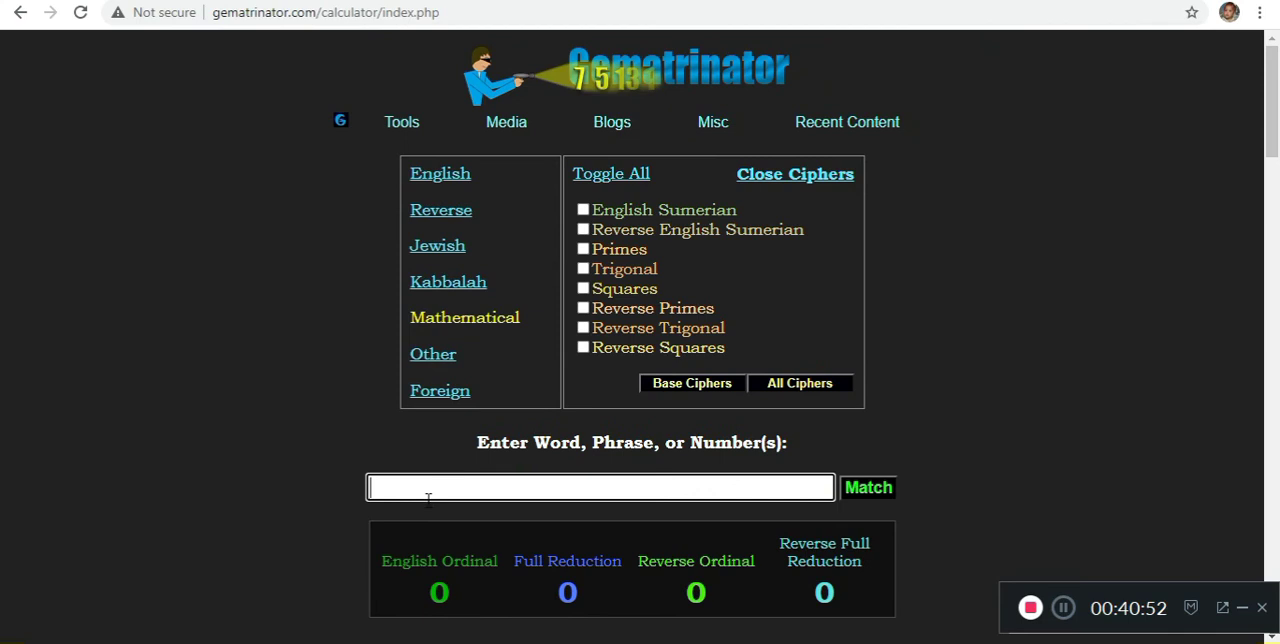
Enter 'Curtis Culwell Center attack', then go to twitter.com/VocabMalone
text(Curtis Culwell Center attack)
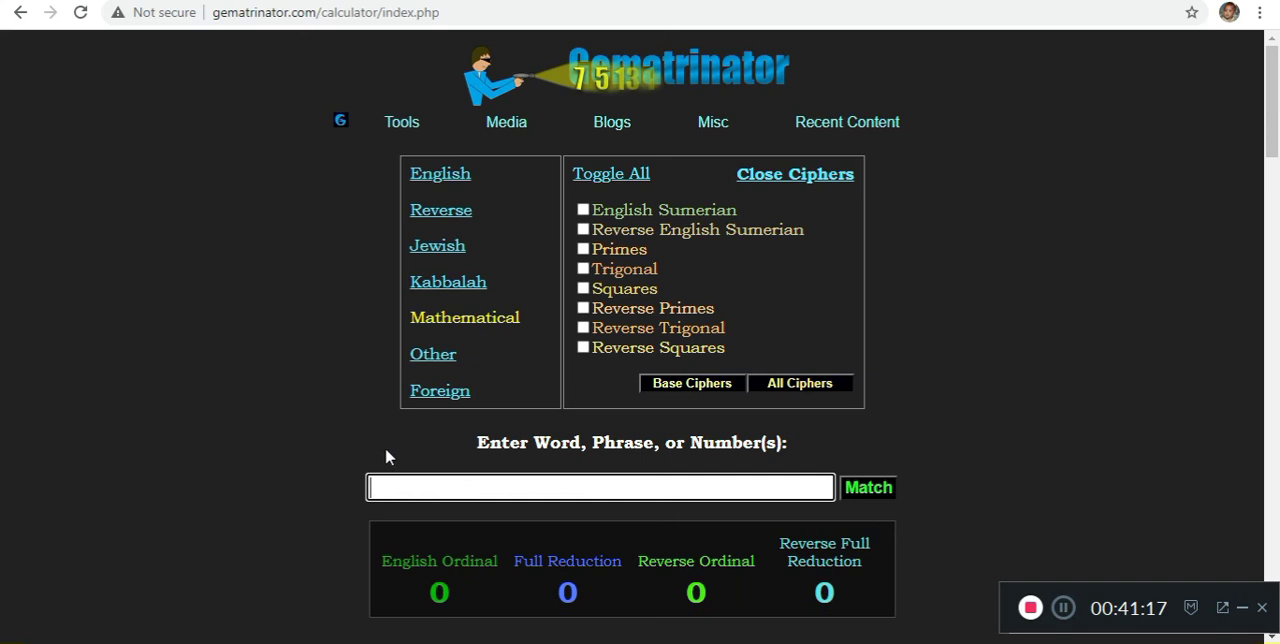
text(twitter.com/VocabMalone)
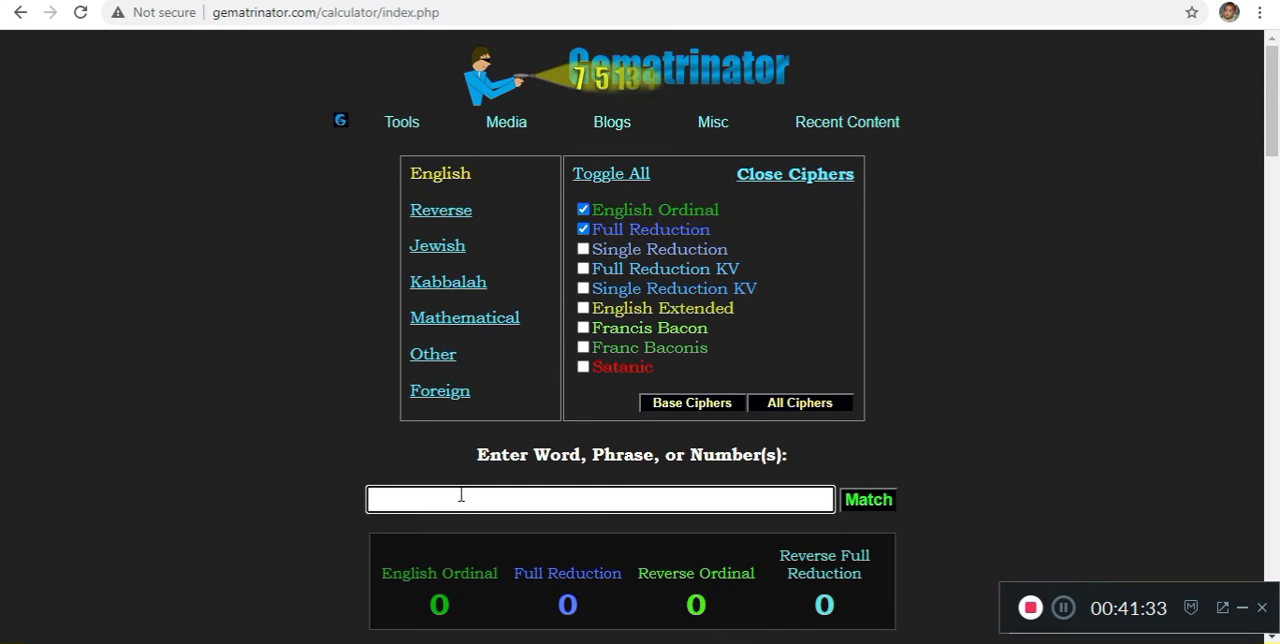
Score 'apologetics' (122/175), then try 'satanists', 'occultis' and 'esoteric' in the phrase box
text(apologetics)
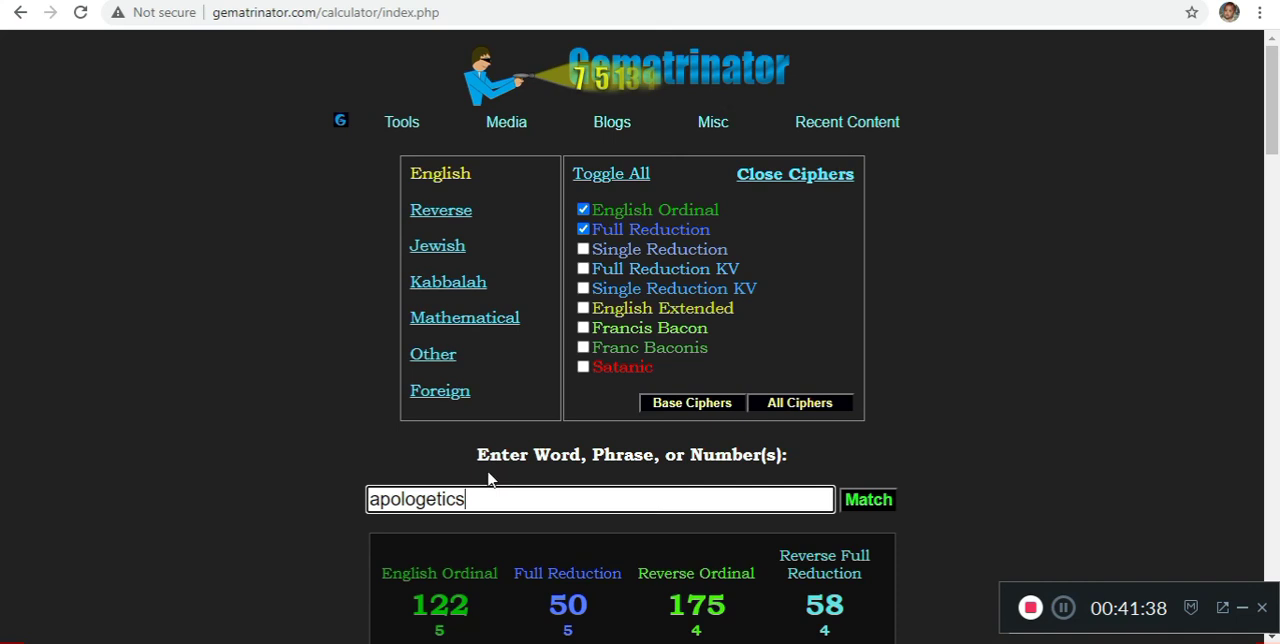
text(sataniost)
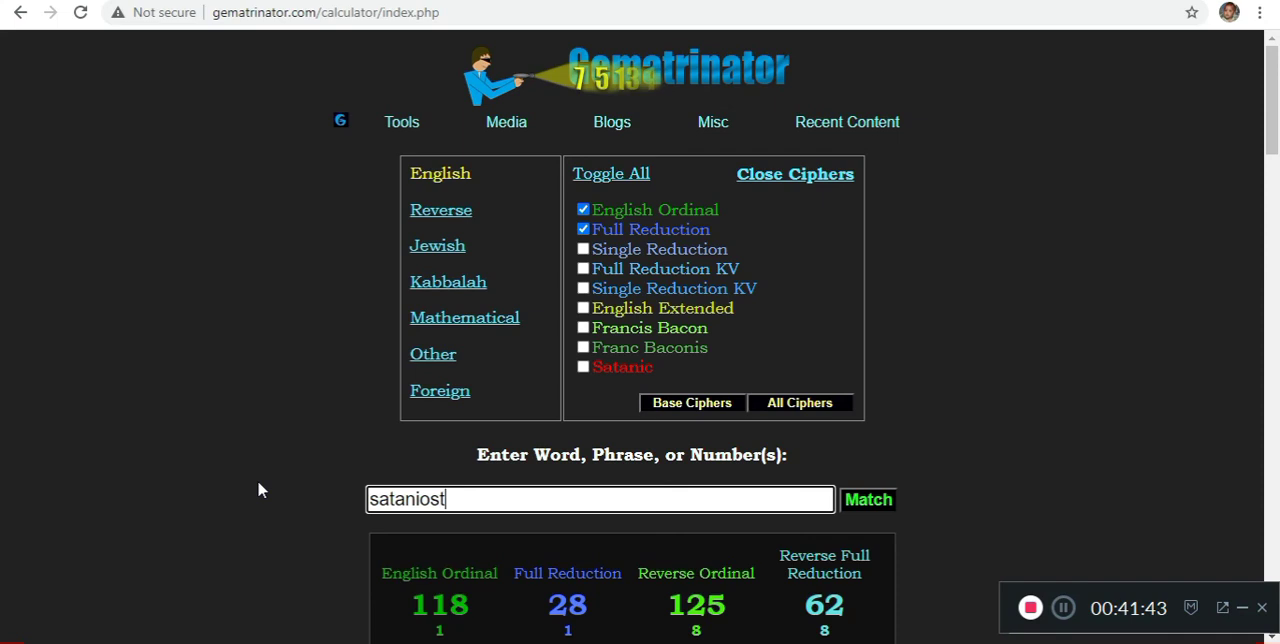
text(satanists)
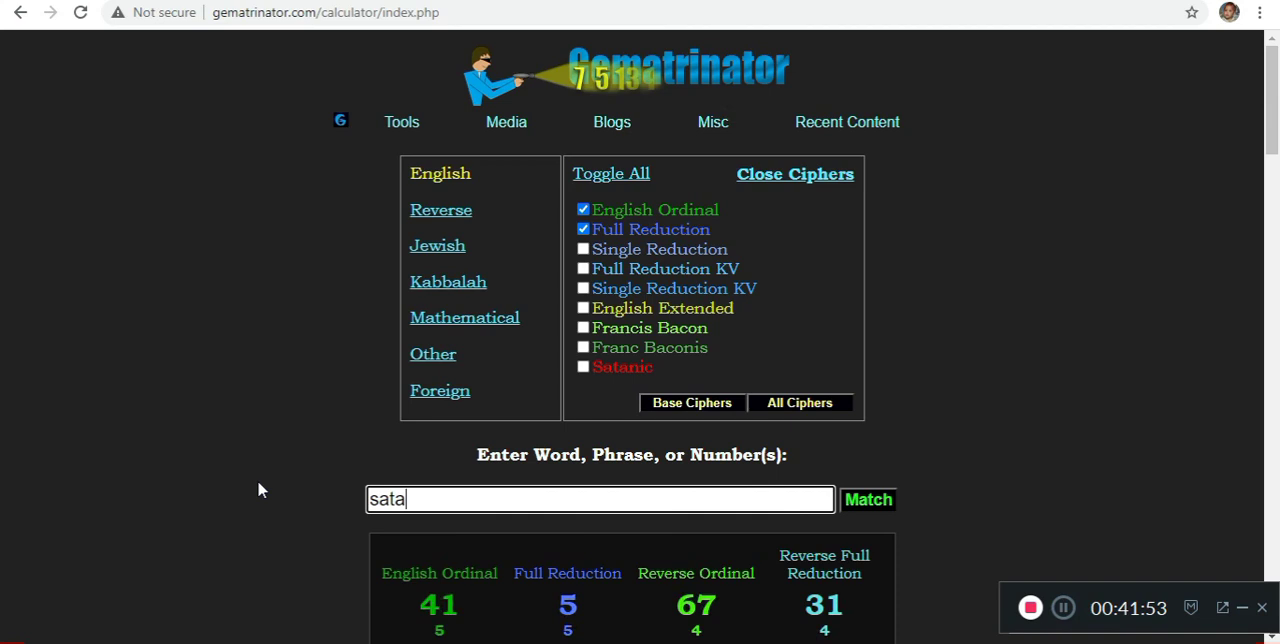
text(occultis)
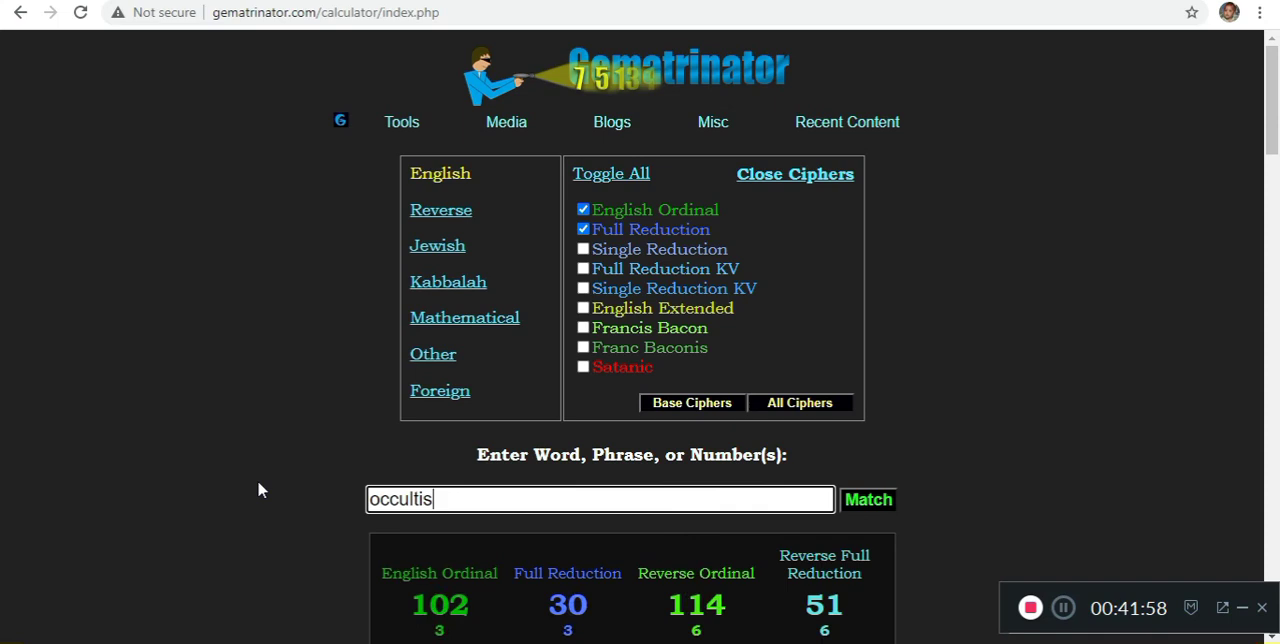
click(600, 500)
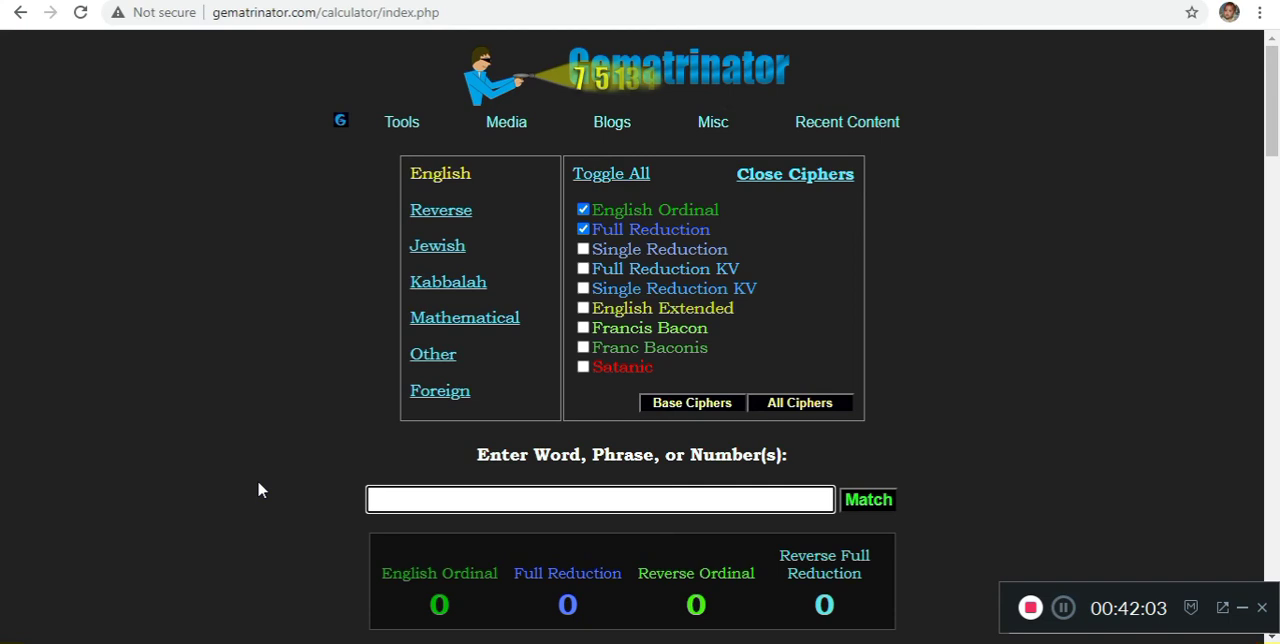
text(esoteric)
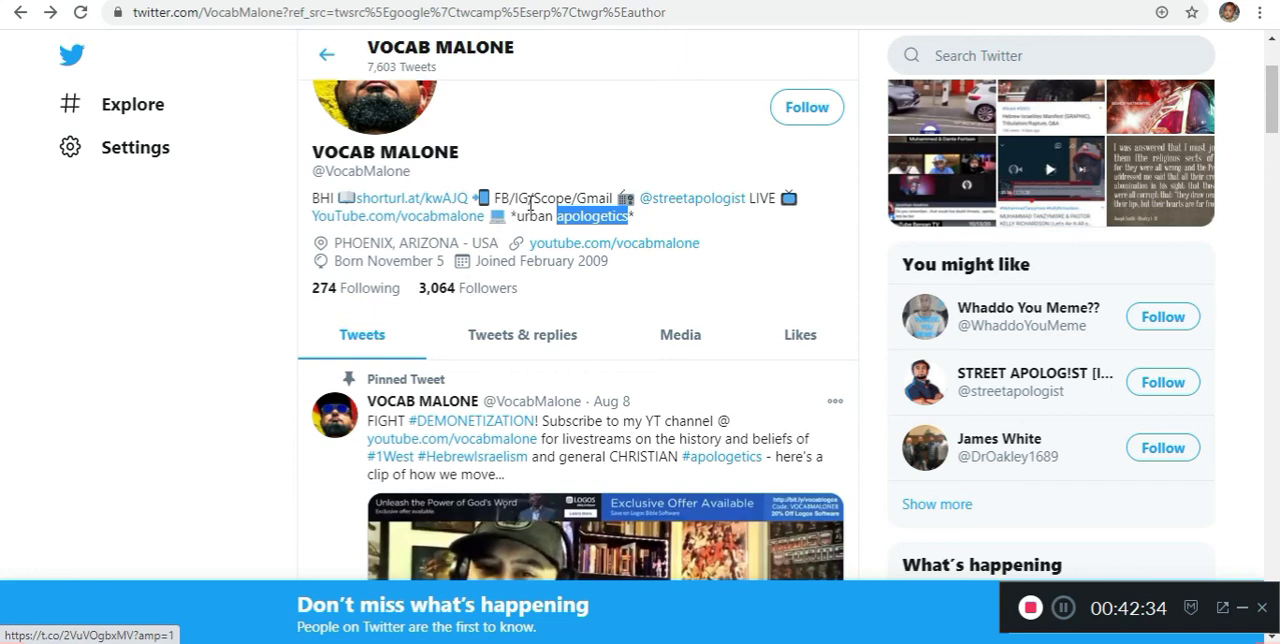
click(520, 334)
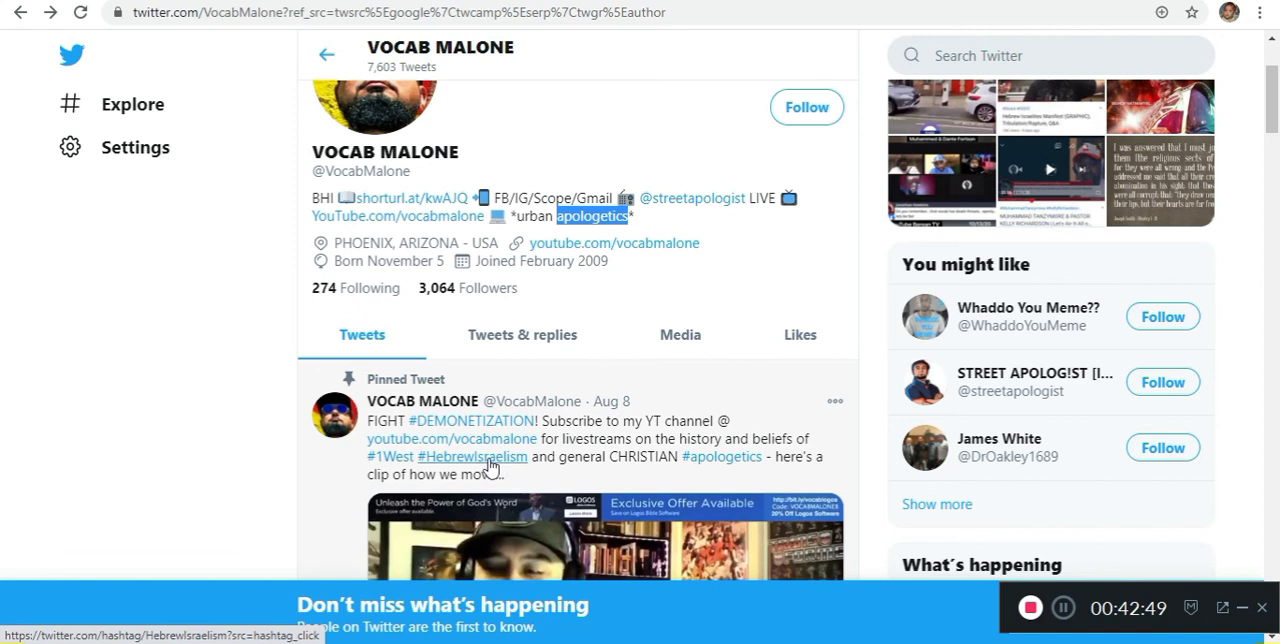
scroll(down, 3)
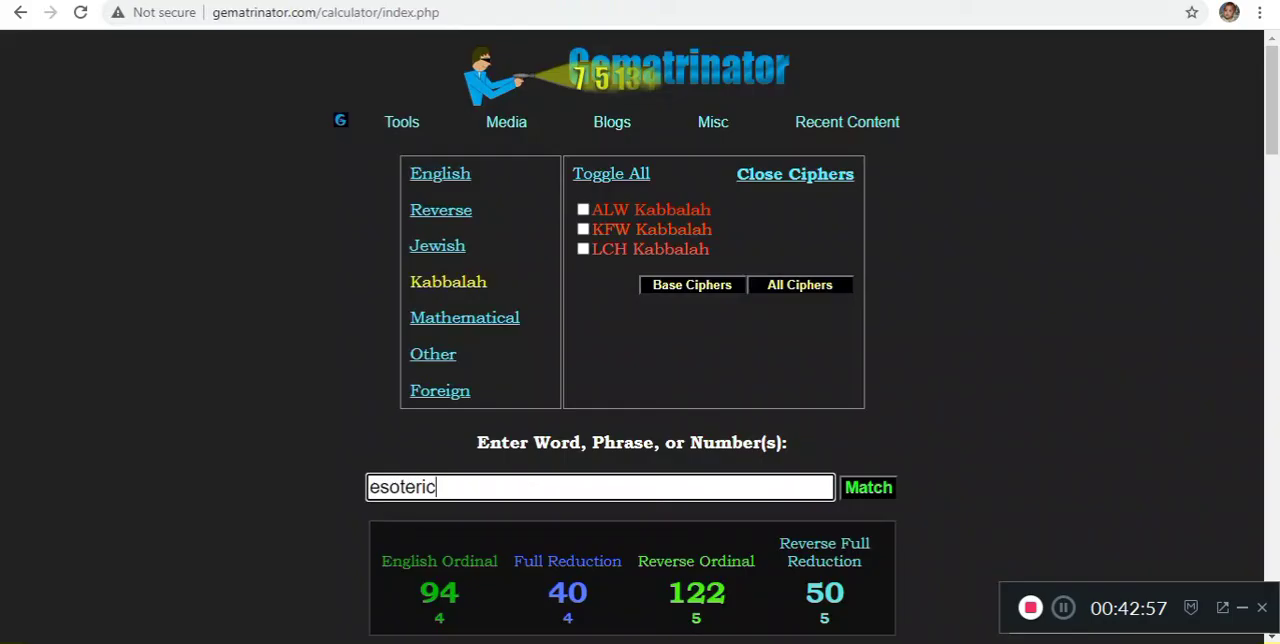
Score 'hebrew israelism', 'the chosen people', 'secret society' and 'cia agent' in turn
click(440, 208)
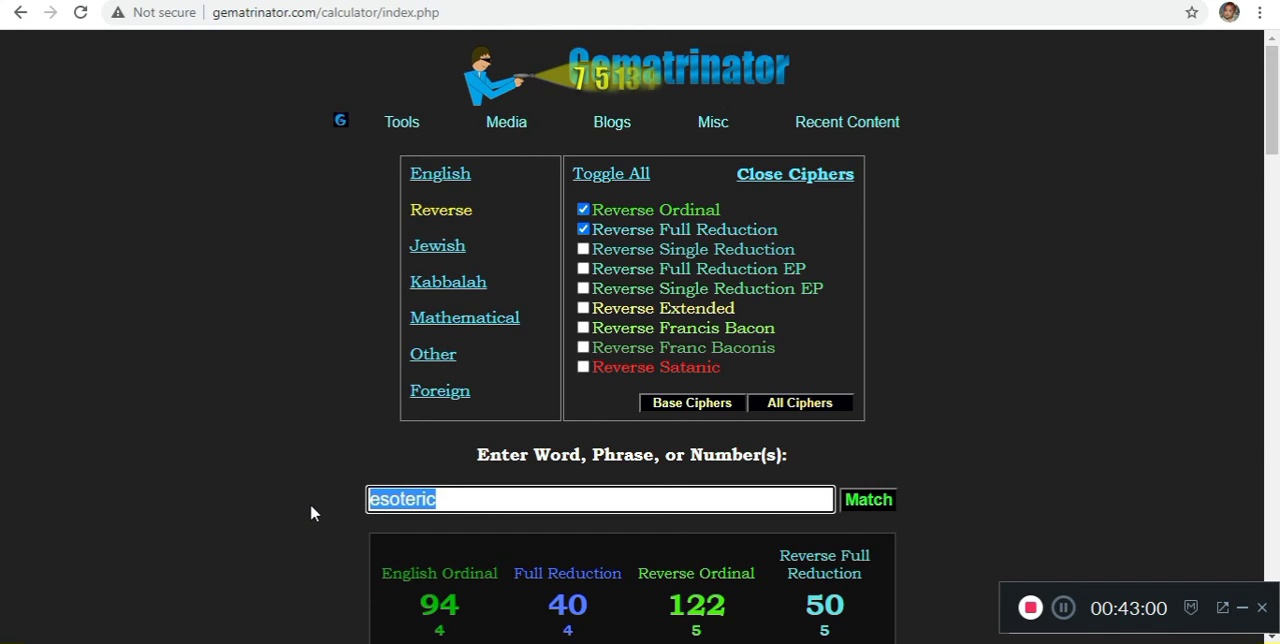
text(hebrew israelism)
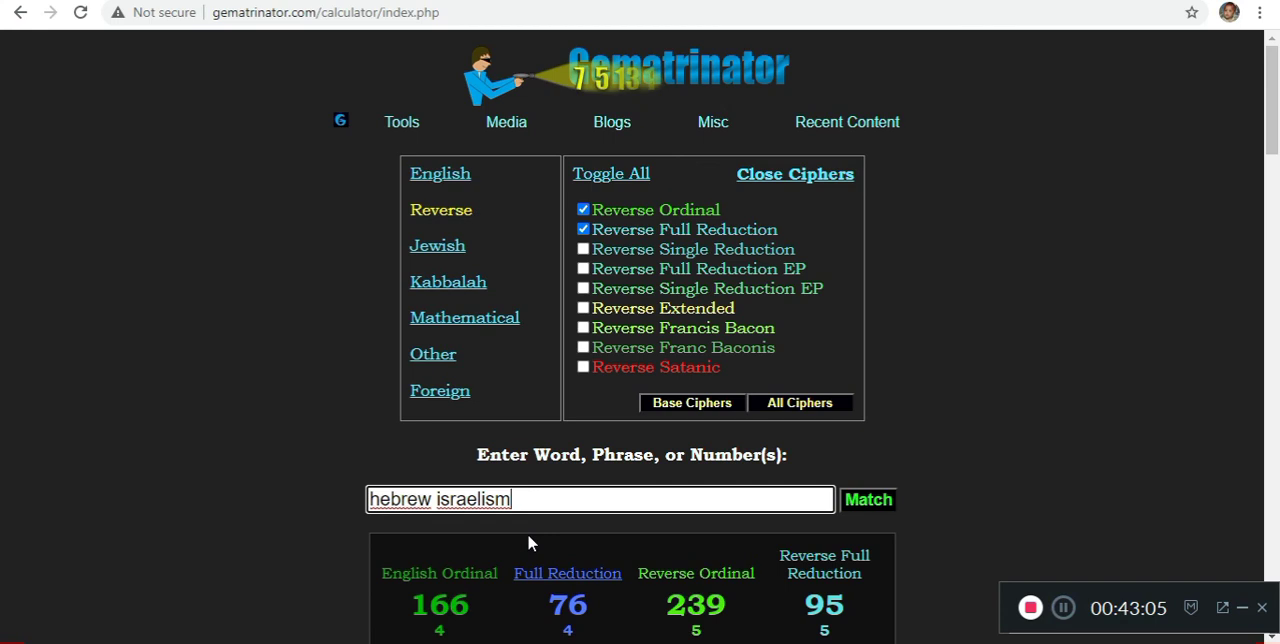
click(400, 122)
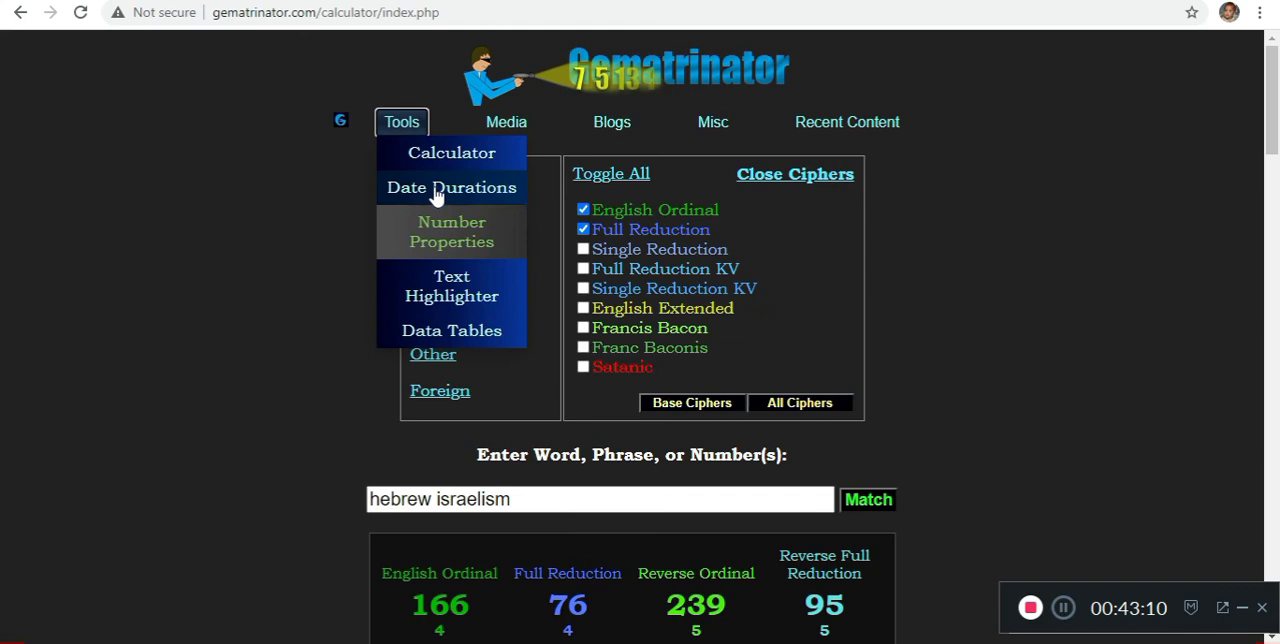
click(452, 232)
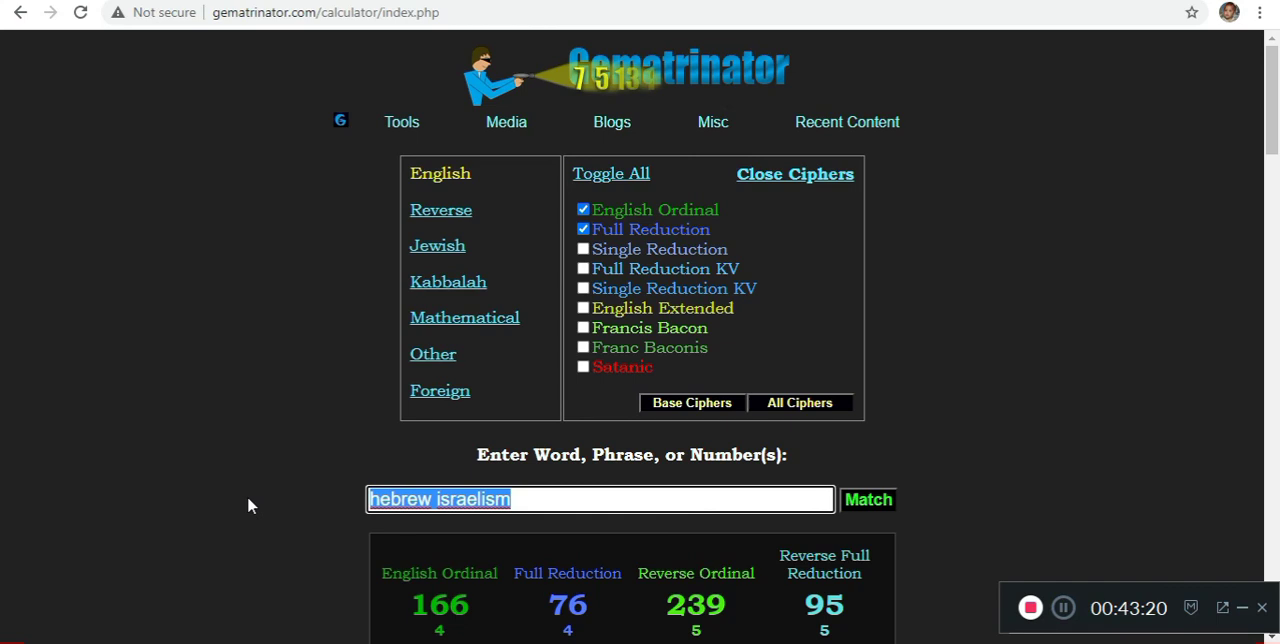
text(the chosen people)
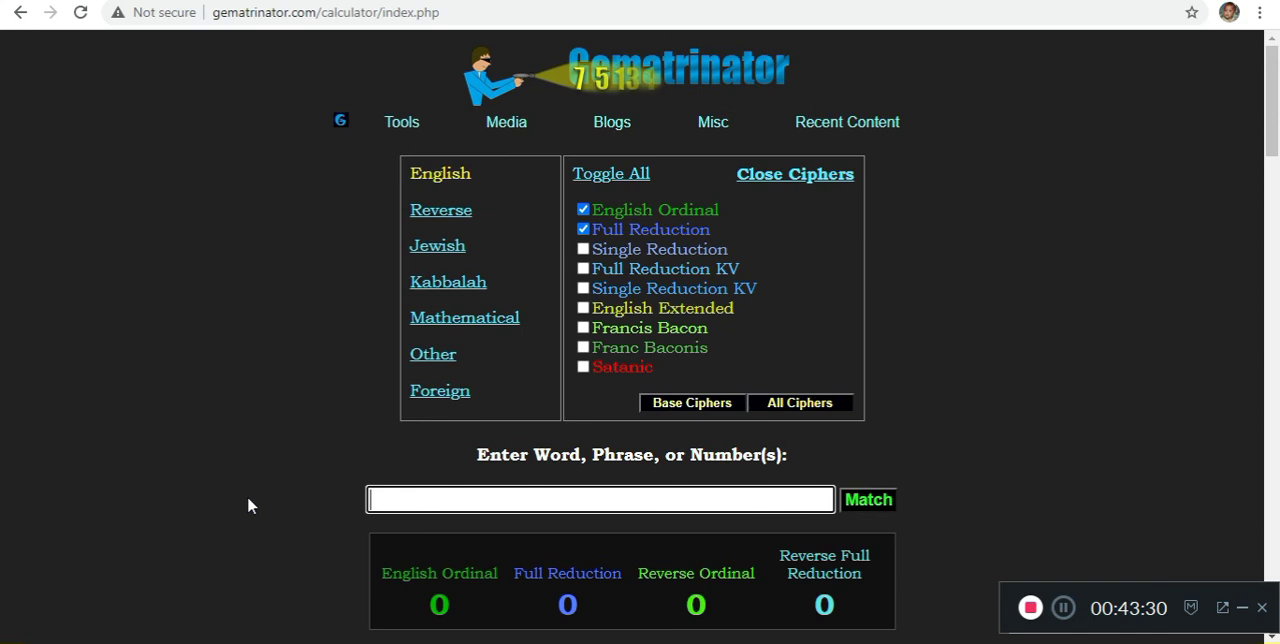
text(secret soceit)
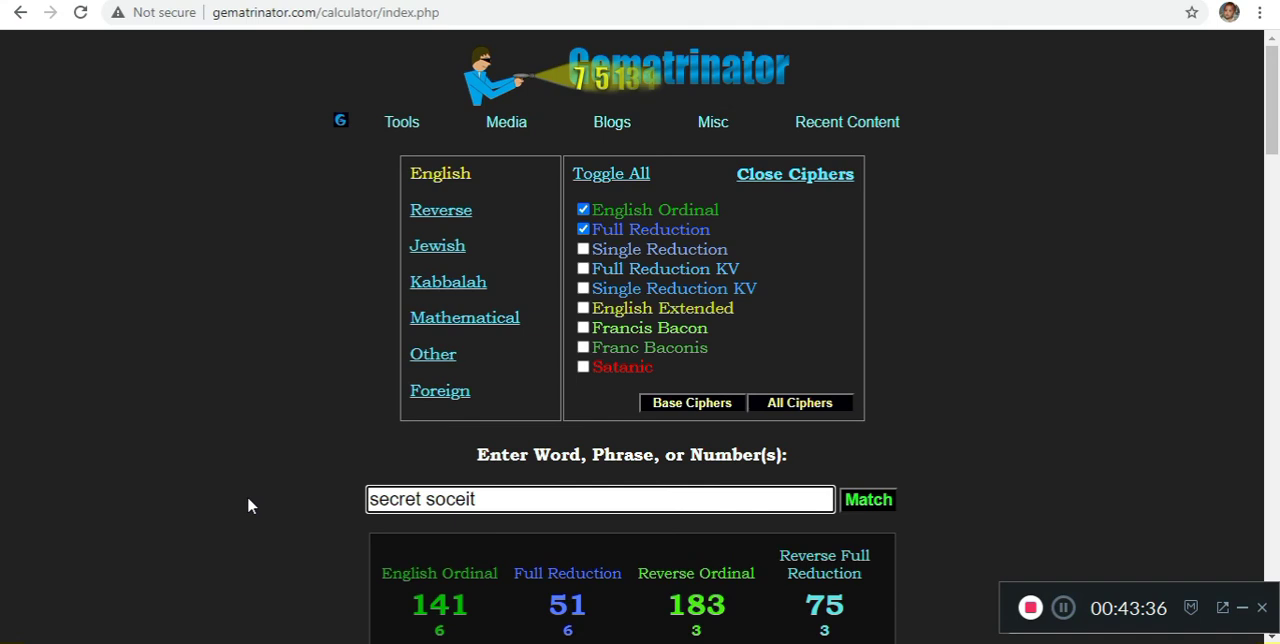
text(cia agent)
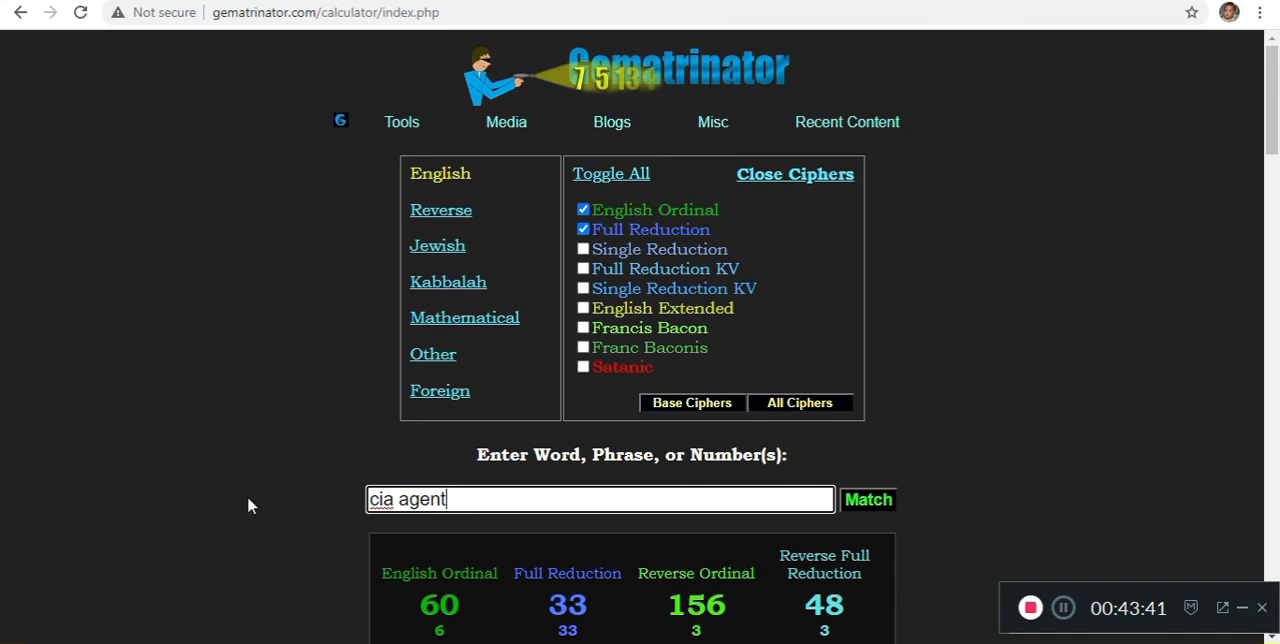
Add the Jewish cipher, score 'the book of the law' (166/239), then remove the Jewish cipher
click(436, 246)
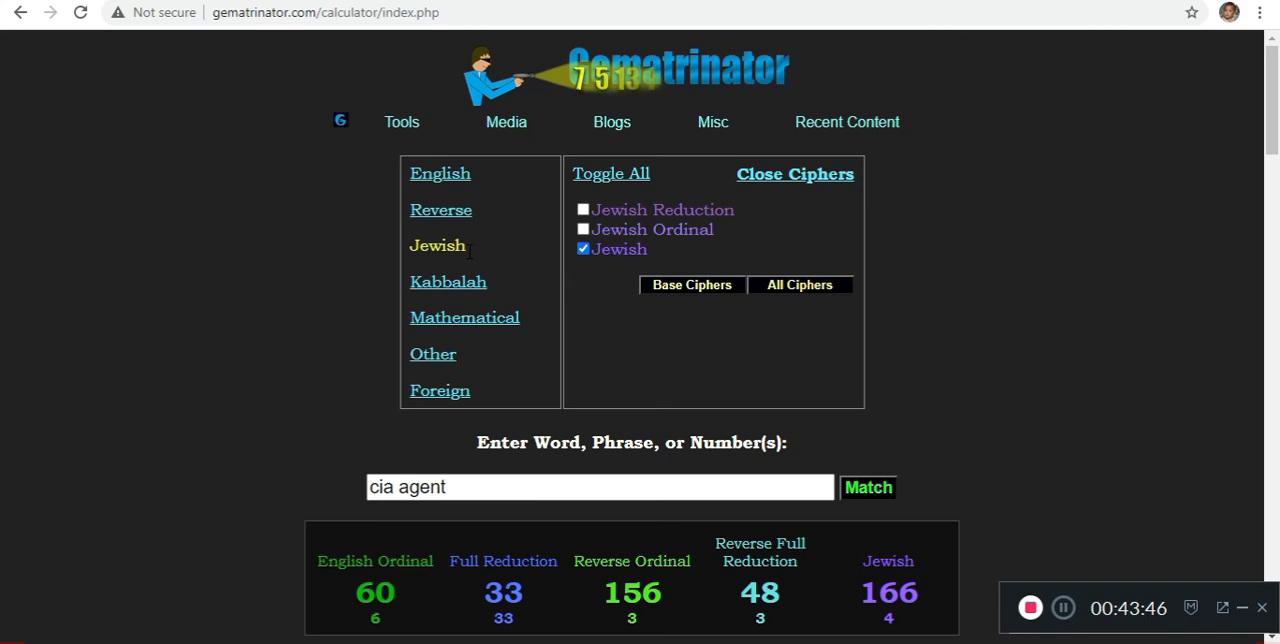
triple_click(600, 488)
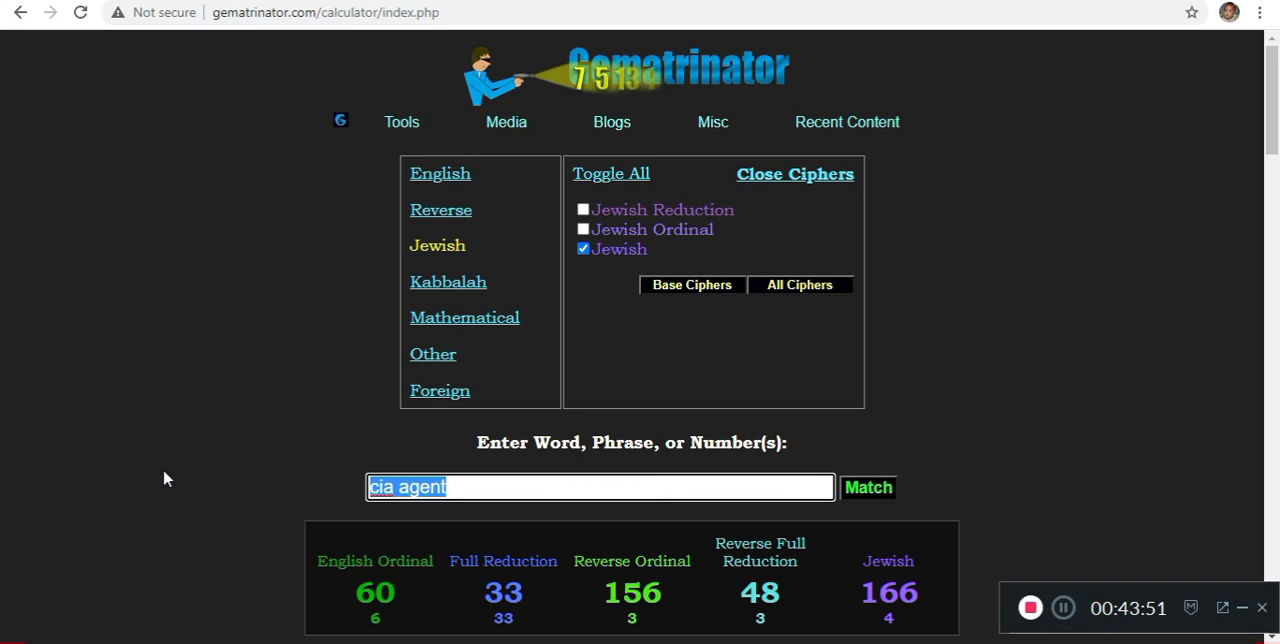
text(the book of the law)
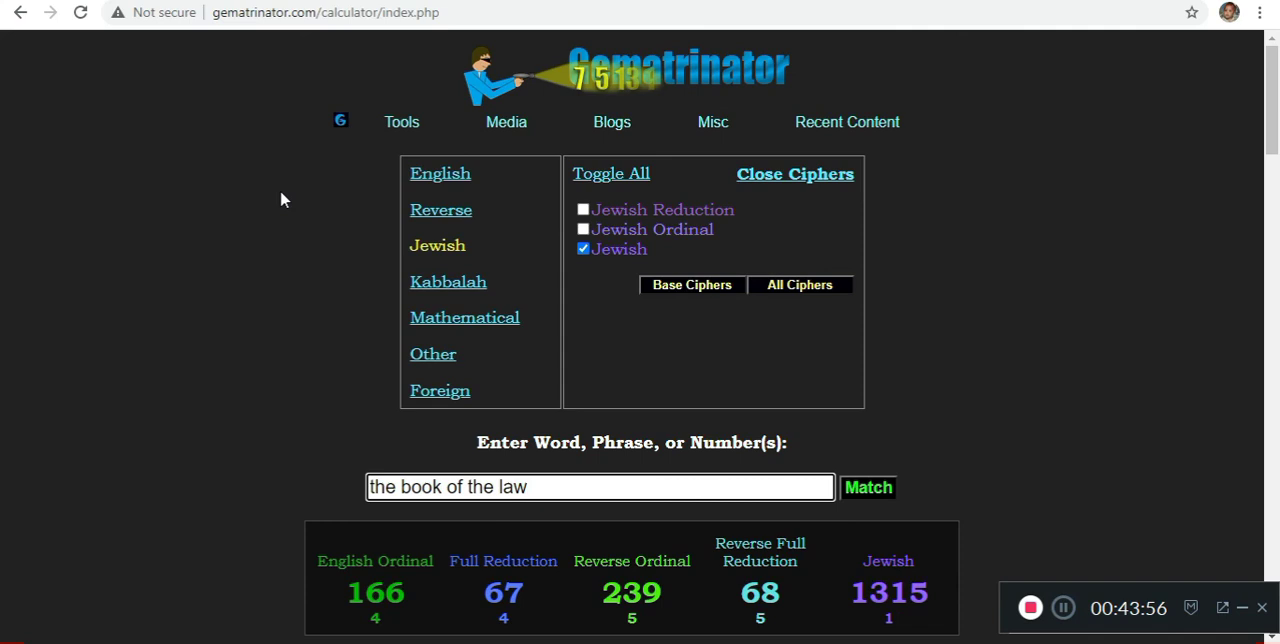
click(584, 248)
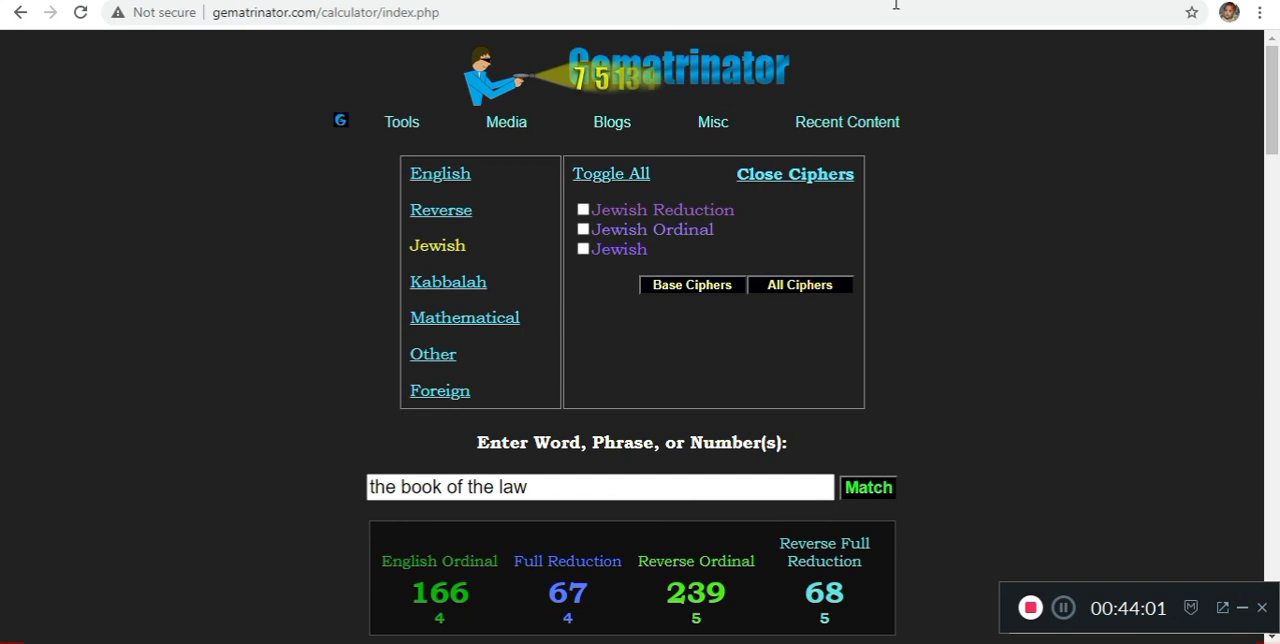
mouse_move(284, 178)
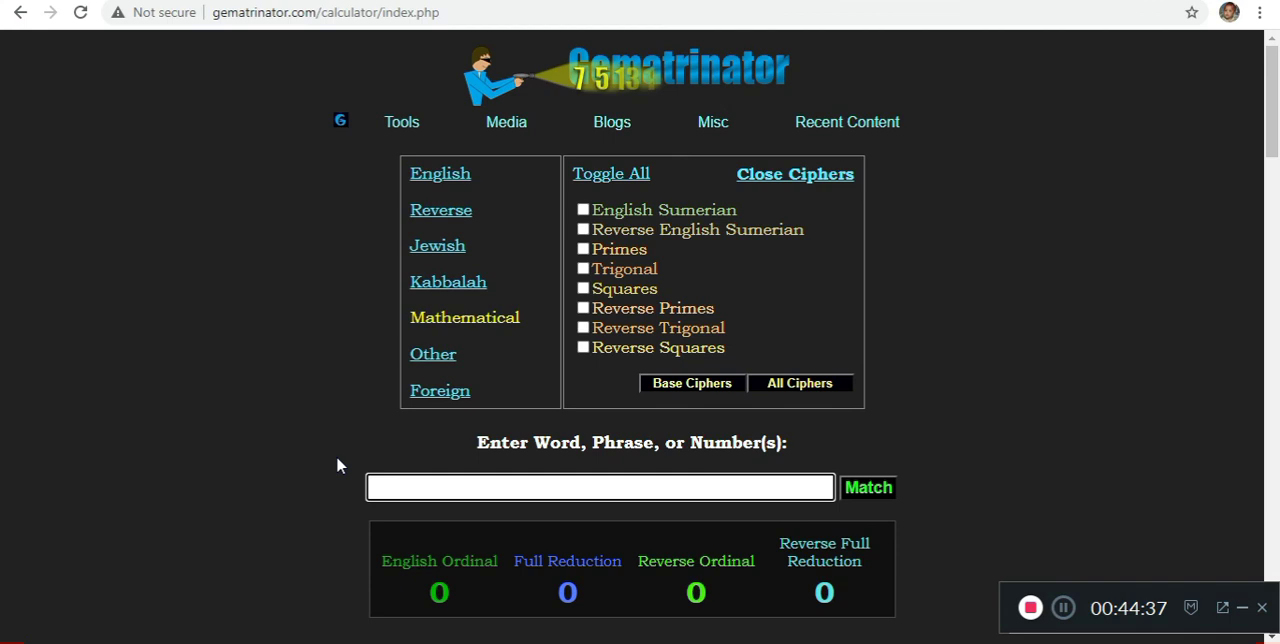
Score 'secret knowledge' at 166 English Ordinal and 239 Reverse Ordinal
text(secret knowledge)
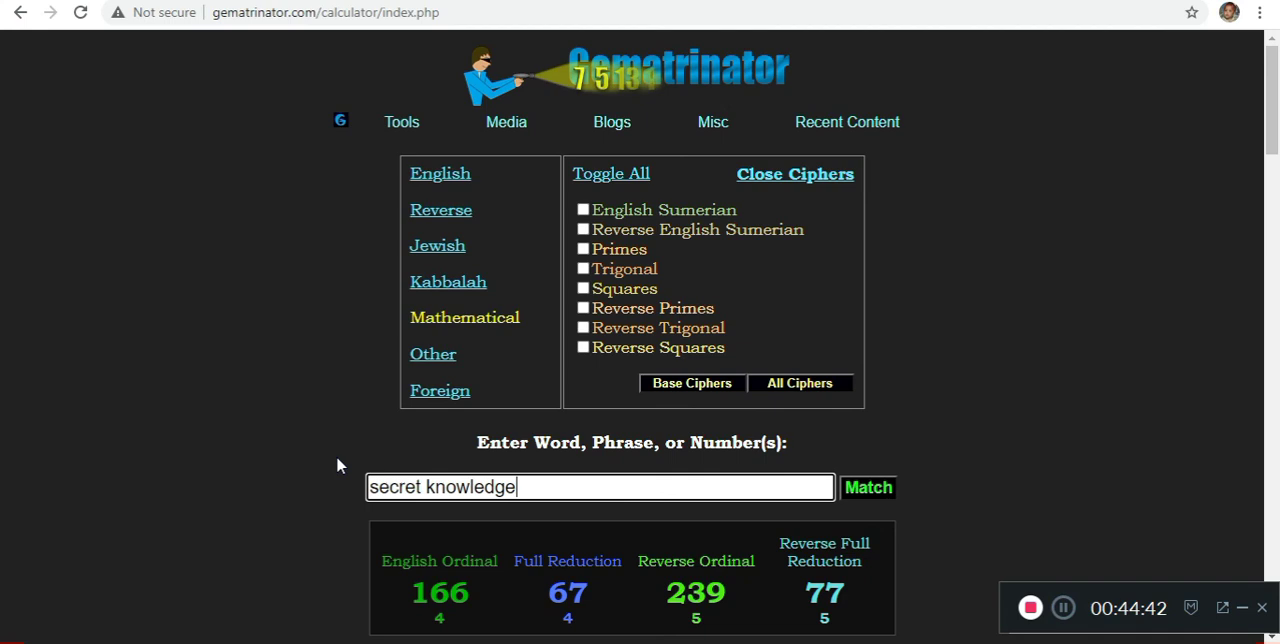
Score 'babylonian talmud', 'kabbalist', 'one world order', 'amerigo vesp' and 'fourth reich'
text(babylonian talmud)
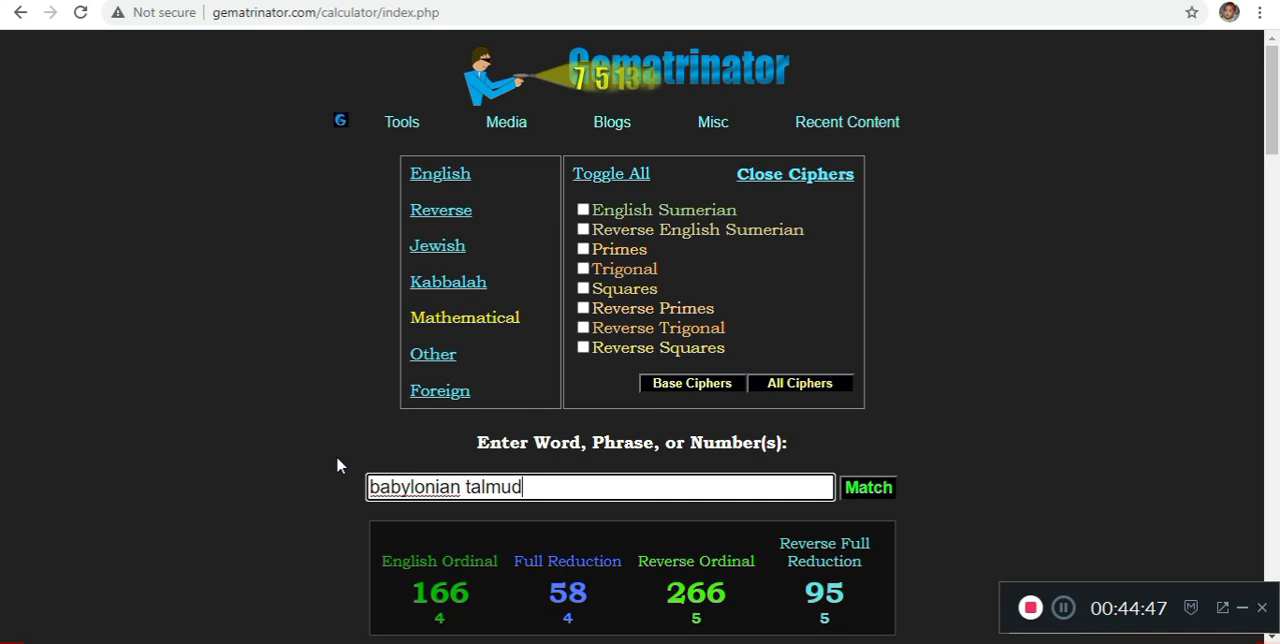
text(kabbalists)
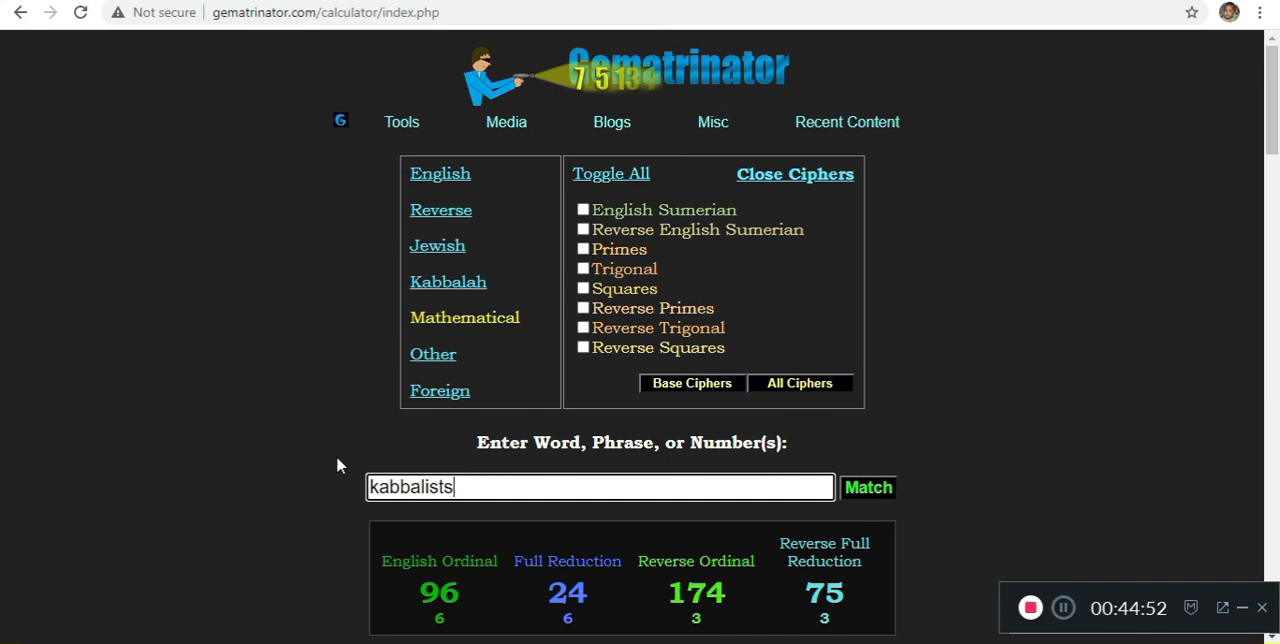
key(Backspace)
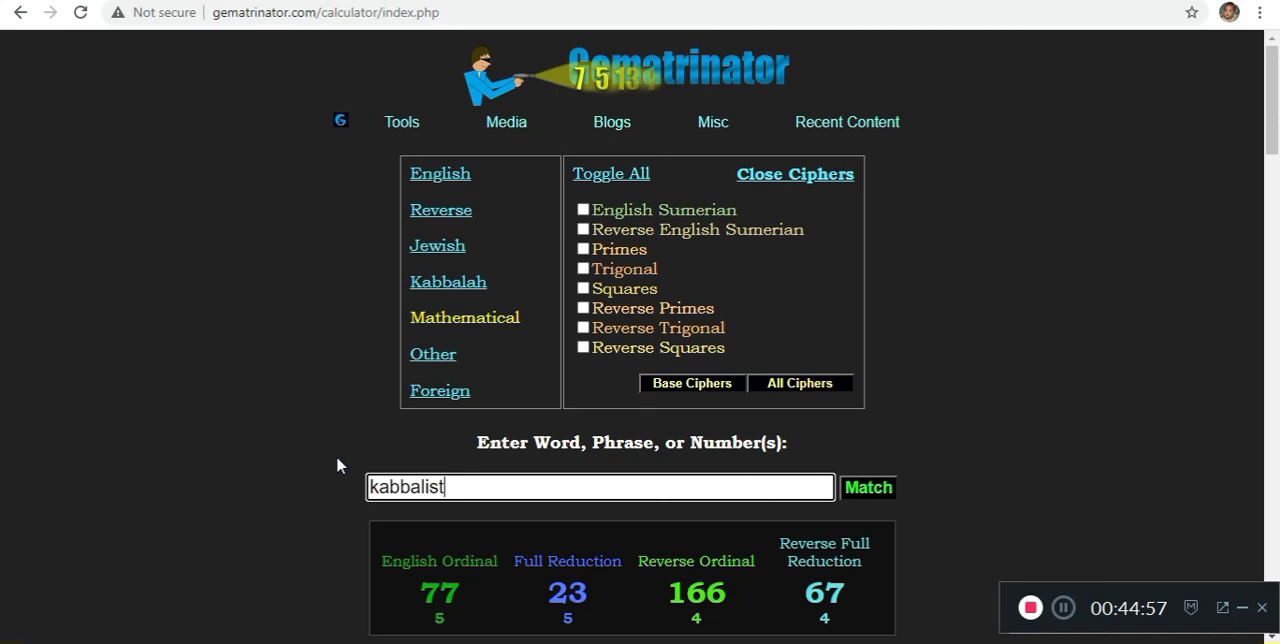
text(one world order)
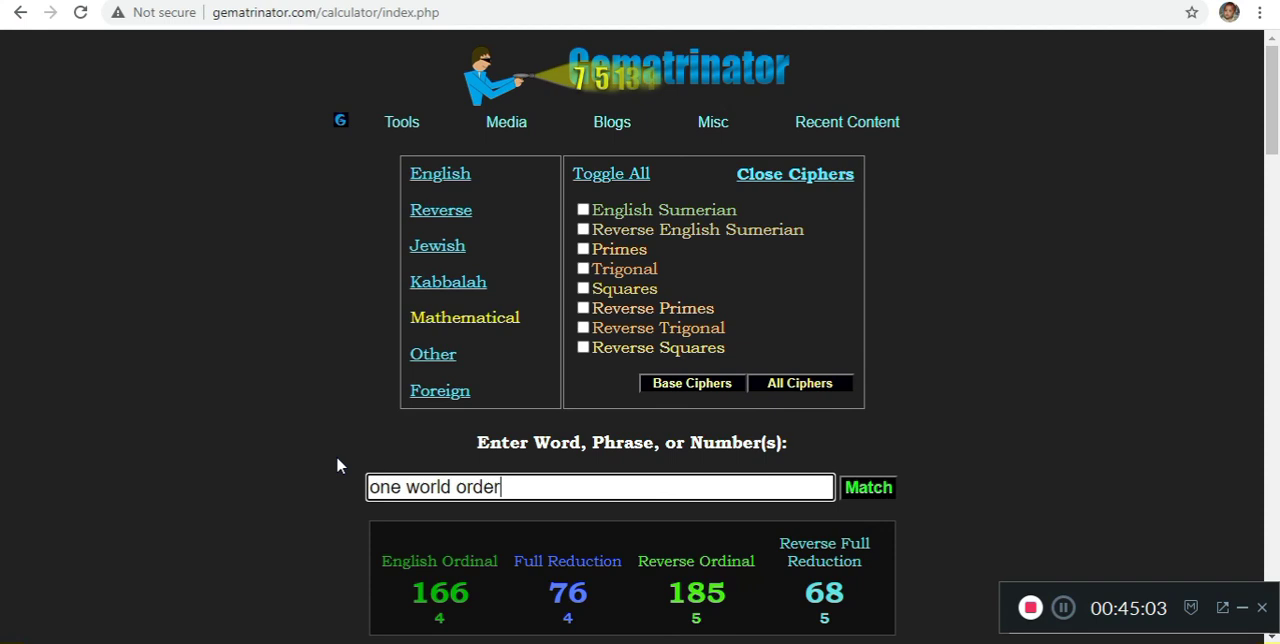
text(amerigo vesp)
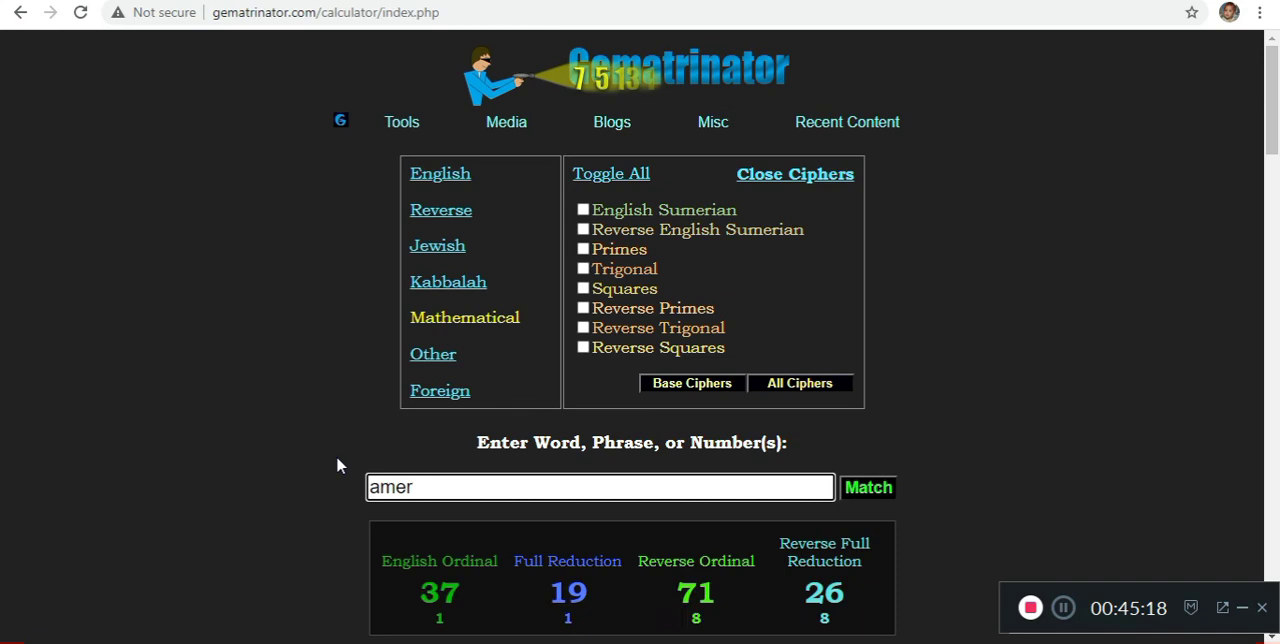
text(fourth reich)
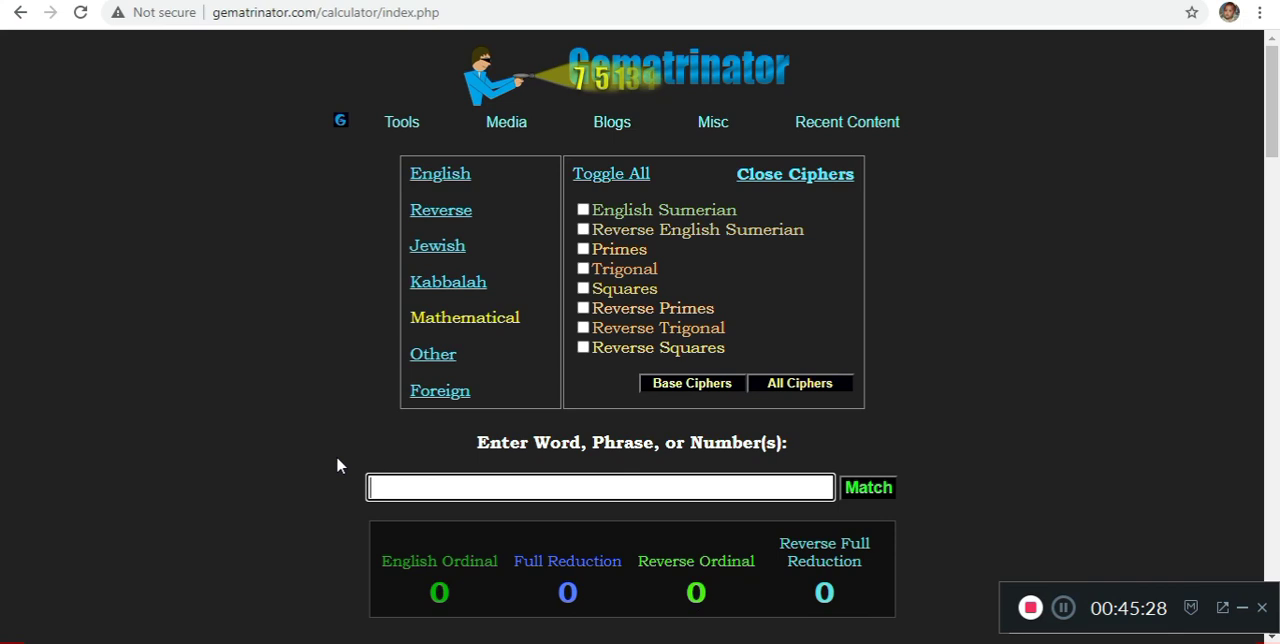
text(the government)
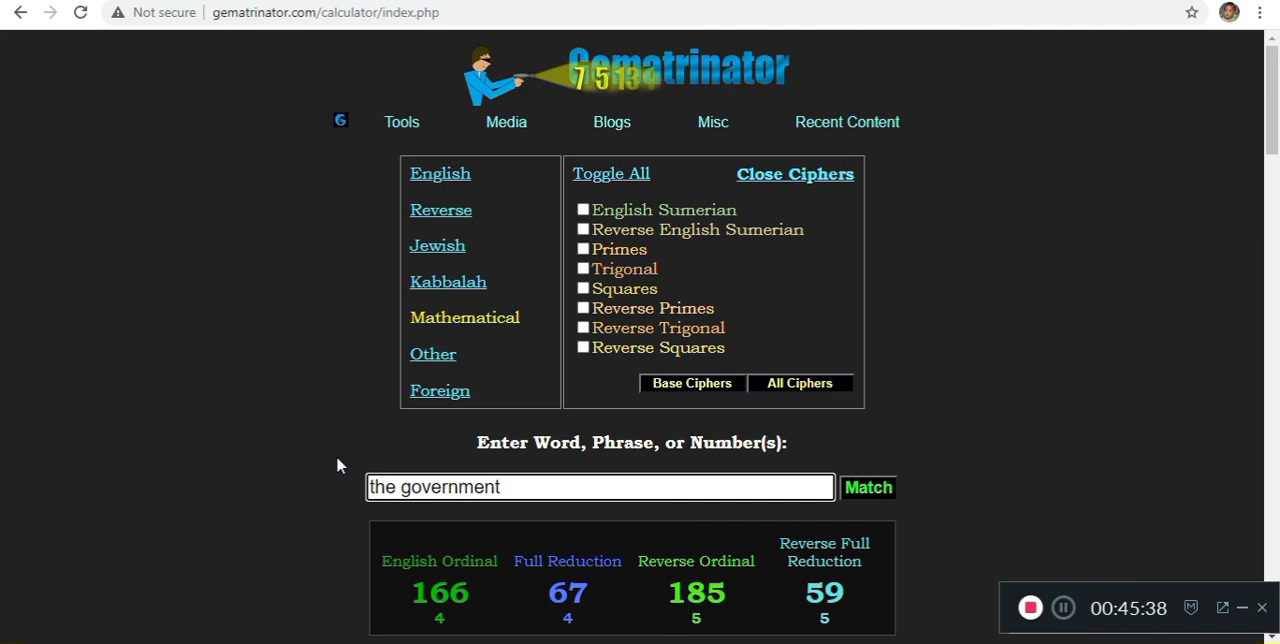
text(programming)
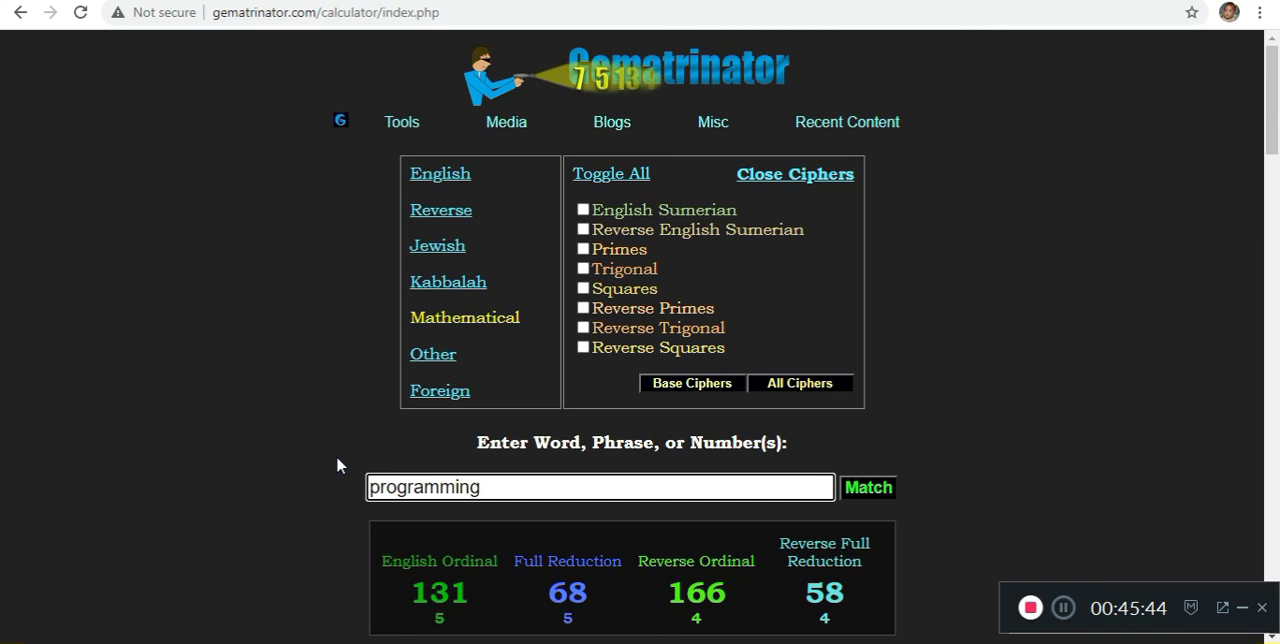
click(600, 488)
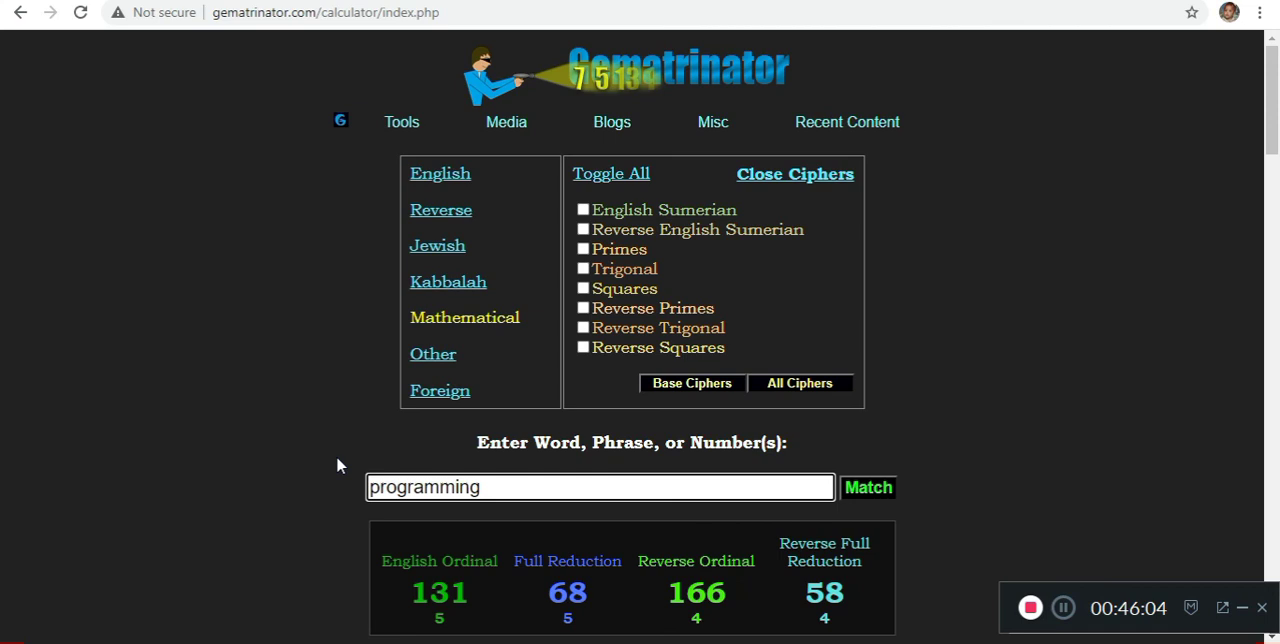
click(600, 488)
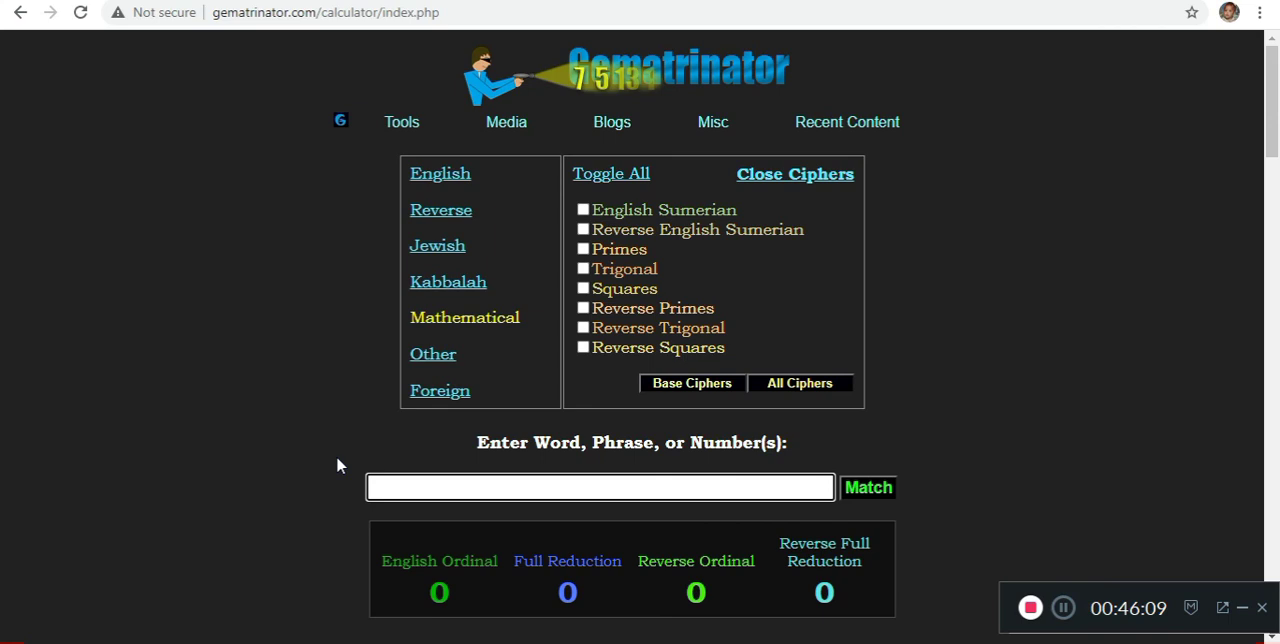
text(all seeee)
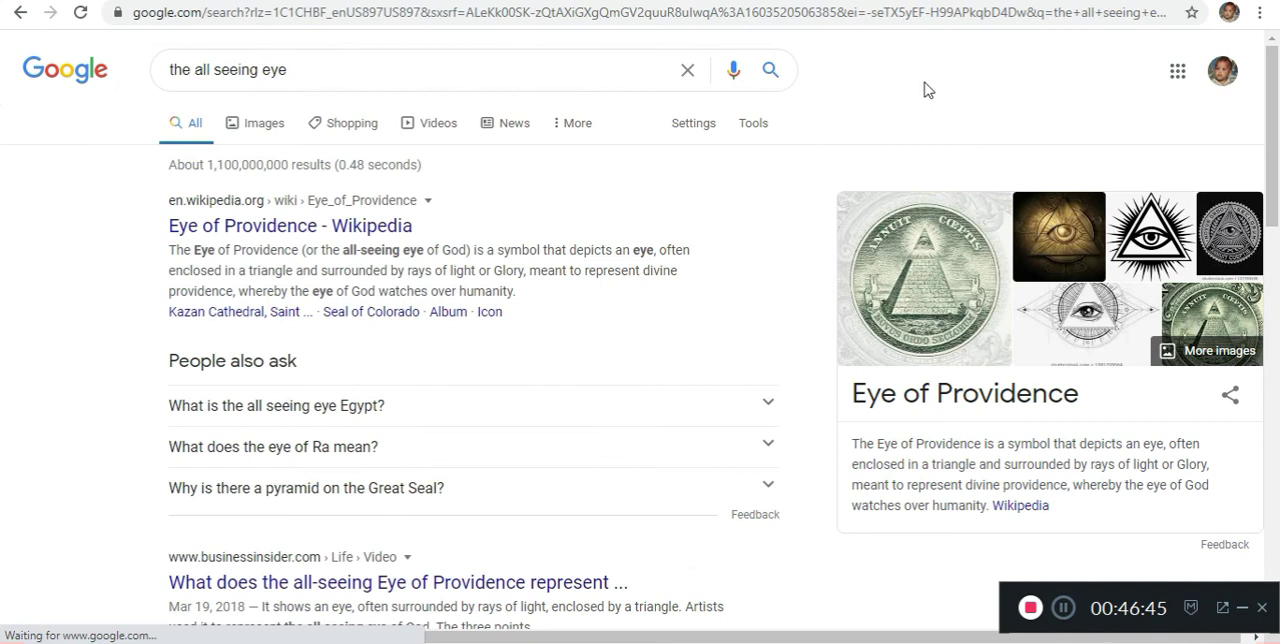
mouse_move(984, 252)
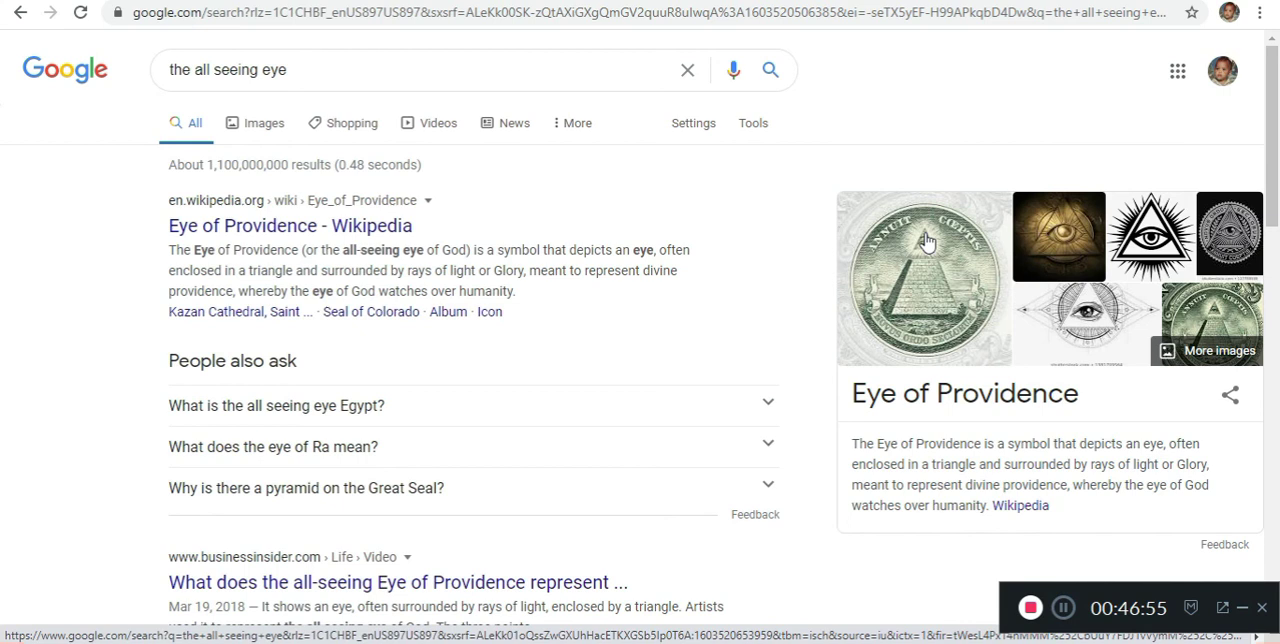
mouse_move(804, 364)
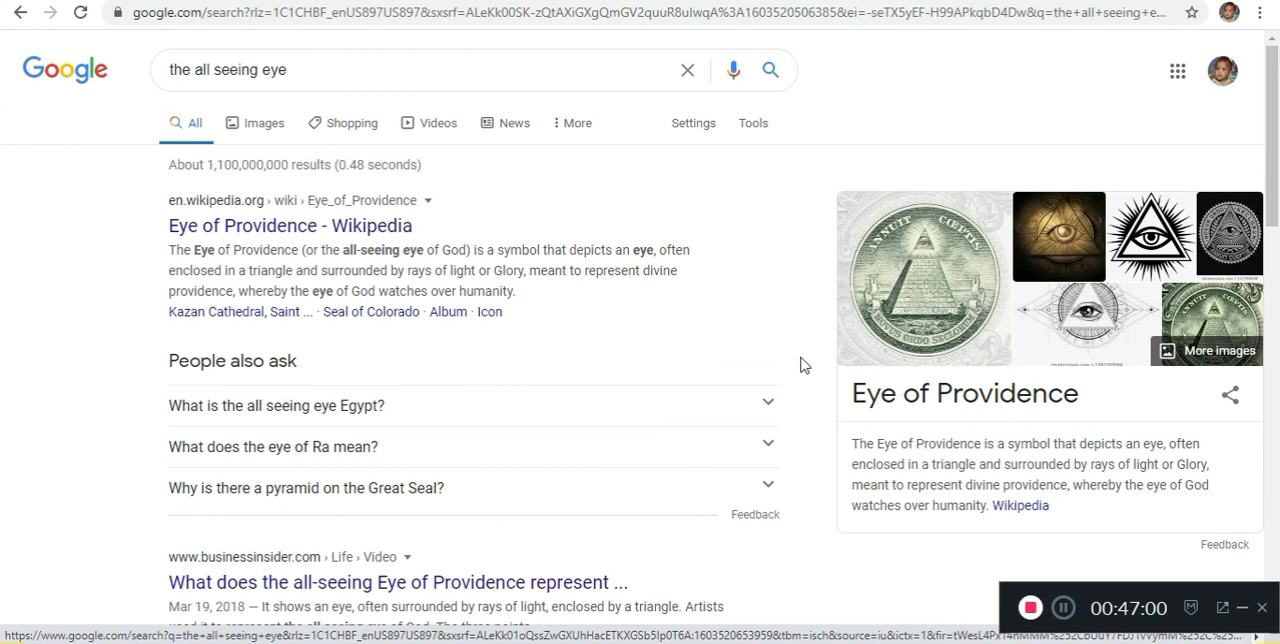
mouse_move(924, 260)
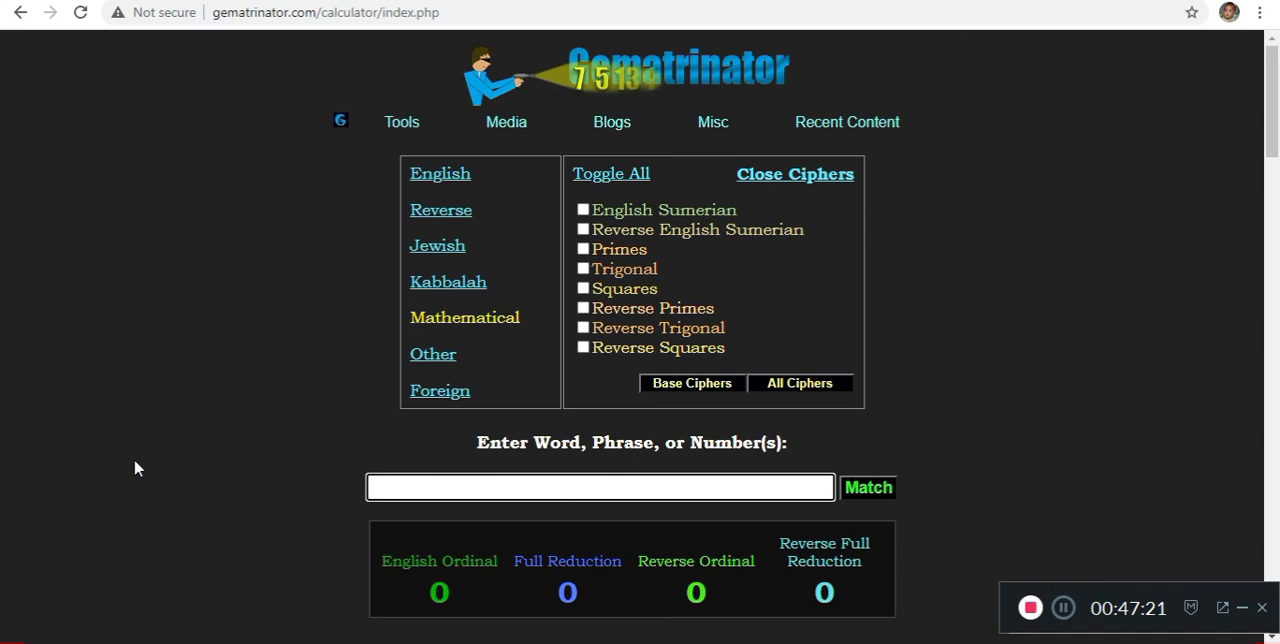
Score 'the big bang theory', then 'the big lie' at 77 English Ordinal and 166 Reverse Ordinal
text(the big bang theory)
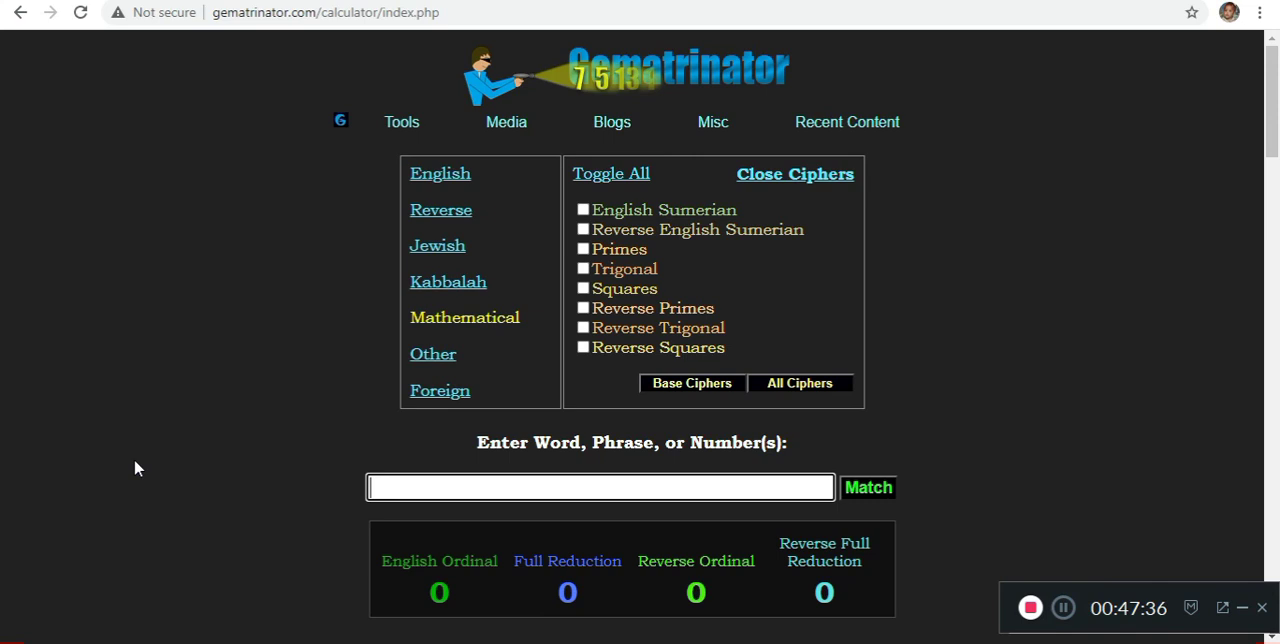
text(the big)
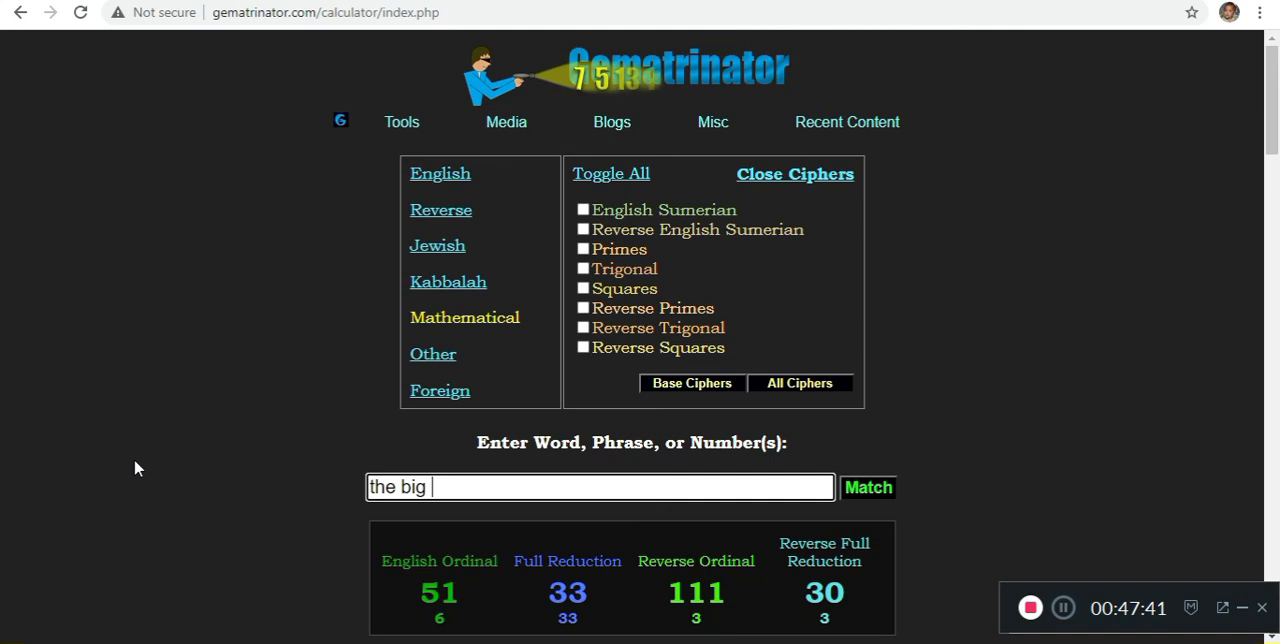
text(lie)
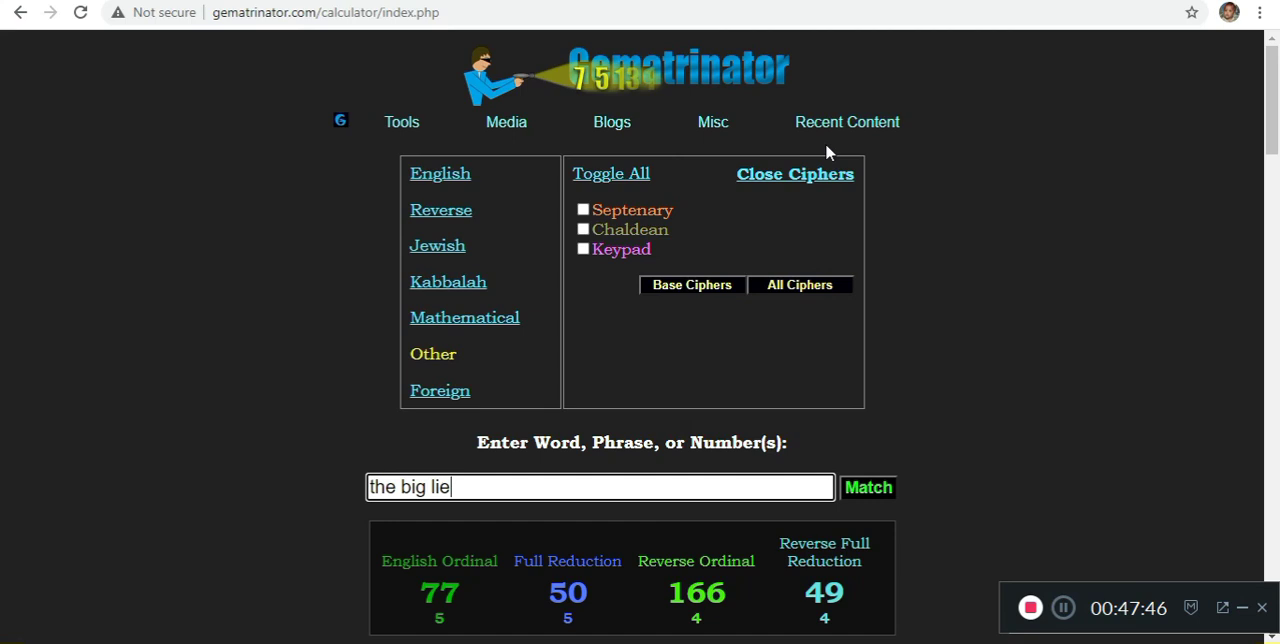
mouse_move(896, 112)
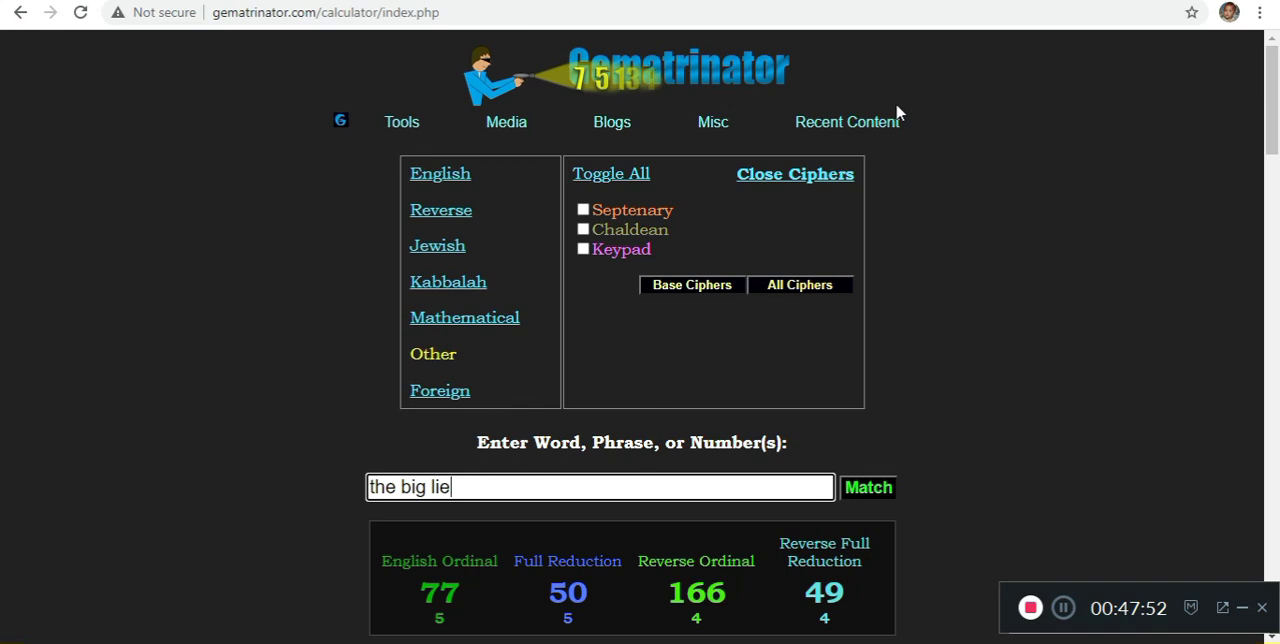
mouse_move(824, 148)
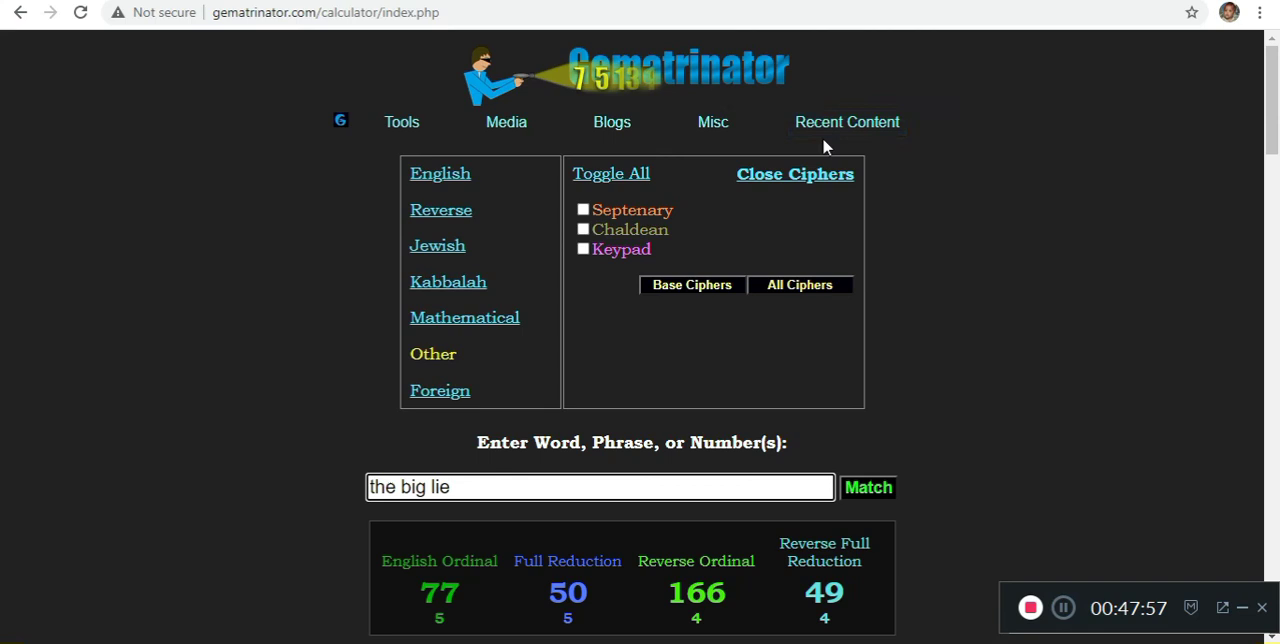
mouse_move(920, 144)
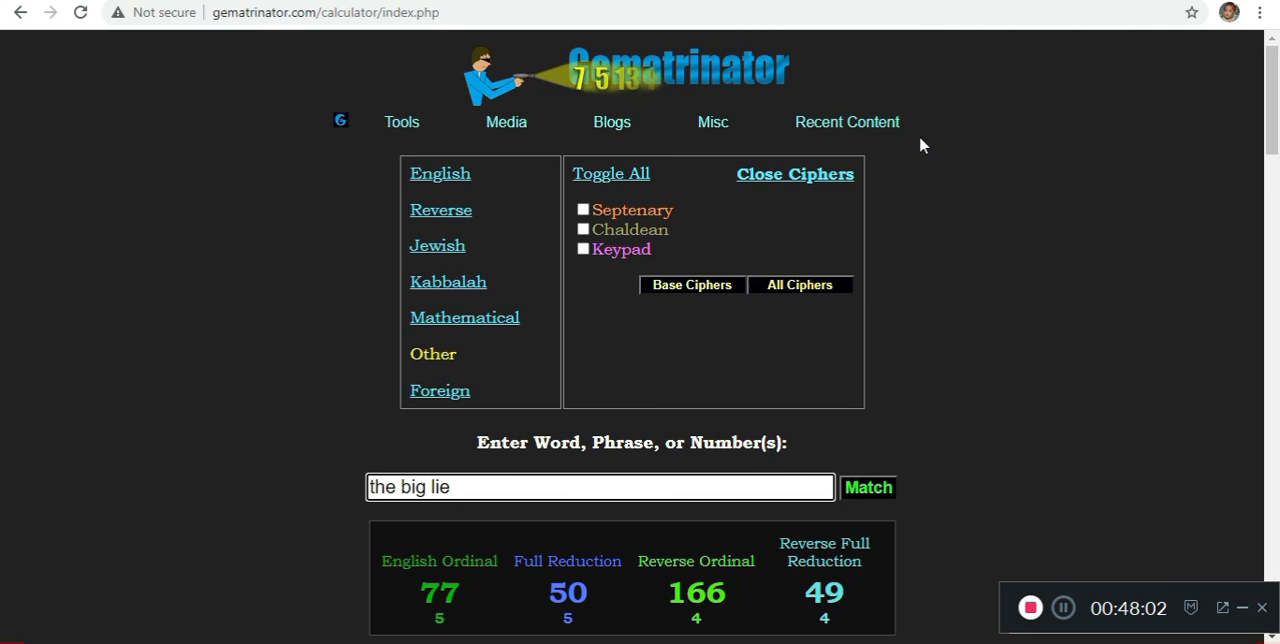